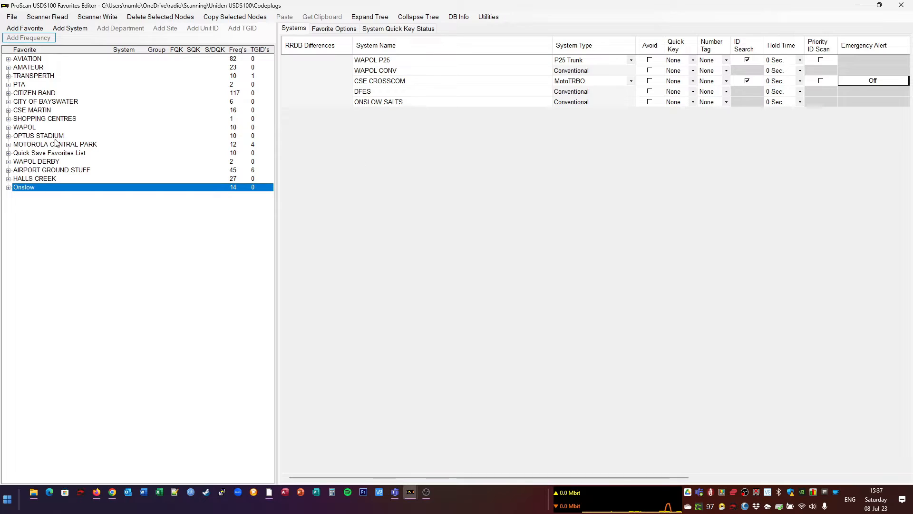
Centre Google Maps on Onslow town, giving coordinates around -21.66, 115.13
{"action": "left_click", "coordinate": [8, 187]}
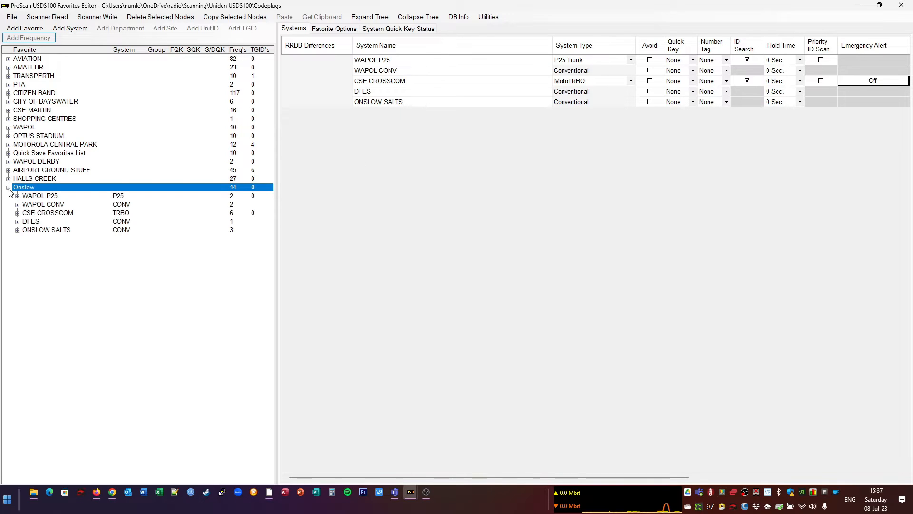
{"action": "left_click", "coordinate": [8, 187]}
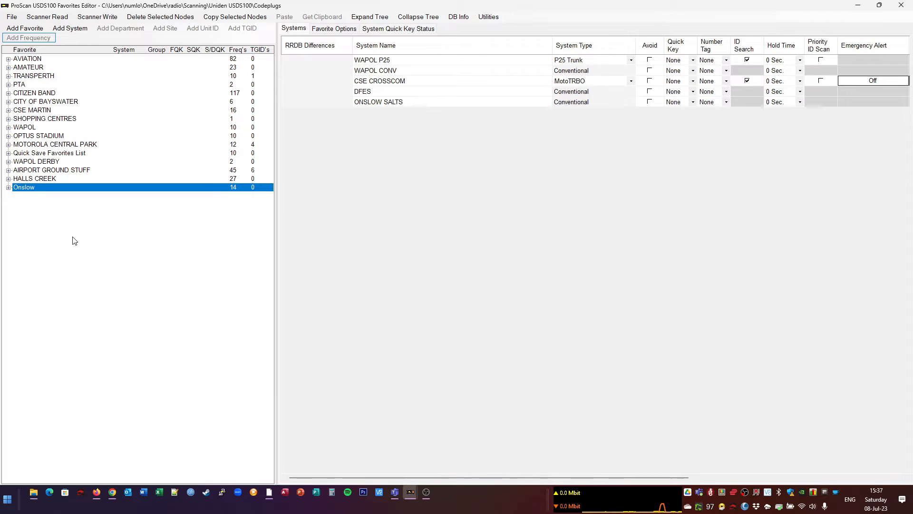
{"action": "mouse_move", "coordinate": [70, 231]}
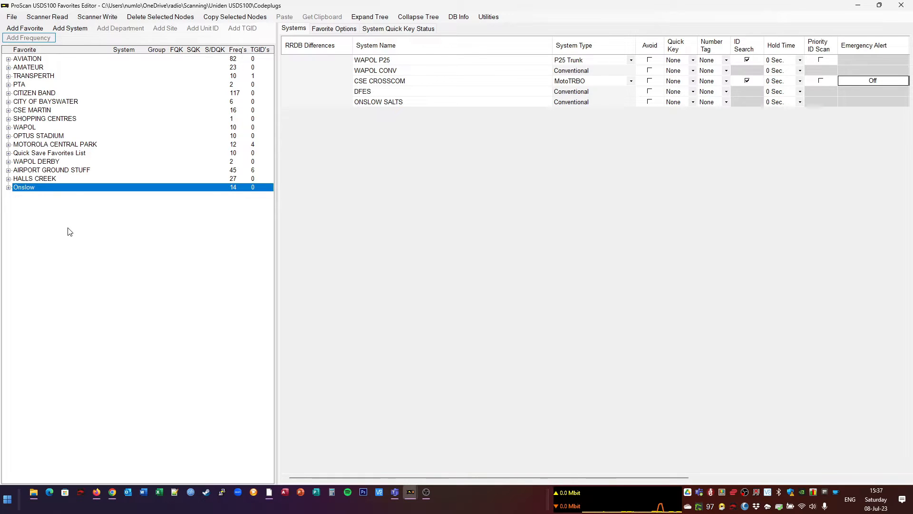
{"action": "mouse_move", "coordinate": [71, 228]}
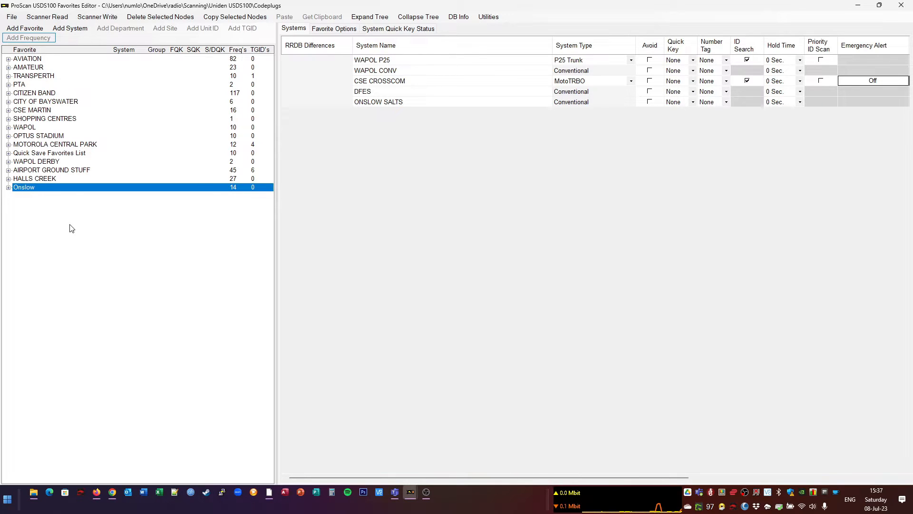
{"action": "mouse_move", "coordinate": [148, 5]}
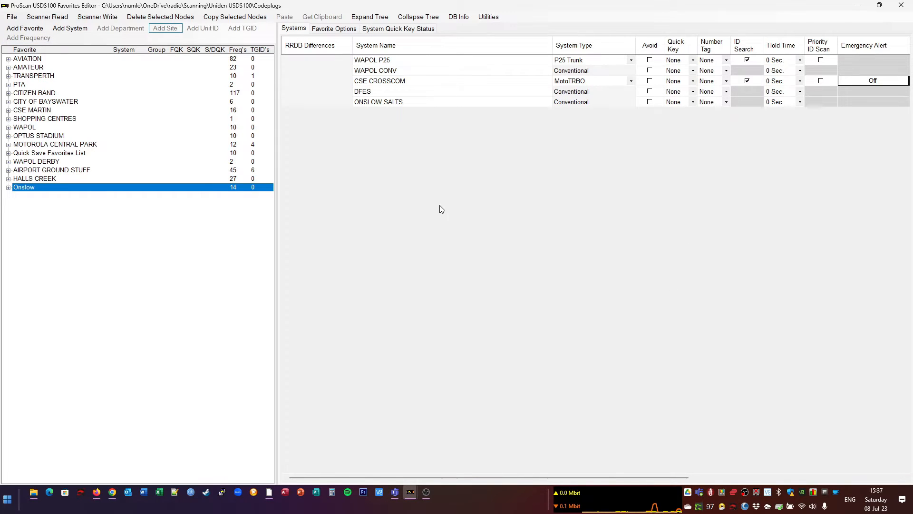
{"action": "left_click", "coordinate": [111, 492]}
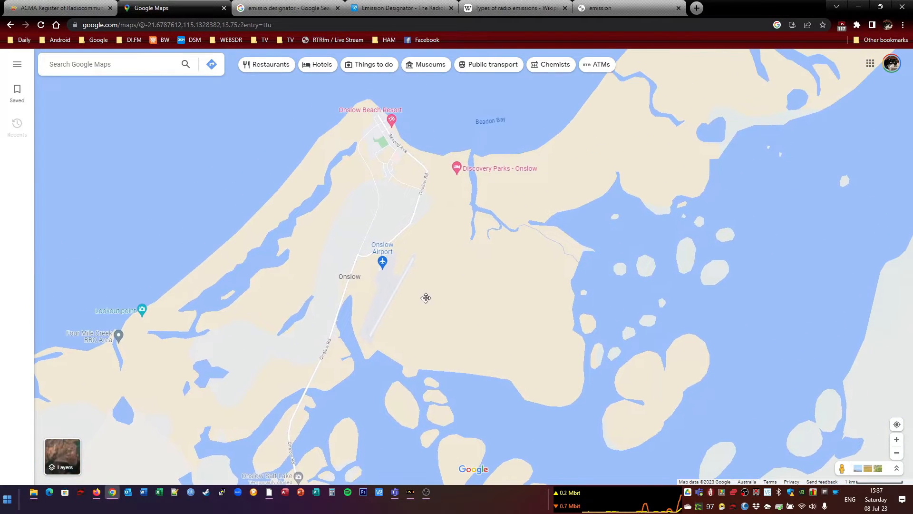
{"action": "left_click_drag", "start_coordinate": [426, 298], "coordinate": [410, 214]}
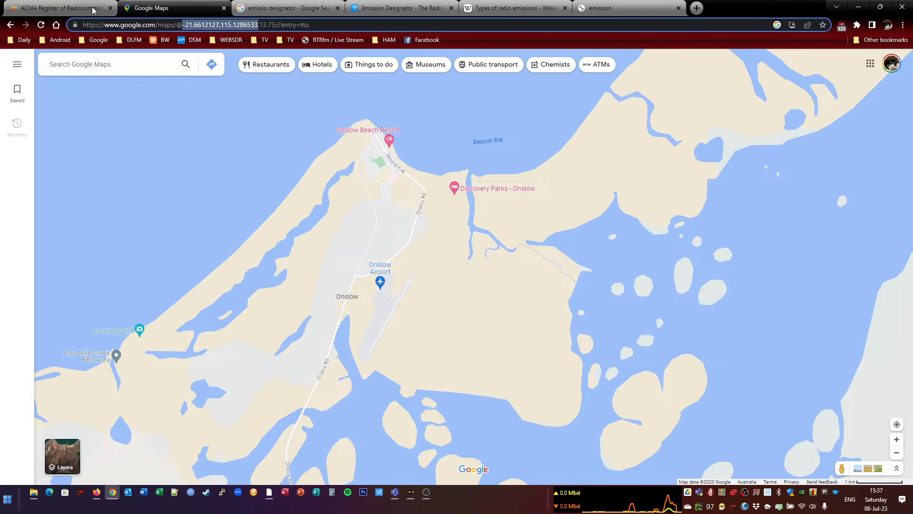
Run an ACMA frequency range search: -21.6612127,115.1286533, 50 km radius, 108–138 MHz
{"action": "left_click", "coordinate": [58, 8]}
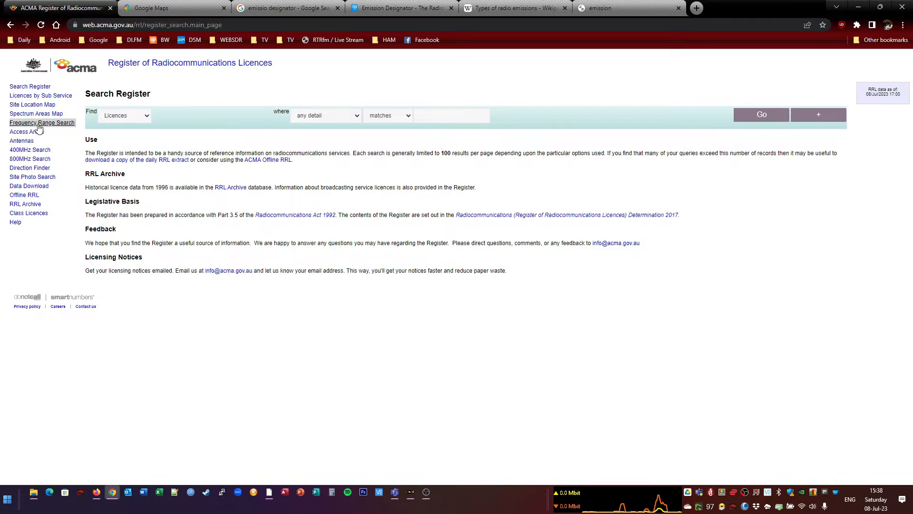
{"action": "mouse_move", "coordinate": [42, 122]}
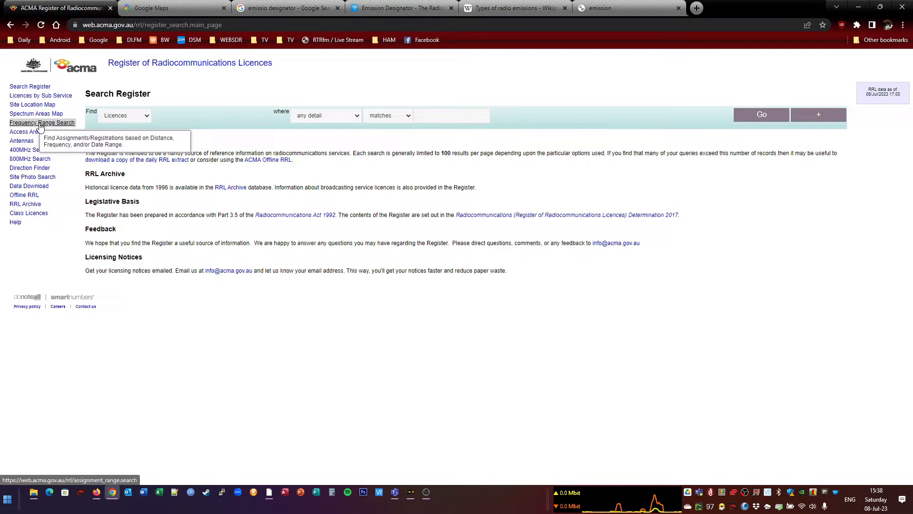
{"action": "left_click", "coordinate": [42, 122]}
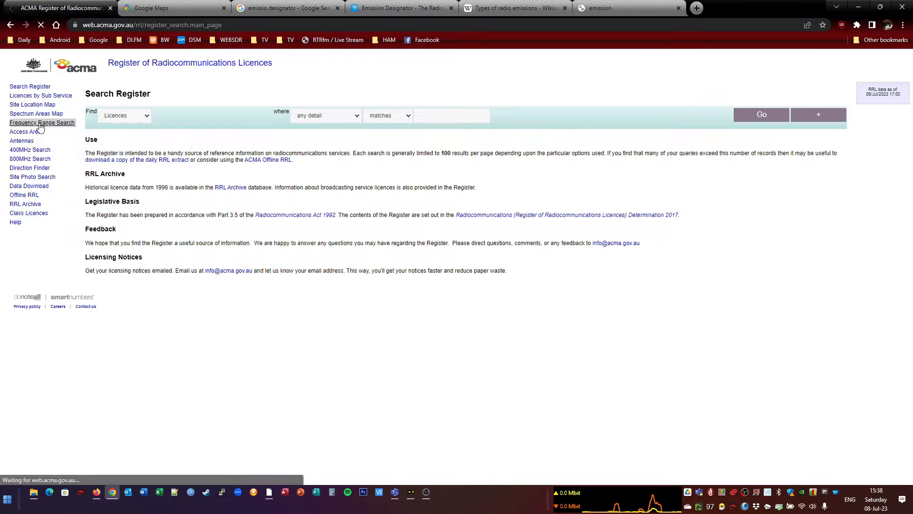
{"action": "left_click", "coordinate": [42, 123]}
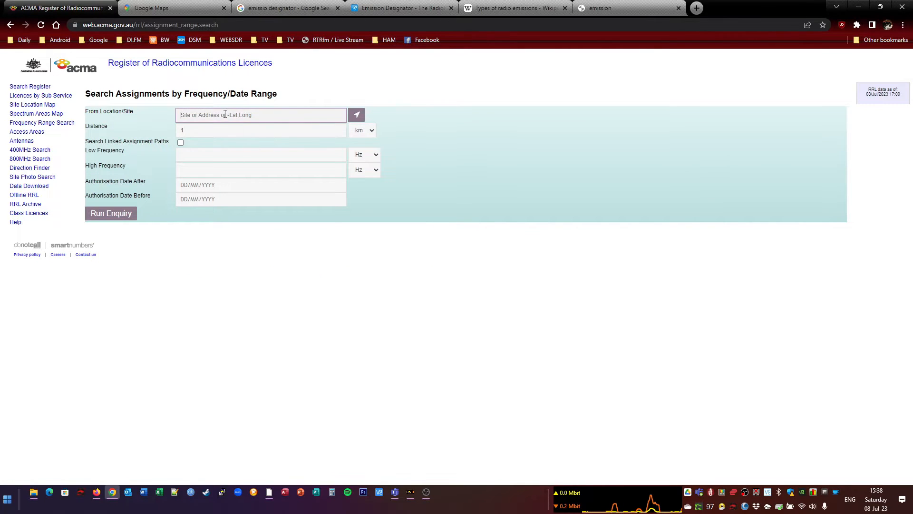
{"action": "type", "text": "-21.6612127,115.1286533"}
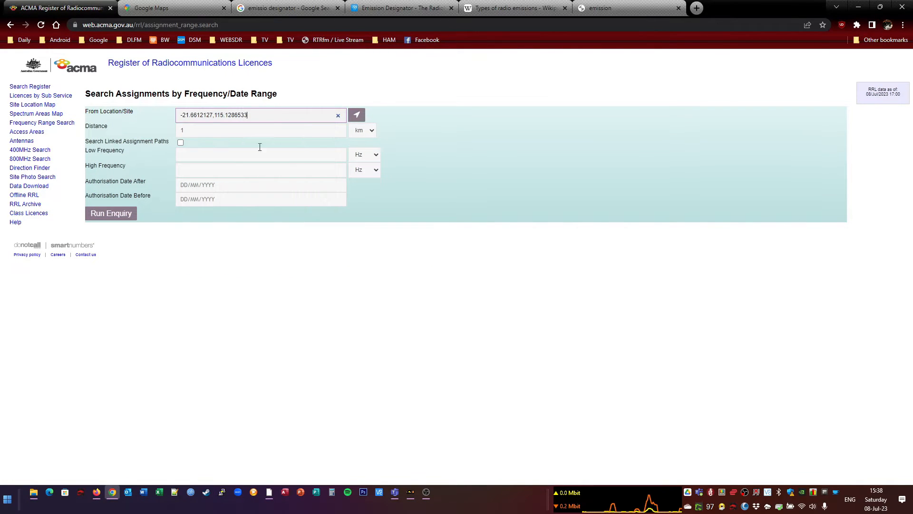
{"action": "left_click", "coordinate": [260, 130]}
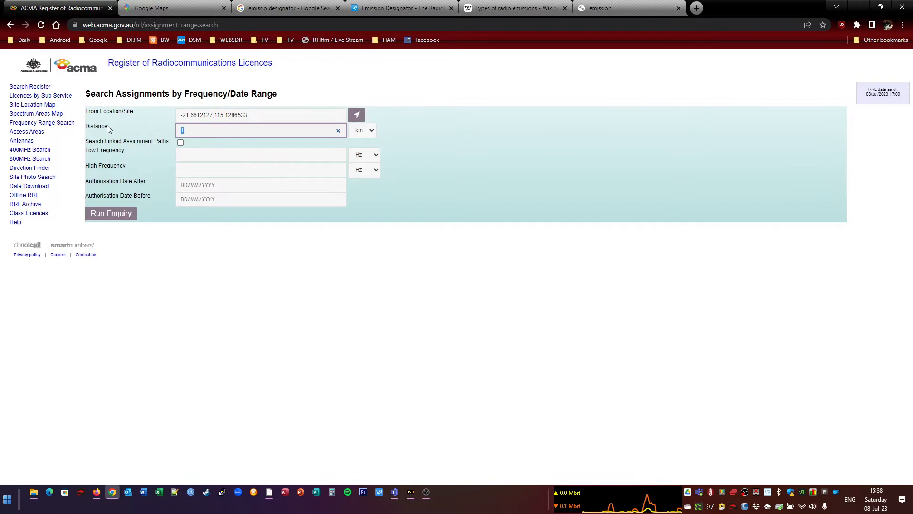
{"action": "type", "text": "50"}
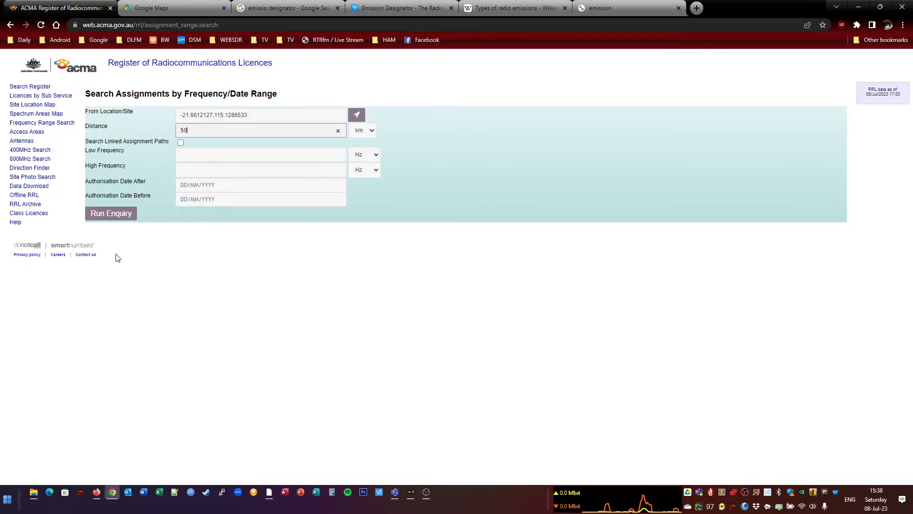
{"action": "mouse_move", "coordinate": [372, 158]}
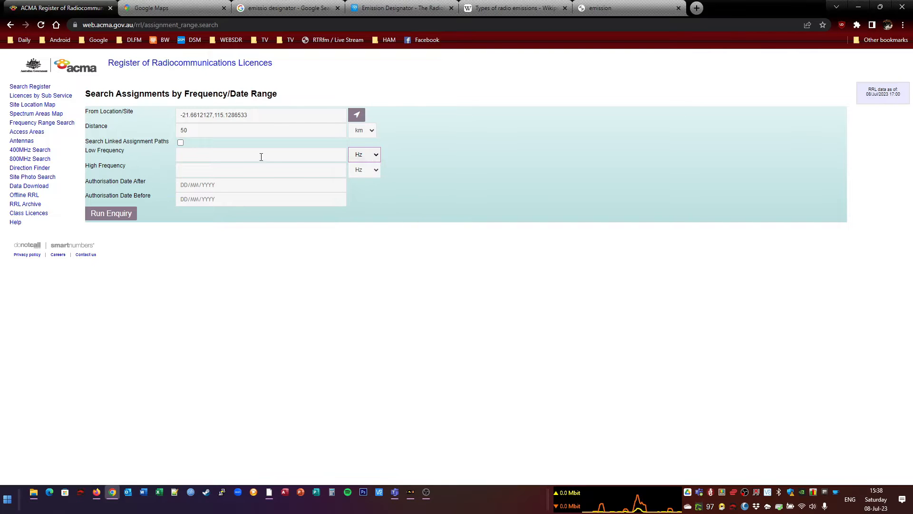
{"action": "type", "text": "108"}
{"action": "left_click", "coordinate": [261, 169]}
{"action": "type", "text": "138"}
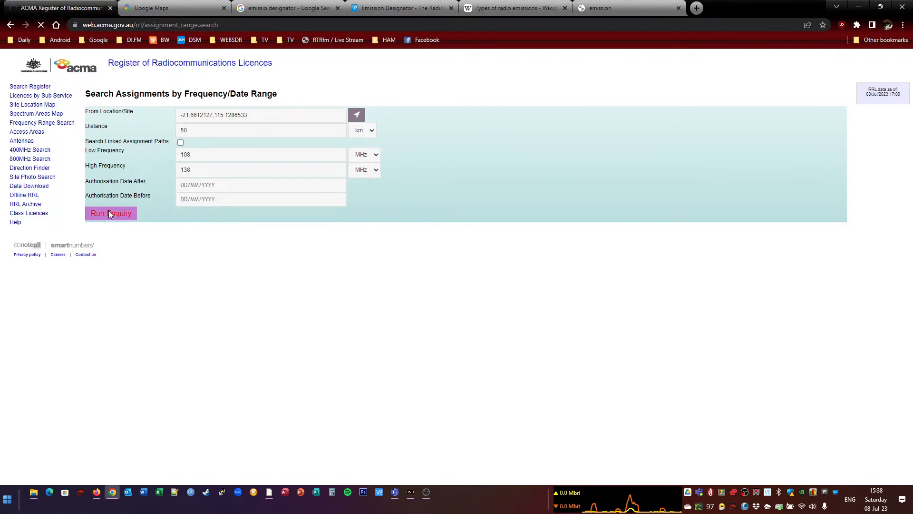
{"action": "left_click", "coordinate": [111, 213]}
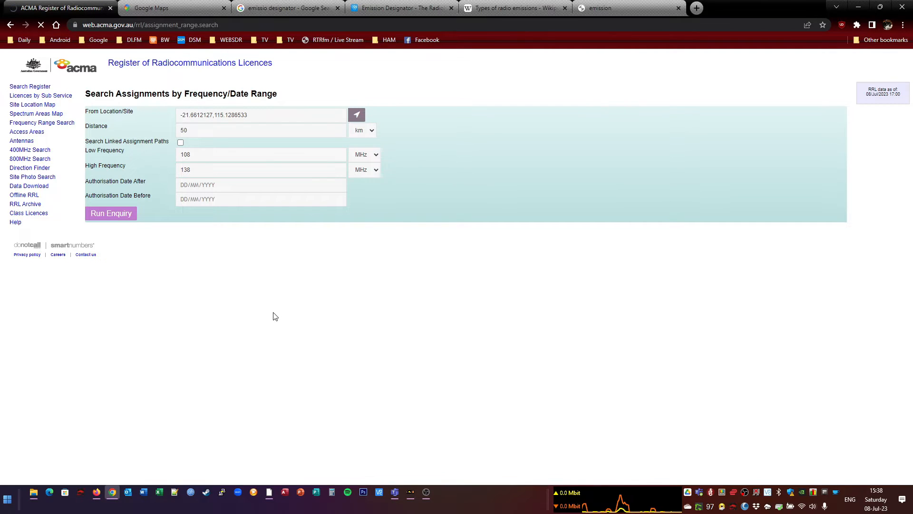
Read the six Onslow Airport airband assignments, 126.6–129.5 MHz, for Ashburton, Virgin and Qantas
{"action": "left_click", "coordinate": [111, 213]}
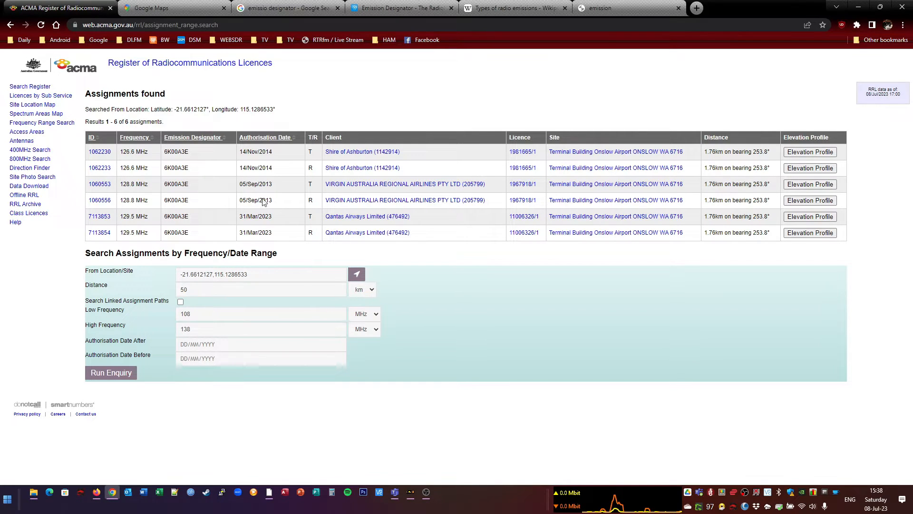
{"action": "mouse_move", "coordinate": [311, 109]}
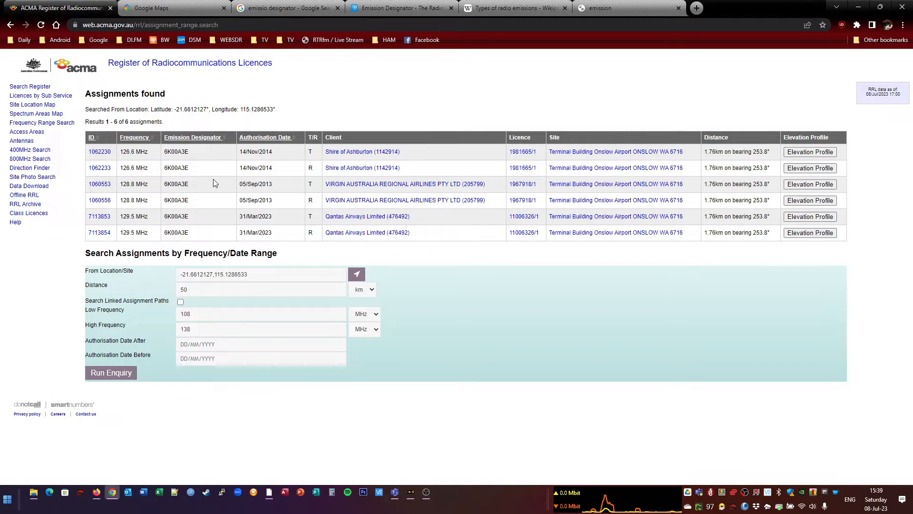
{"action": "mouse_move", "coordinate": [439, 296]}
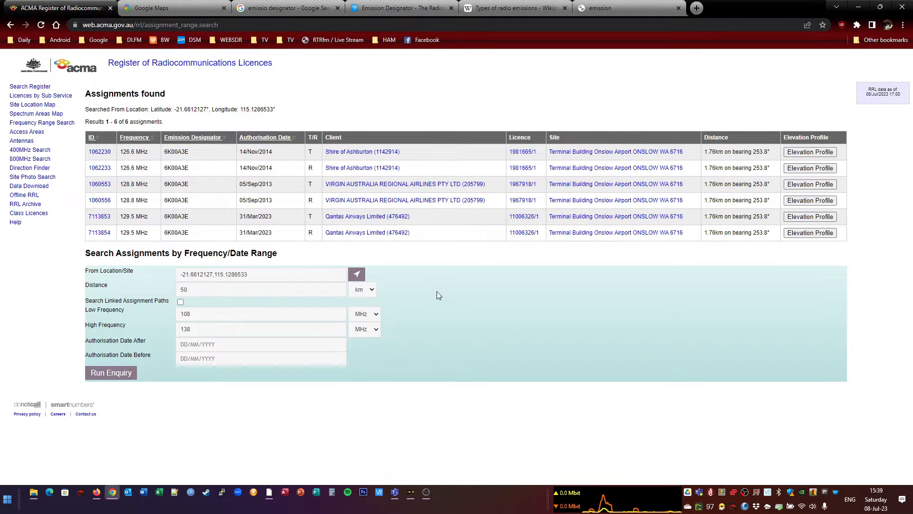
{"action": "mouse_move", "coordinate": [410, 495]}
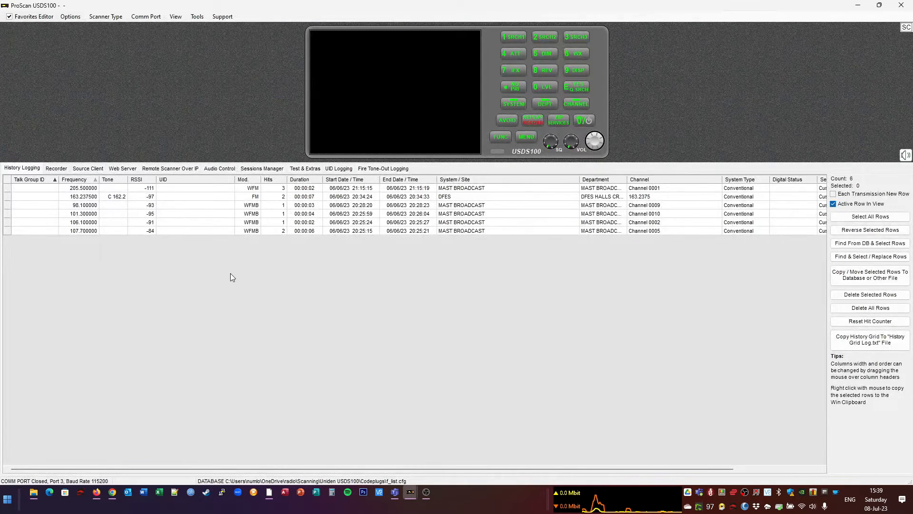
{"action": "mouse_move", "coordinate": [233, 271]}
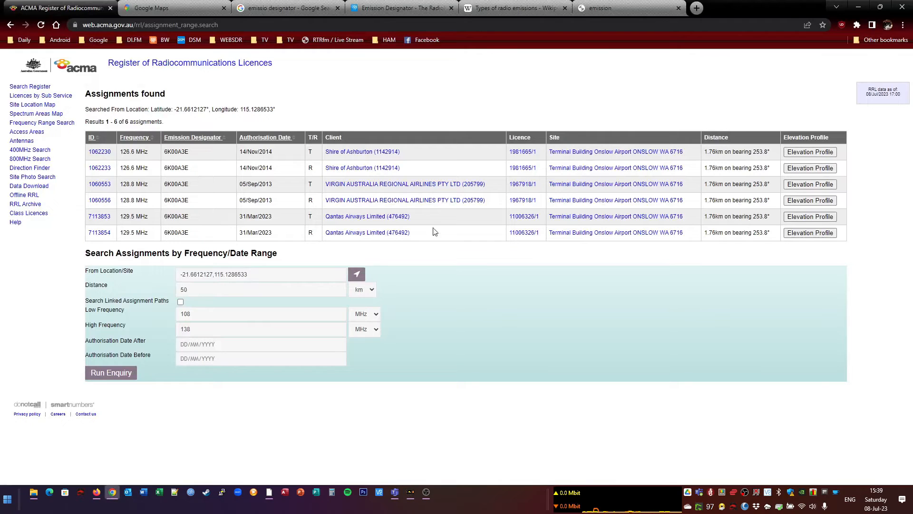
Browse the RadioReference database by region to Australia's Western Australia listings
{"action": "type", "text": "radioreference"}
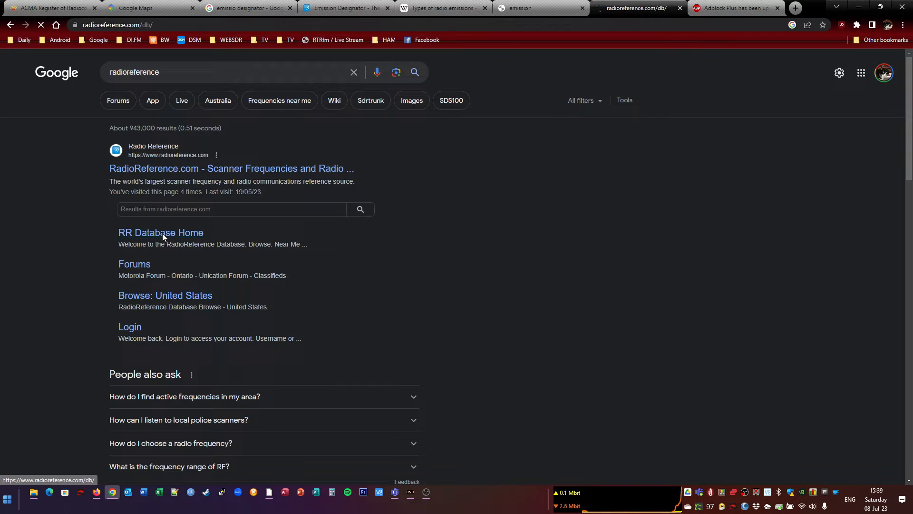
{"action": "left_click", "coordinate": [161, 232]}
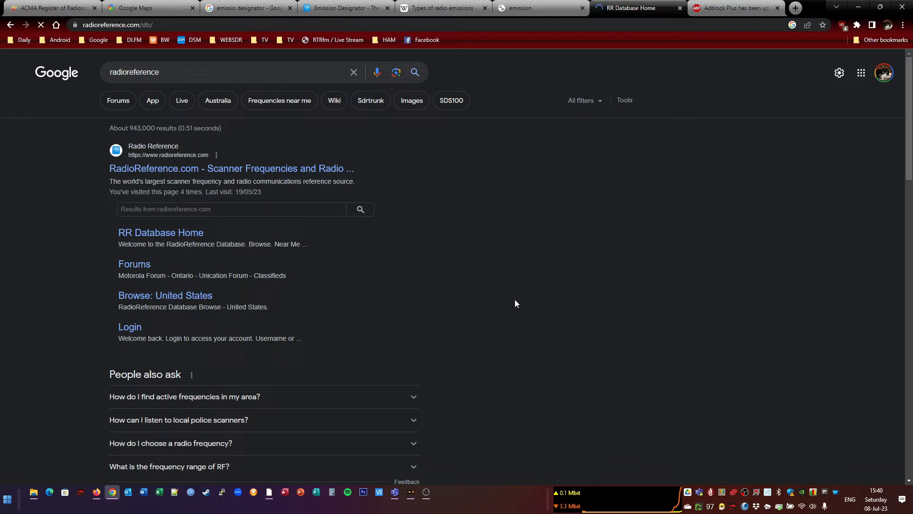
{"action": "left_click", "coordinate": [160, 232]}
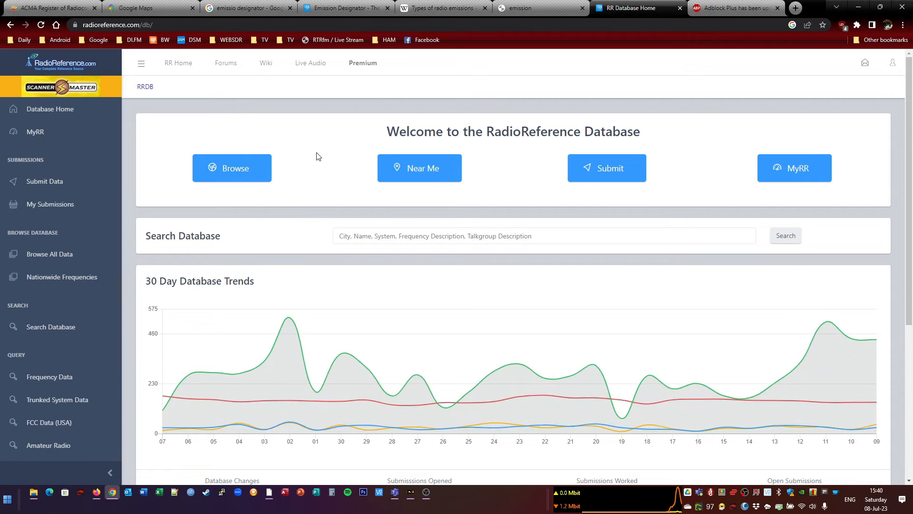
{"action": "left_click", "coordinate": [232, 168]}
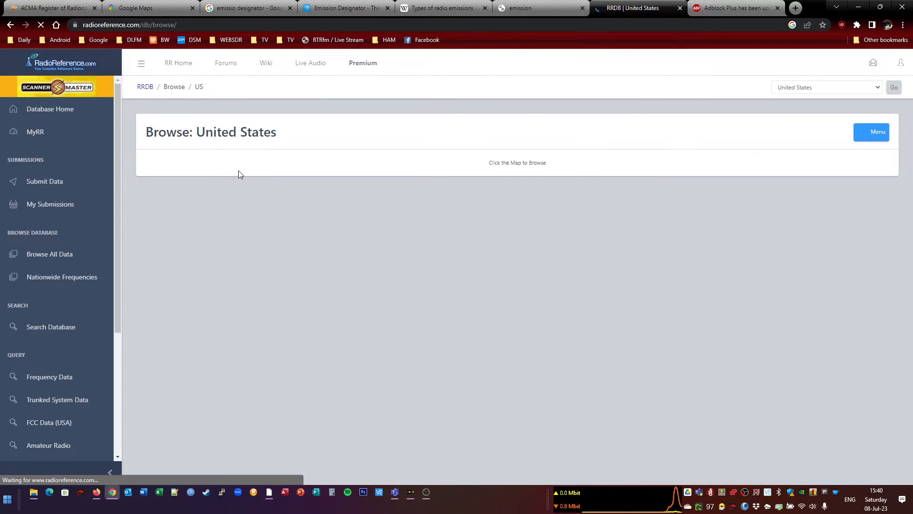
{"action": "left_click", "coordinate": [818, 87]}
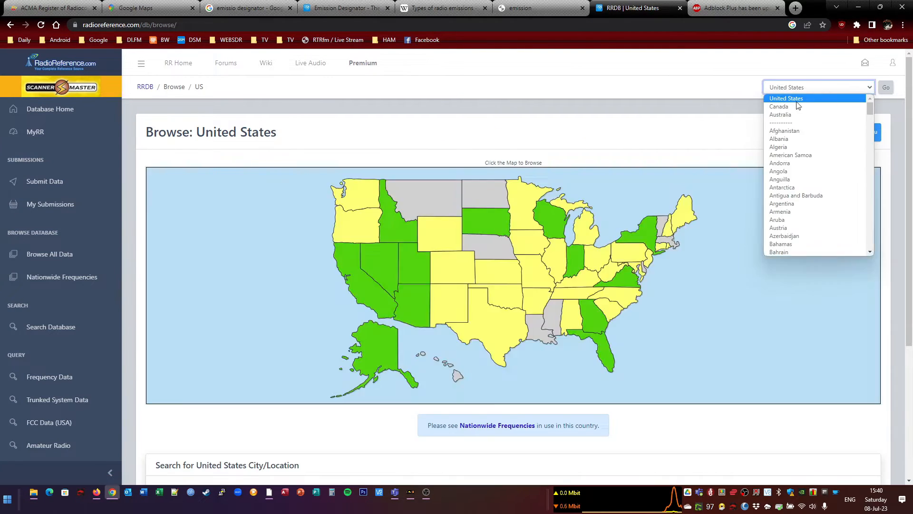
{"action": "left_click", "coordinate": [780, 115]}
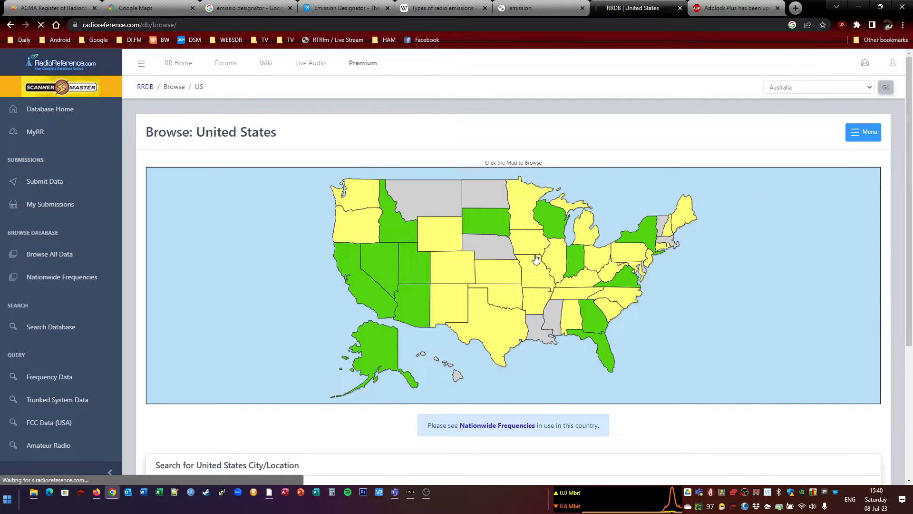
{"action": "left_click", "coordinate": [884, 86]}
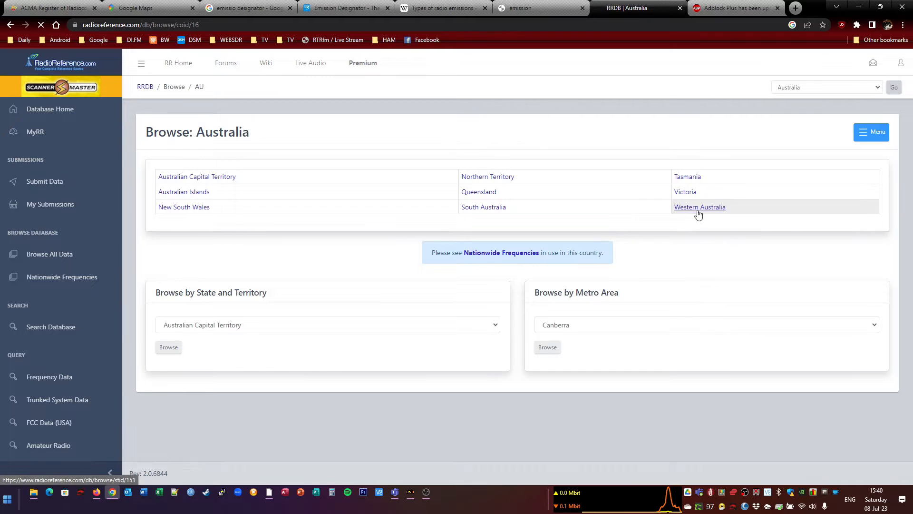
{"action": "left_click", "coordinate": [699, 207]}
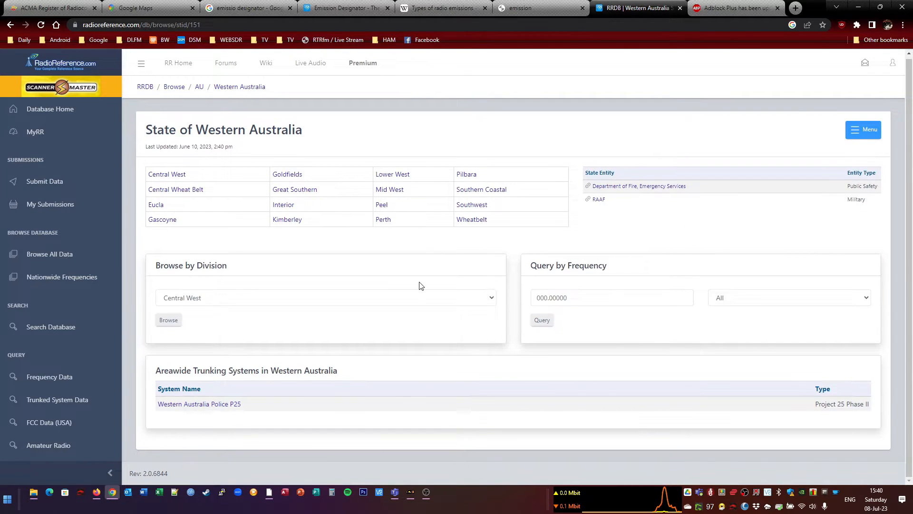
{"action": "mouse_move", "coordinate": [199, 403]}
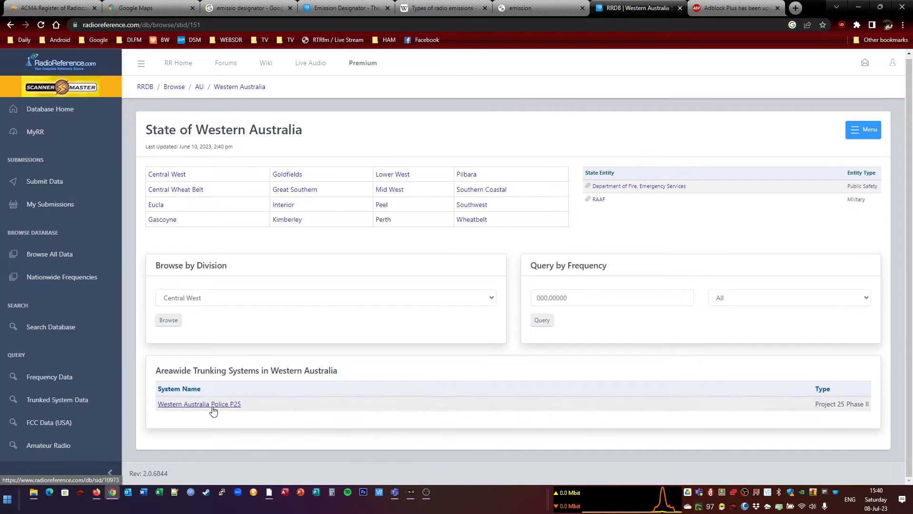
{"action": "mouse_move", "coordinate": [291, 244]}
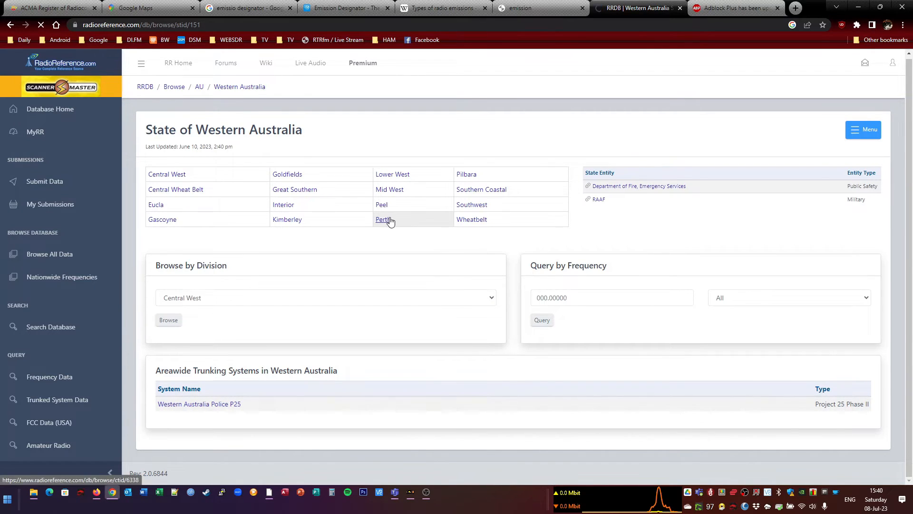
Open Perth Division trunked systems and view Central Park's Site 1 frequencies (505–507 MHz)
{"action": "left_click", "coordinate": [382, 219]}
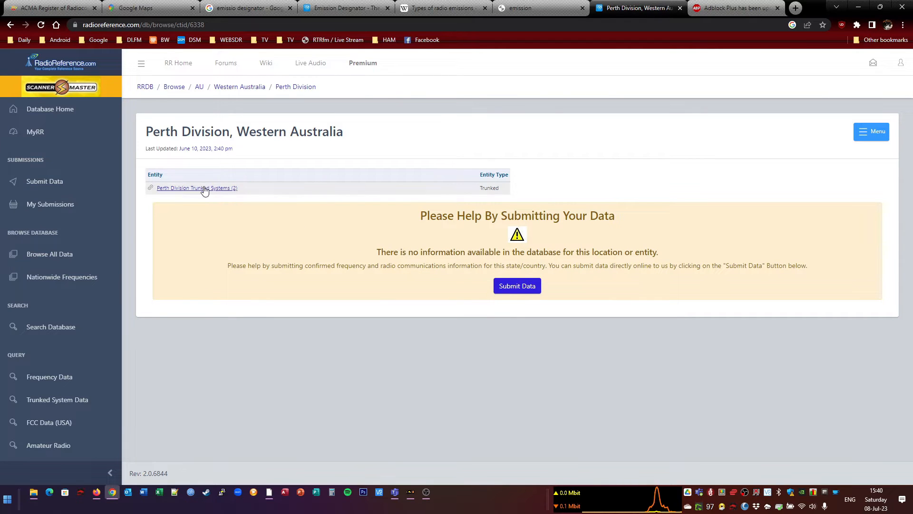
{"action": "left_click", "coordinate": [197, 188]}
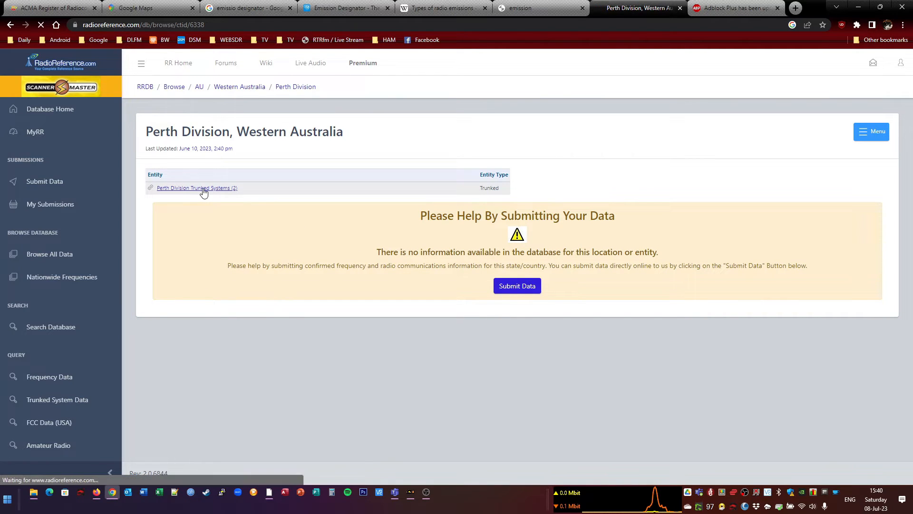
{"action": "left_click", "coordinate": [197, 187]}
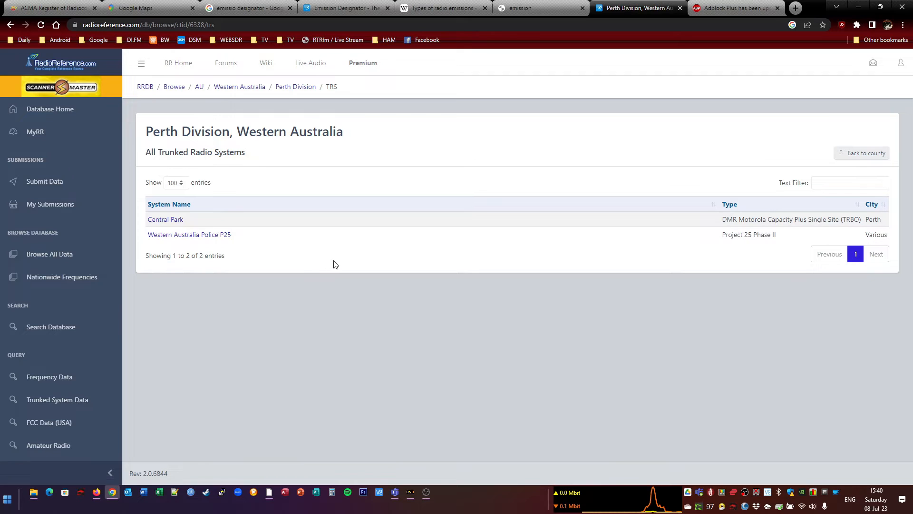
{"action": "mouse_move", "coordinate": [166, 219]}
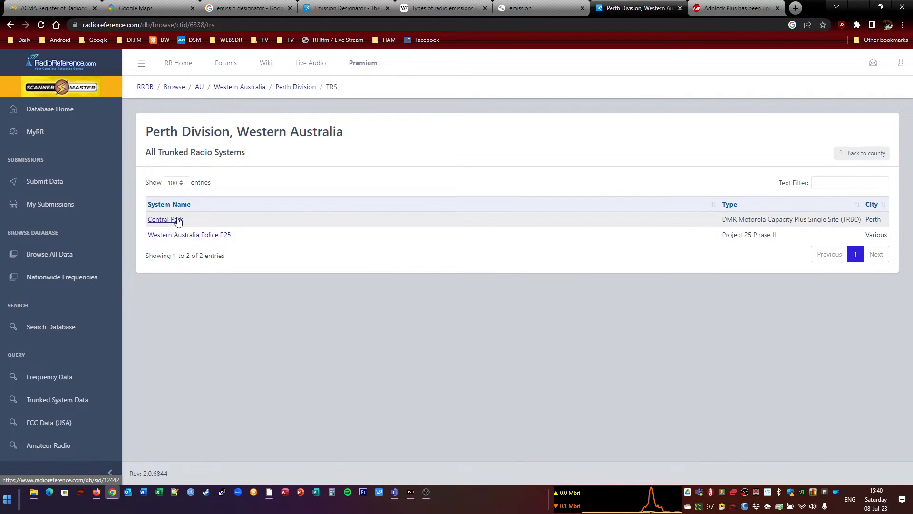
{"action": "left_click", "coordinate": [165, 218]}
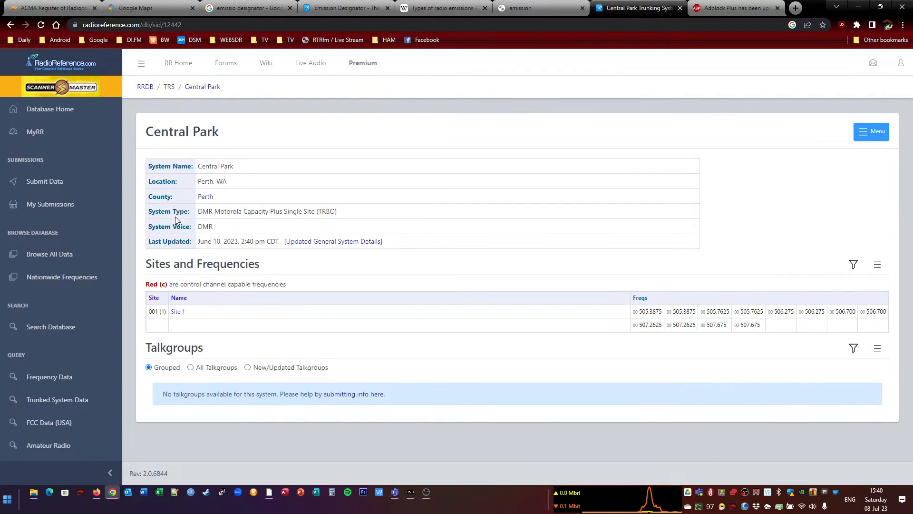
{"action": "mouse_move", "coordinate": [492, 332]}
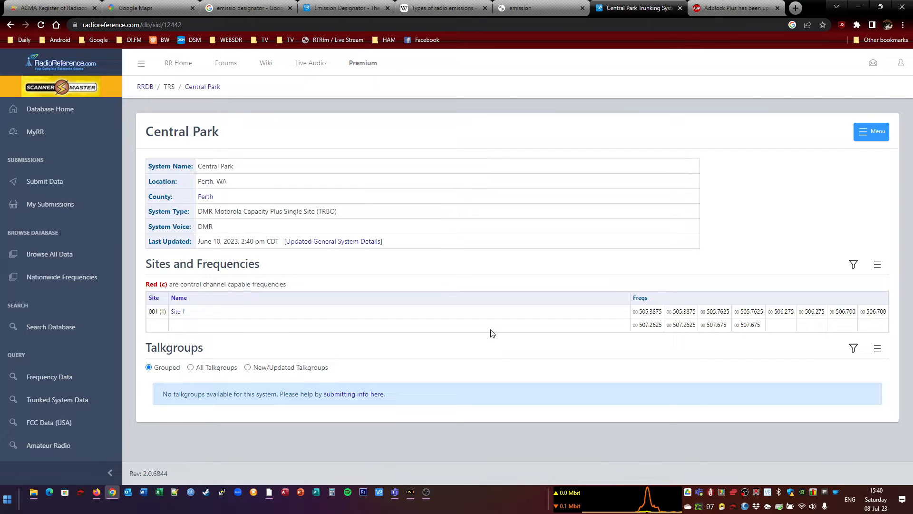
{"action": "mouse_move", "coordinate": [822, 319]}
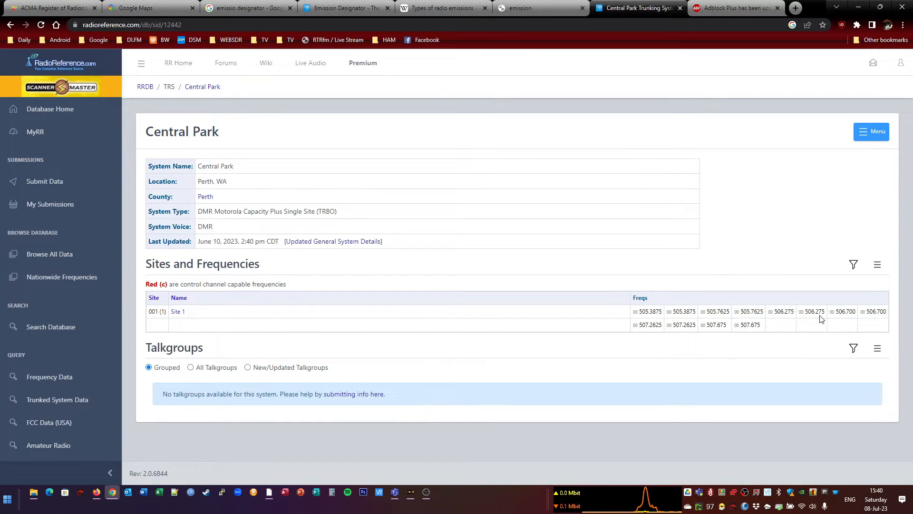
{"action": "mouse_move", "coordinate": [765, 329]}
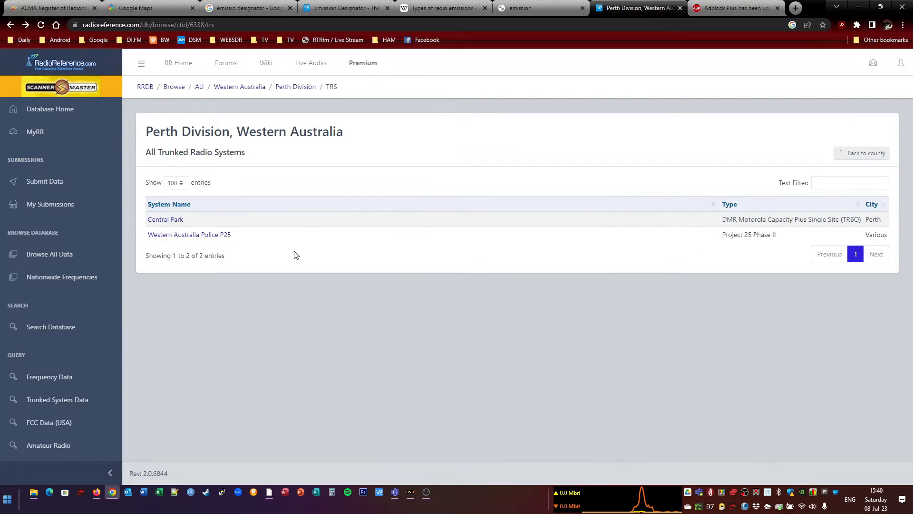
Return to the ACMA register's six Onslow Airport assignment results
{"action": "left_click", "coordinate": [295, 86]}
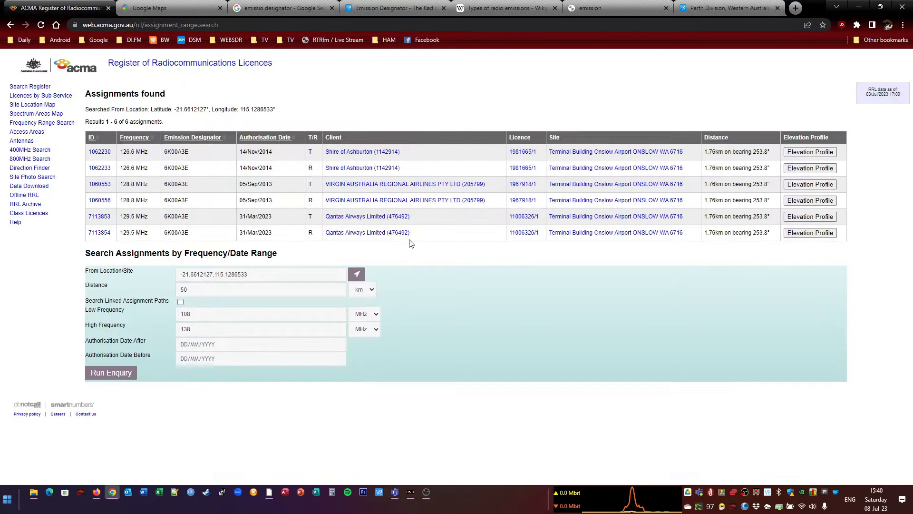
{"action": "mouse_move", "coordinate": [32, 104]}
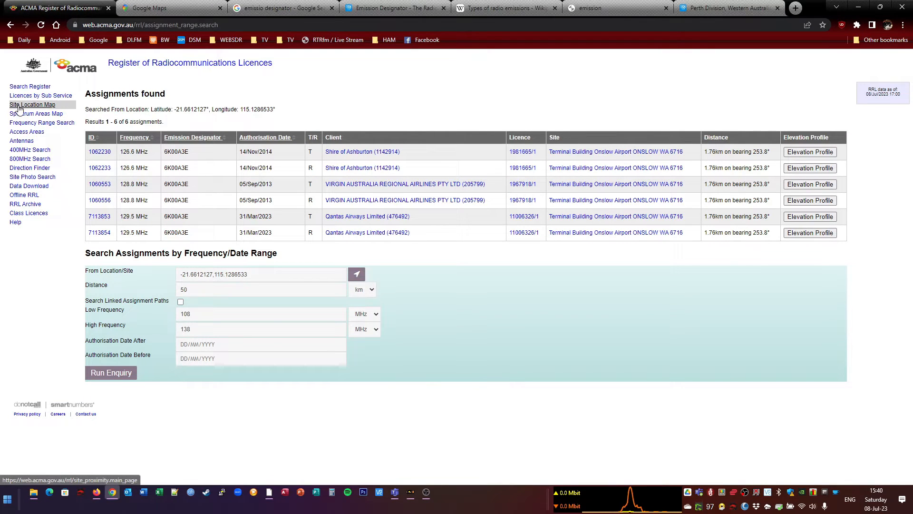
{"action": "mouse_move", "coordinate": [32, 104]}
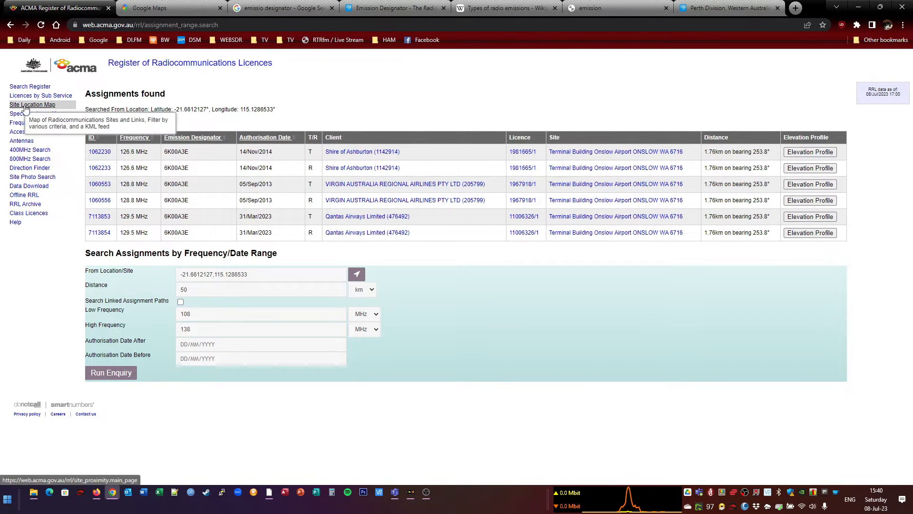
Plot the 33 licensed sites around -21.6612127,115.1286533 on the ACMA Site Location Map
{"action": "left_click", "coordinate": [32, 104]}
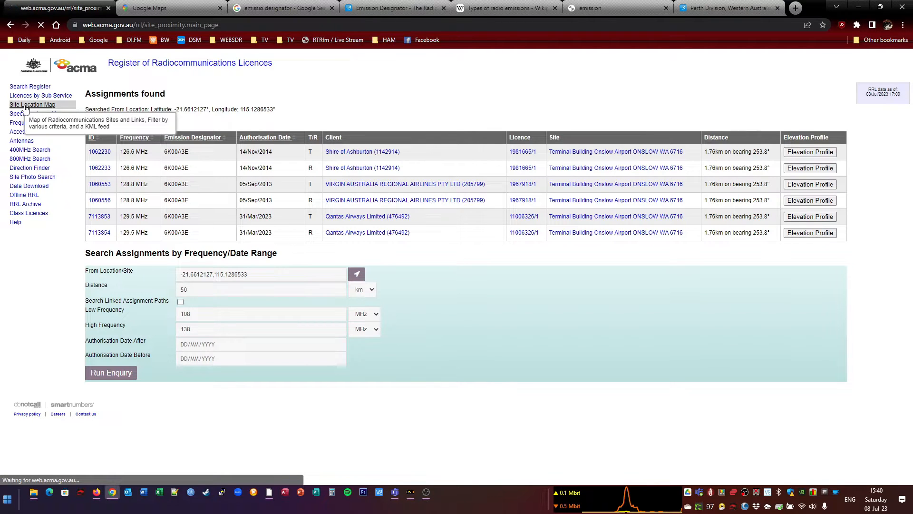
{"action": "left_click", "coordinate": [32, 104]}
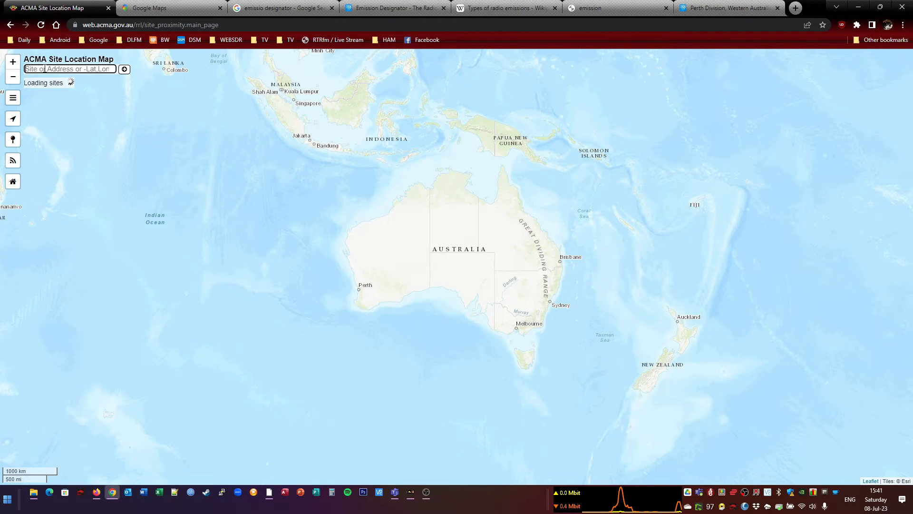
{"action": "type", "text": "-21.6612127,115.1286533"}
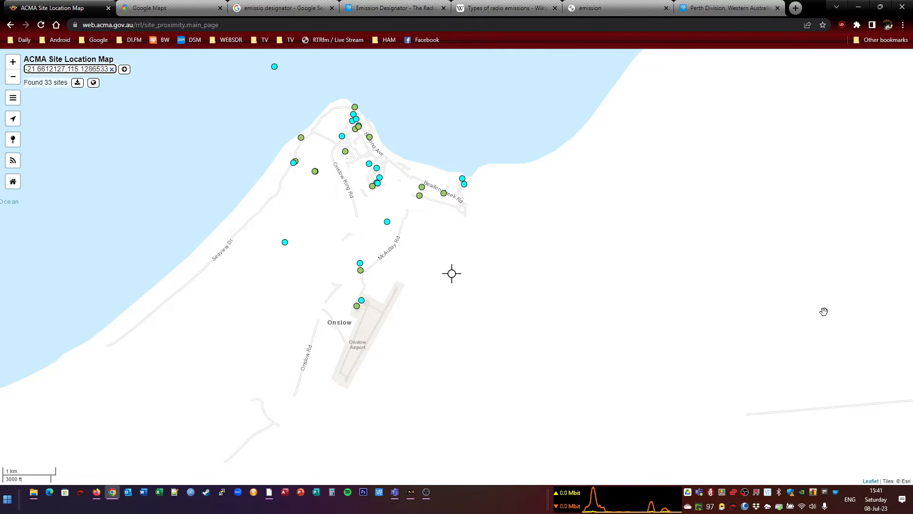
{"action": "mouse_move", "coordinate": [679, 389]}
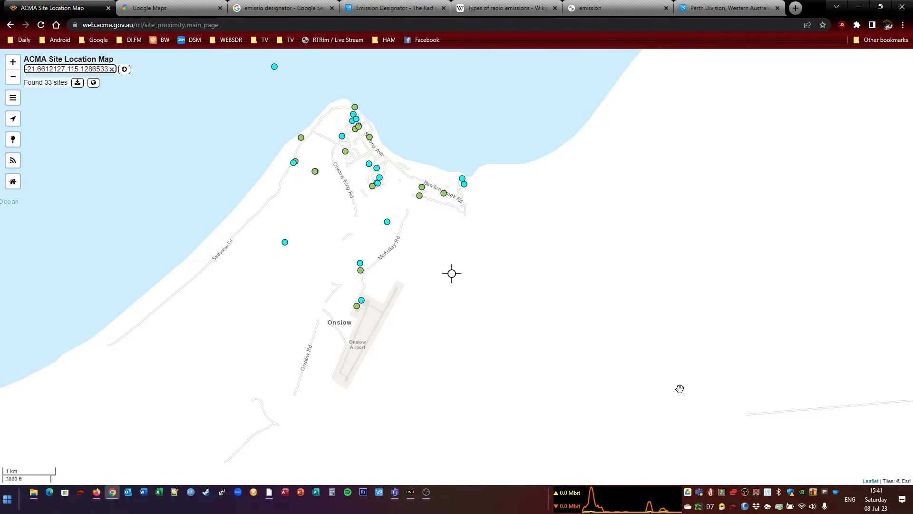
{"action": "mouse_move", "coordinate": [360, 307]}
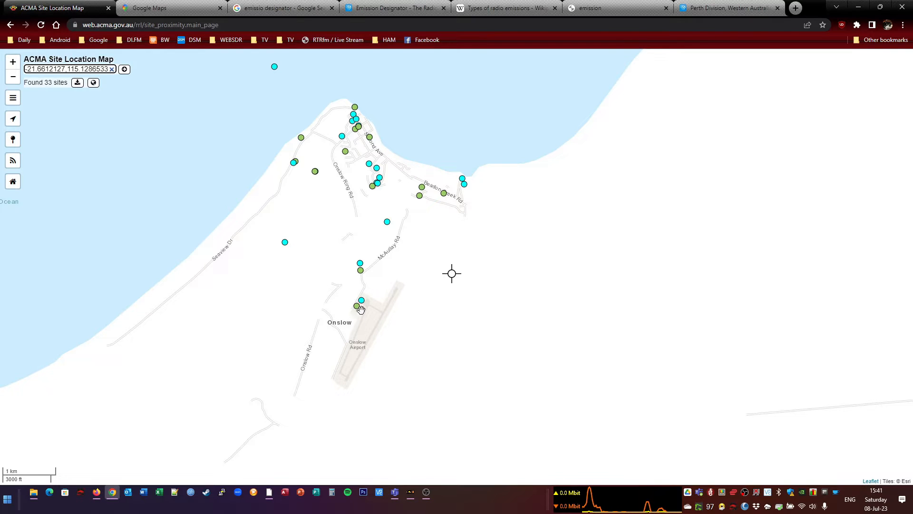
Open the Terminal Building Onslow Airport site and expand its six airband assignments from 126.6 MHz
{"action": "left_click", "coordinate": [361, 300]}
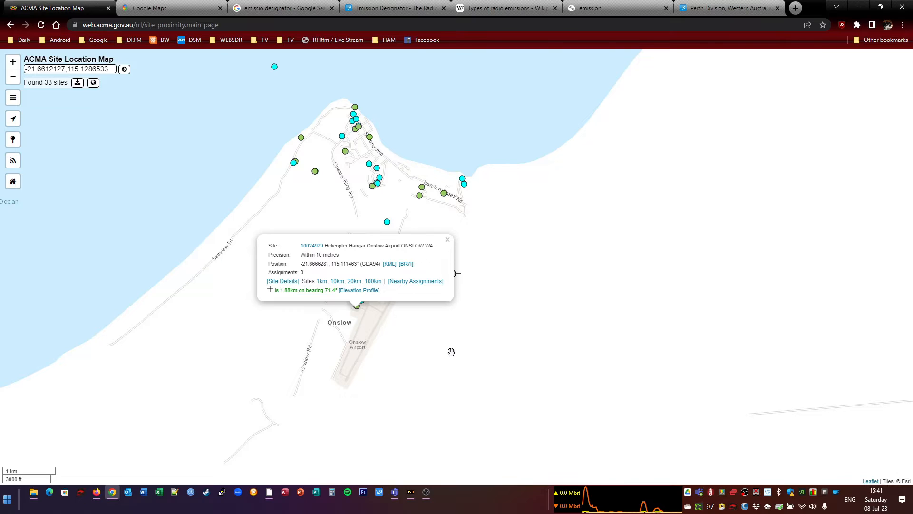
{"action": "left_click", "coordinate": [447, 239]}
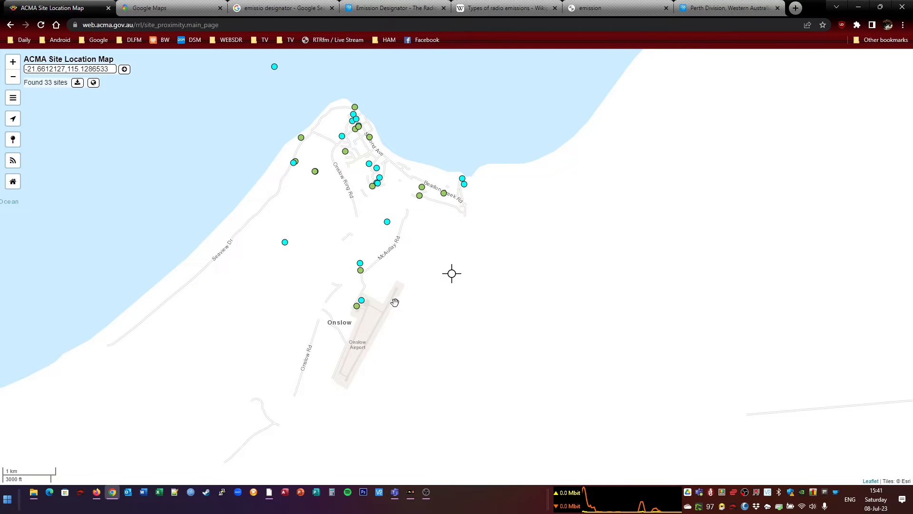
{"action": "left_click", "coordinate": [361, 301]}
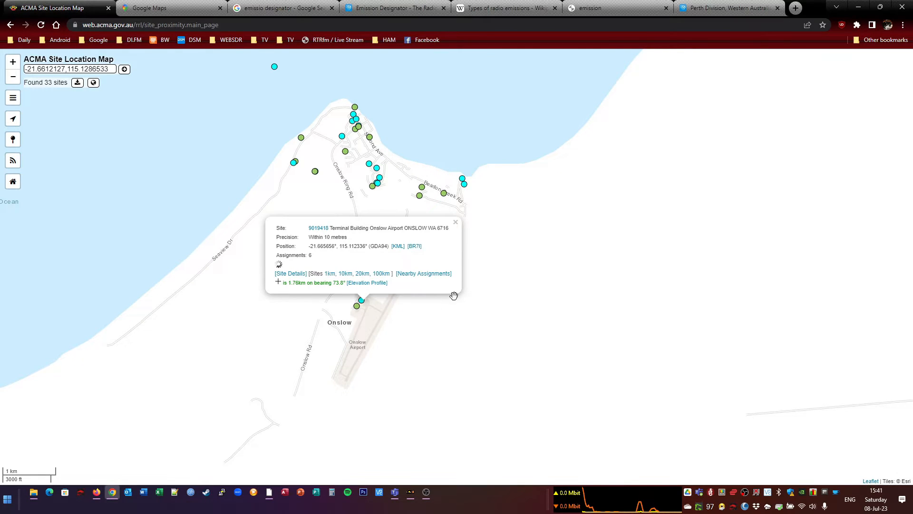
{"action": "mouse_move", "coordinate": [348, 265]}
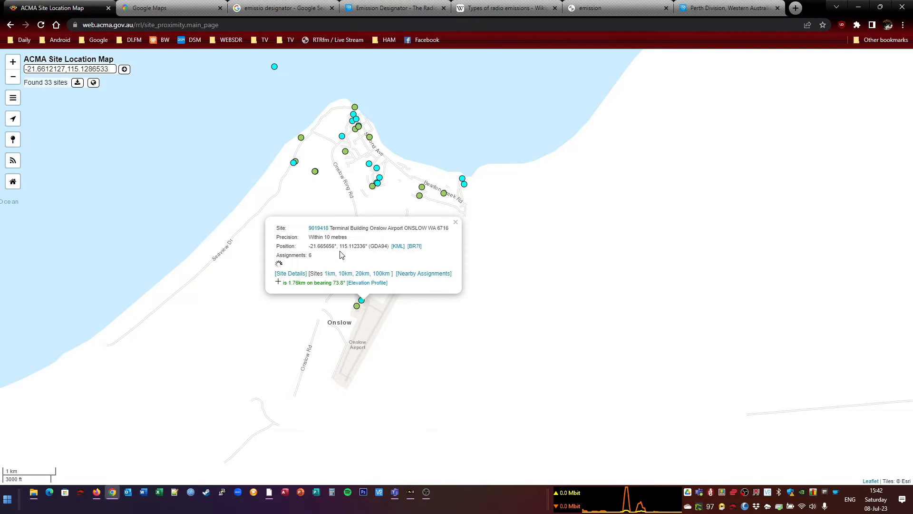
{"action": "left_click", "coordinate": [280, 262]}
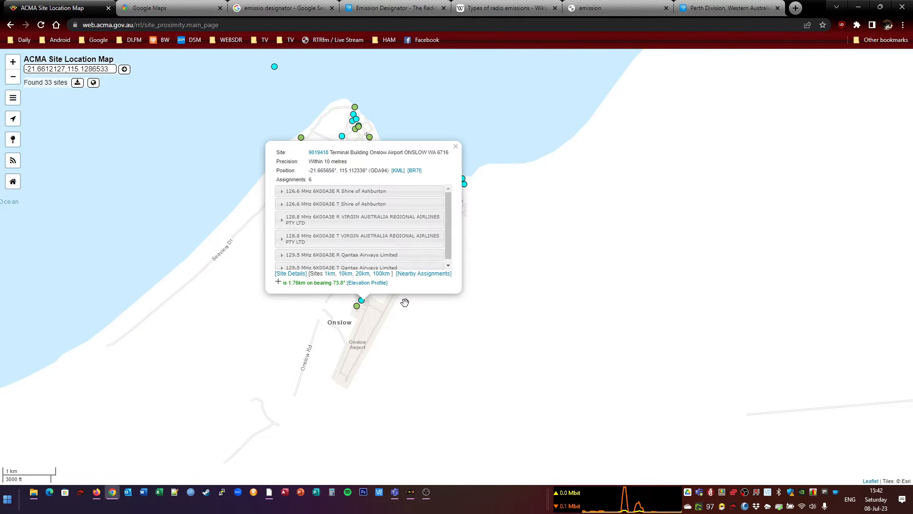
{"action": "mouse_move", "coordinate": [397, 298]}
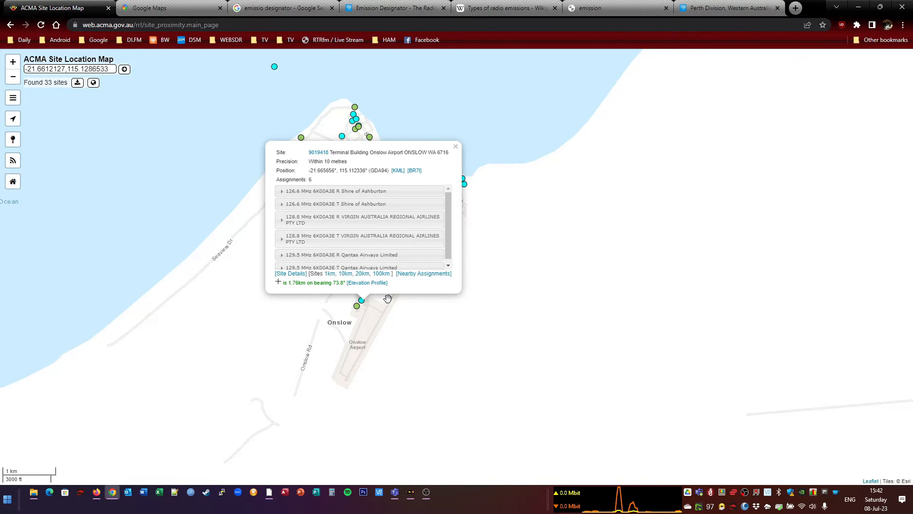
{"action": "mouse_move", "coordinate": [418, 287]}
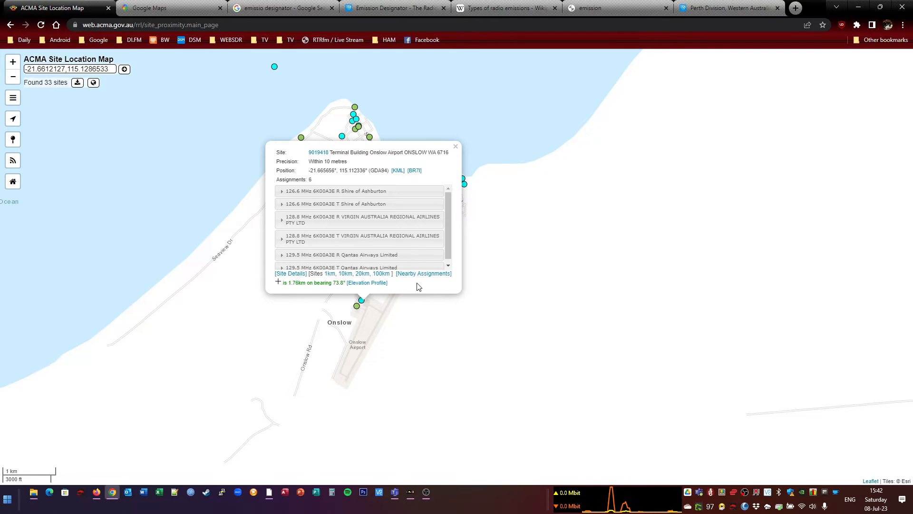
{"action": "mouse_move", "coordinate": [351, 331]}
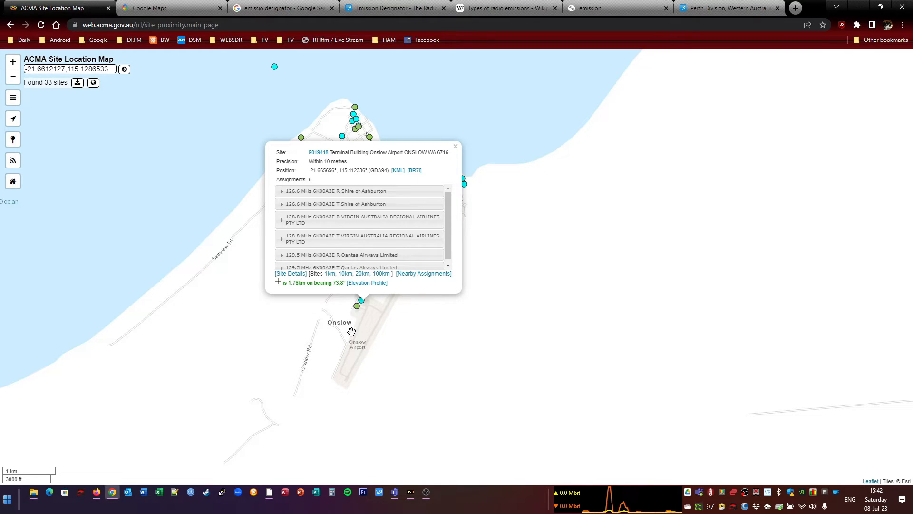
{"action": "mouse_move", "coordinate": [349, 335]}
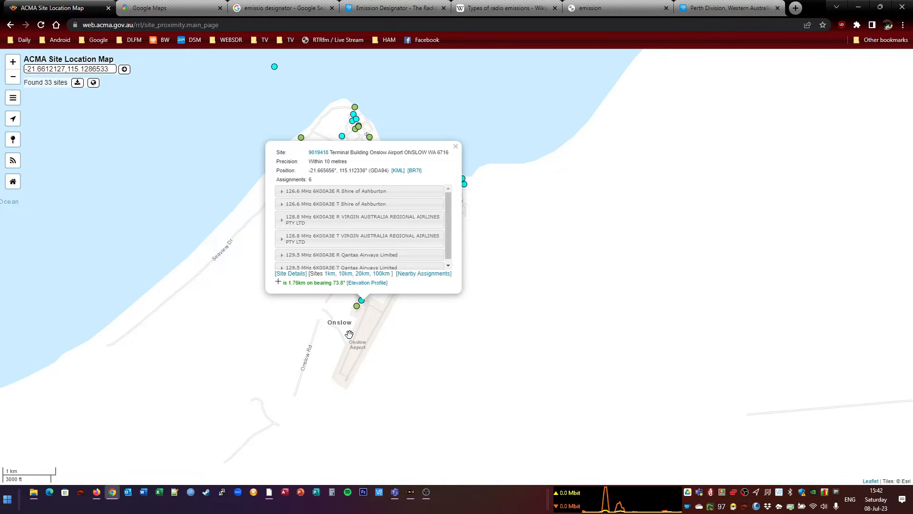
{"action": "mouse_move", "coordinate": [399, 319]}
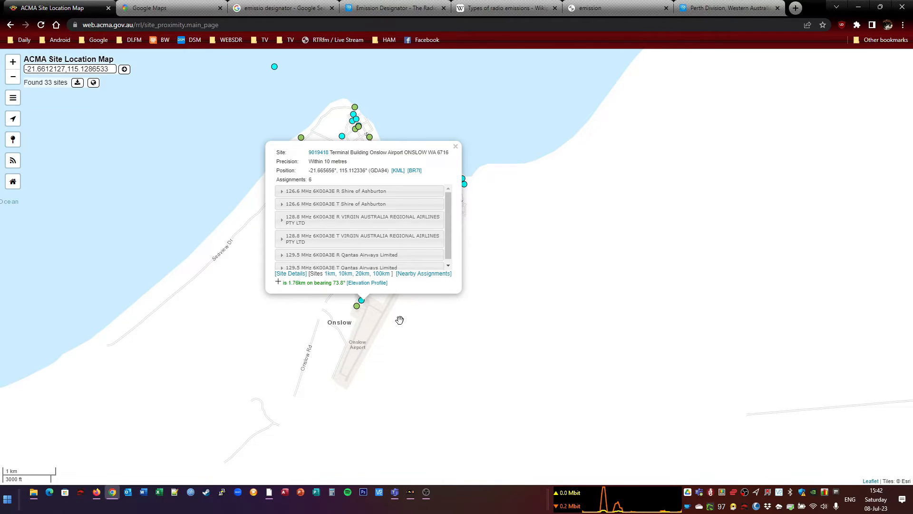
{"action": "mouse_move", "coordinate": [400, 316]}
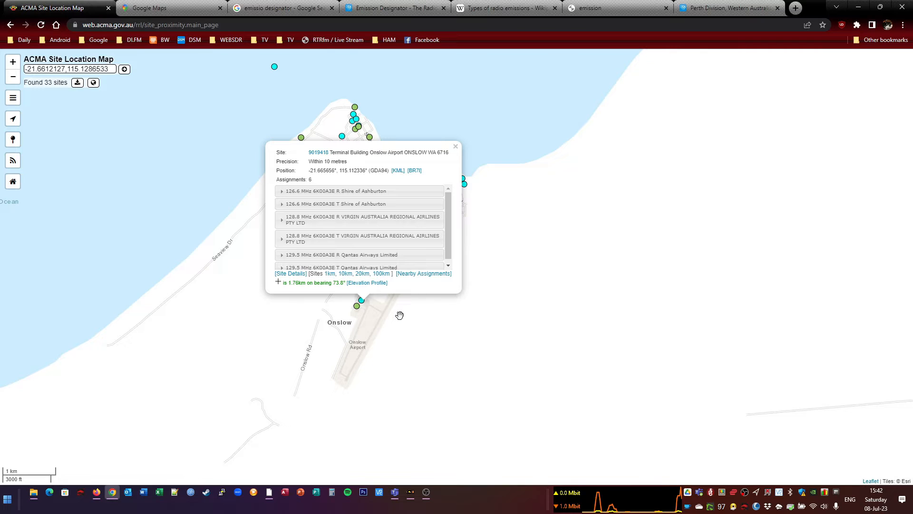
{"action": "mouse_move", "coordinate": [495, 177]}
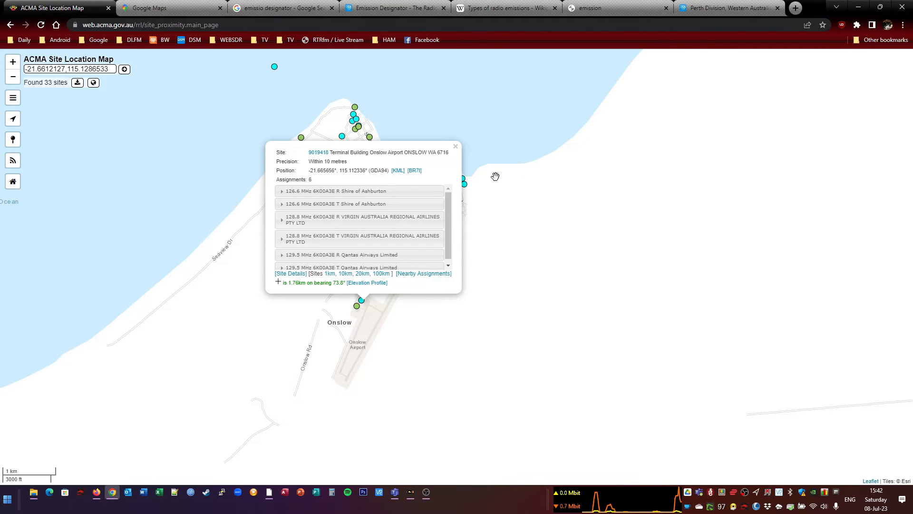
Close the Terminal Building details and open the Salt Fields ONSLOW site with 13 assignments
{"action": "left_click", "coordinate": [455, 146]}
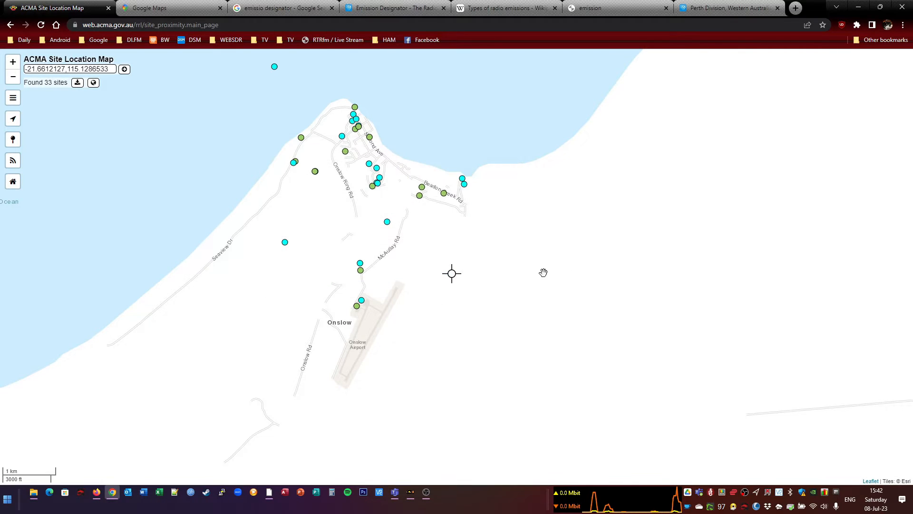
{"action": "mouse_move", "coordinate": [515, 286]}
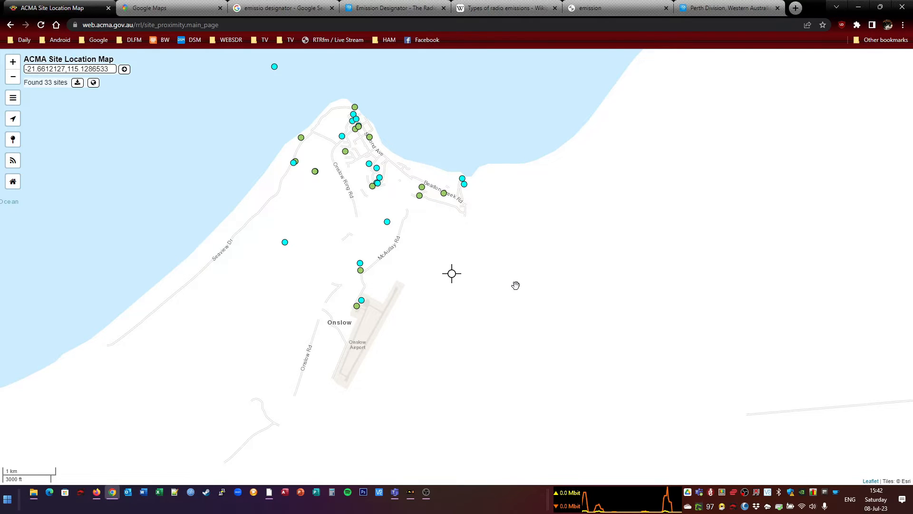
{"action": "mouse_move", "coordinate": [504, 292]}
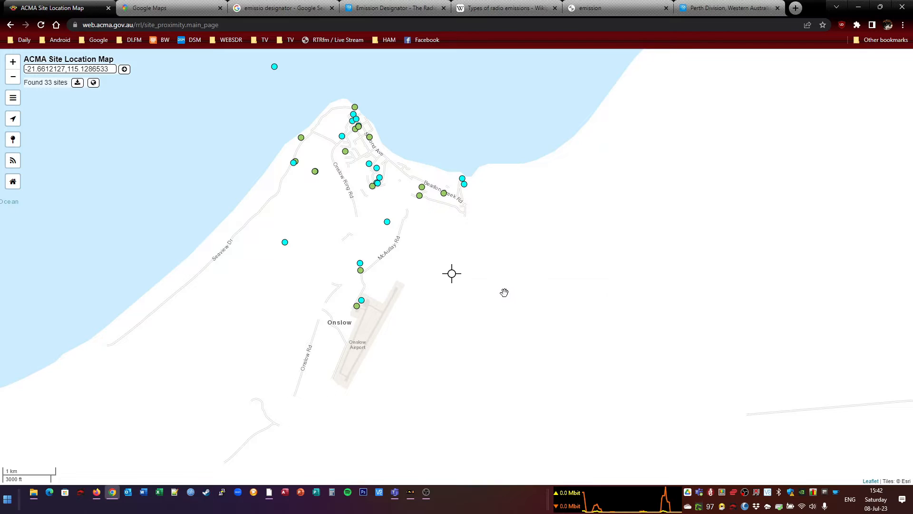
{"action": "mouse_move", "coordinate": [257, 290]}
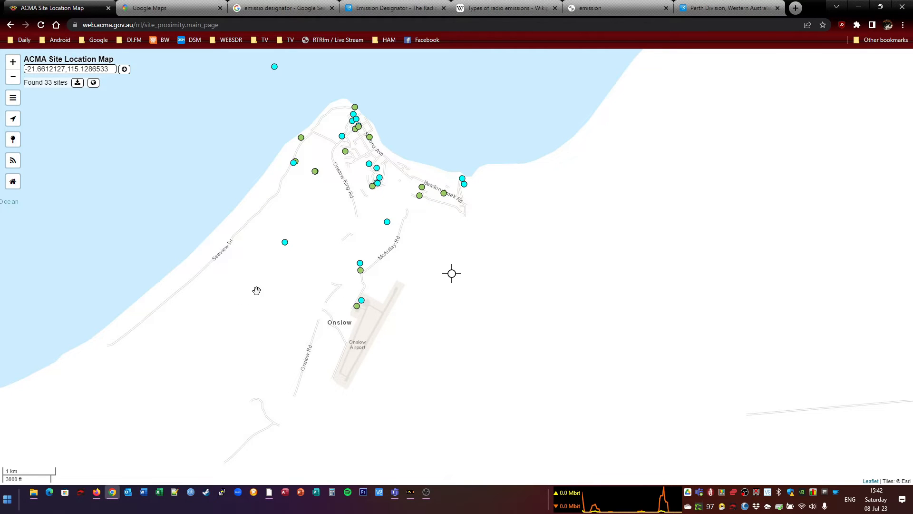
{"action": "mouse_move", "coordinate": [284, 241]}
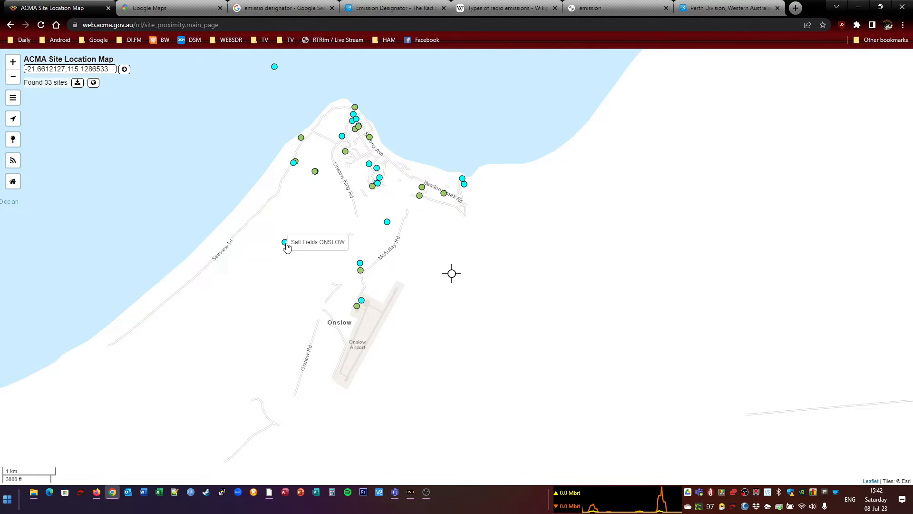
{"action": "left_click", "coordinate": [284, 242]}
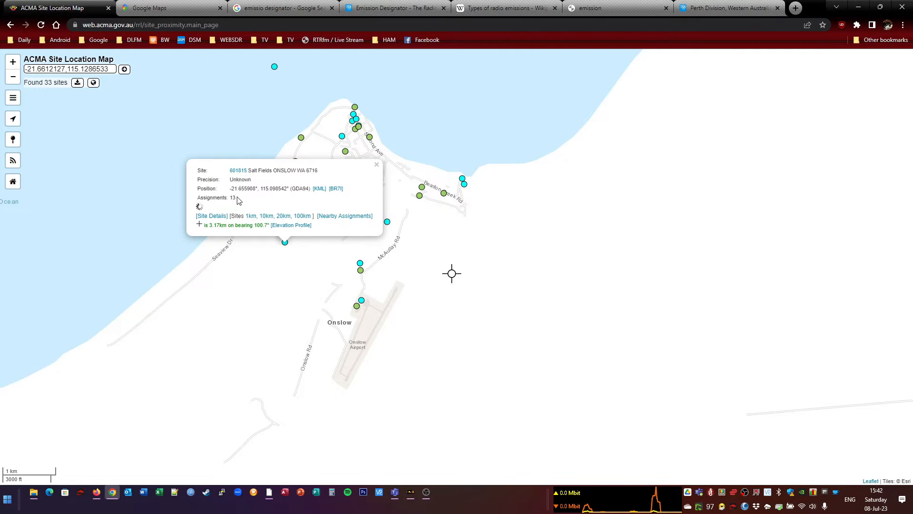
{"action": "mouse_move", "coordinate": [237, 170]}
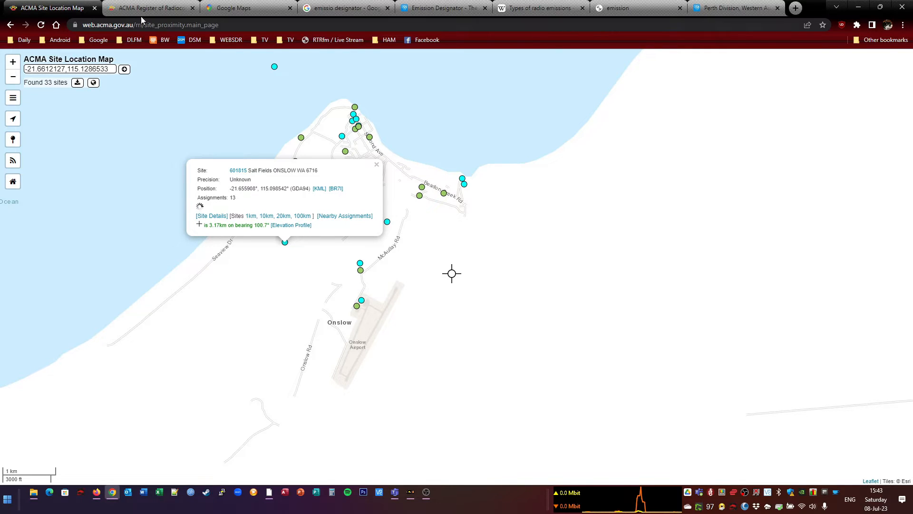
Open the Salt Fields assignment list and Google its 16K0F3E emission designator
{"action": "left_click", "coordinate": [211, 216]}
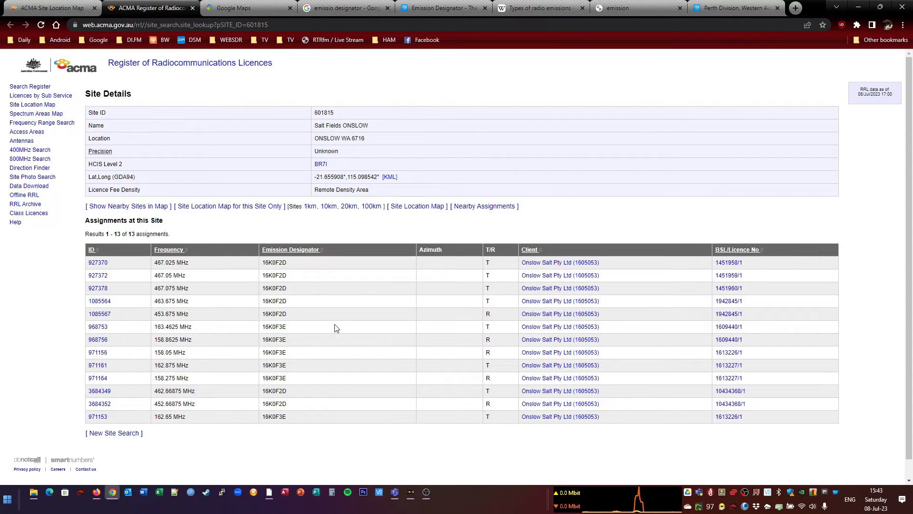
{"action": "mouse_move", "coordinate": [319, 294]}
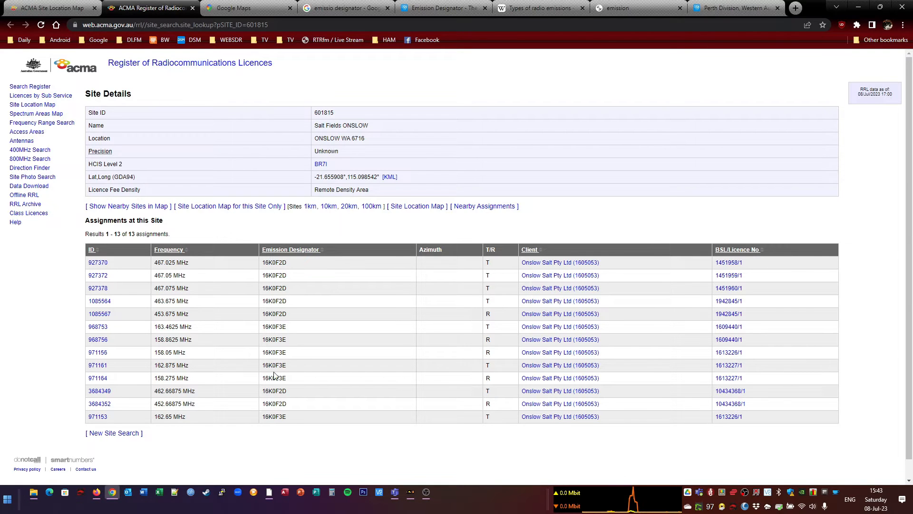
{"action": "right_click", "coordinate": [274, 377]}
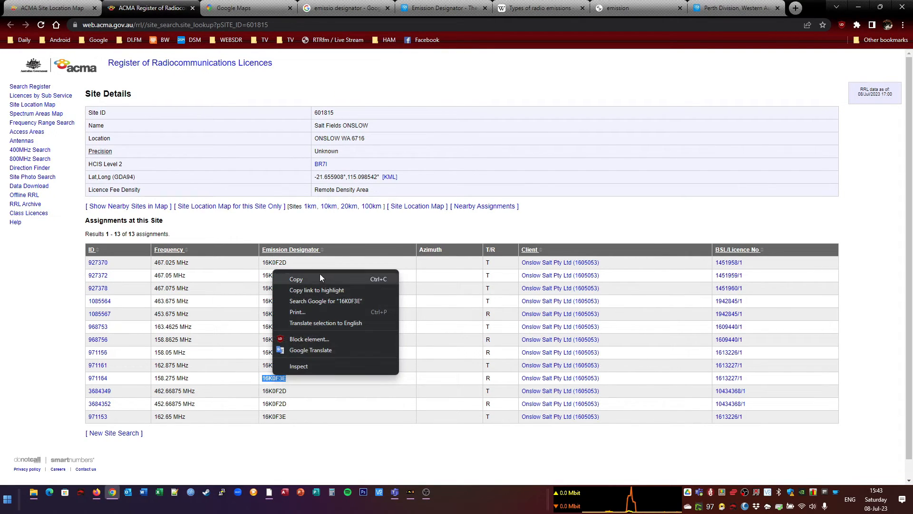
{"action": "left_click", "coordinate": [324, 300]}
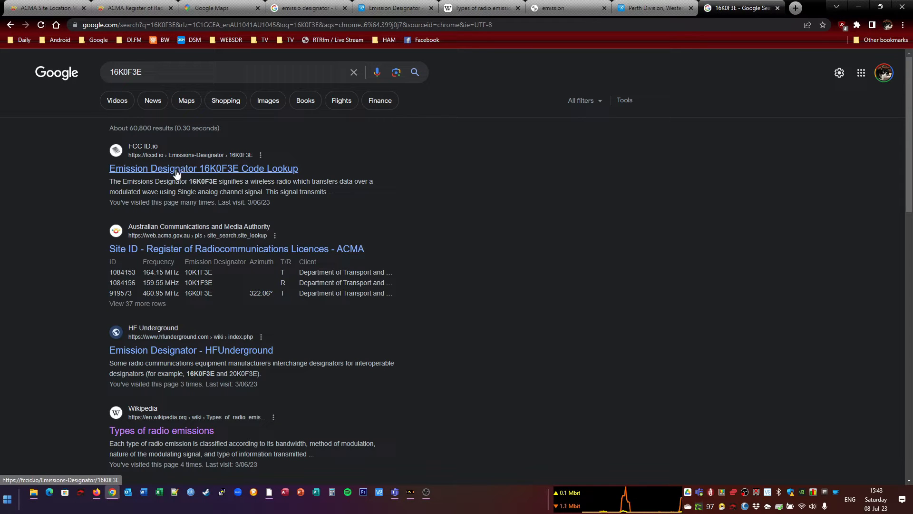
Read FCC ID.io on 16K0F3E (analog FM voice) and 16K0F2D (FM data telemetry), then close it
{"action": "left_click", "coordinate": [203, 168]}
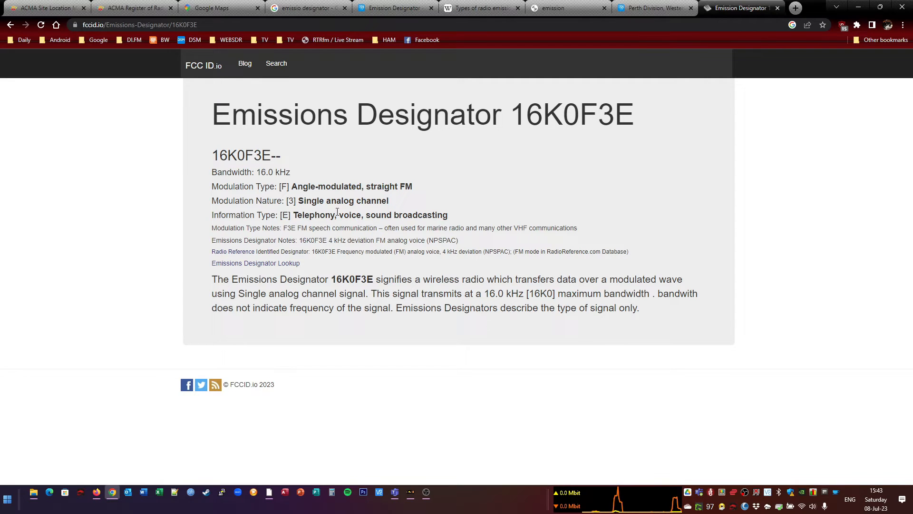
{"action": "mouse_move", "coordinate": [355, 200]}
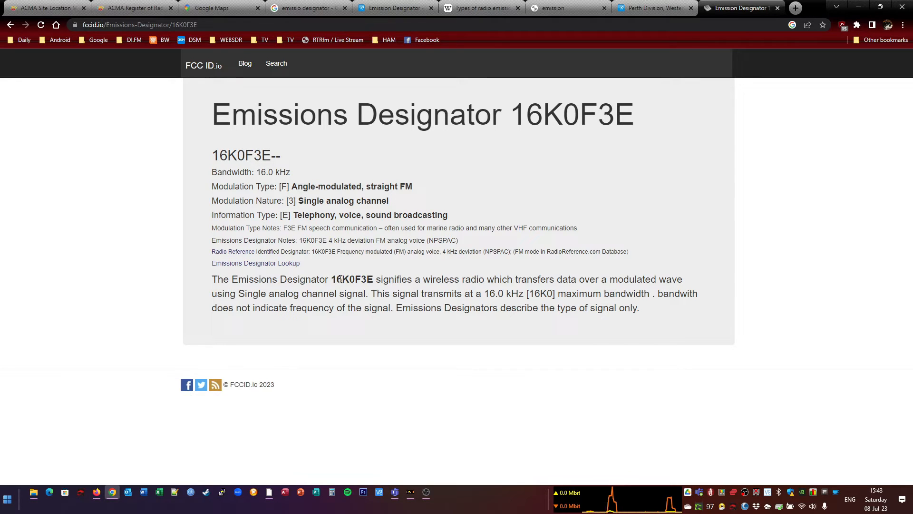
{"action": "mouse_move", "coordinate": [340, 278]}
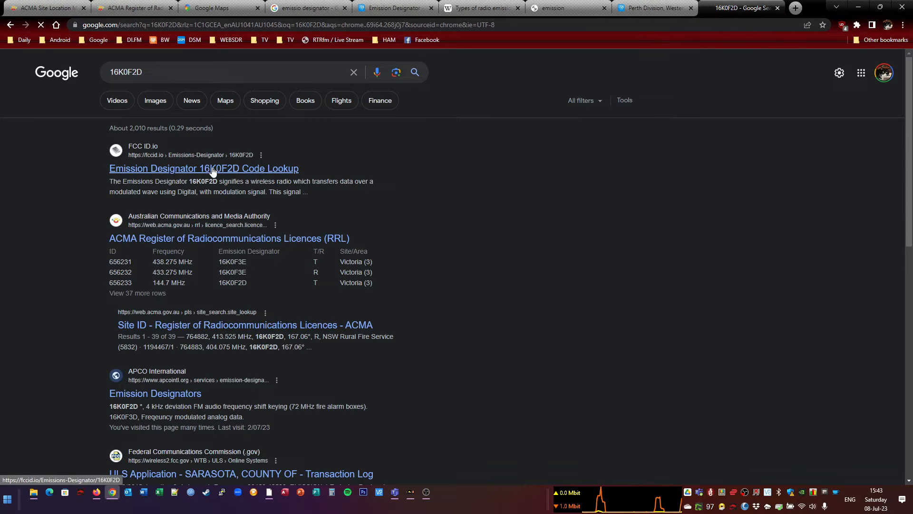
{"action": "left_click", "coordinate": [203, 168]}
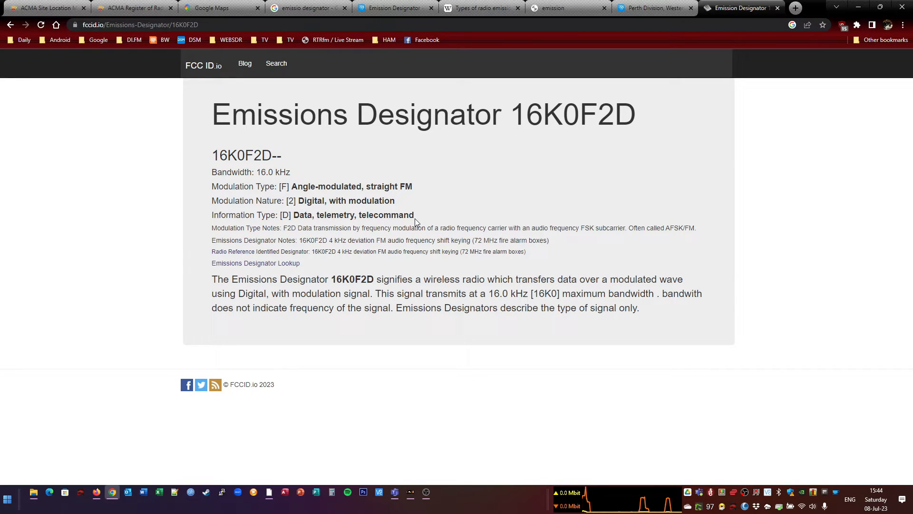
{"action": "left_click", "coordinate": [134, 7]}
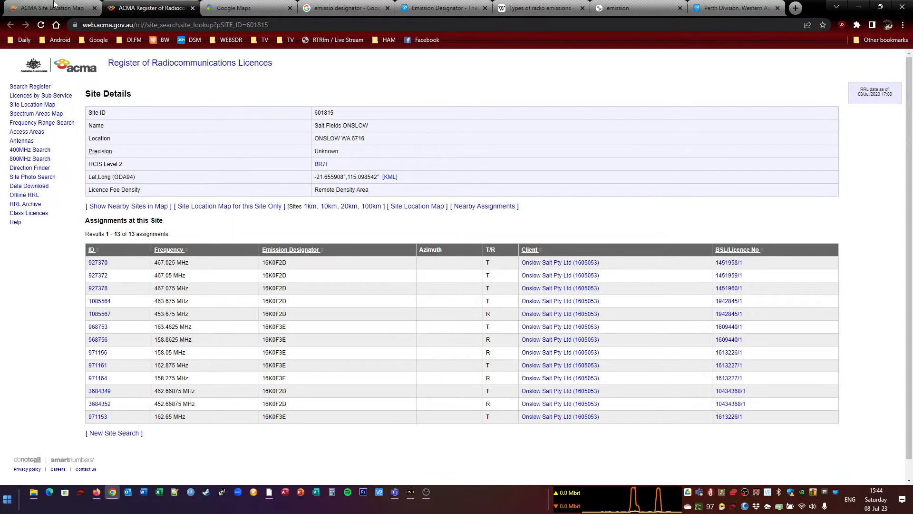
Open the full details for site 9023982, VTS Tower Seaview Drive, from the site map
{"action": "left_click", "coordinate": [417, 206]}
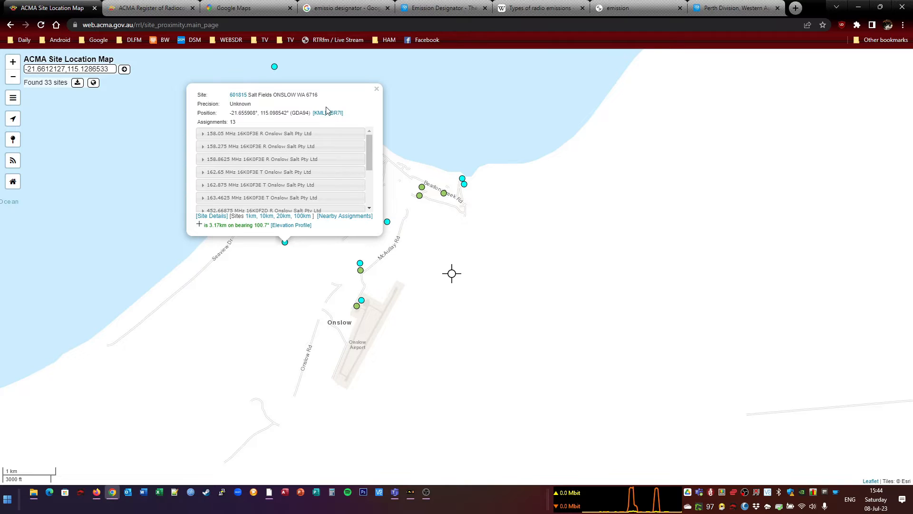
{"action": "left_click", "coordinate": [376, 89]}
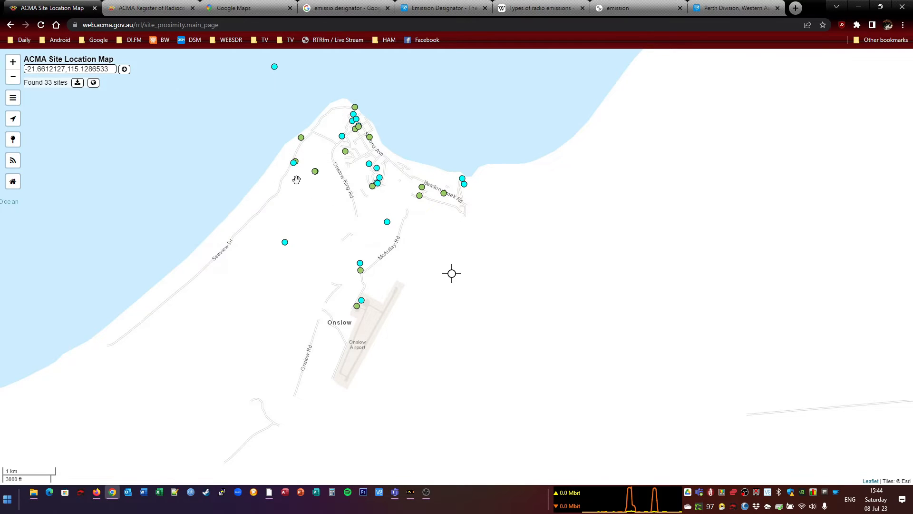
{"action": "mouse_move", "coordinate": [293, 163]}
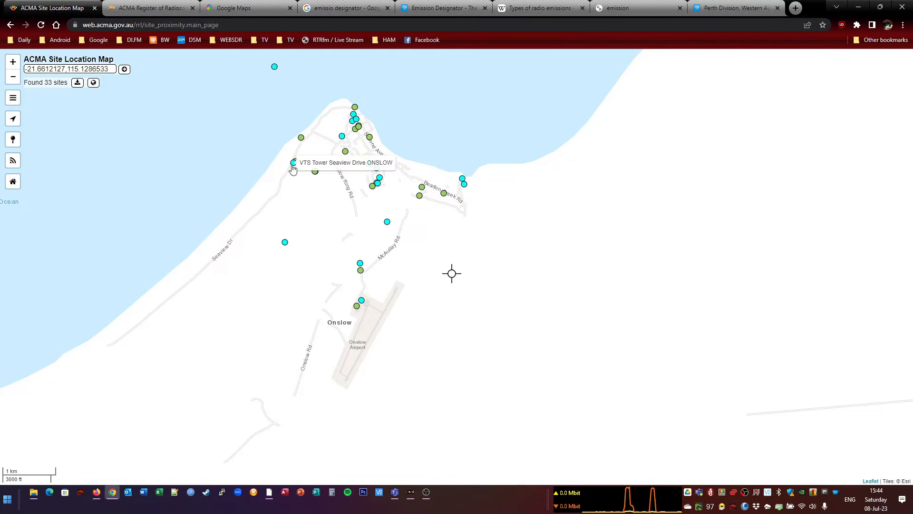
{"action": "left_click", "coordinate": [294, 165]}
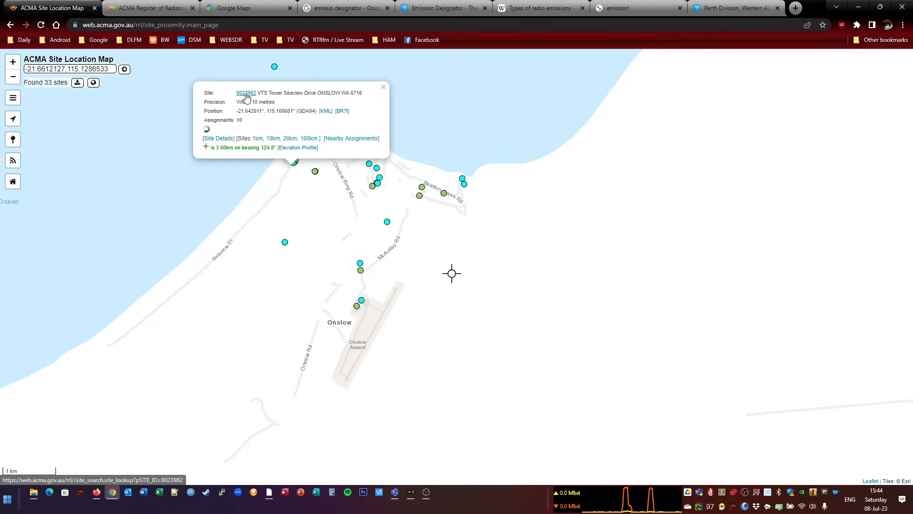
{"action": "left_click", "coordinate": [246, 93]}
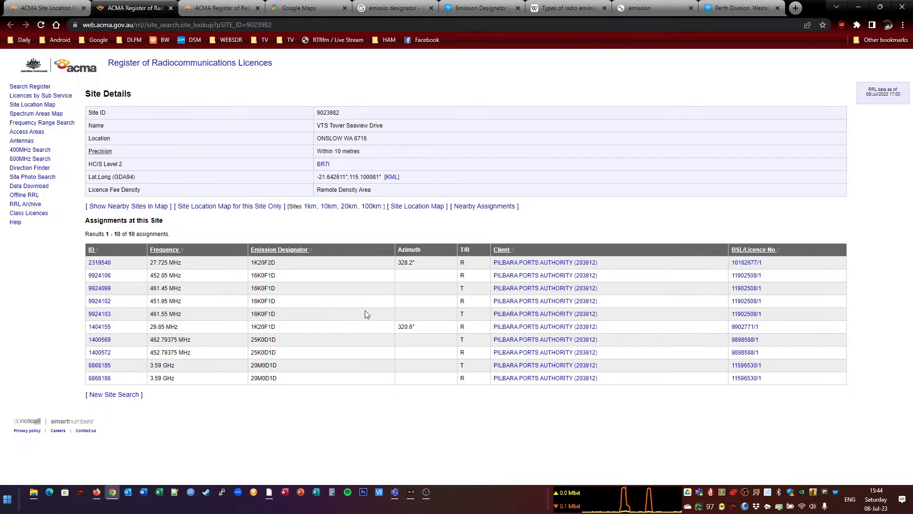
{"action": "mouse_move", "coordinate": [327, 307]}
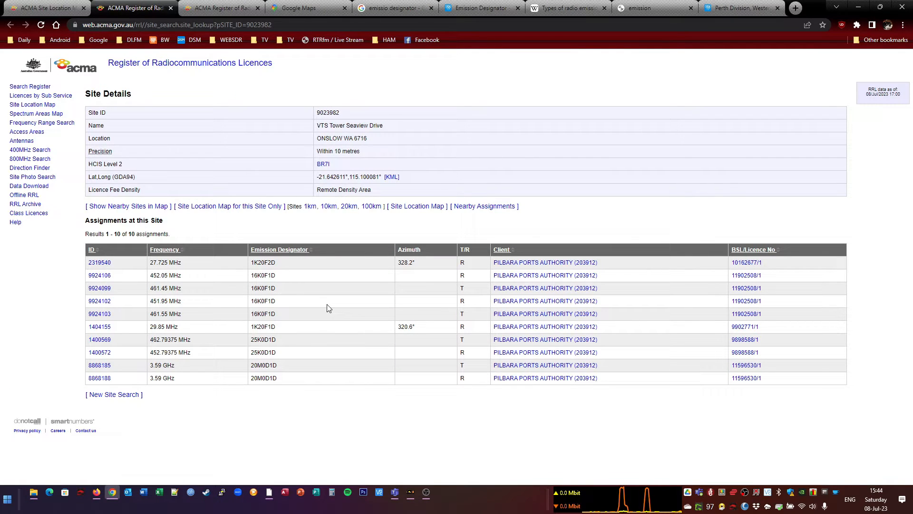
{"action": "mouse_move", "coordinate": [325, 323]}
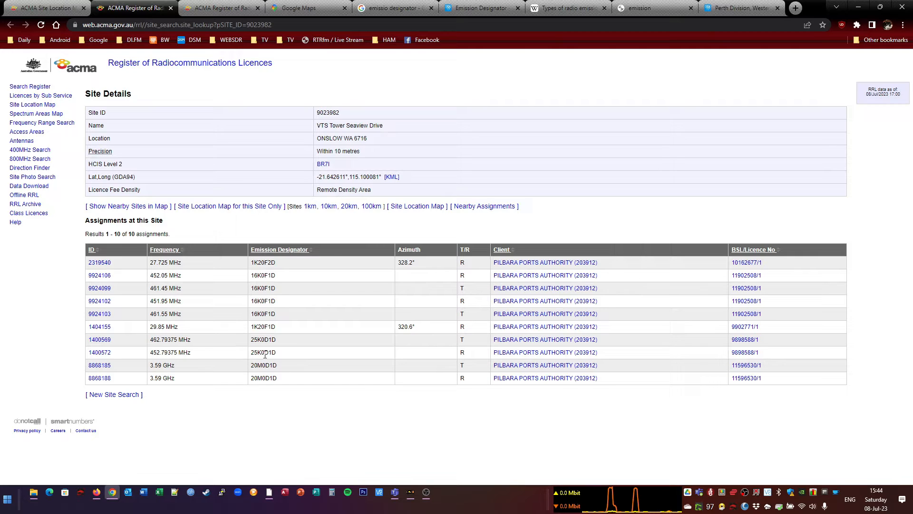
Look up 25K0D1D on Google, the RadioReference wiki and the emissions PDF
{"action": "double_click", "coordinate": [263, 352]}
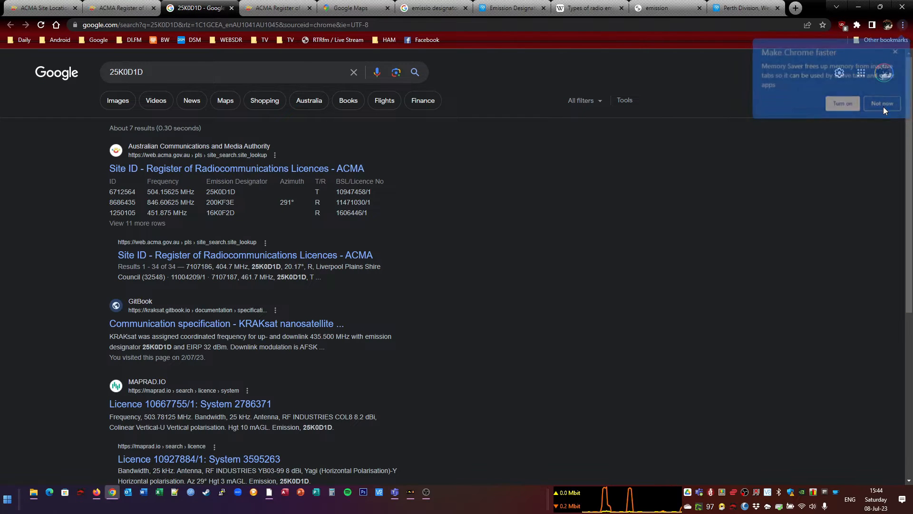
{"action": "mouse_move", "coordinate": [194, 172]}
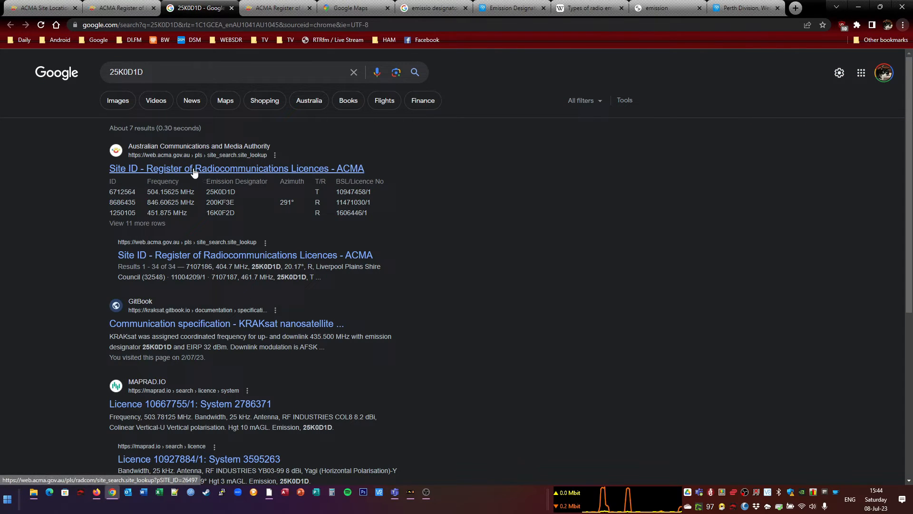
{"action": "mouse_move", "coordinate": [449, 318]}
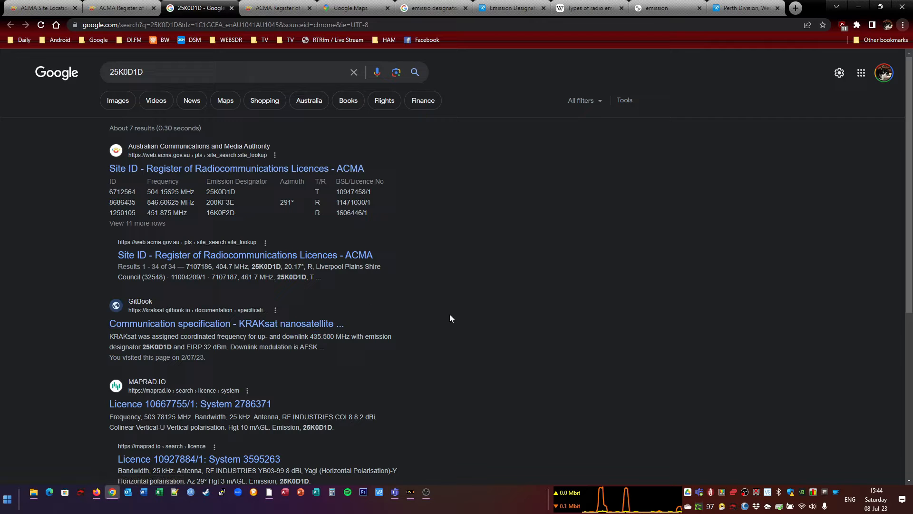
{"action": "scroll", "scroll_direction": "down", "scroll_amount": 3}
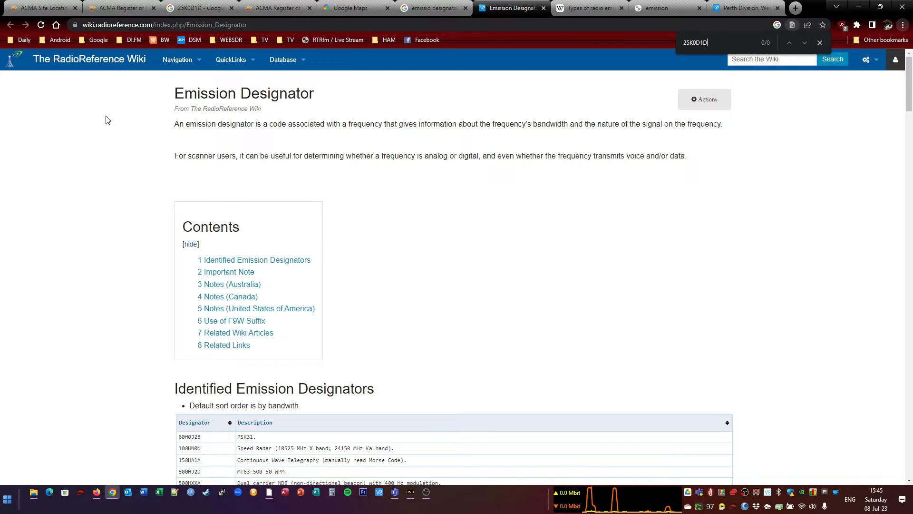
{"action": "left_click", "coordinate": [819, 42]}
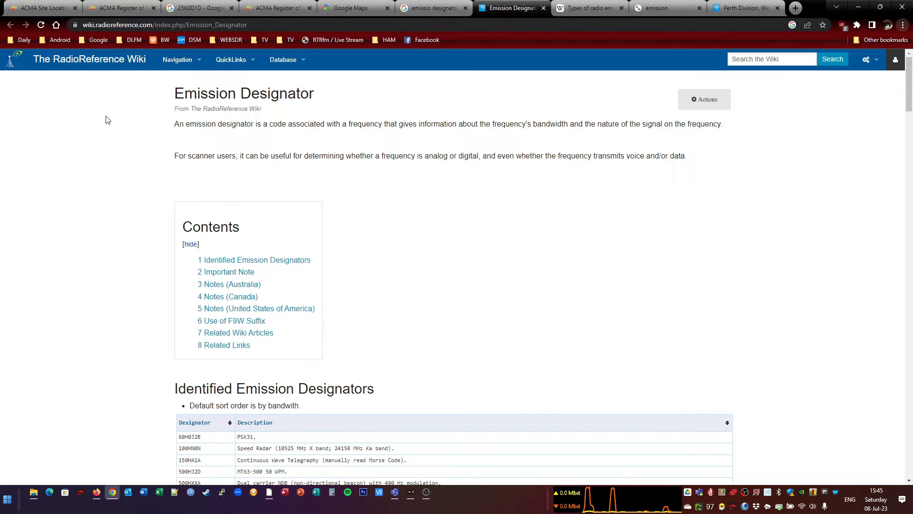
{"action": "left_click", "coordinate": [588, 8]}
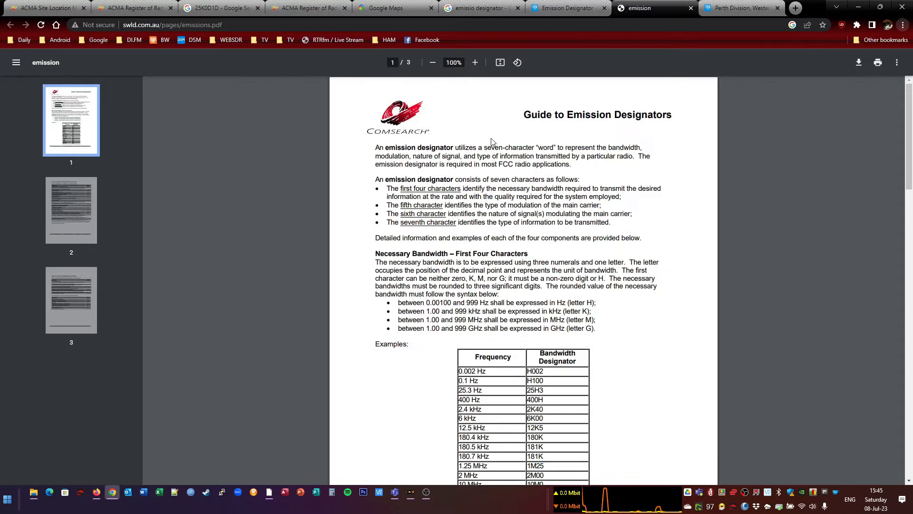
{"action": "key", "text": "ctrl+f"}
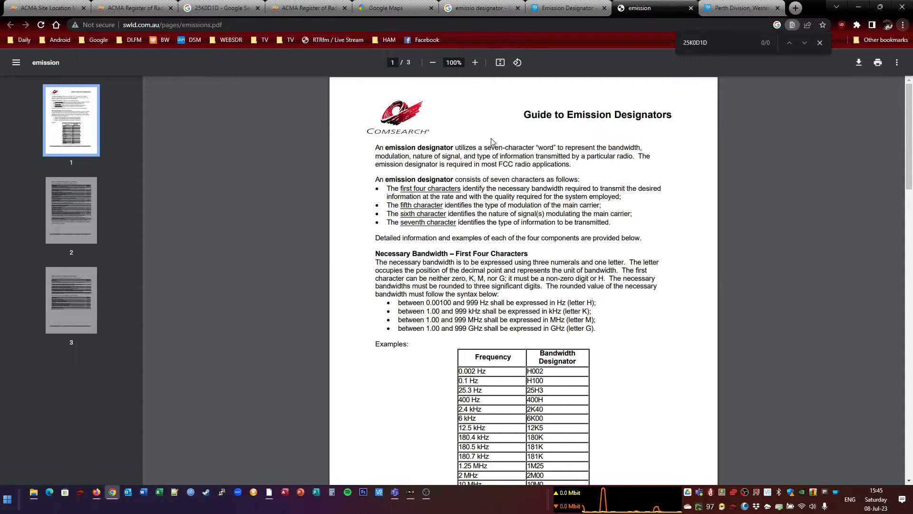
{"action": "left_click", "coordinate": [563, 7]}
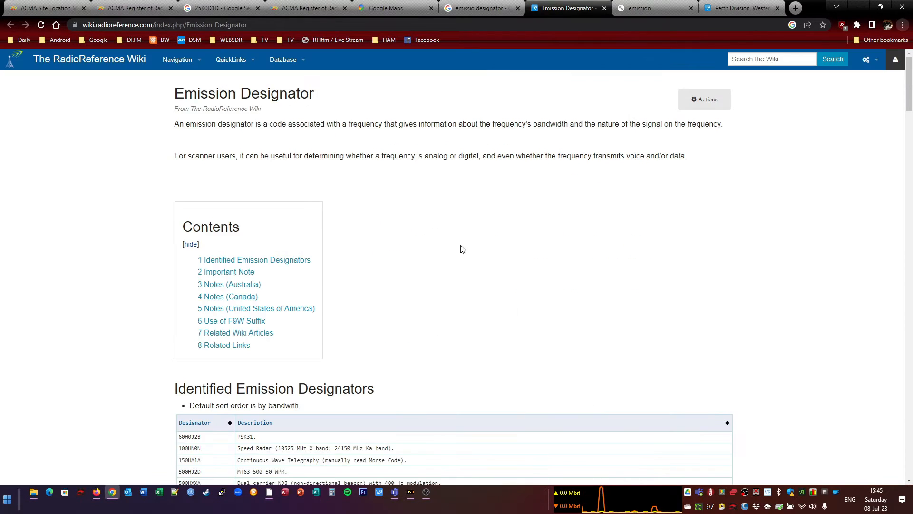
Look up the 16K0F1D emission designator and return to the VTS Tower Seaview Drive page
{"action": "left_click", "coordinate": [394, 8]}
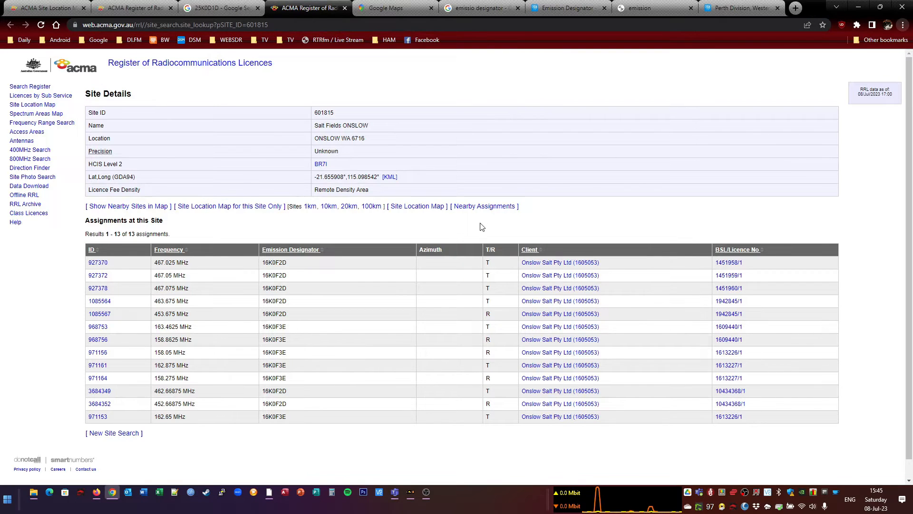
{"action": "mouse_move", "coordinate": [291, 384]}
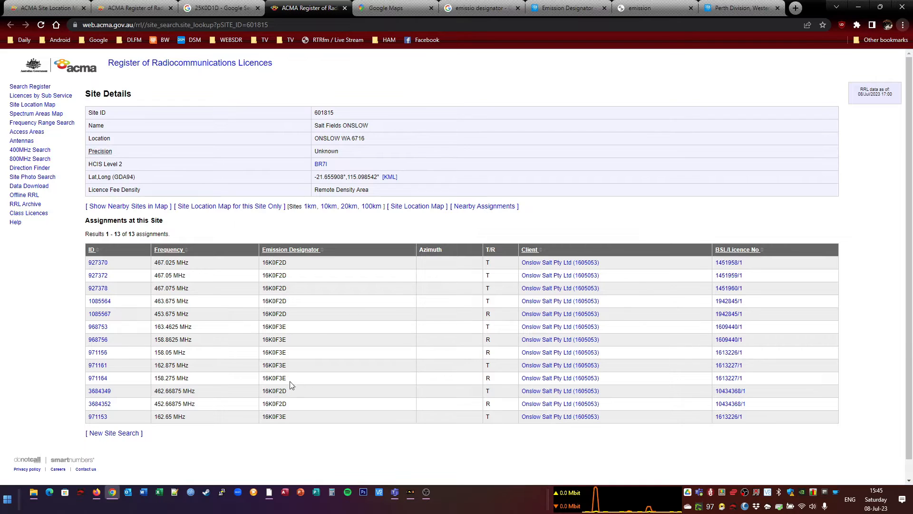
{"action": "mouse_move", "coordinate": [273, 377]}
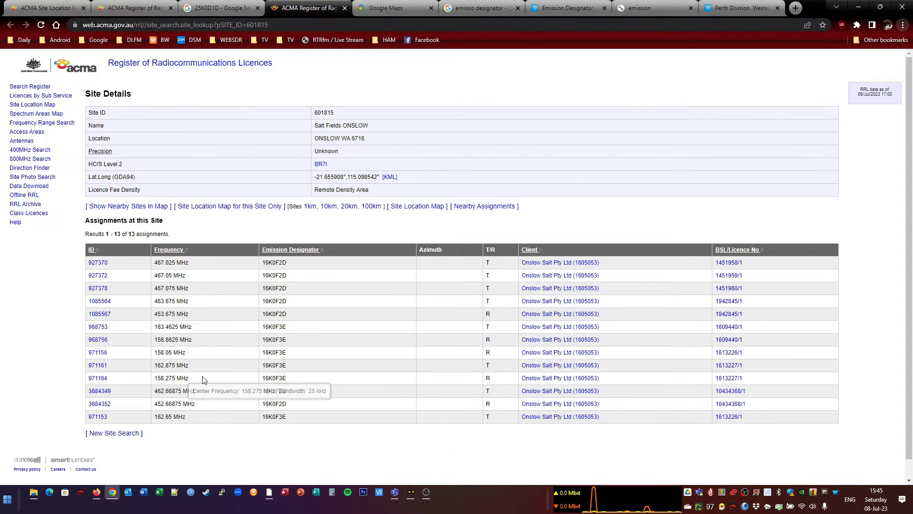
{"action": "mouse_move", "coordinate": [137, 5]}
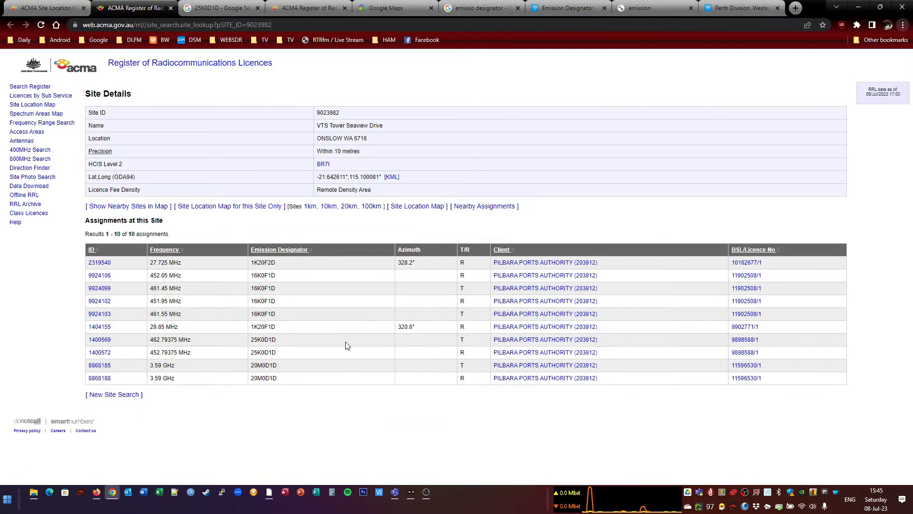
{"action": "mouse_move", "coordinate": [169, 326]}
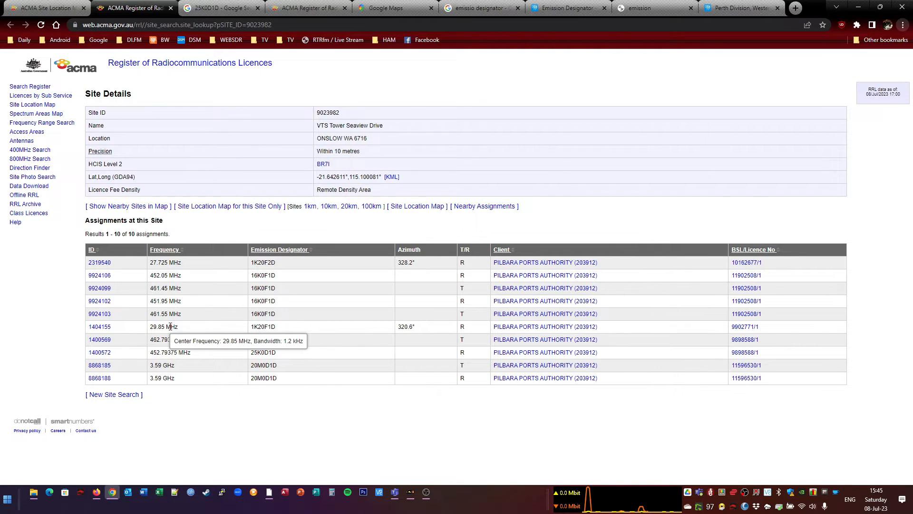
{"action": "mouse_move", "coordinate": [204, 327]}
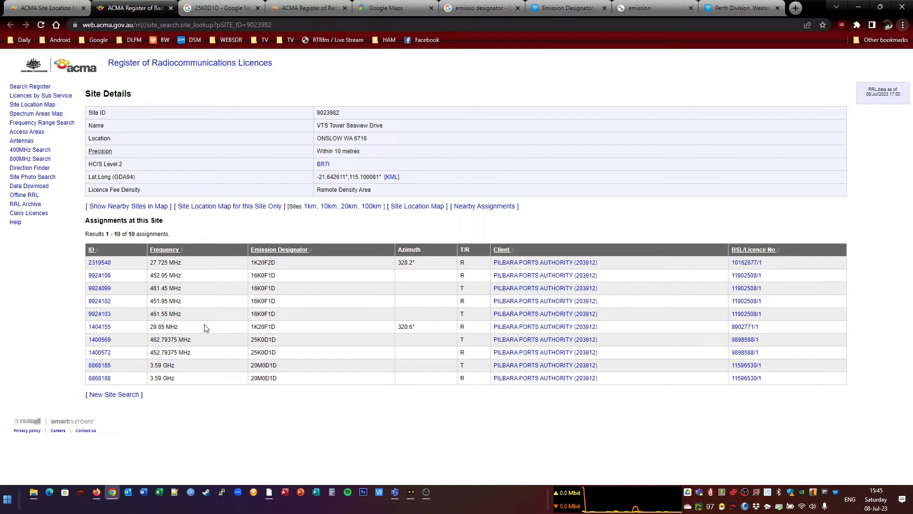
{"action": "mouse_move", "coordinate": [186, 288]}
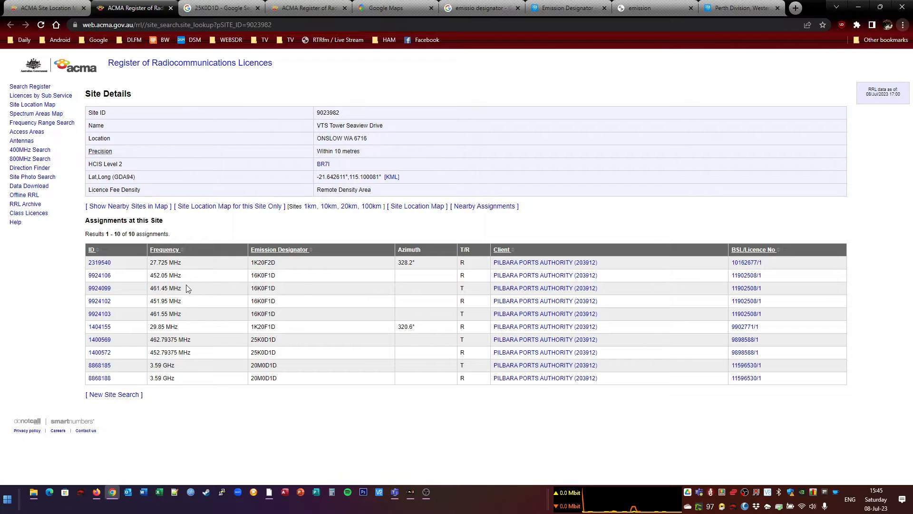
{"action": "double_click", "coordinate": [262, 275]}
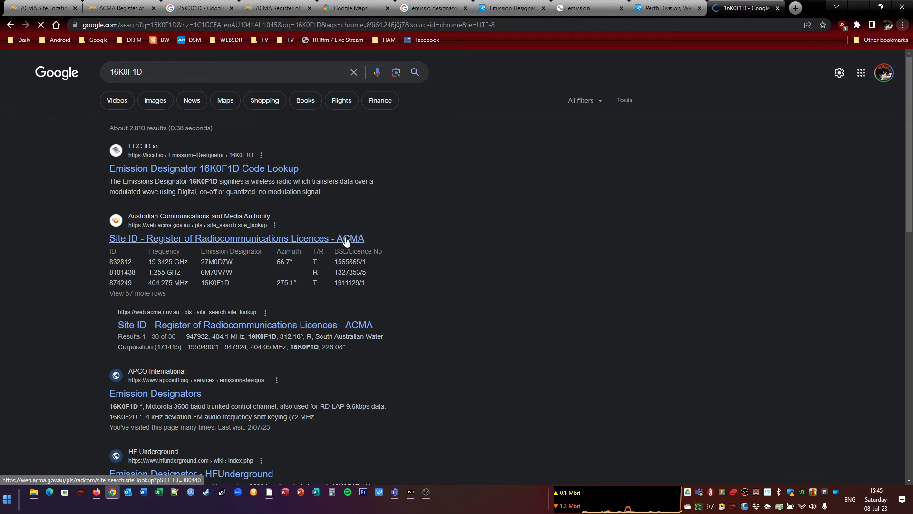
{"action": "left_click", "coordinate": [204, 168]}
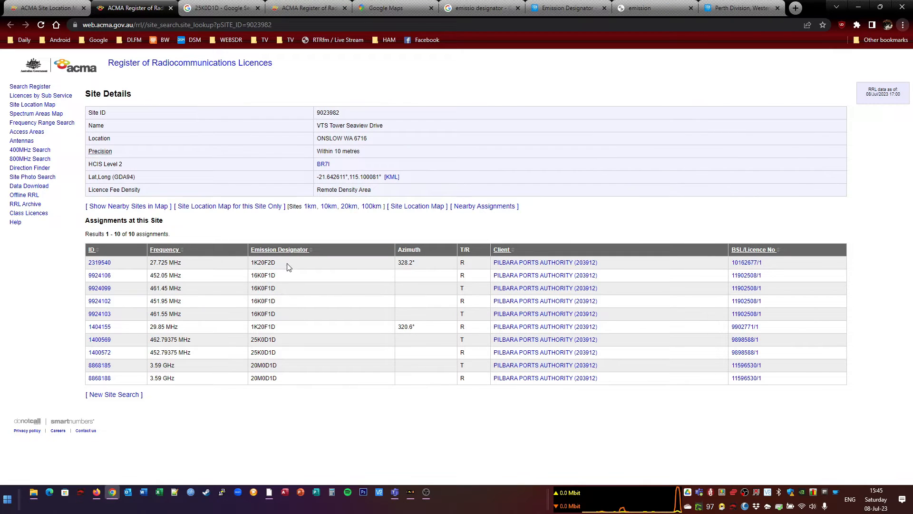
{"action": "mouse_move", "coordinate": [349, 432]}
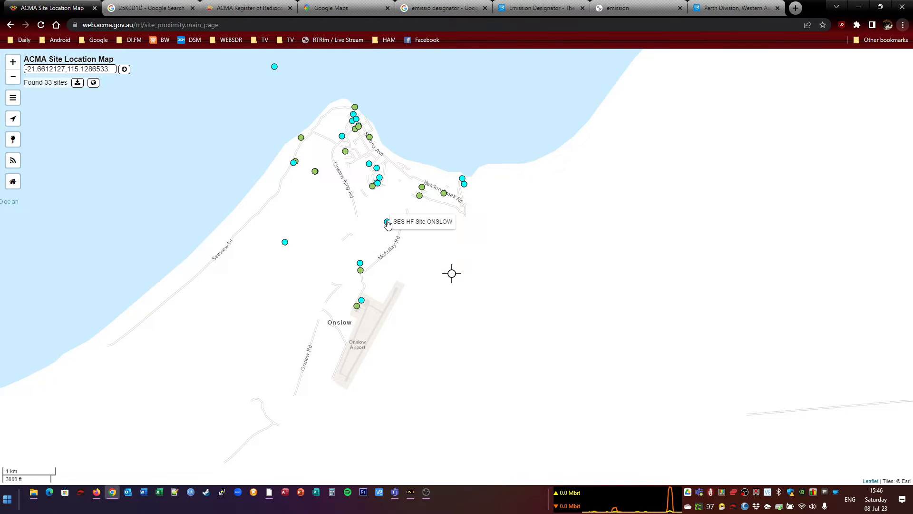
Open the SES HF Site Onslow details and look up its 10K1F3E designator
{"action": "left_click", "coordinate": [388, 223]}
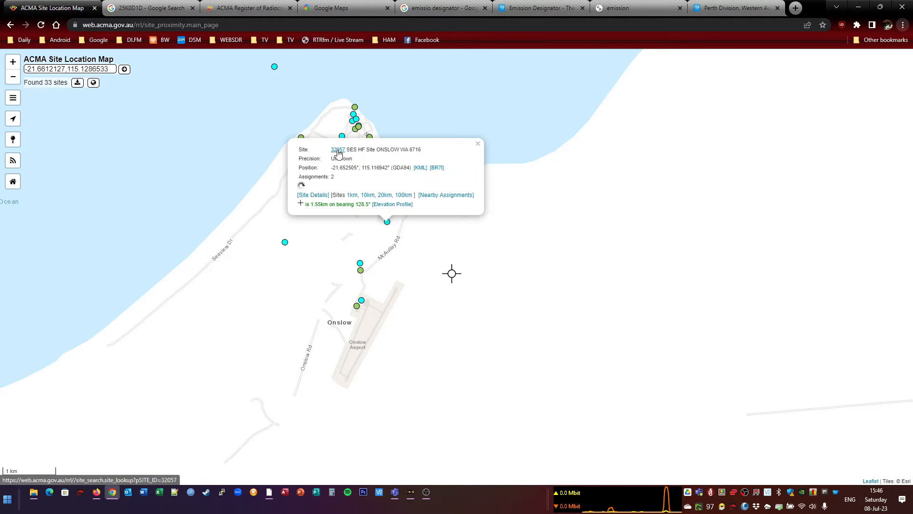
{"action": "mouse_move", "coordinate": [337, 150]}
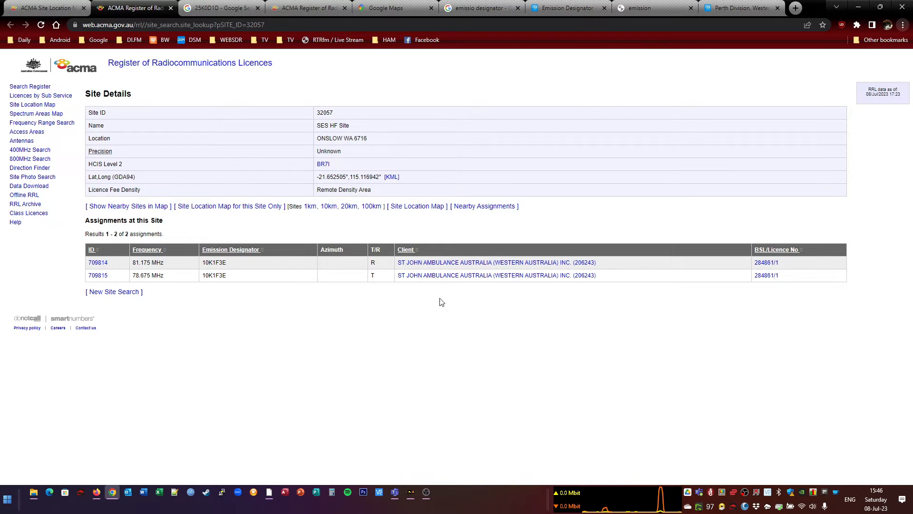
{"action": "mouse_move", "coordinate": [177, 281]}
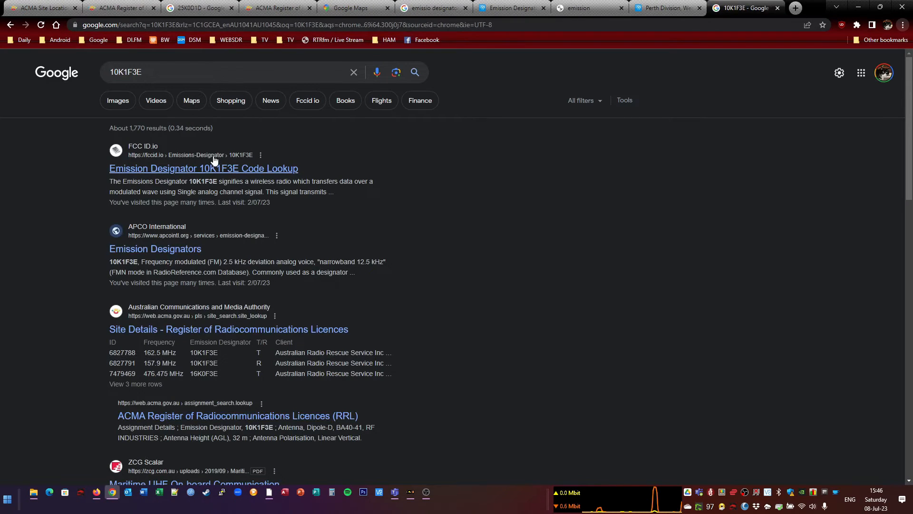
{"action": "left_click", "coordinate": [203, 168]}
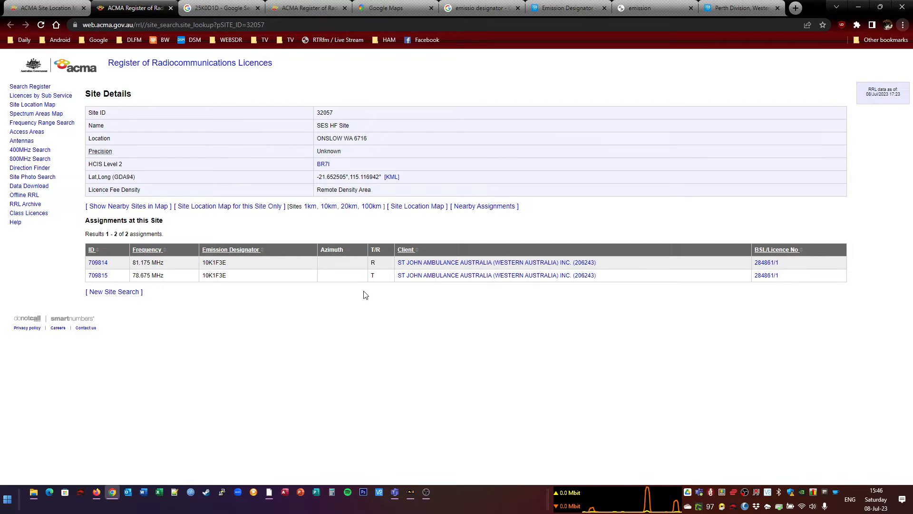
{"action": "mouse_move", "coordinate": [378, 263]}
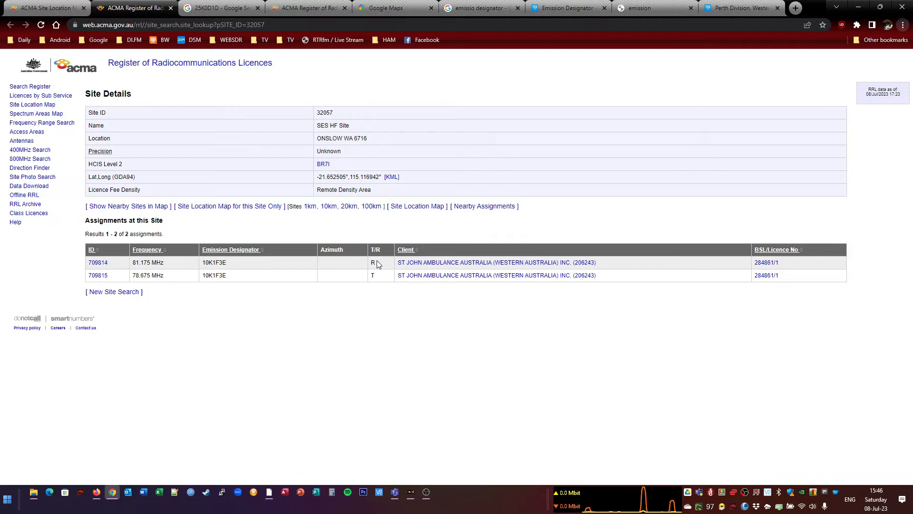
{"action": "mouse_move", "coordinate": [377, 280]}
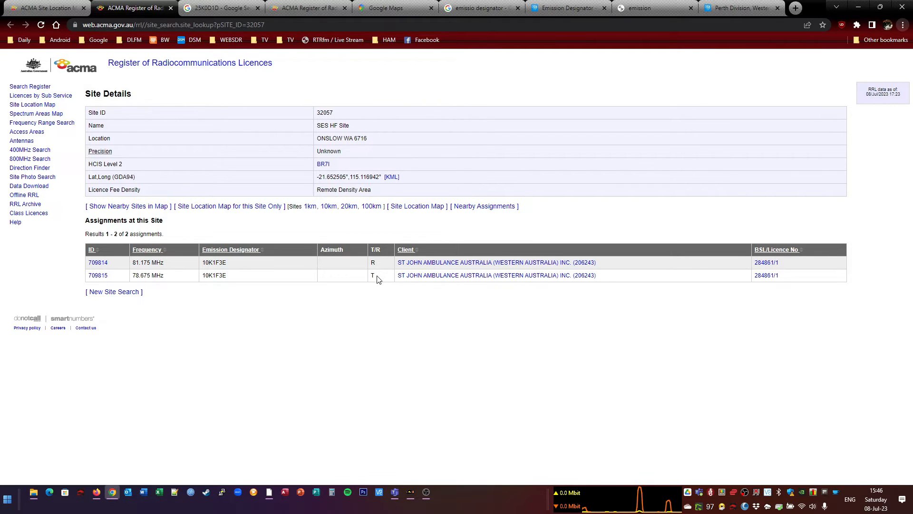
{"action": "mouse_move", "coordinate": [147, 275]}
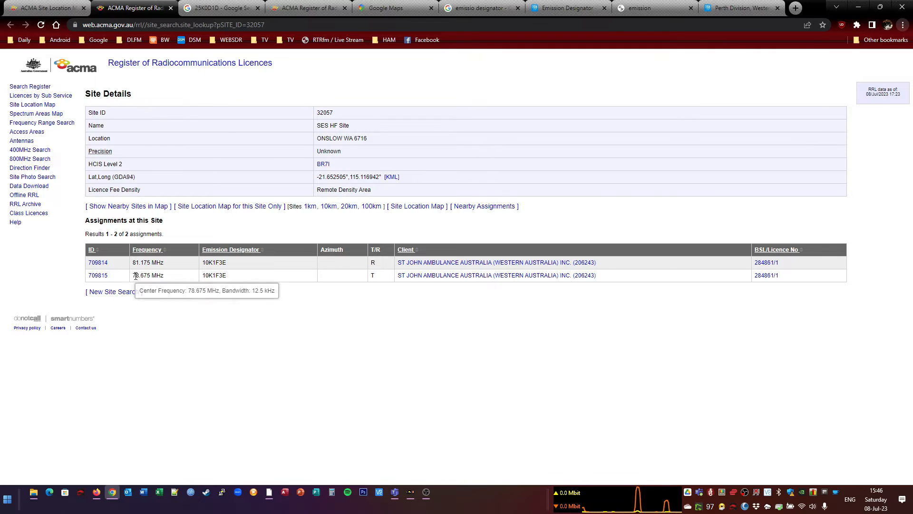
{"action": "mouse_move", "coordinate": [411, 495]}
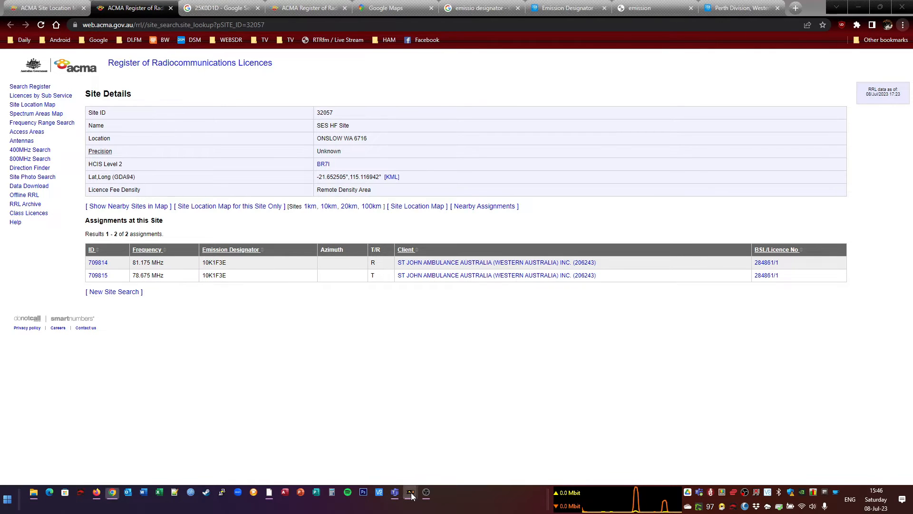
Create a new ProScan favorites list named ONSLOW VIDEO
{"action": "left_click", "coordinate": [410, 492]}
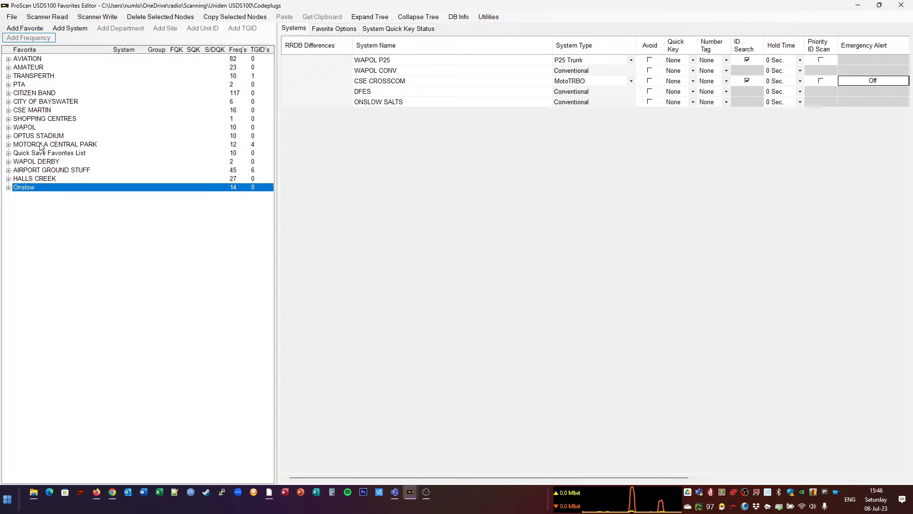
{"action": "mouse_move", "coordinate": [128, 162]}
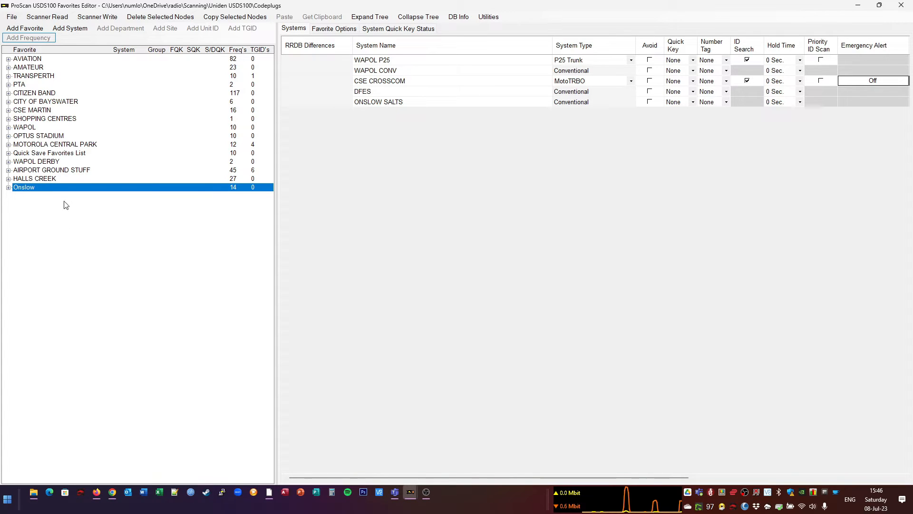
{"action": "mouse_move", "coordinate": [63, 129]}
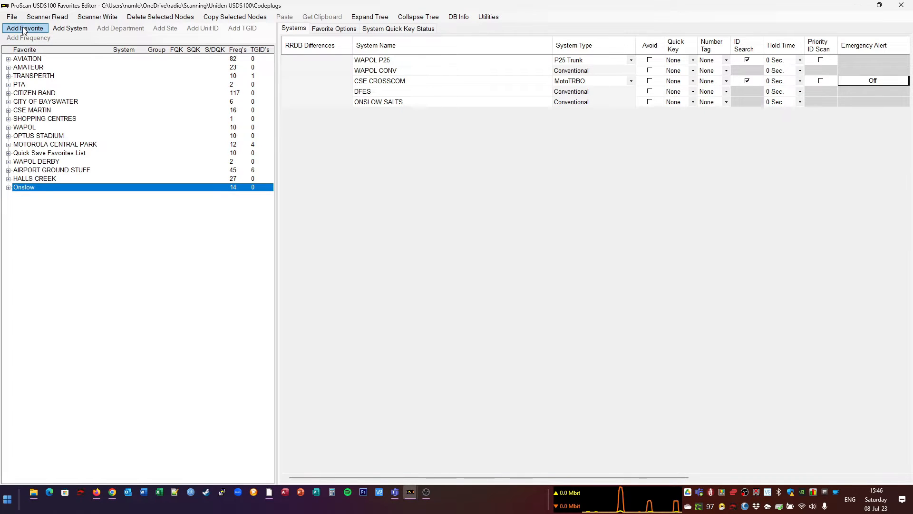
{"action": "left_click", "coordinate": [24, 28]}
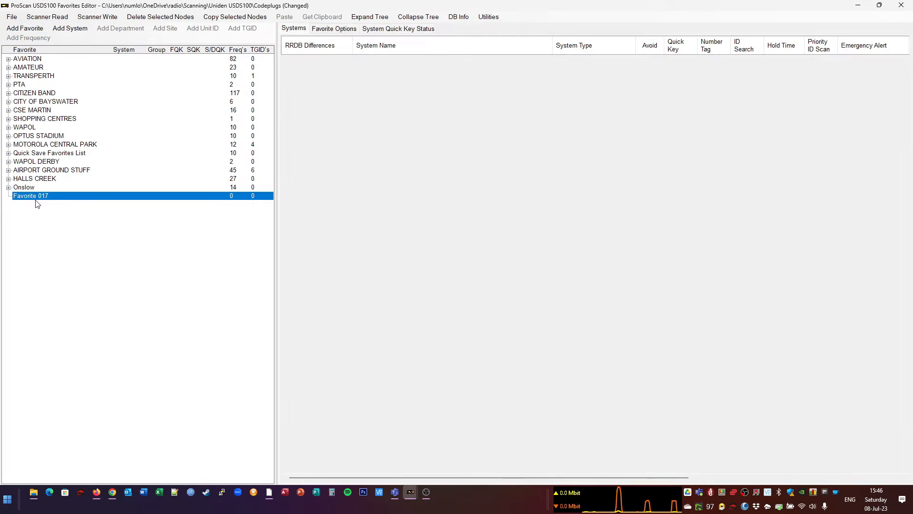
{"action": "left_click", "coordinate": [333, 29]}
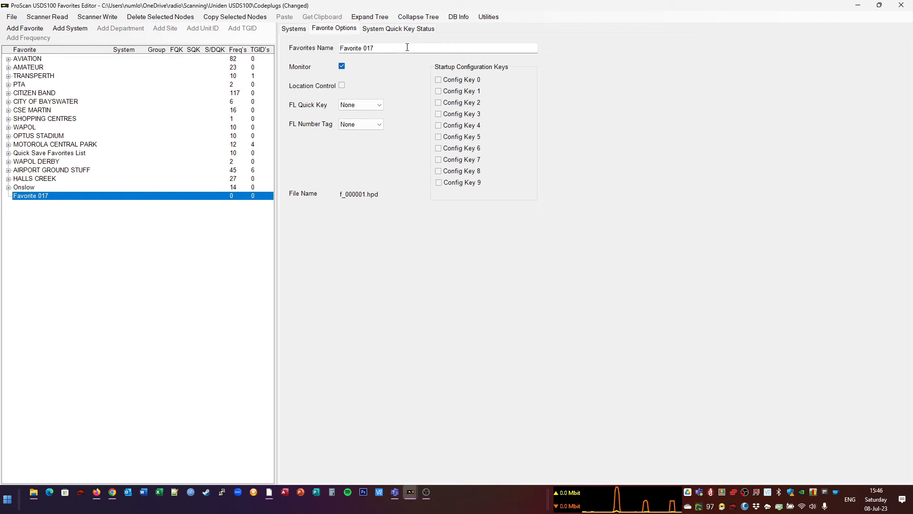
{"action": "type", "text": "ONS"}
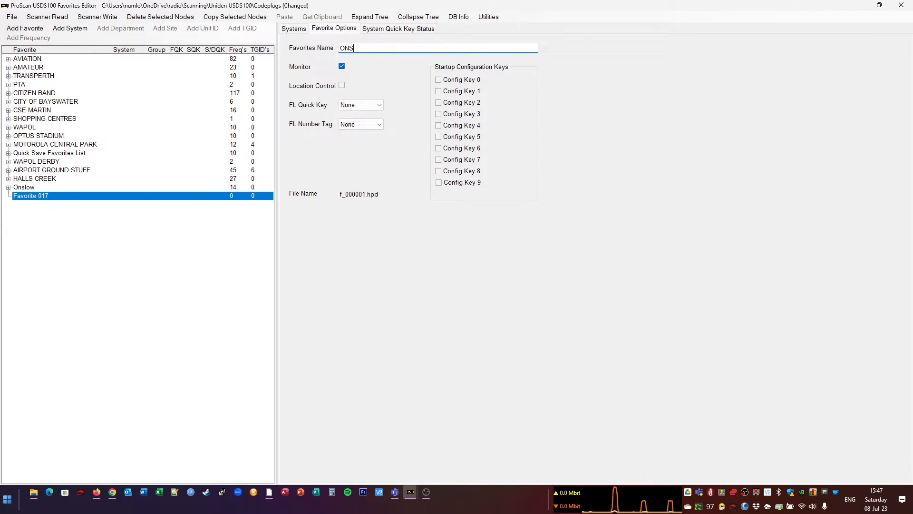
{"action": "type", "text": "LOW"}
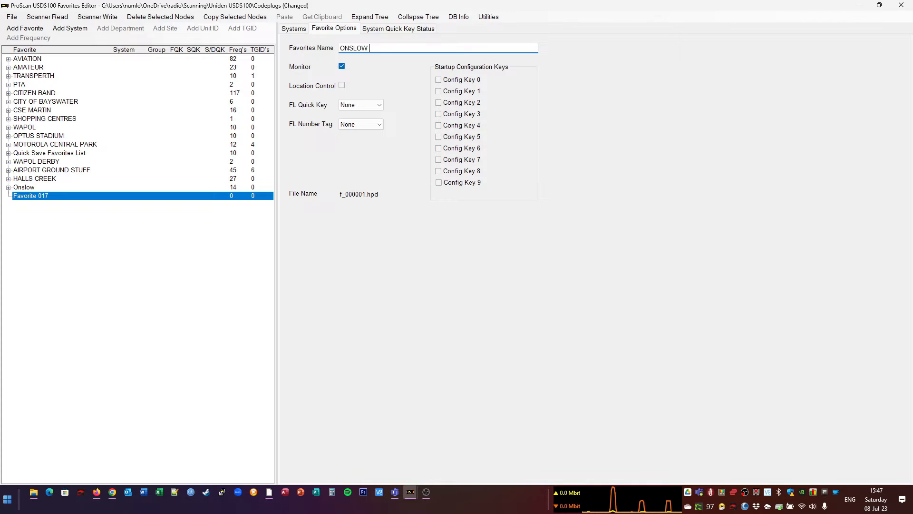
{"action": "type", "text": "VIDEO"}
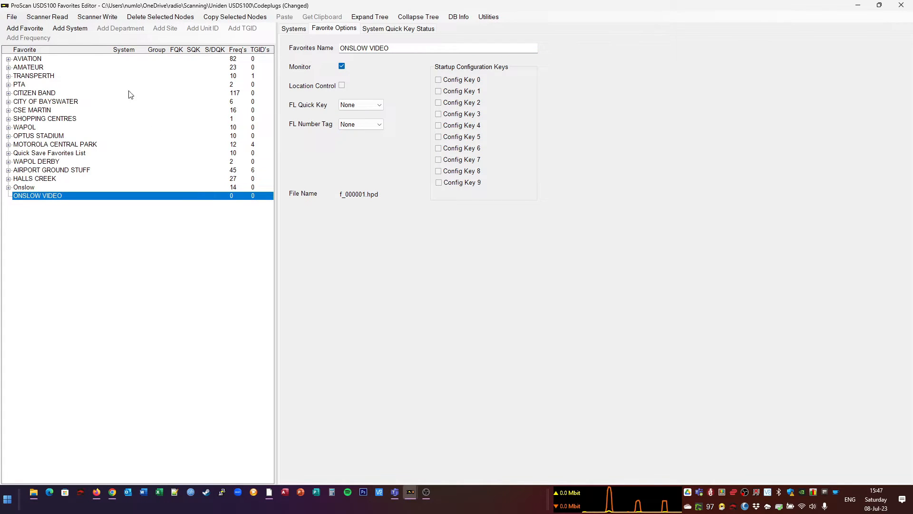
Add a conventional system SJ AMBO to ONSLOW VIDEO and start naming its department
{"action": "left_click", "coordinate": [69, 28]}
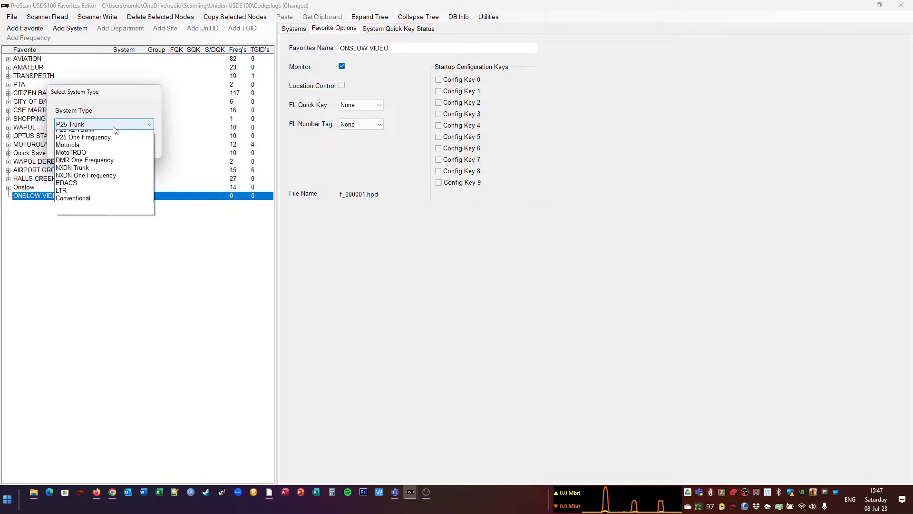
{"action": "left_click", "coordinate": [73, 198]}
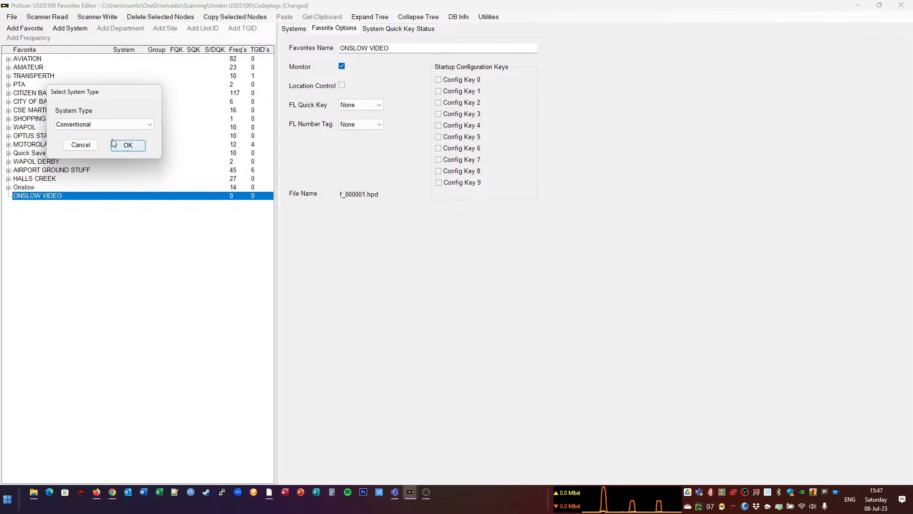
{"action": "left_click", "coordinate": [127, 145]}
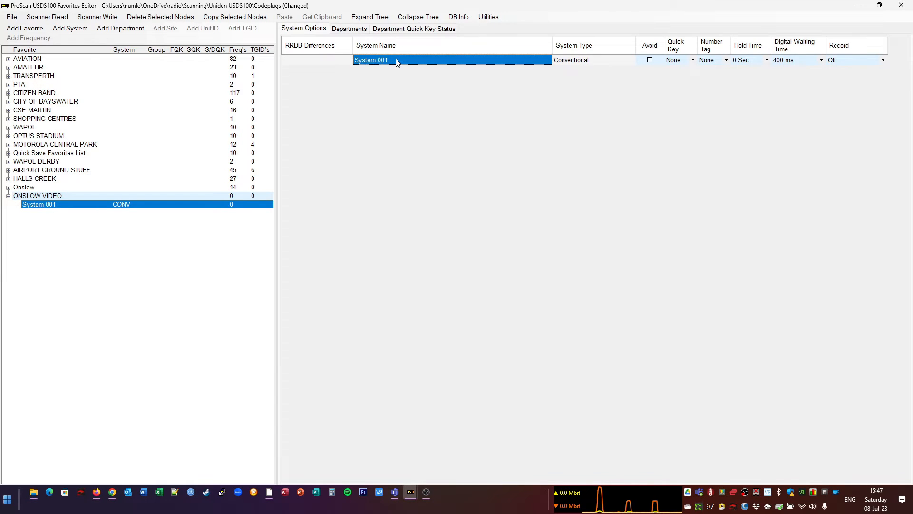
{"action": "type", "text": "SJ"}
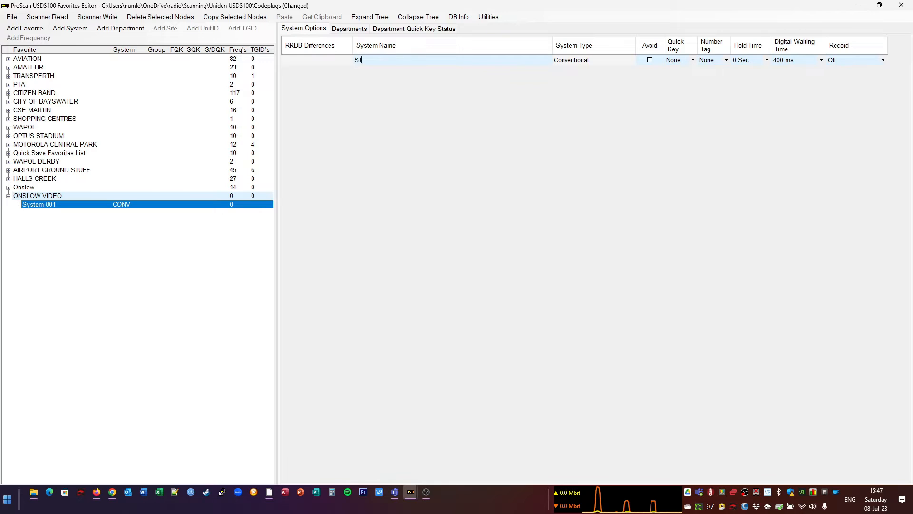
{"action": "type", "text": "AMBO"}
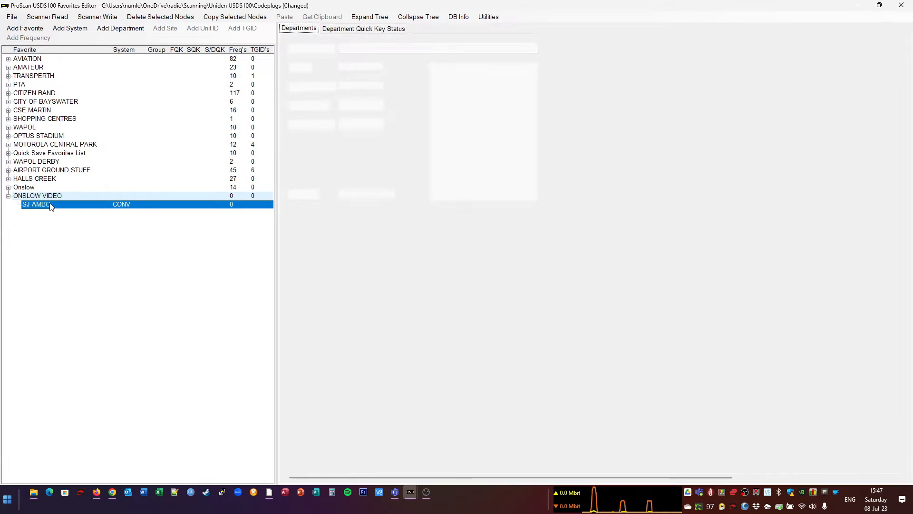
{"action": "right_click", "coordinate": [35, 205]}
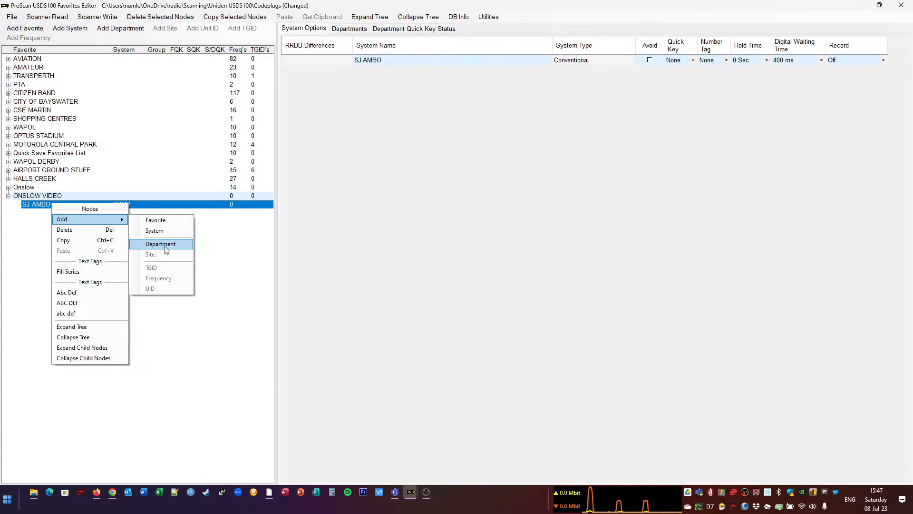
{"action": "left_click", "coordinate": [161, 243]}
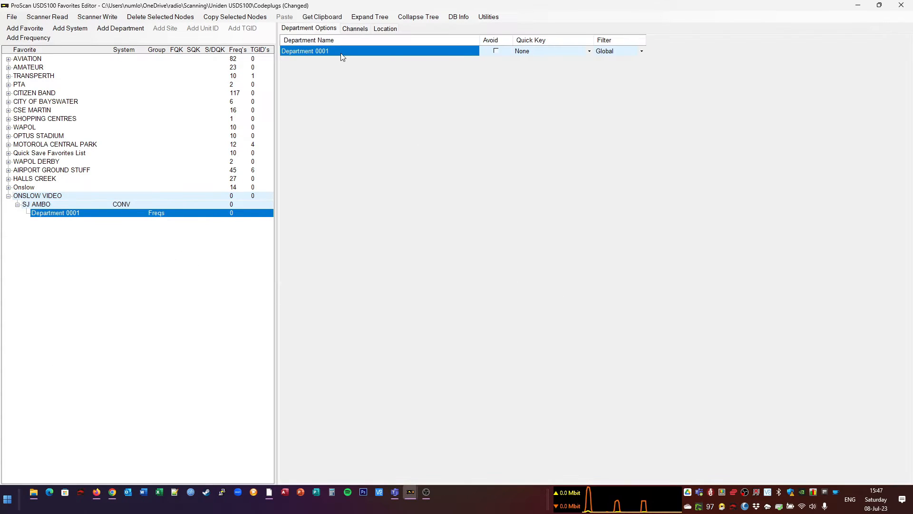
Name the department ONSLOW and import 78.675 MHz from the clipboard as a channel
{"action": "type", "text": "ONSLOW"}
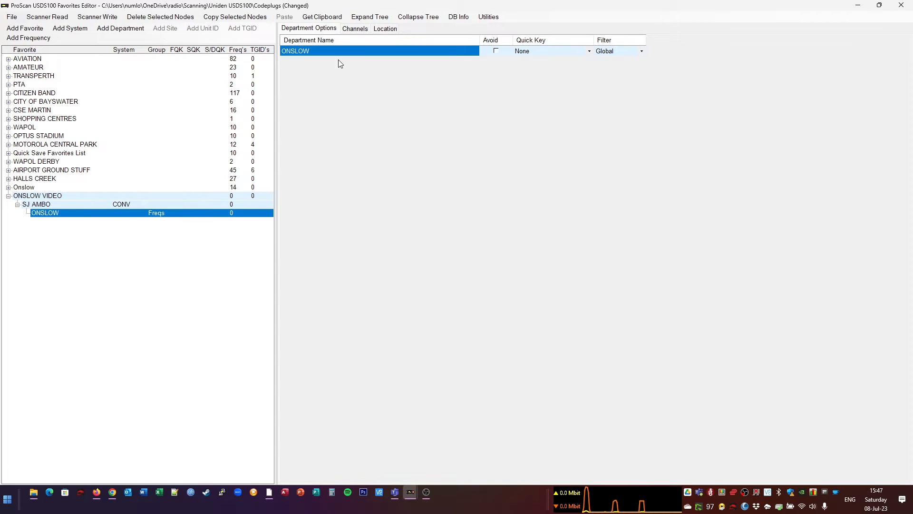
{"action": "right_click", "coordinate": [45, 213]}
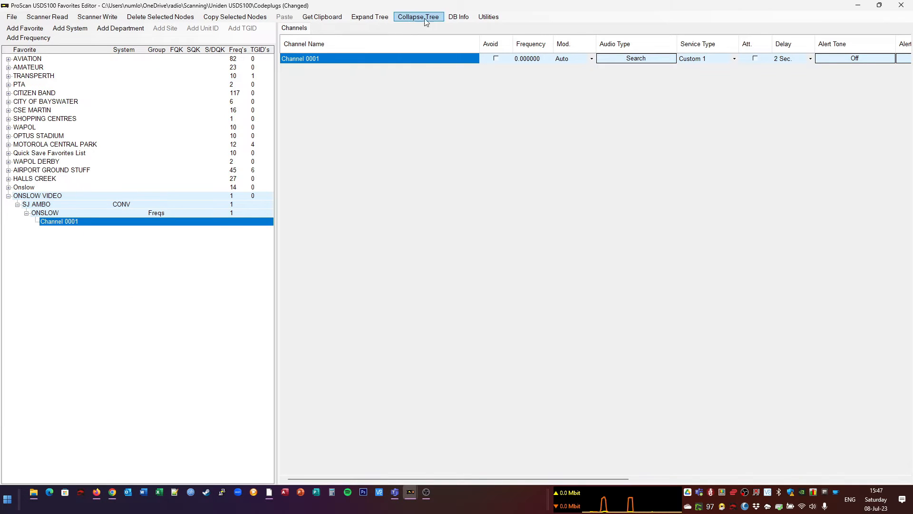
{"action": "left_click", "coordinate": [322, 16]}
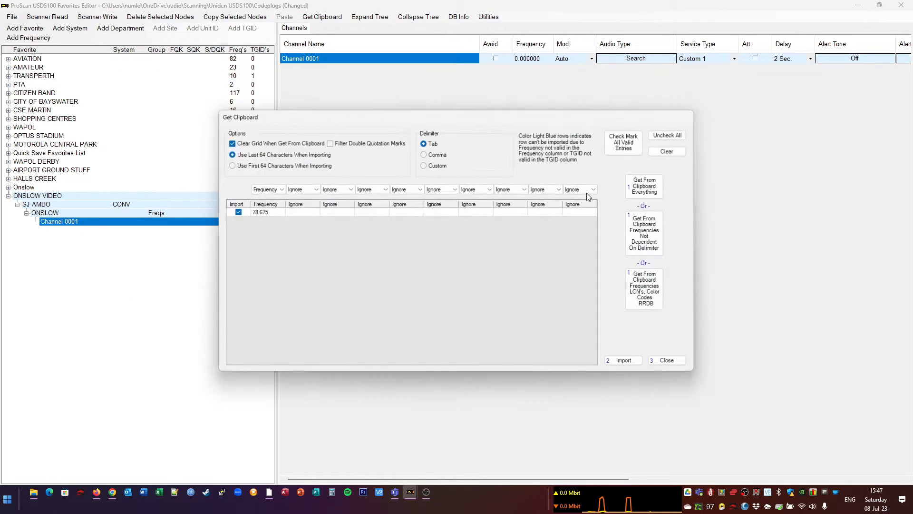
{"action": "left_click", "coordinate": [623, 360]}
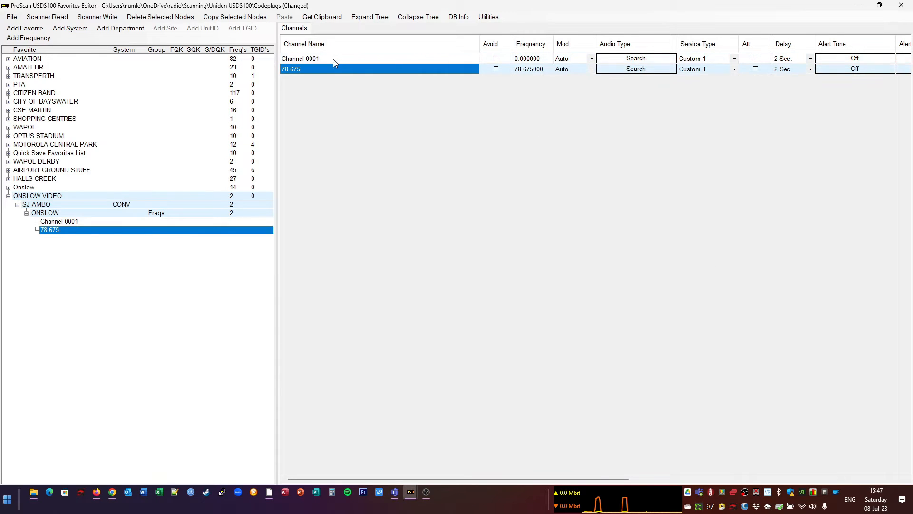
{"action": "mouse_move", "coordinate": [101, 53]}
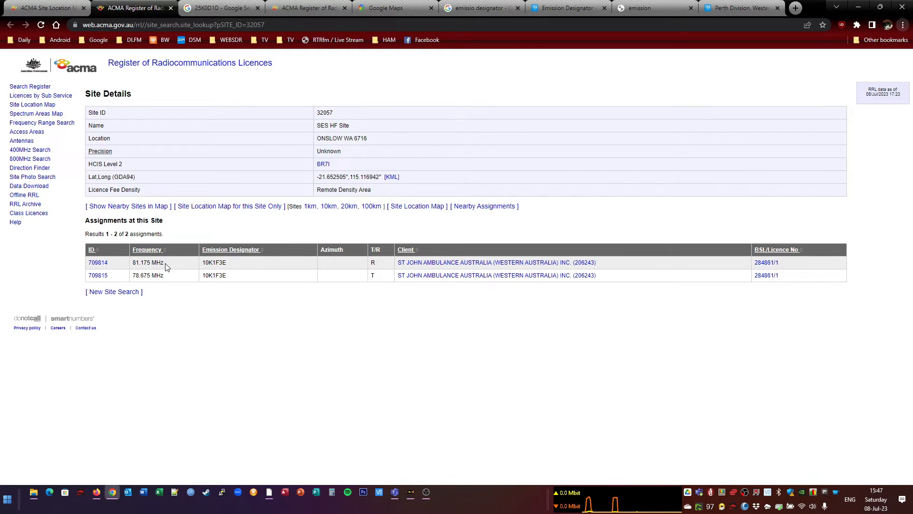
{"action": "mouse_move", "coordinate": [203, 354]}
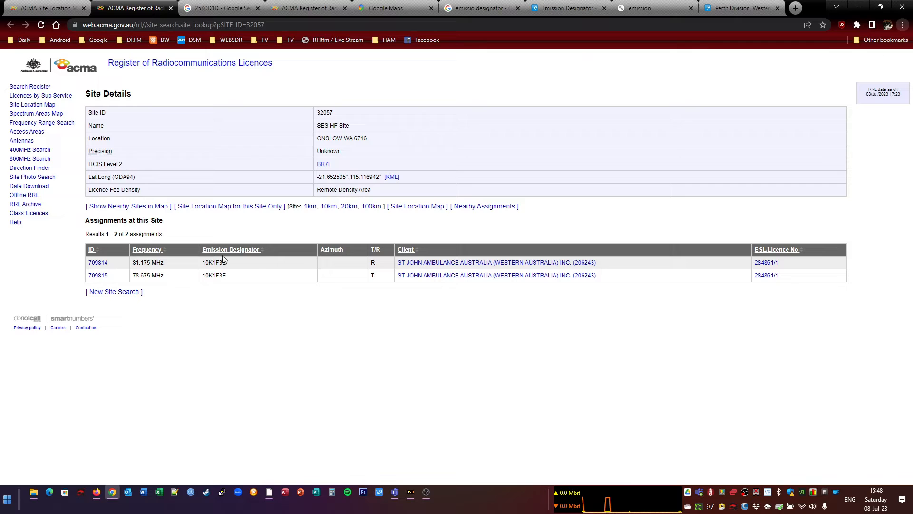
{"action": "mouse_move", "coordinate": [346, 267]}
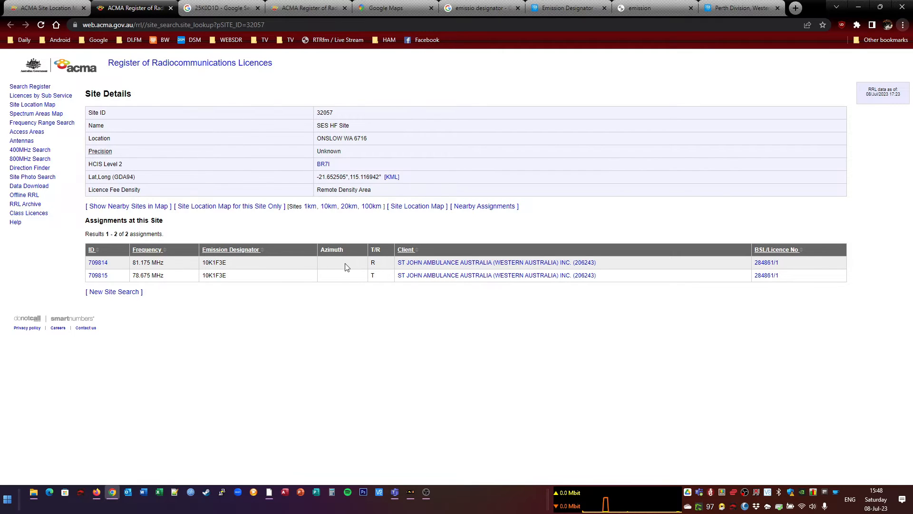
{"action": "mouse_move", "coordinate": [146, 262]}
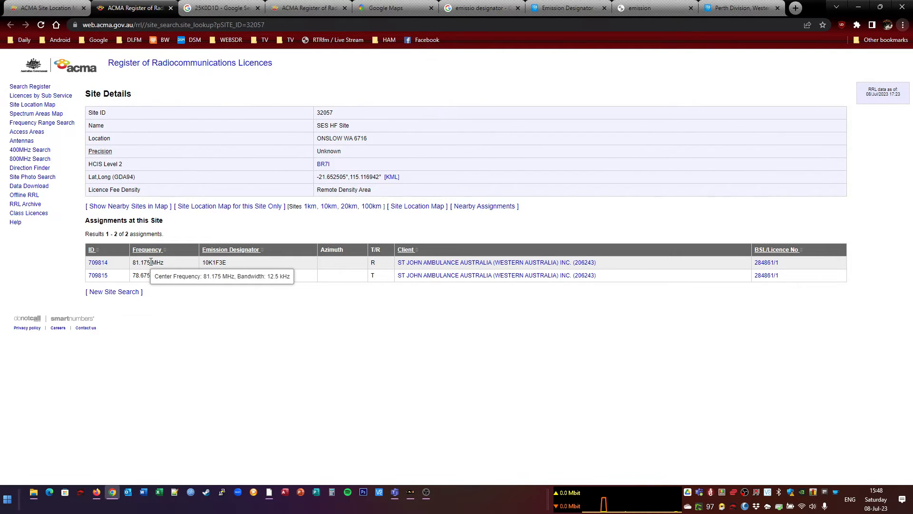
{"action": "mouse_move", "coordinate": [174, 278]}
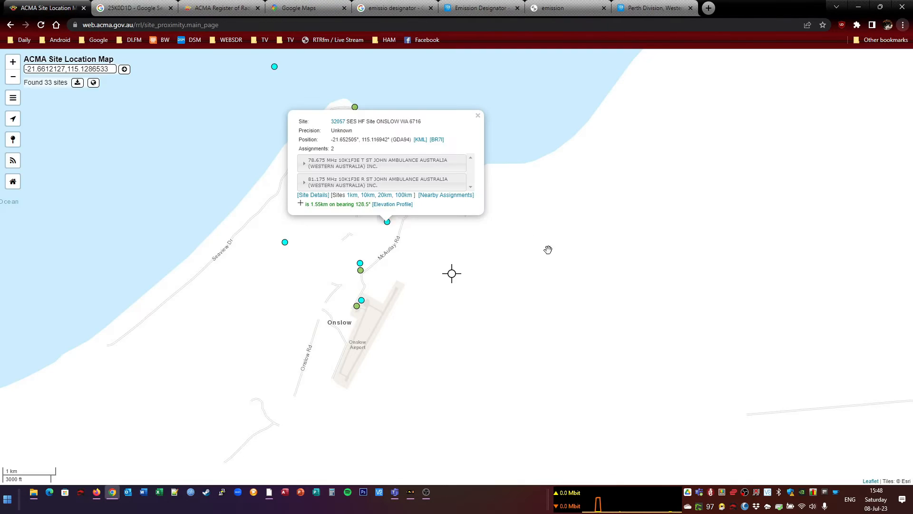
Open full details for the Onslow Marine Support Base off Beadon Creek Road
{"action": "left_click", "coordinate": [477, 115]}
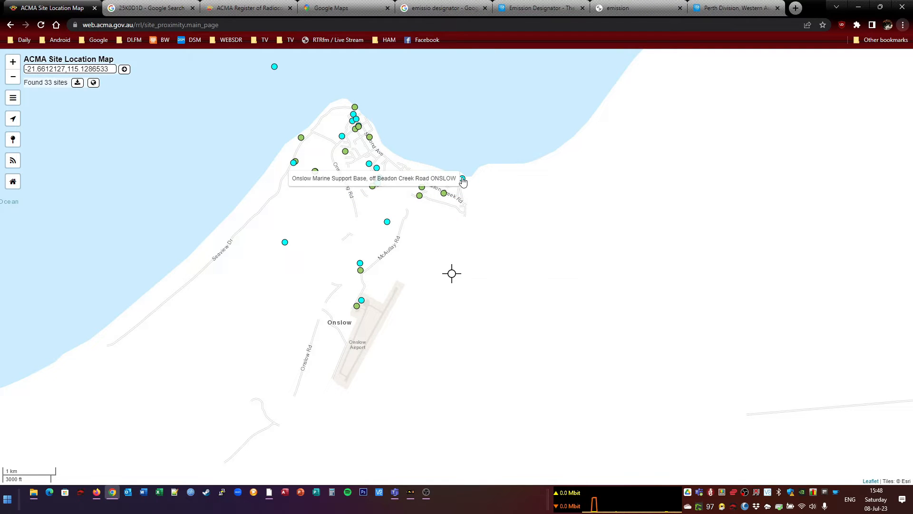
{"action": "left_click", "coordinate": [463, 181]}
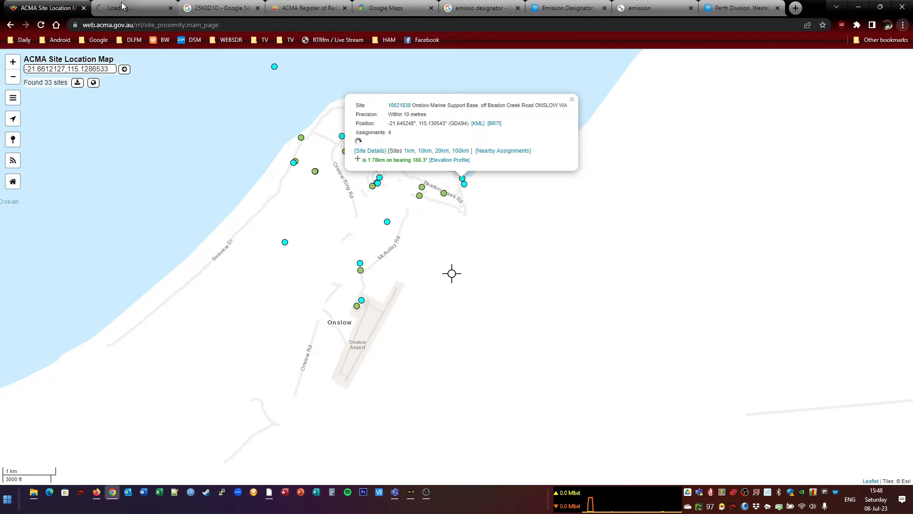
{"action": "left_click", "coordinate": [369, 150]}
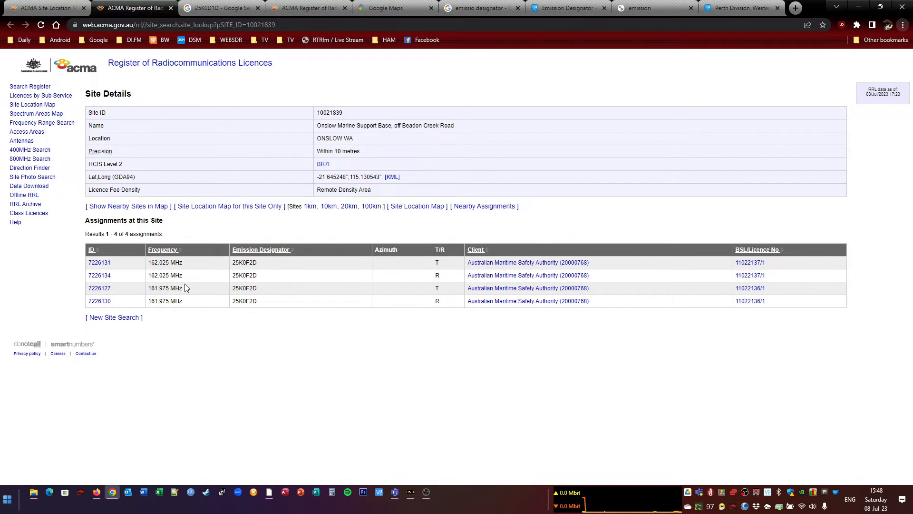
{"action": "mouse_move", "coordinate": [165, 275]}
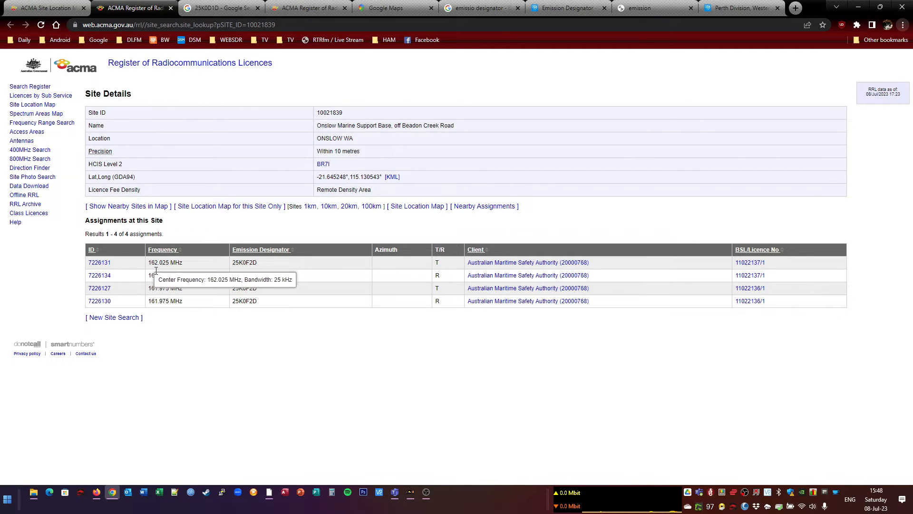
{"action": "mouse_move", "coordinate": [208, 338]}
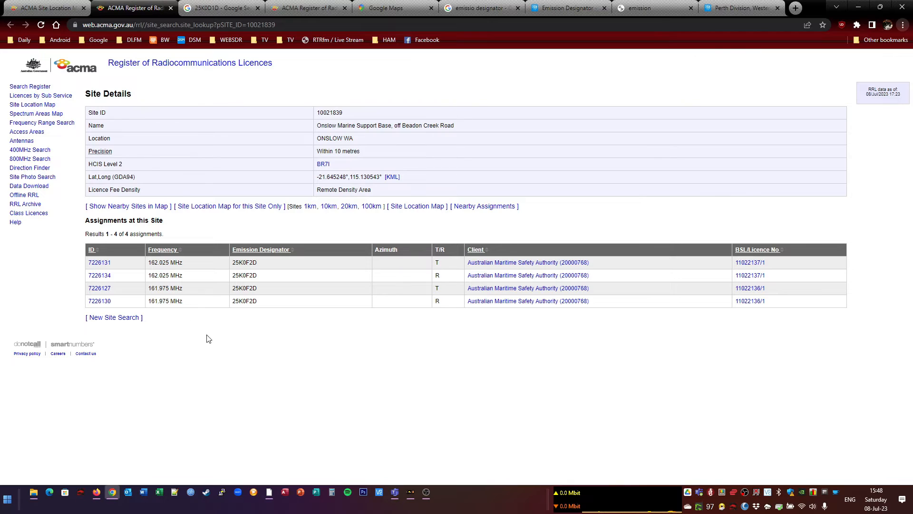
Google 25K0F2D and open the FCC ID.io explanation of the emission
{"action": "double_click", "coordinate": [243, 287]}
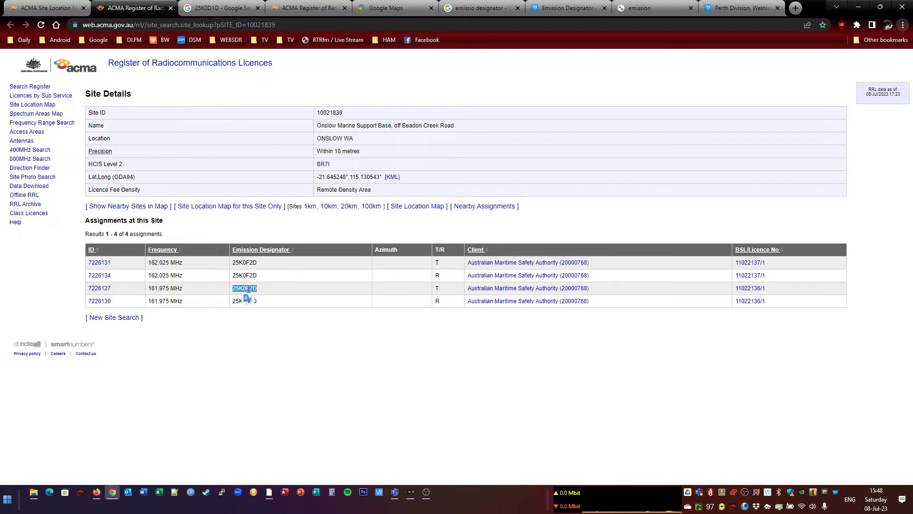
{"action": "right_click", "coordinate": [244, 288]}
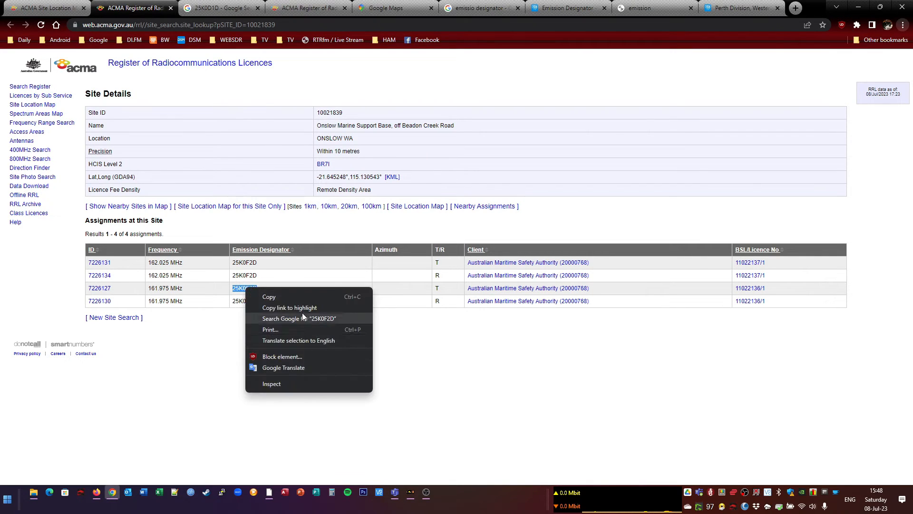
{"action": "left_click", "coordinate": [299, 319]}
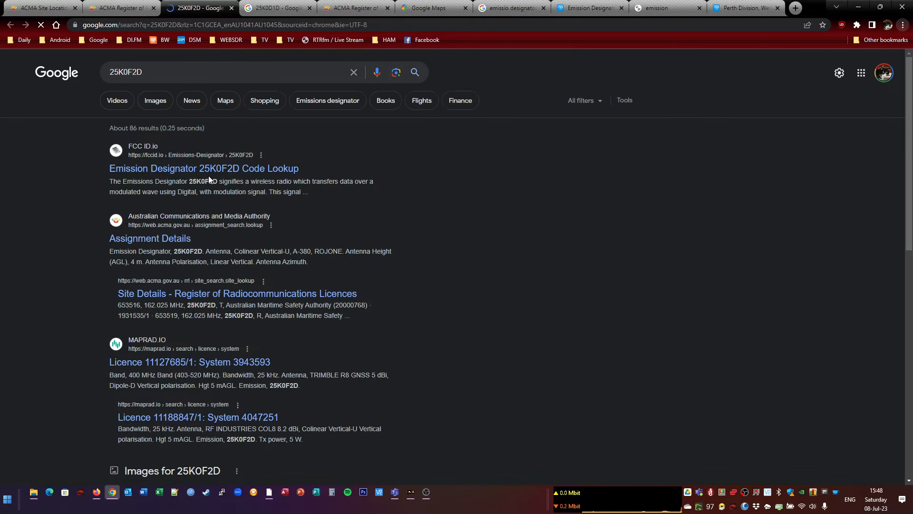
{"action": "left_click", "coordinate": [203, 169]}
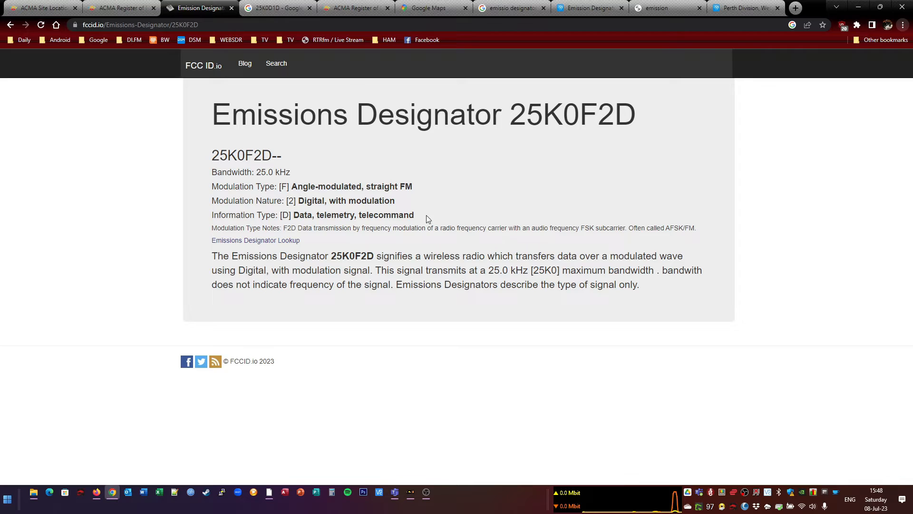
{"action": "mouse_move", "coordinate": [415, 228]}
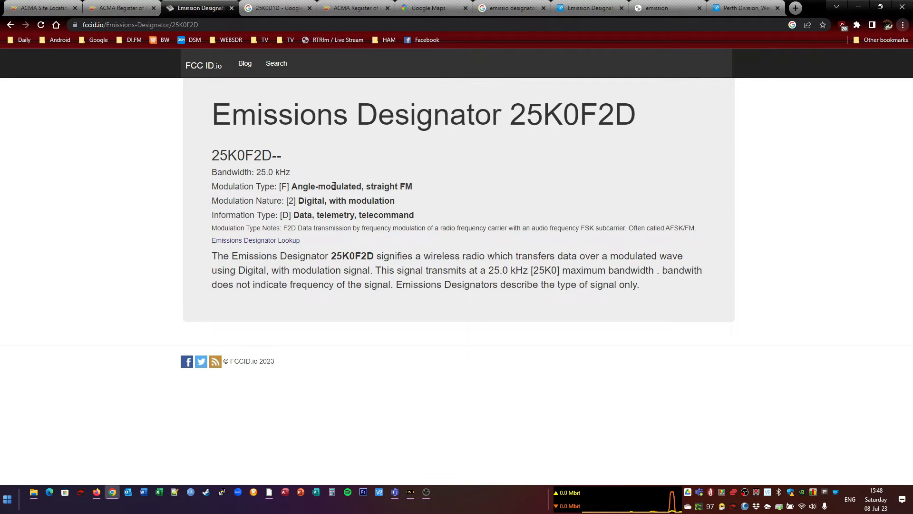
Close the designator and marine base pages and return to the Onslow site map
{"action": "left_click", "coordinate": [120, 7]}
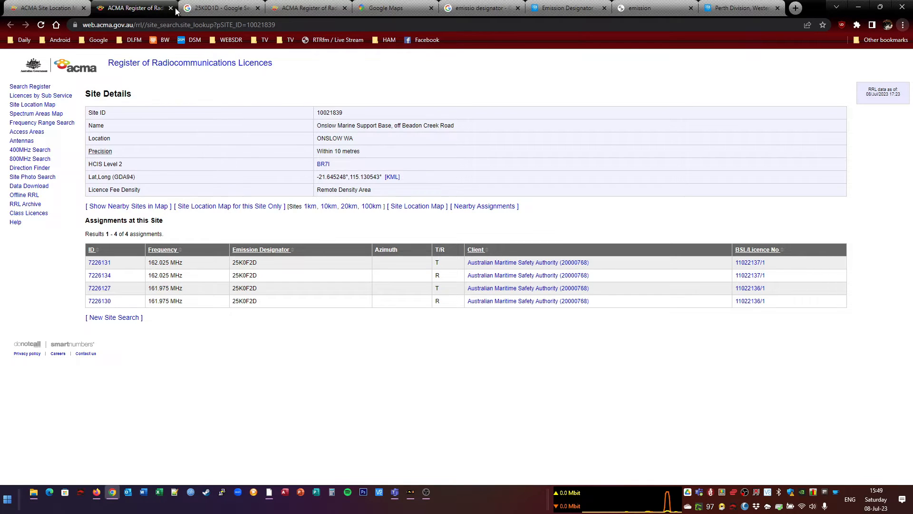
{"action": "left_click", "coordinate": [134, 7]}
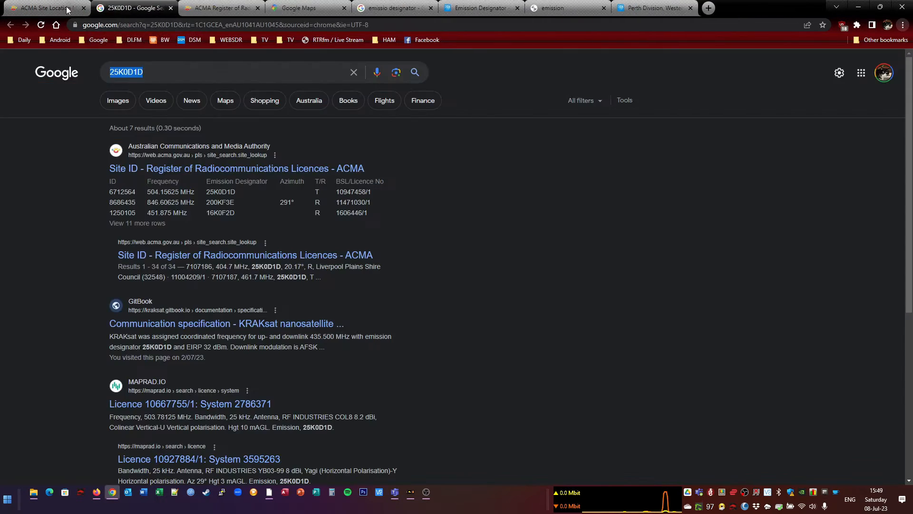
{"action": "left_click", "coordinate": [43, 8]}
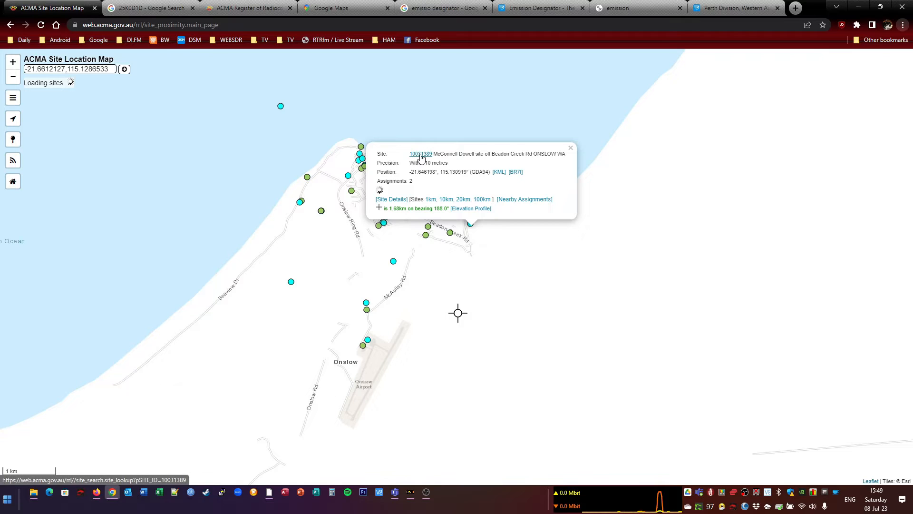
Open the McConnell Dowell site details, look up 10K1F3E, then close its map summary
{"action": "left_click", "coordinate": [420, 153]}
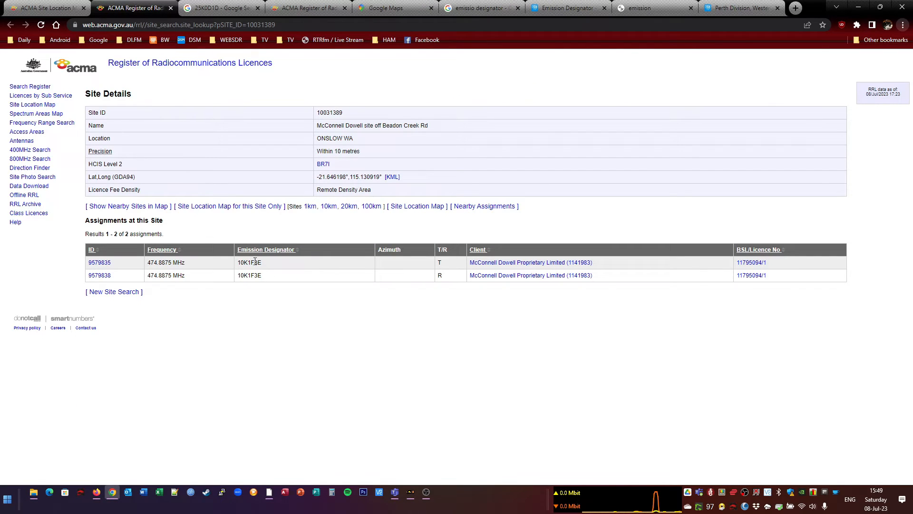
{"action": "double_click", "coordinate": [249, 262]}
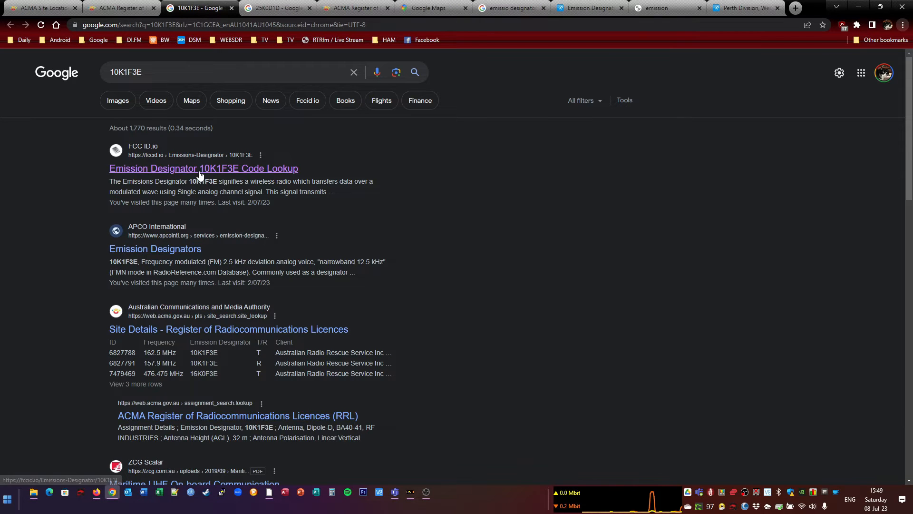
{"action": "left_click", "coordinate": [203, 168]}
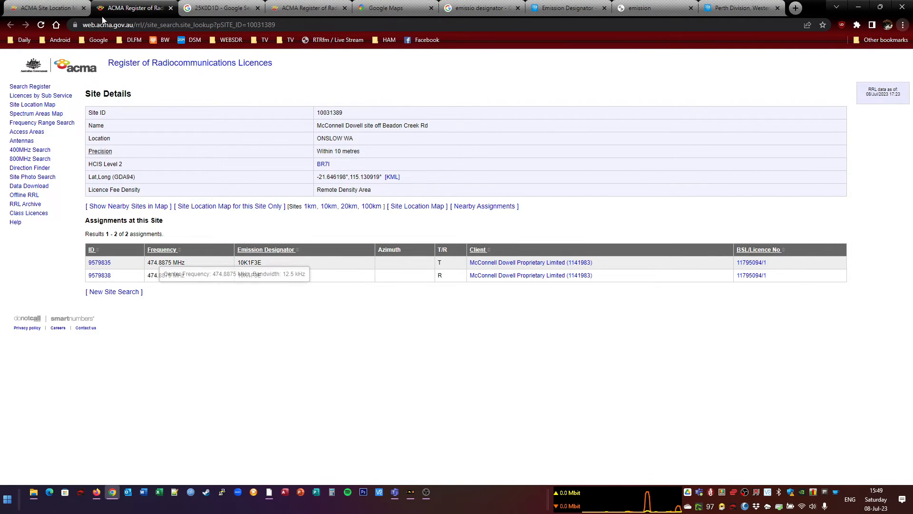
{"action": "mouse_move", "coordinate": [184, 297]}
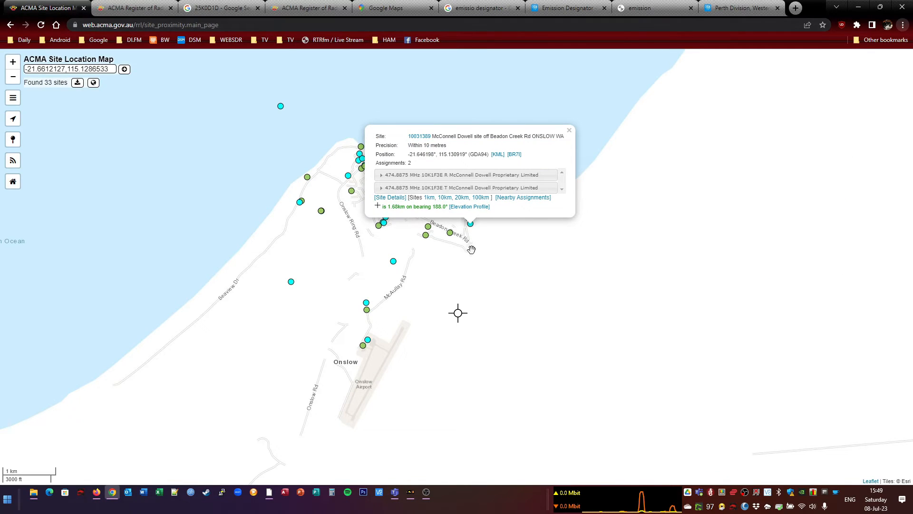
{"action": "left_click", "coordinate": [569, 129]}
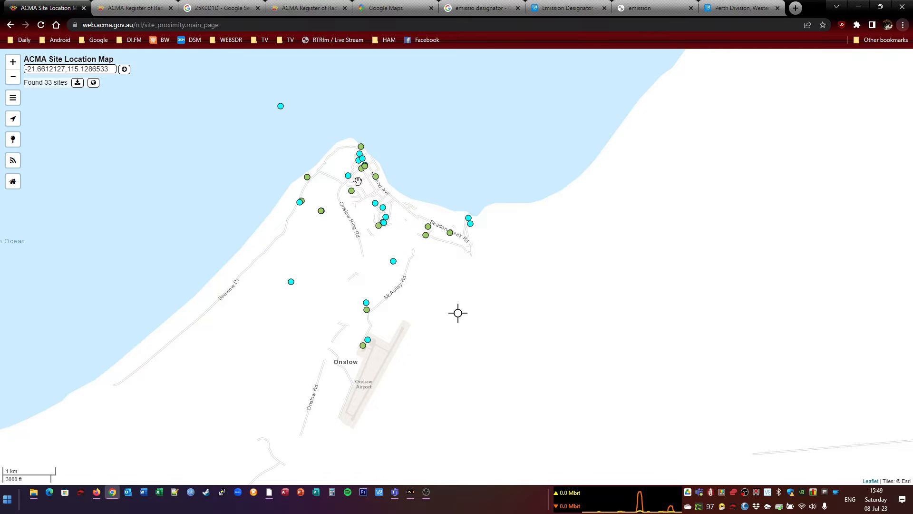
{"action": "left_click", "coordinate": [360, 147]}
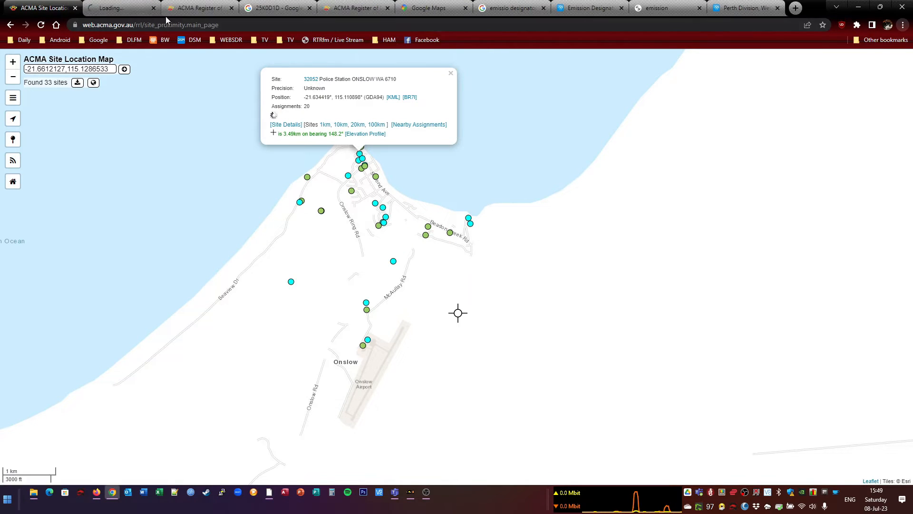
{"action": "left_click", "coordinate": [285, 124]}
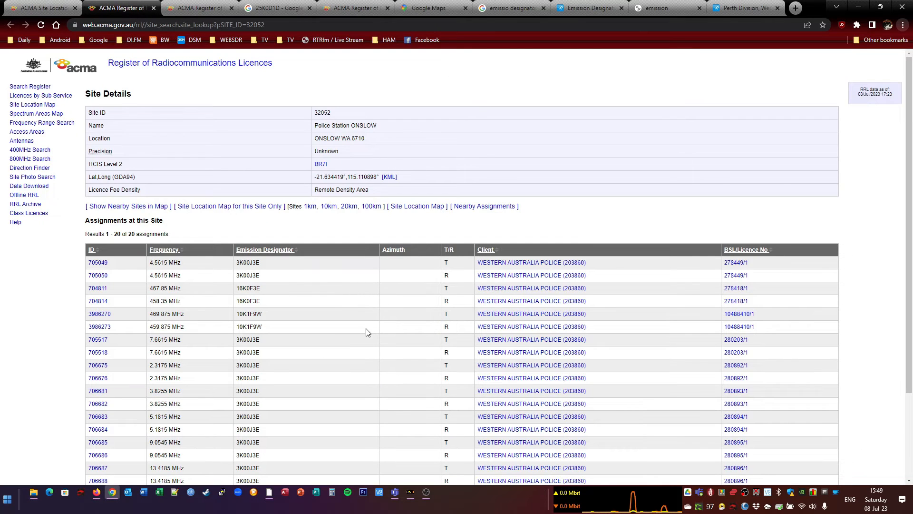
{"action": "scroll", "scroll_direction": "down", "scroll_amount": 3}
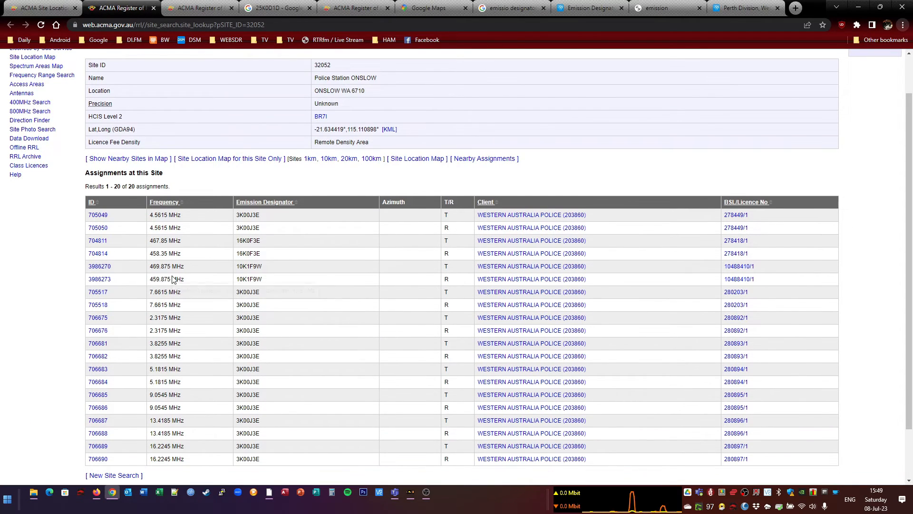
{"action": "mouse_move", "coordinate": [252, 317]}
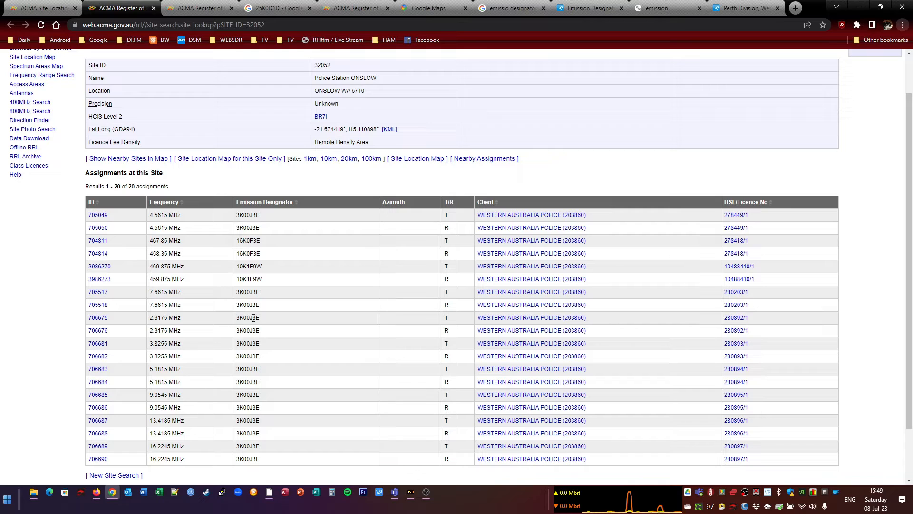
{"action": "double_click", "coordinate": [247, 330]}
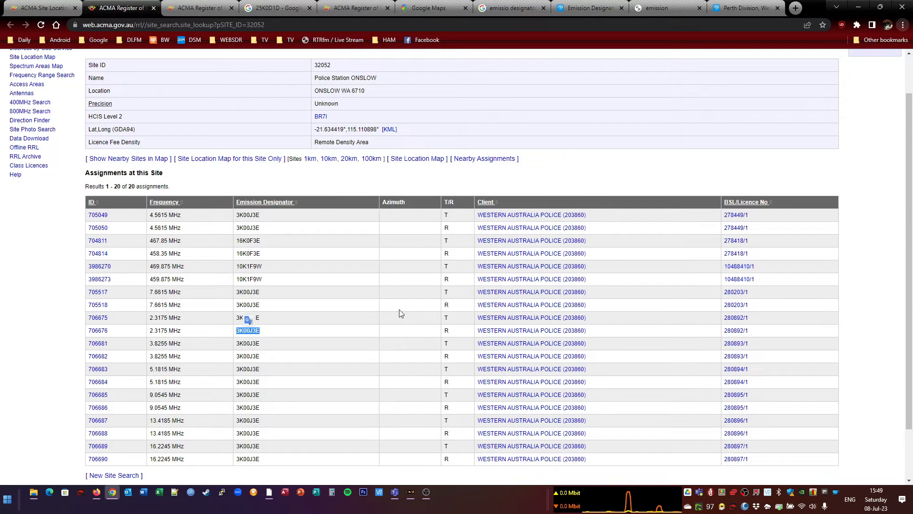
{"action": "right_click", "coordinate": [247, 330]}
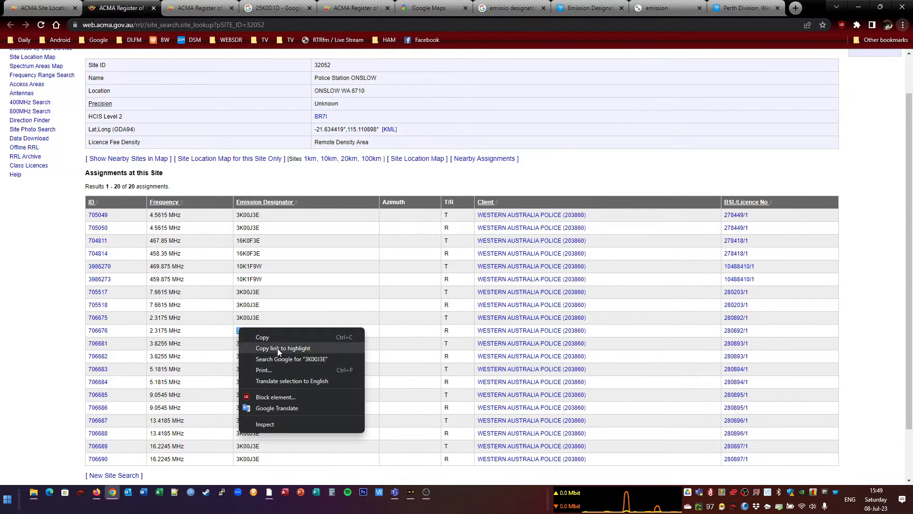
{"action": "left_click", "coordinate": [291, 358]}
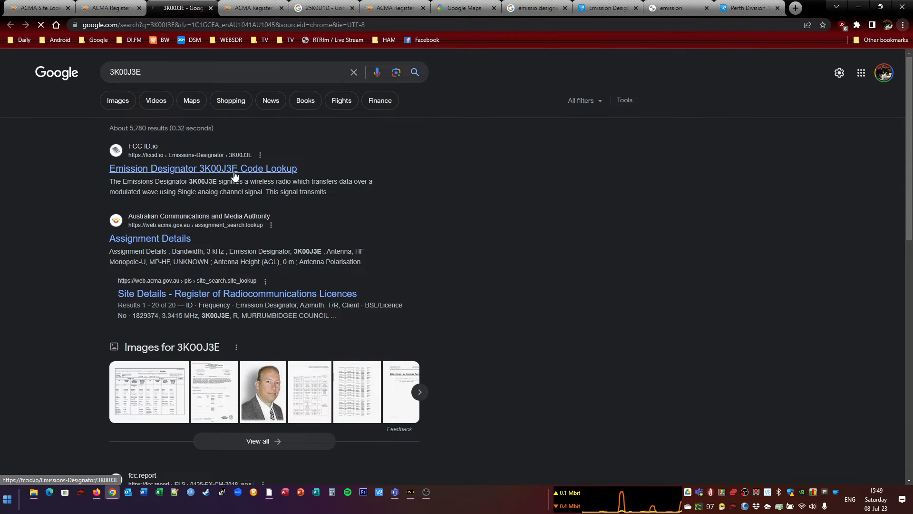
{"action": "left_click", "coordinate": [203, 169]}
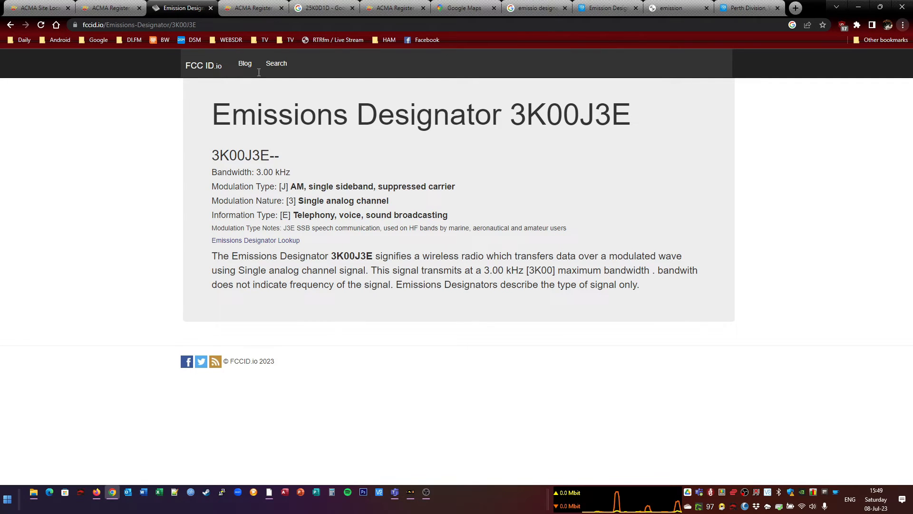
{"action": "left_click", "coordinate": [110, 7]}
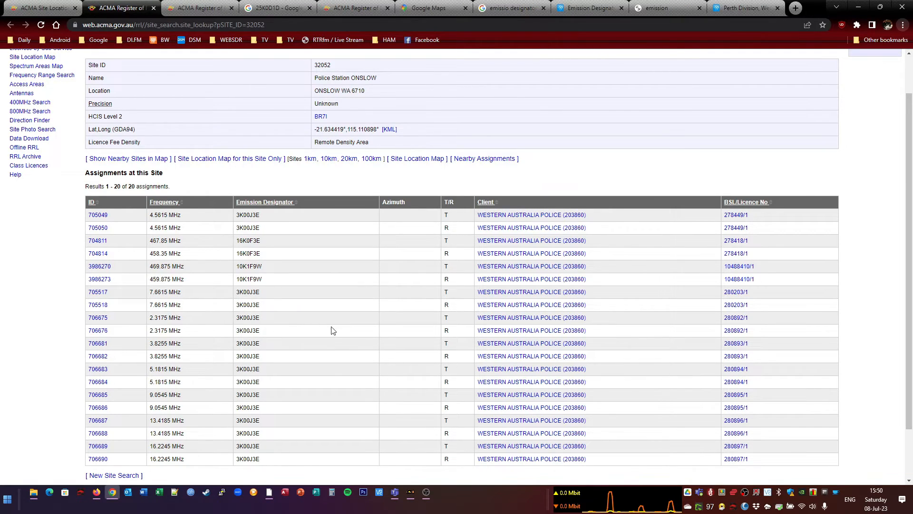
{"action": "mouse_move", "coordinate": [341, 327]}
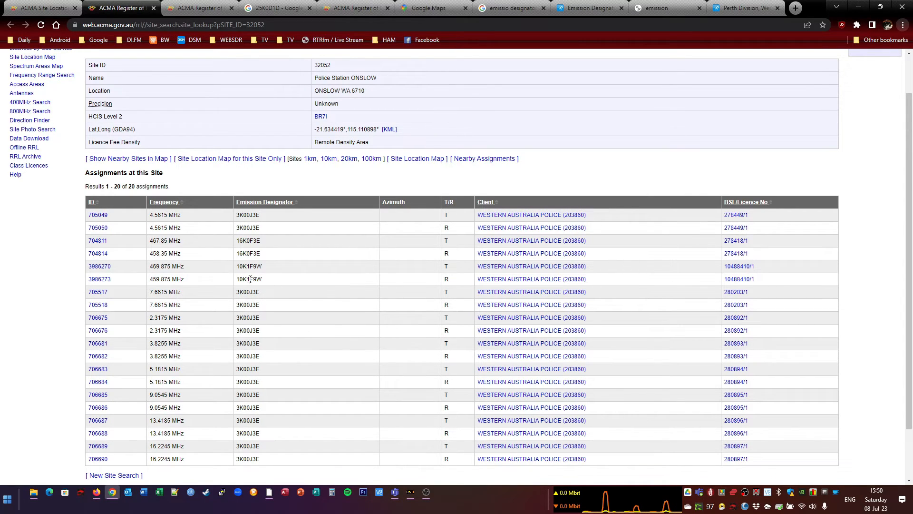
Search the web for the 10K1F9W designator and open the Guide to Emission Designators
{"action": "double_click", "coordinate": [248, 266]}
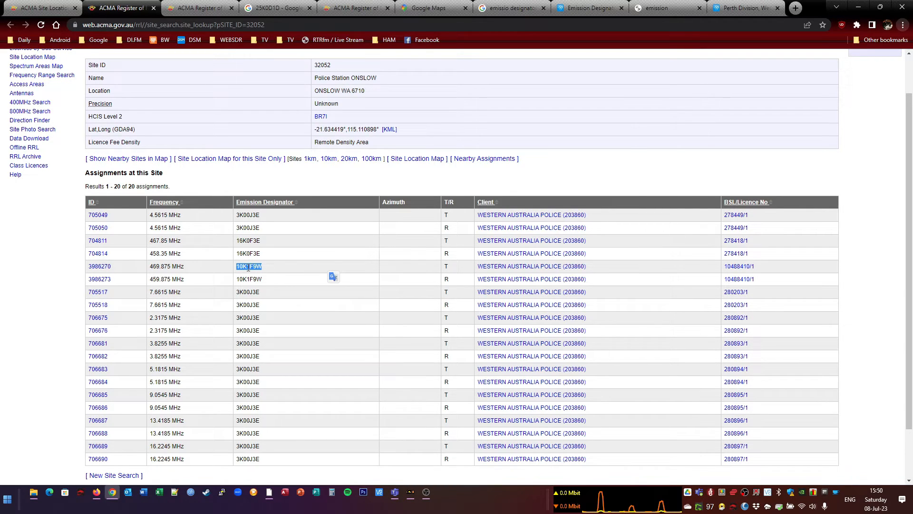
{"action": "mouse_move", "coordinate": [297, 274]}
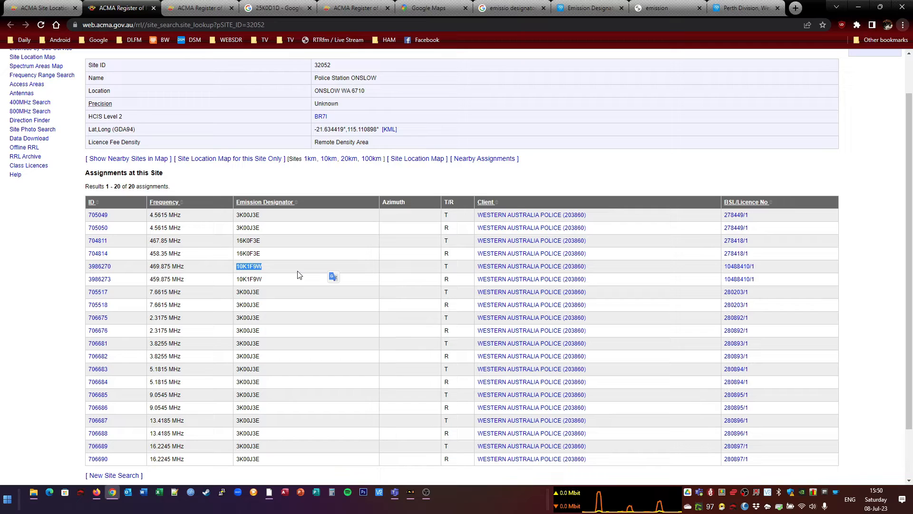
{"action": "right_click", "coordinate": [248, 266]}
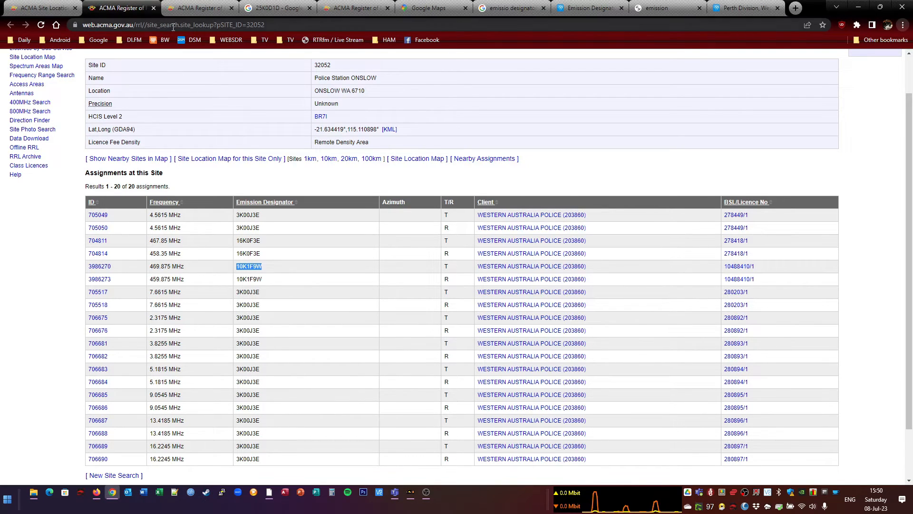
{"action": "right_click", "coordinate": [249, 266]}
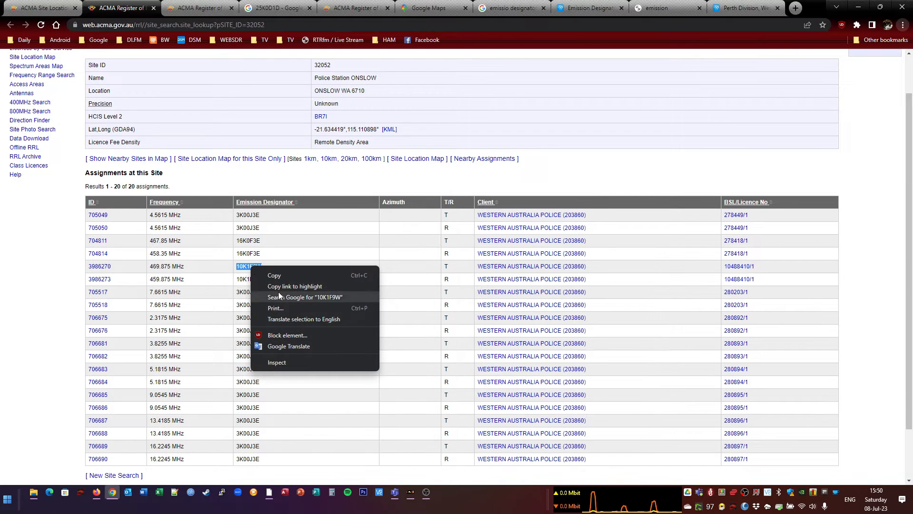
{"action": "left_click", "coordinate": [305, 296]}
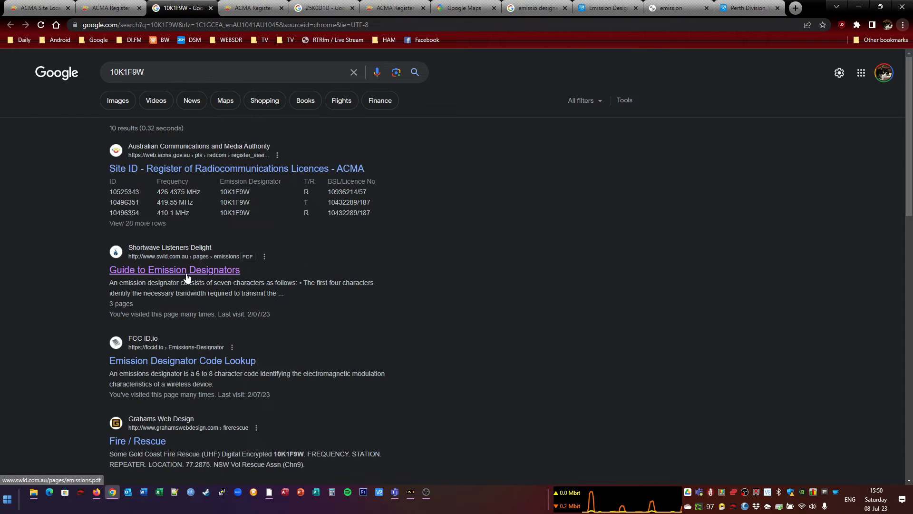
{"action": "left_click", "coordinate": [174, 269]}
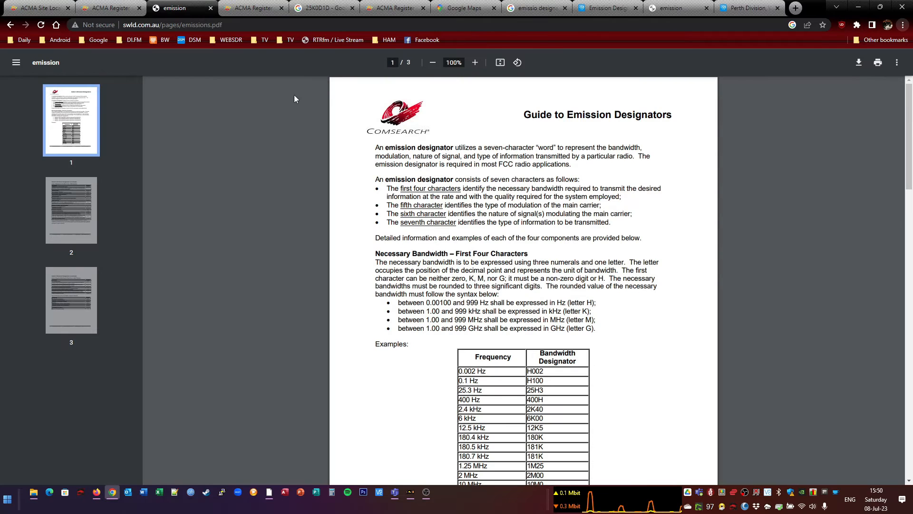
Look up 16K0F3E on the FCC ID.io code page, explaining it as FM analogue voice
{"action": "left_click", "coordinate": [108, 8]}
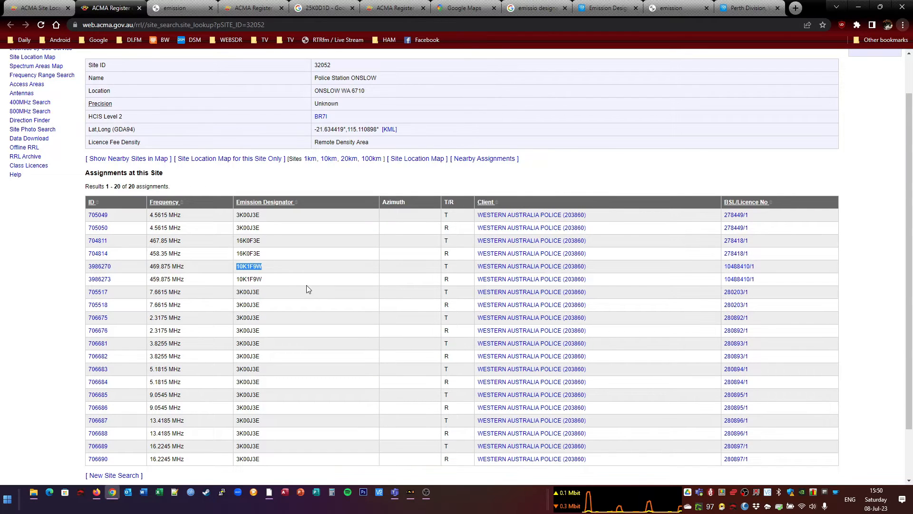
{"action": "left_click", "coordinate": [180, 8]}
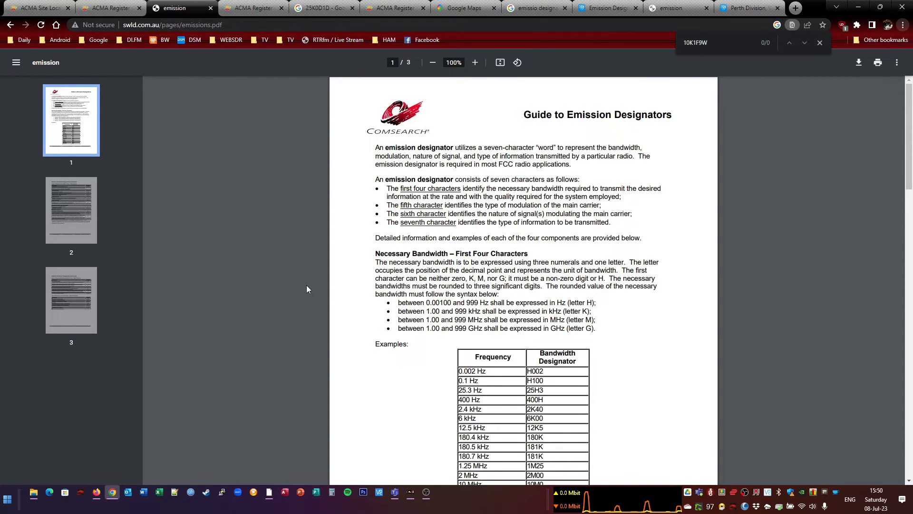
{"action": "left_click", "coordinate": [110, 8]}
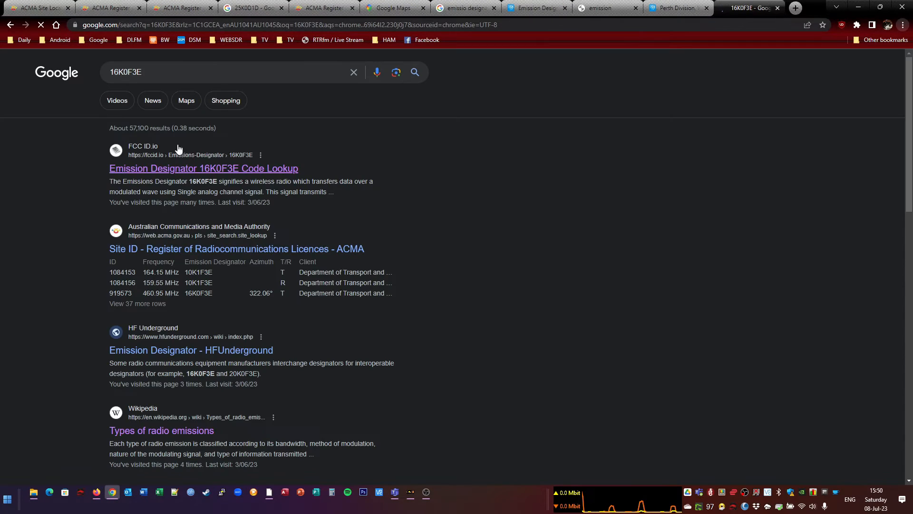
{"action": "left_click", "coordinate": [203, 168]}
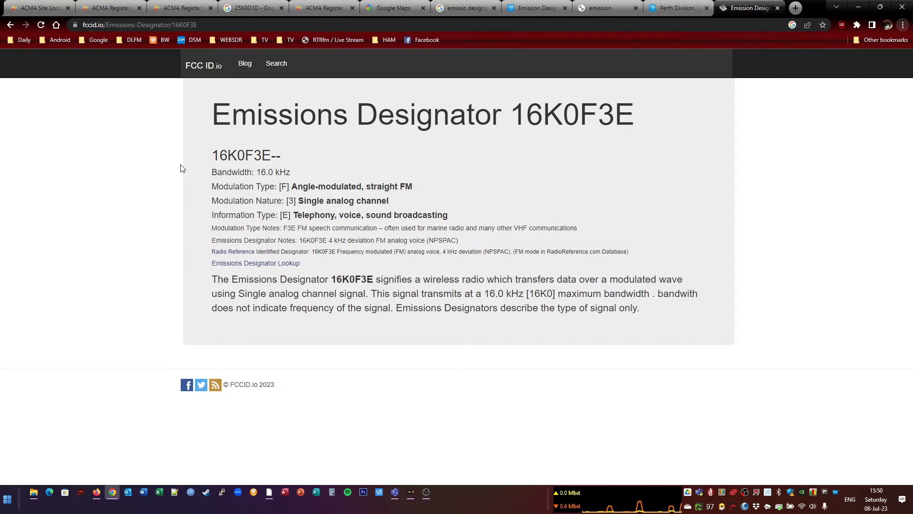
{"action": "left_click", "coordinate": [110, 8]}
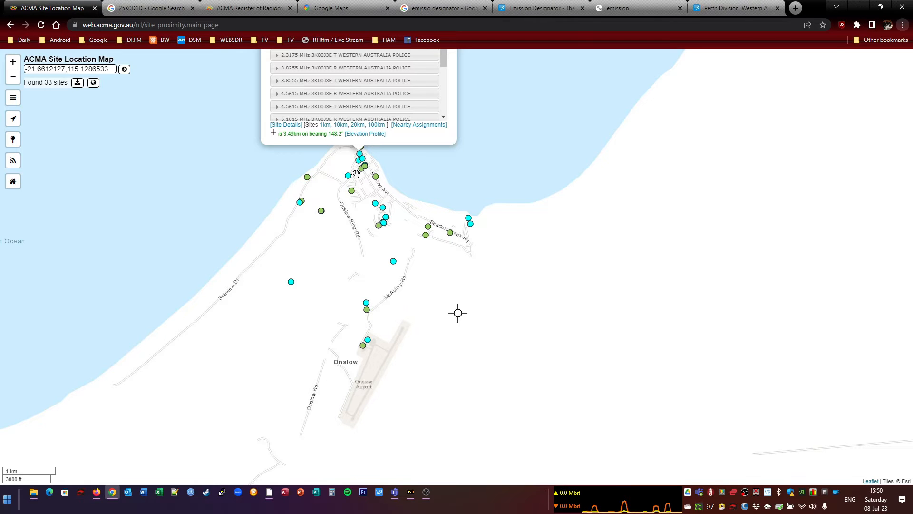
Zoom into Onslow's streets and open the Telstra Exchange popup at Second Ave and Simpson St
{"action": "left_click_drag", "start_coordinate": [457, 312], "coordinate": [466, 359]}
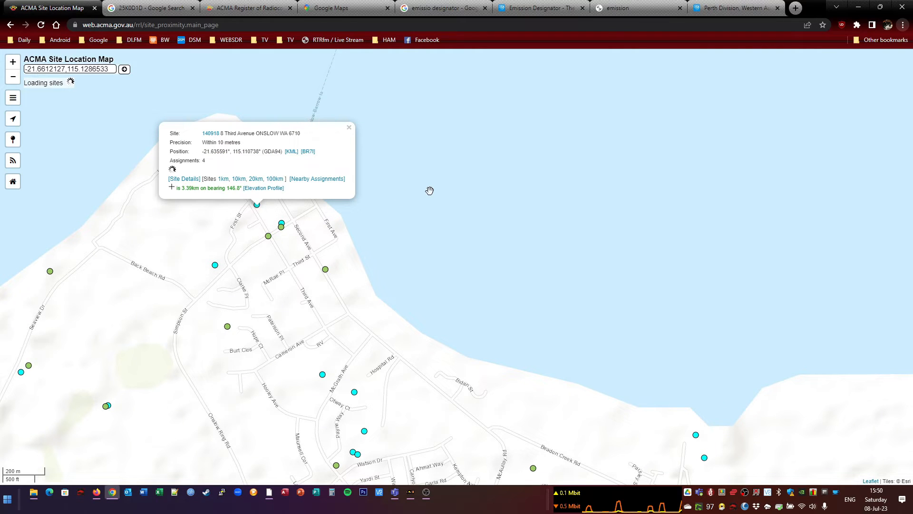
{"action": "mouse_move", "coordinate": [483, 176]}
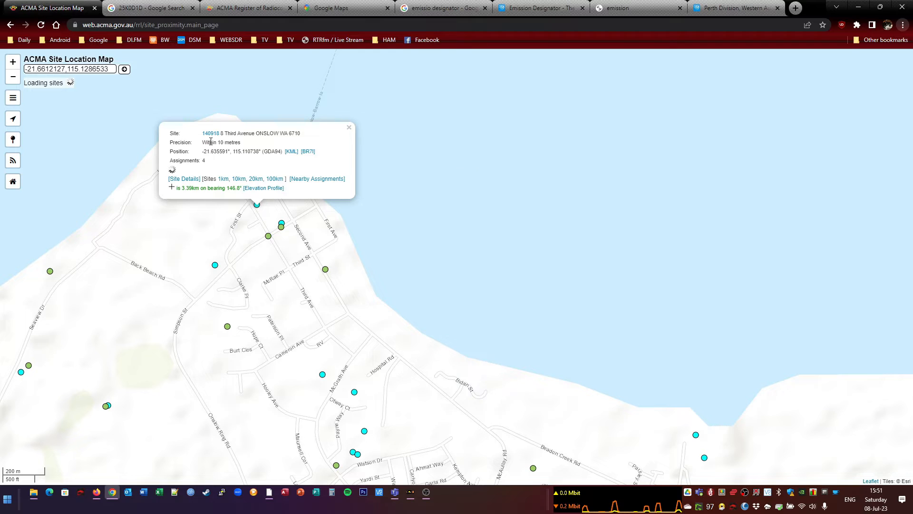
{"action": "left_click", "coordinate": [184, 181]}
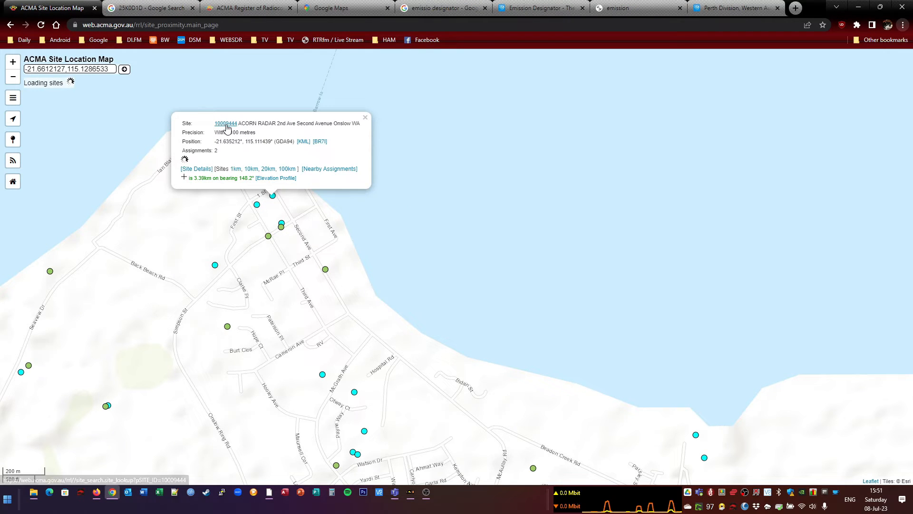
{"action": "left_click", "coordinate": [225, 122]}
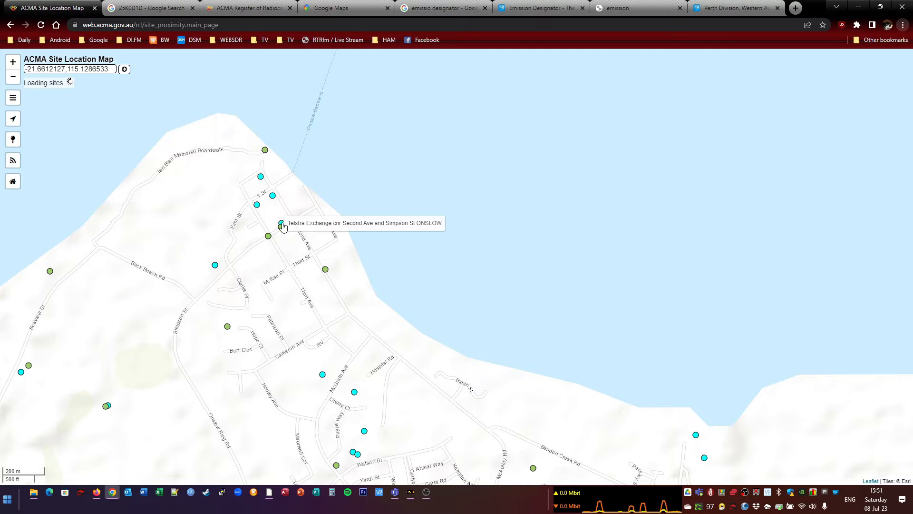
{"action": "left_click", "coordinate": [281, 226]}
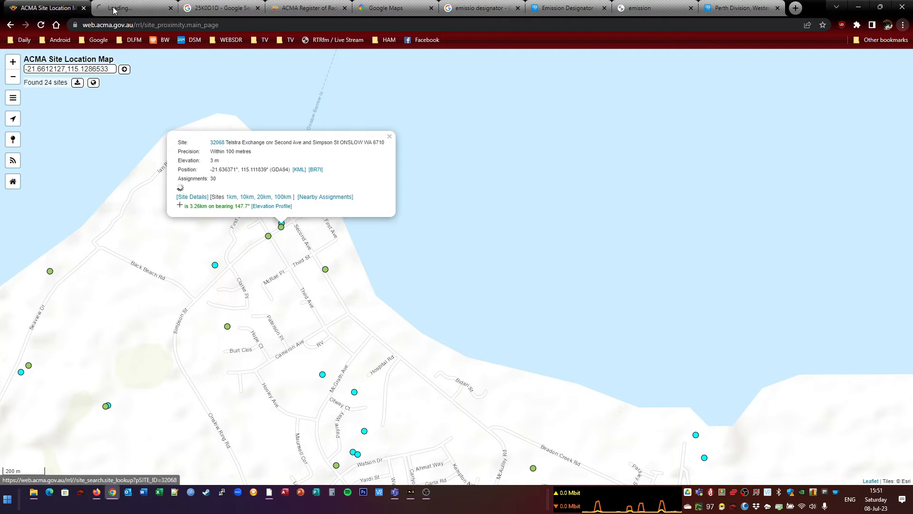
List site 32068's 30 assignments and select Woodside Energy's 460.05 MHz 16K0F3E entry
{"action": "left_click", "coordinate": [193, 196]}
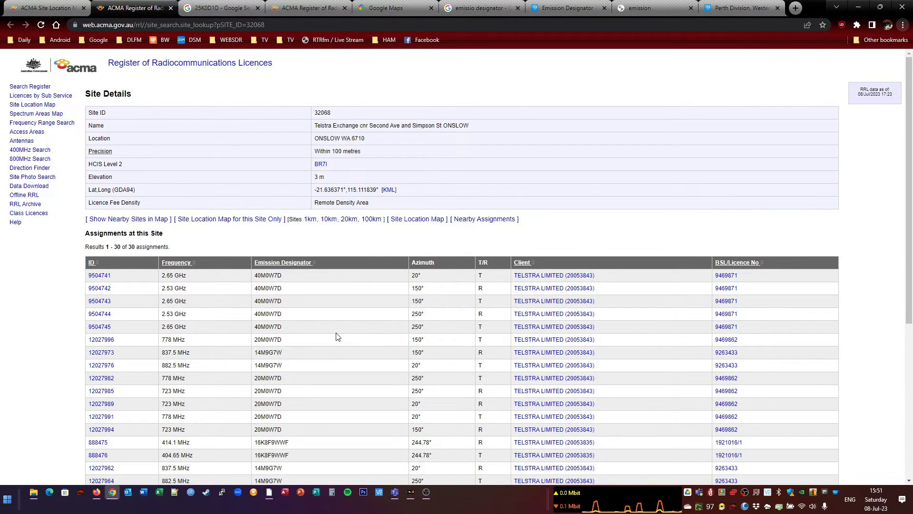
{"action": "scroll", "scroll_direction": "down", "scroll_amount": 3}
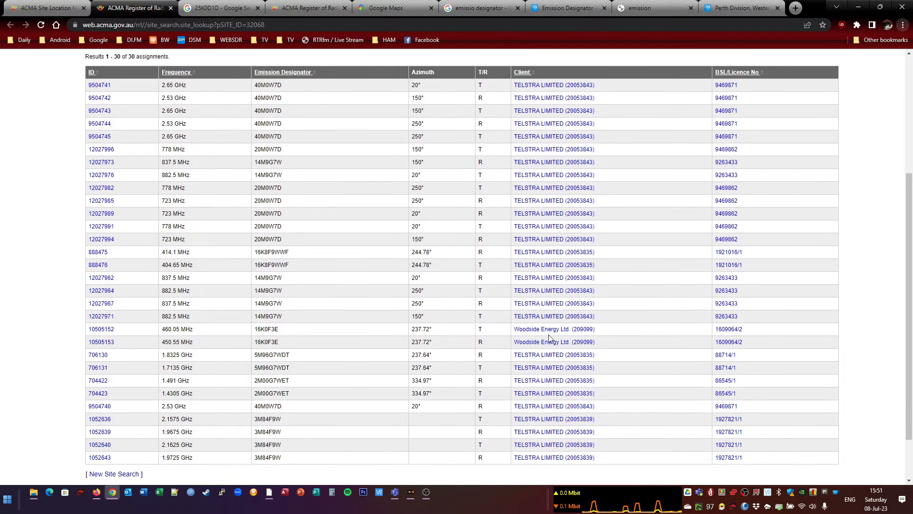
{"action": "mouse_move", "coordinate": [265, 329]}
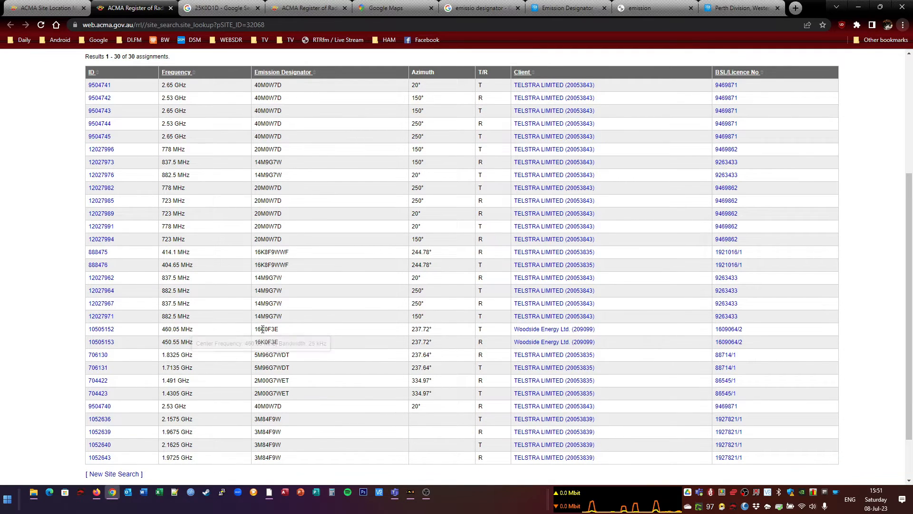
{"action": "mouse_move", "coordinate": [324, 330]}
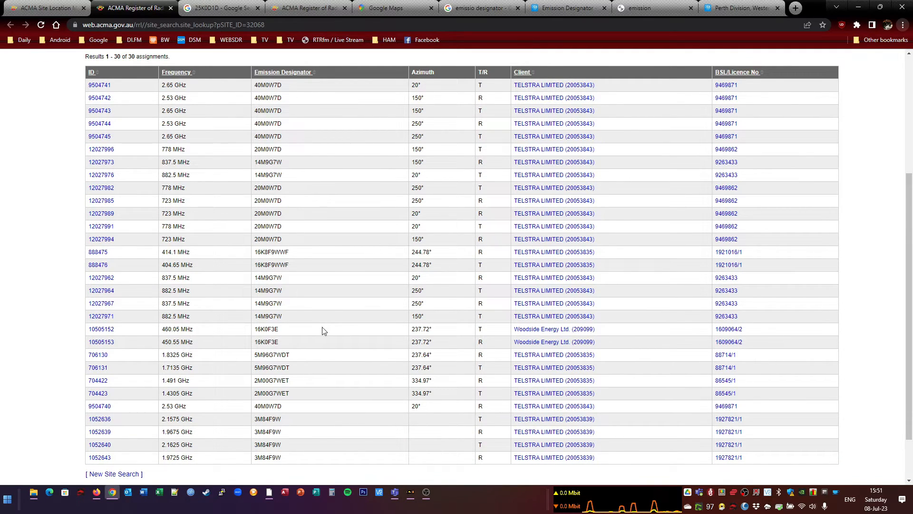
{"action": "scroll", "scroll_direction": "down", "scroll_amount": 3}
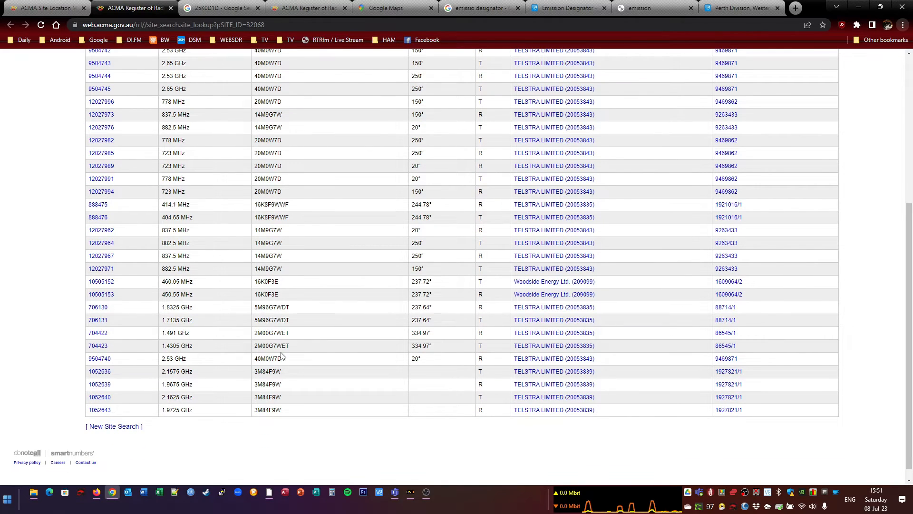
{"action": "scroll", "scroll_direction": "up", "scroll_amount": 3}
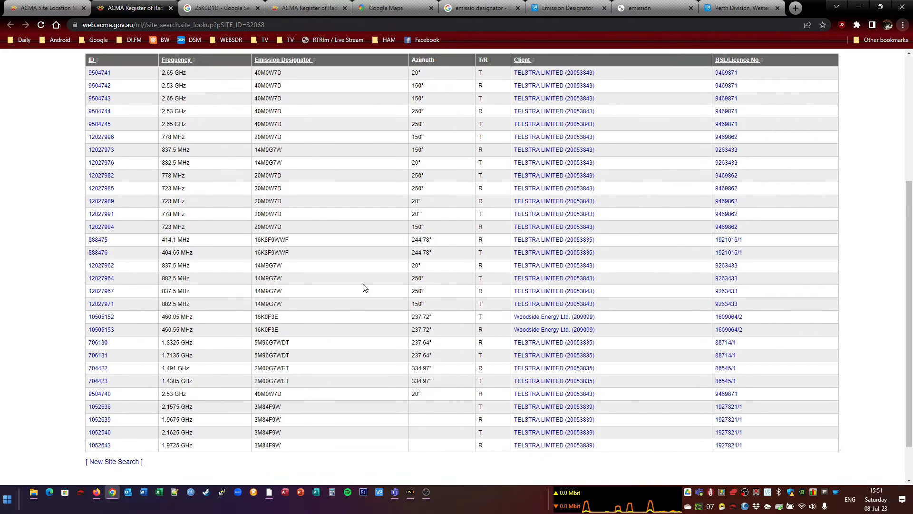
{"action": "mouse_move", "coordinate": [267, 317]}
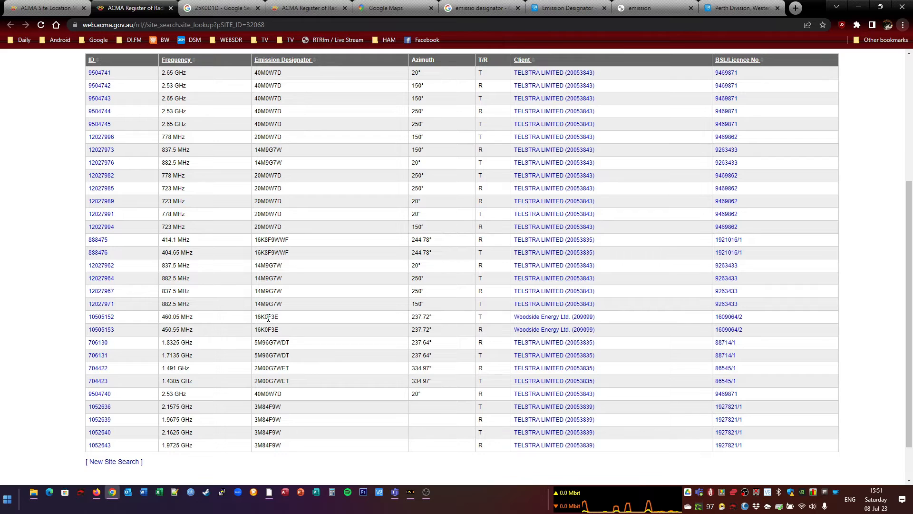
{"action": "double_click", "coordinate": [265, 316]}
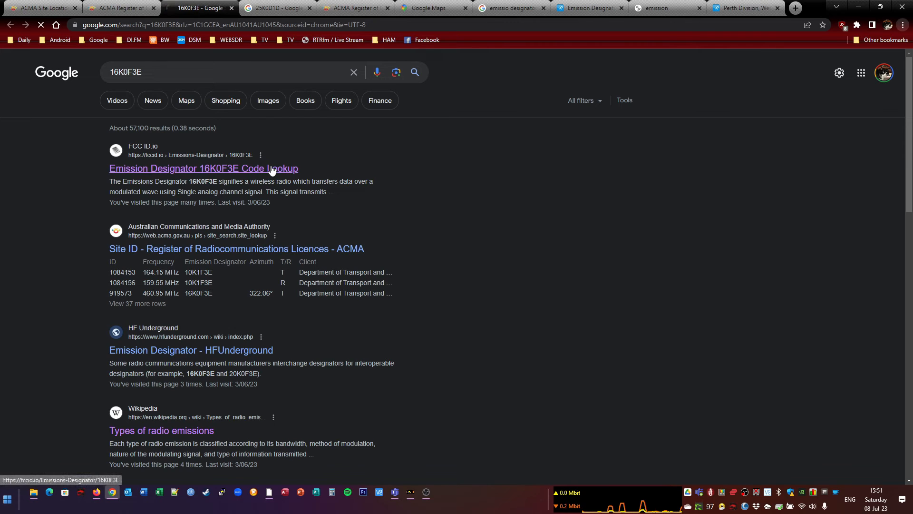
{"action": "left_click", "coordinate": [203, 168]}
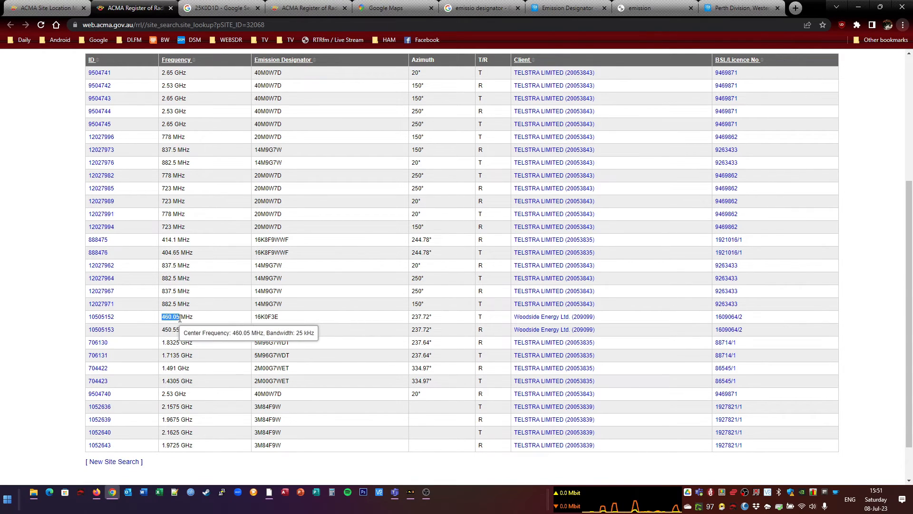
{"action": "mouse_move", "coordinate": [231, 322]}
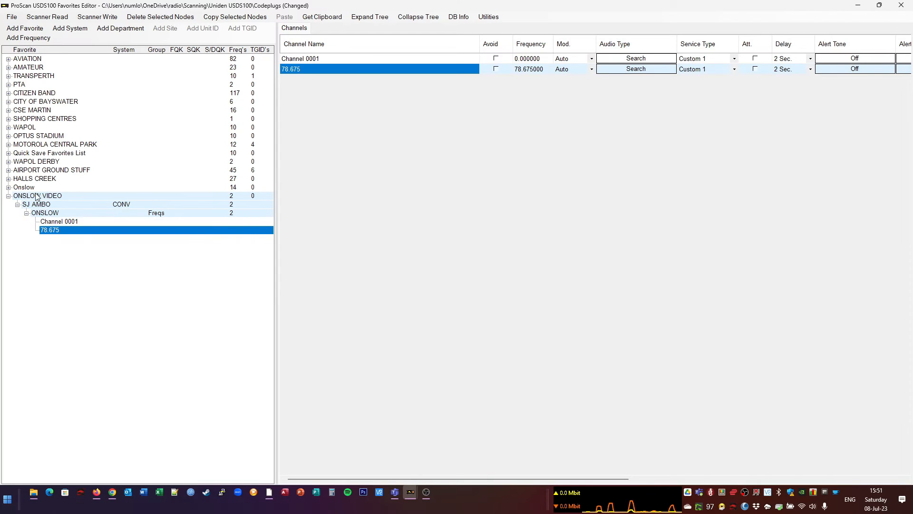
Add a conventional system named WOODSIDE under ONSLOW VIDEO
{"action": "right_click", "coordinate": [36, 204]}
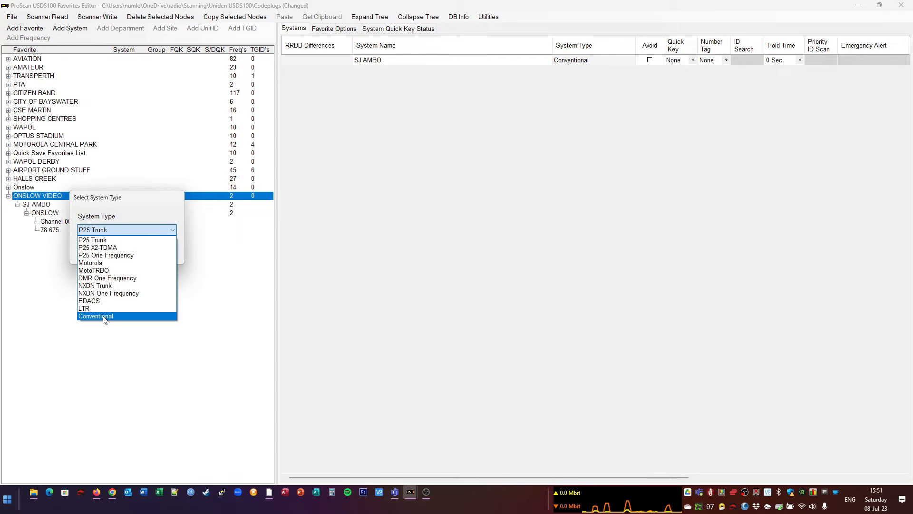
{"action": "left_click", "coordinate": [95, 316]}
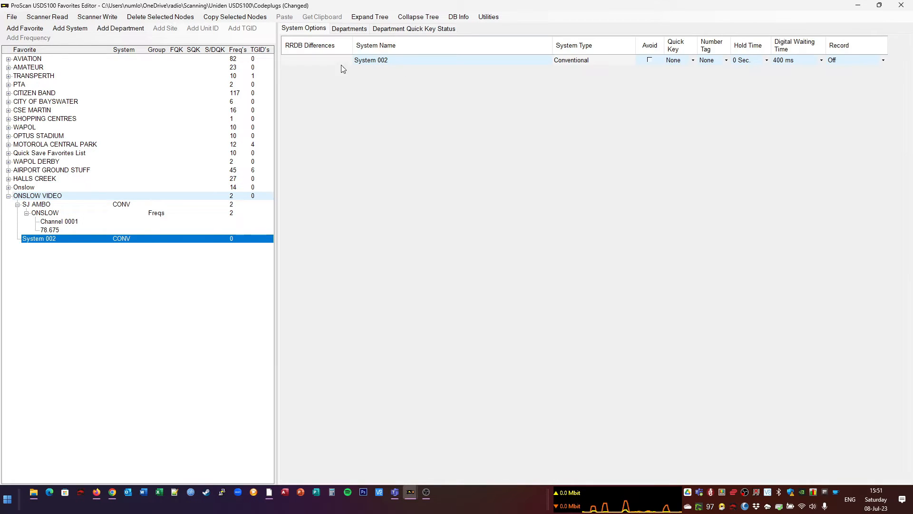
{"action": "double_click", "coordinate": [371, 60]}
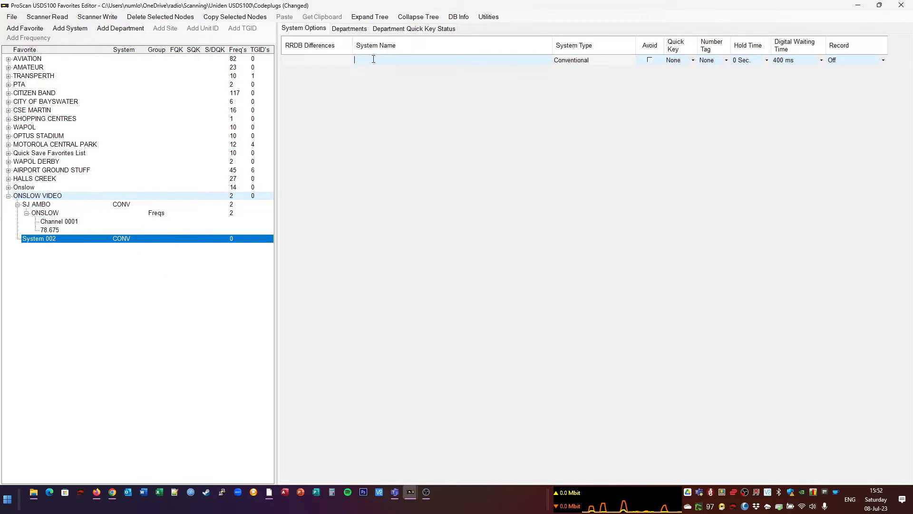
{"action": "type", "text": "WOODSIDE"}
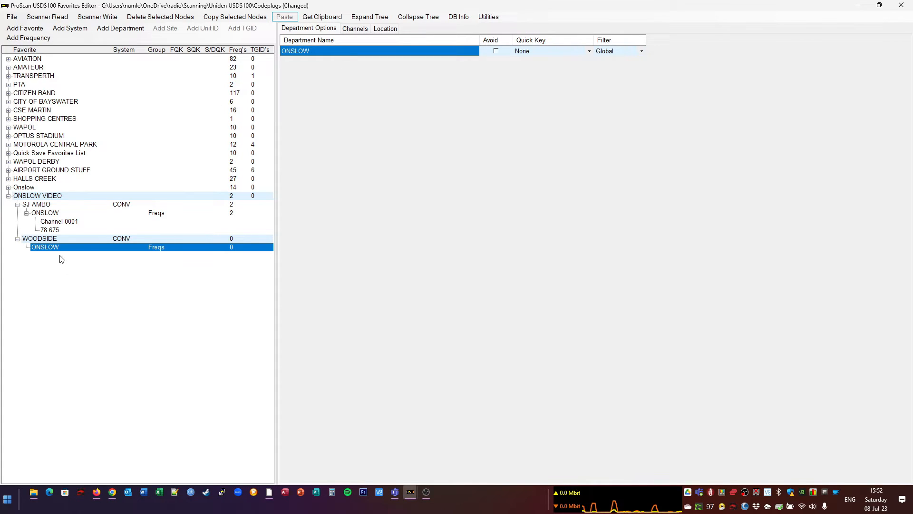
Add a channel at 460.05 MHz to the ONSLOW department
{"action": "right_click", "coordinate": [45, 247]}
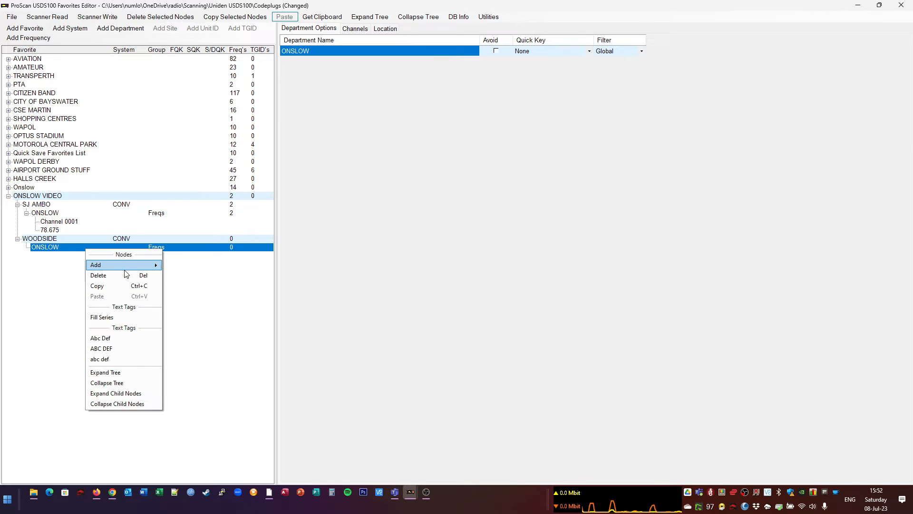
{"action": "left_click", "coordinate": [95, 265]}
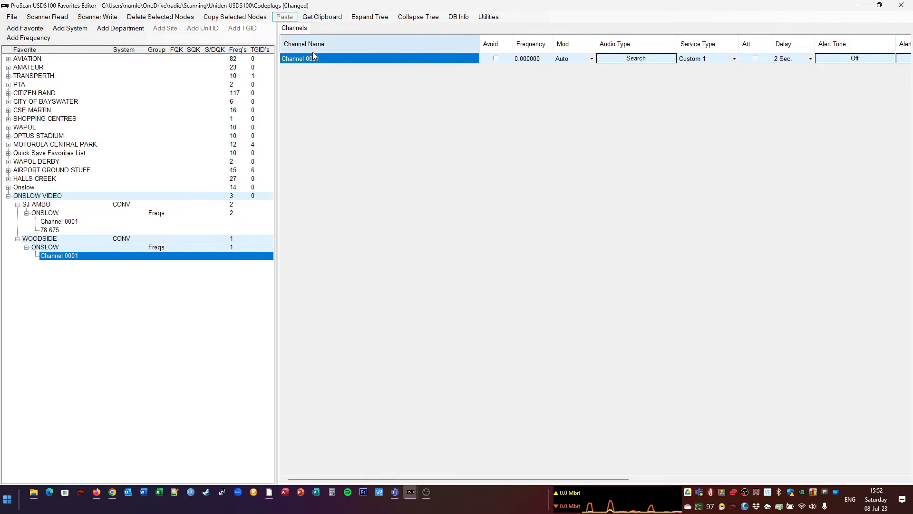
{"action": "left_click", "coordinate": [527, 58]}
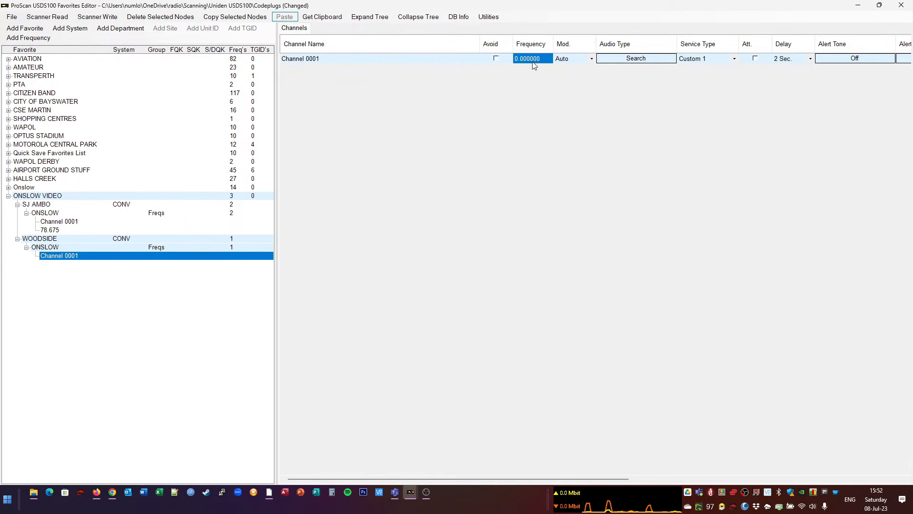
{"action": "type", "text": "460.05"}
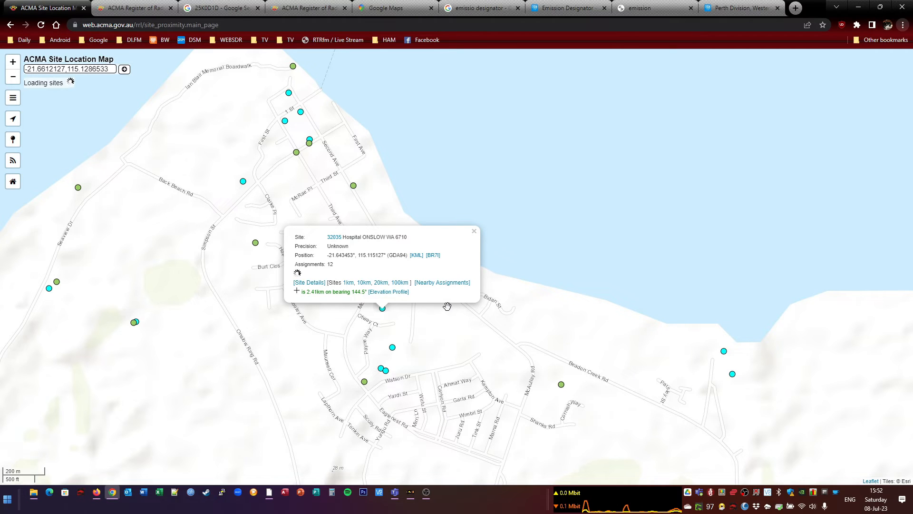
{"action": "mouse_move", "coordinate": [599, 259]}
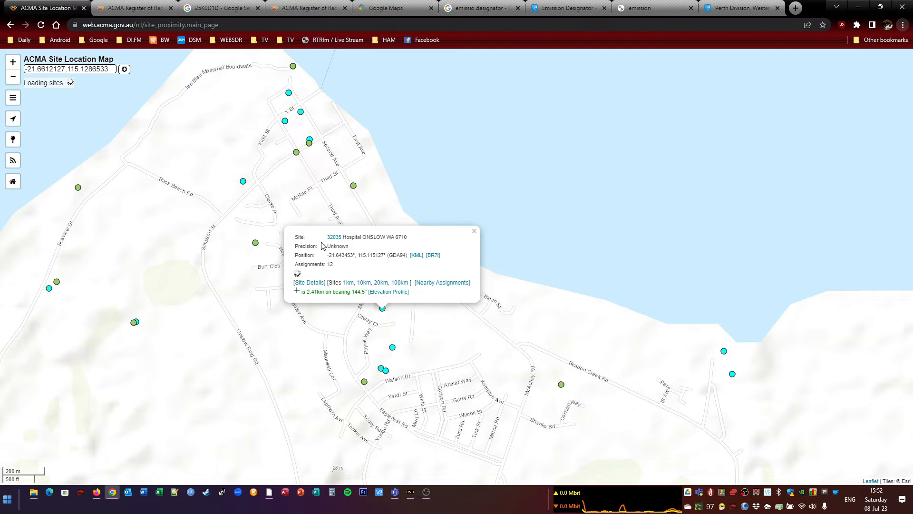
Open site details for the Hospital, McGrath Ave and Payne Way council sites in Onslow
{"action": "left_click", "coordinate": [474, 230]}
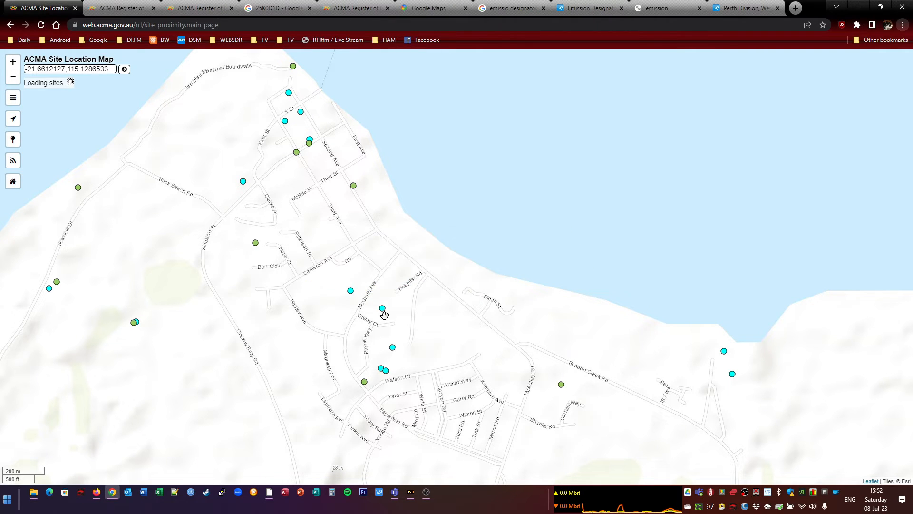
{"action": "left_click", "coordinate": [350, 290]}
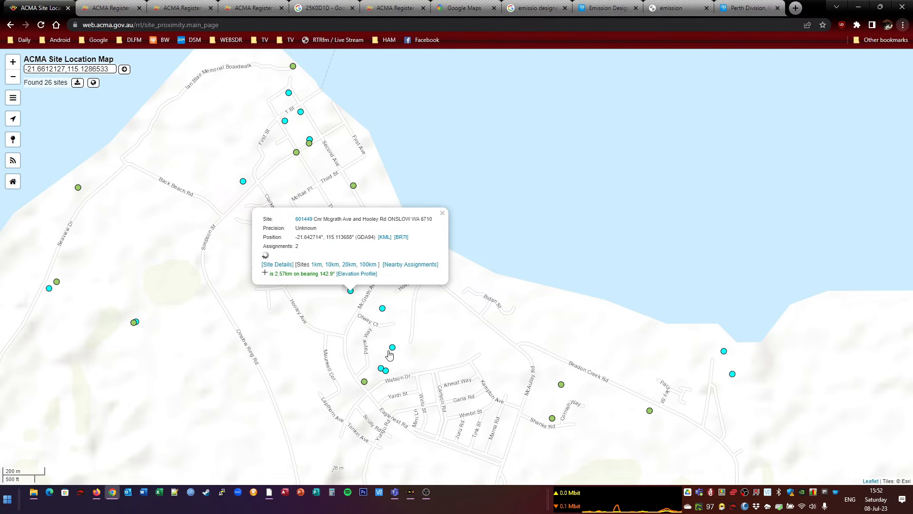
{"action": "left_click", "coordinate": [391, 347]}
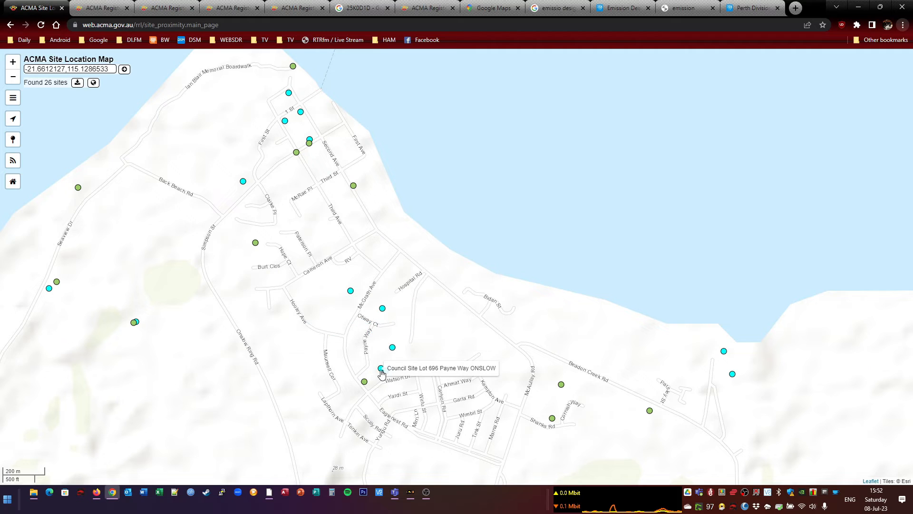
{"action": "left_click", "coordinate": [379, 370]}
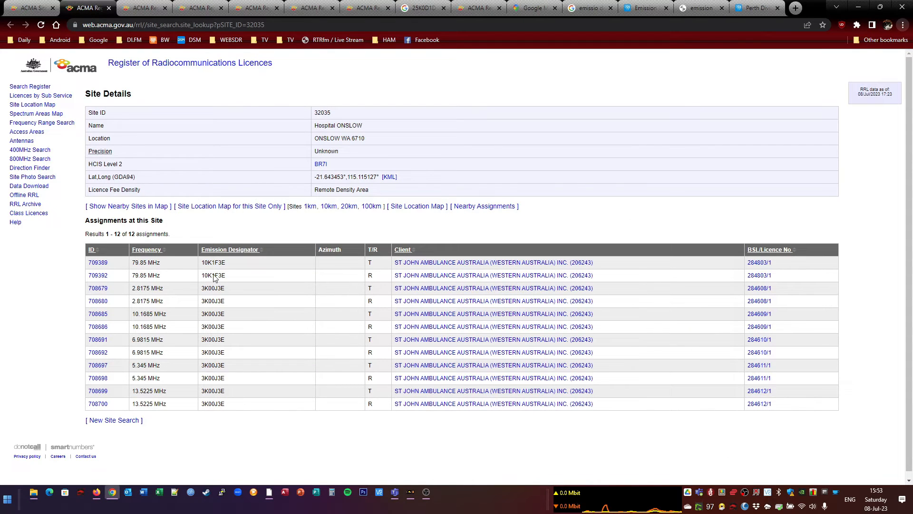
{"action": "mouse_move", "coordinate": [231, 329]}
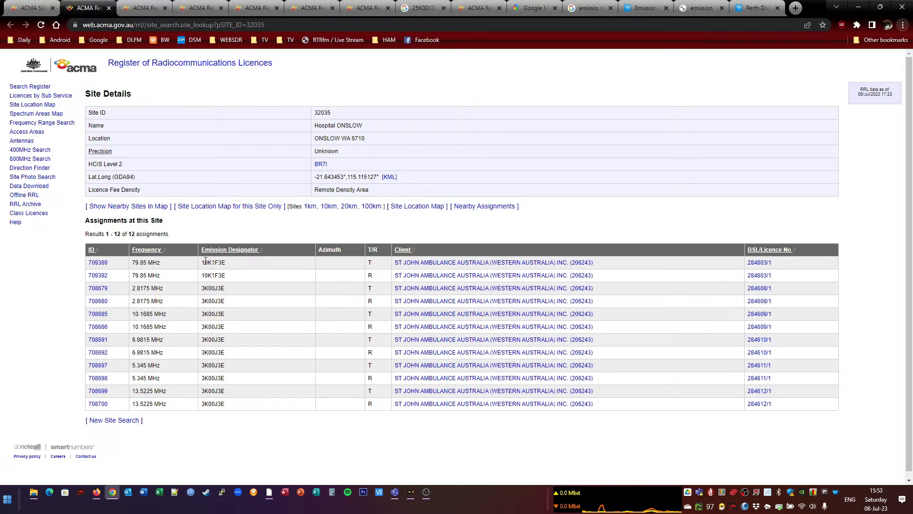
{"action": "mouse_move", "coordinate": [285, 296]}
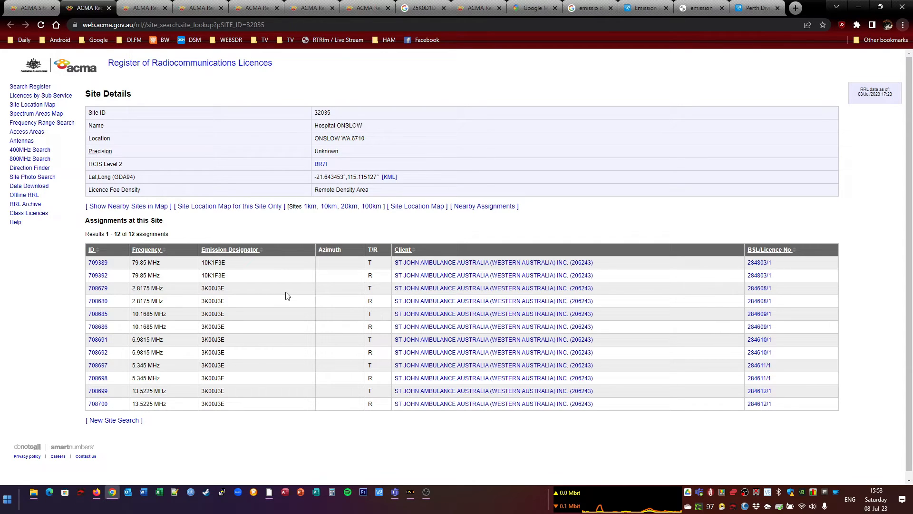
{"action": "mouse_move", "coordinate": [231, 324]}
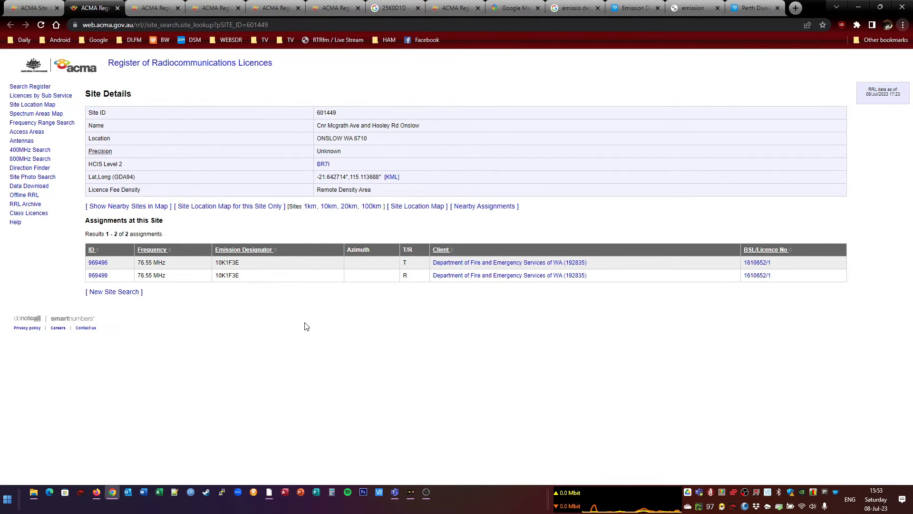
{"action": "mouse_move", "coordinate": [211, 332]}
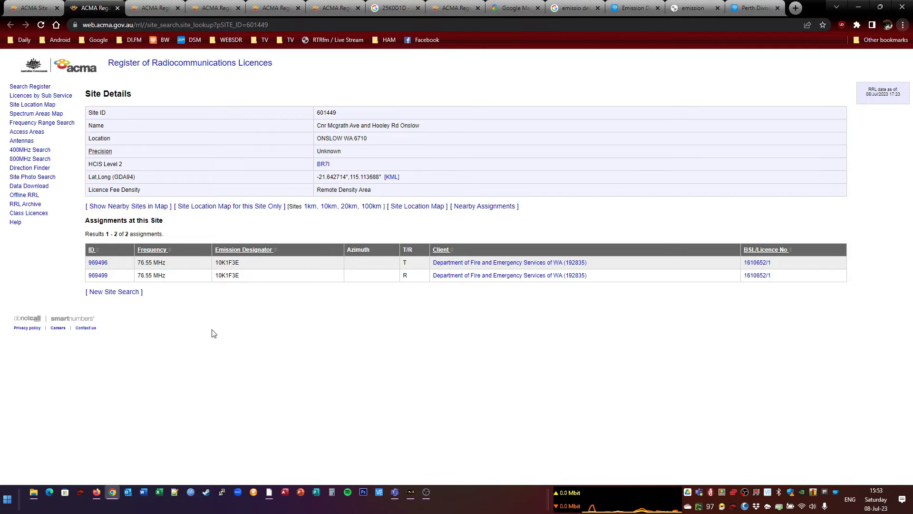
{"action": "mouse_move", "coordinate": [318, 405]}
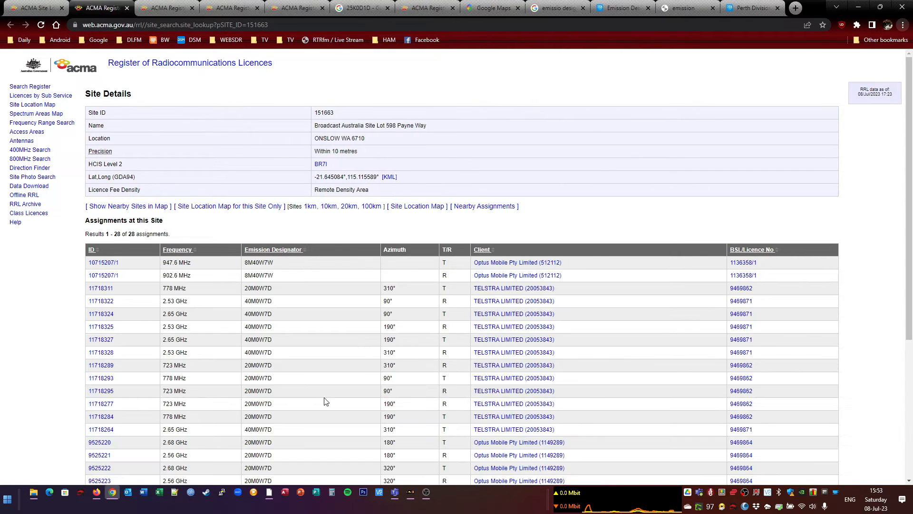
{"action": "mouse_move", "coordinate": [340, 387]}
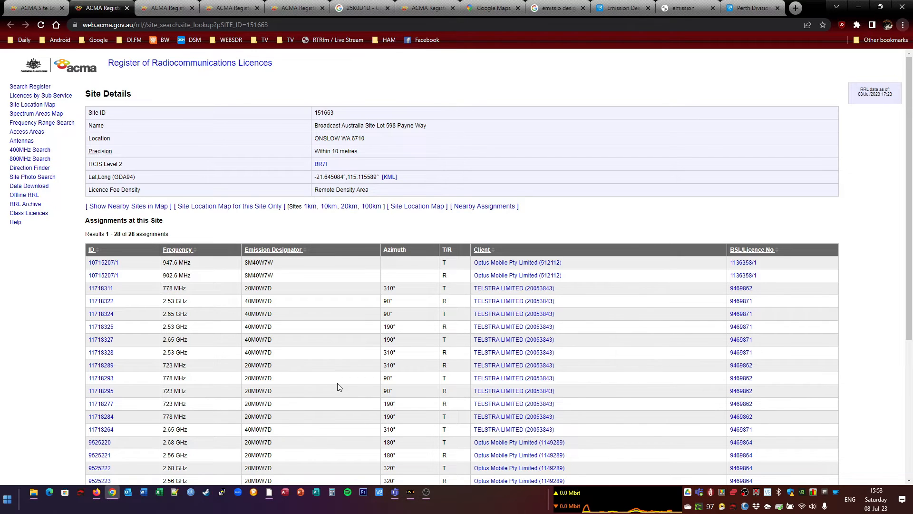
Scroll through the assignment tables of the opened Onslow site tabs
{"action": "scroll", "scroll_direction": "down", "scroll_amount": 3}
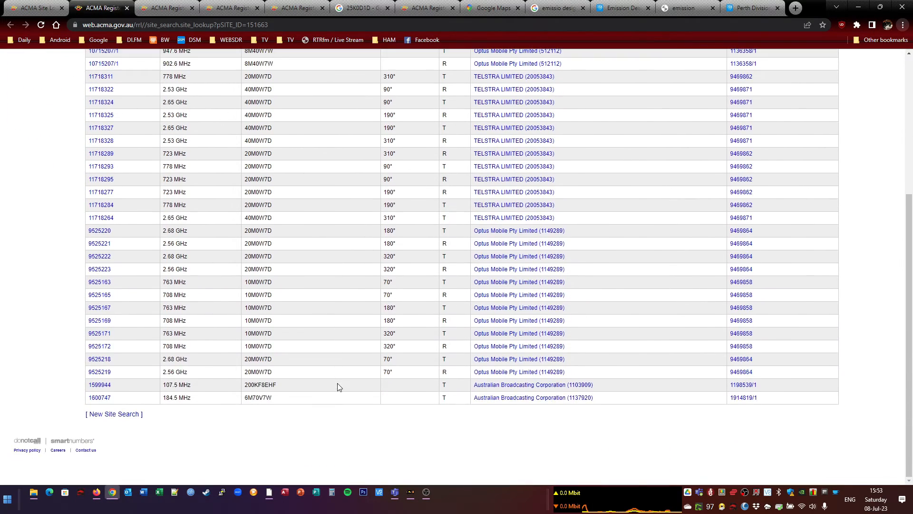
{"action": "scroll", "scroll_direction": "up", "scroll_amount": 3}
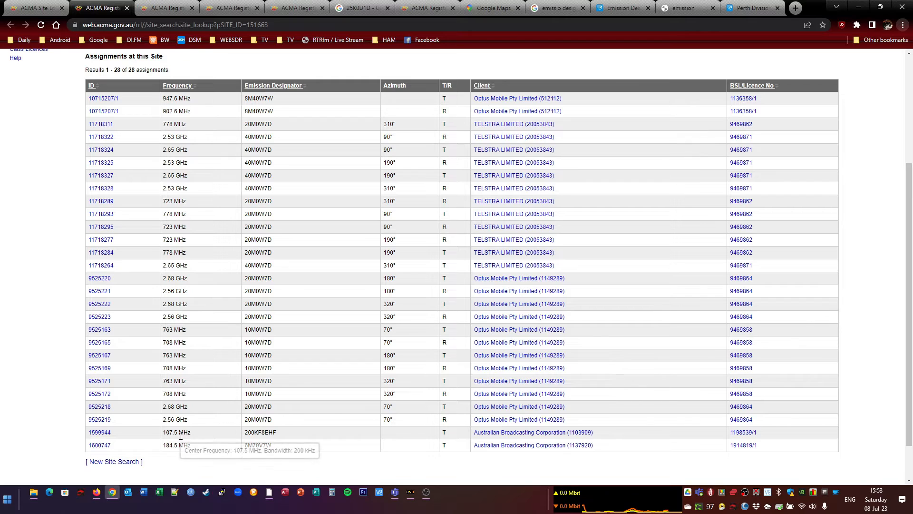
{"action": "mouse_move", "coordinate": [342, 361]}
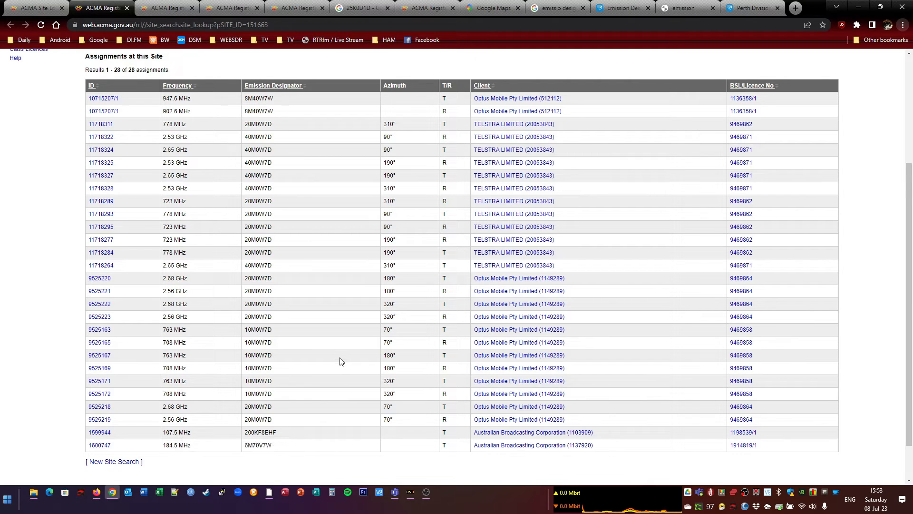
{"action": "mouse_move", "coordinate": [181, 445]}
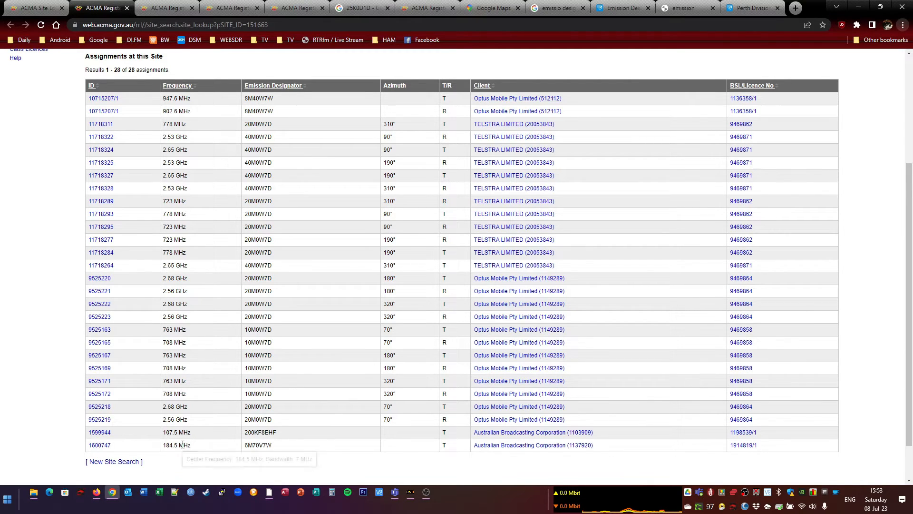
{"action": "mouse_move", "coordinate": [196, 472]}
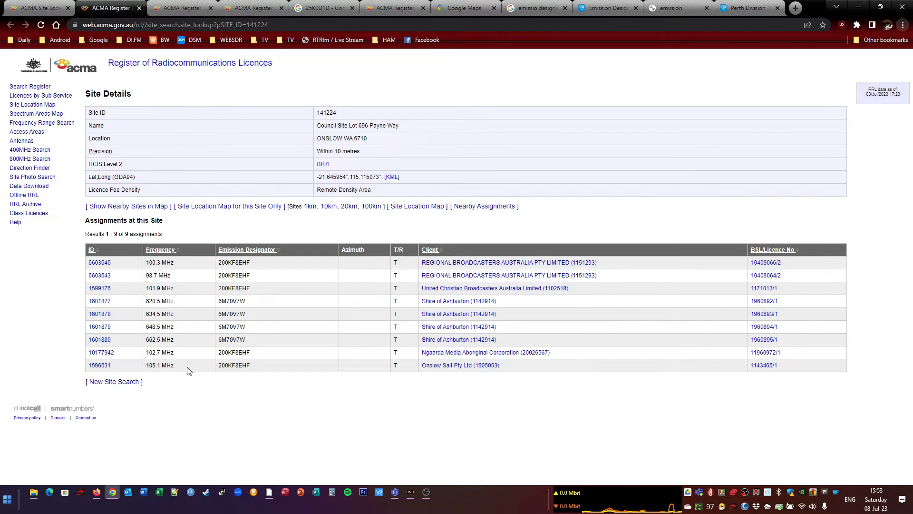
{"action": "mouse_move", "coordinate": [318, 369]}
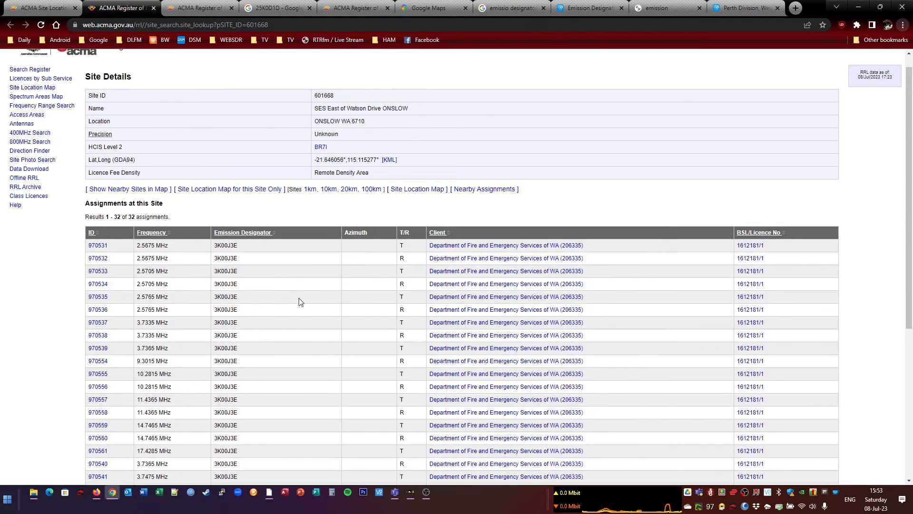
{"action": "scroll", "scroll_direction": "down", "scroll_amount": 3}
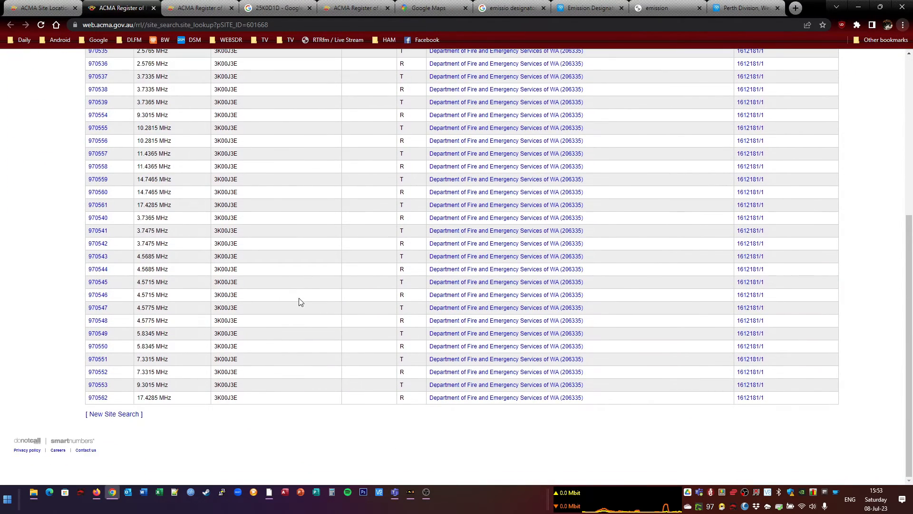
{"action": "scroll", "scroll_direction": "down", "scroll_amount": 3}
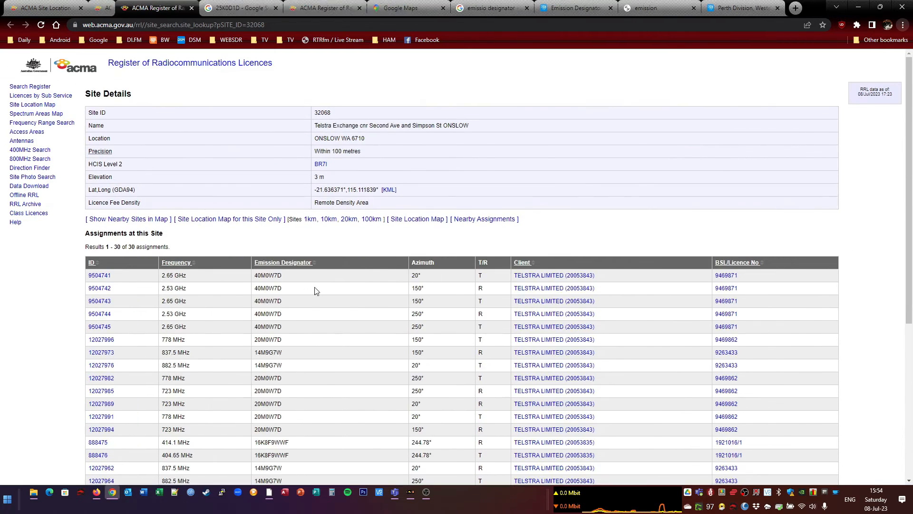
{"action": "scroll", "scroll_direction": "down", "scroll_amount": 3}
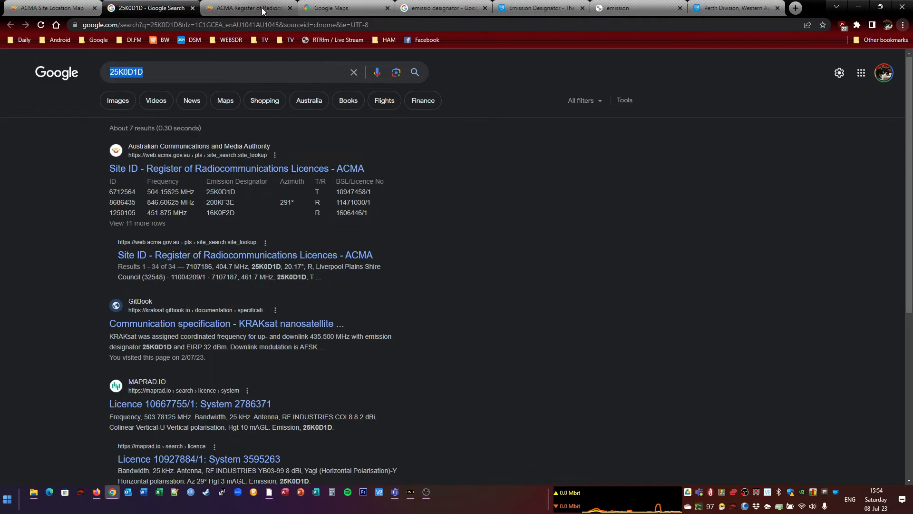
Close the leftover licence register tab and return to the map of central Perth
{"action": "left_click", "coordinate": [290, 8]}
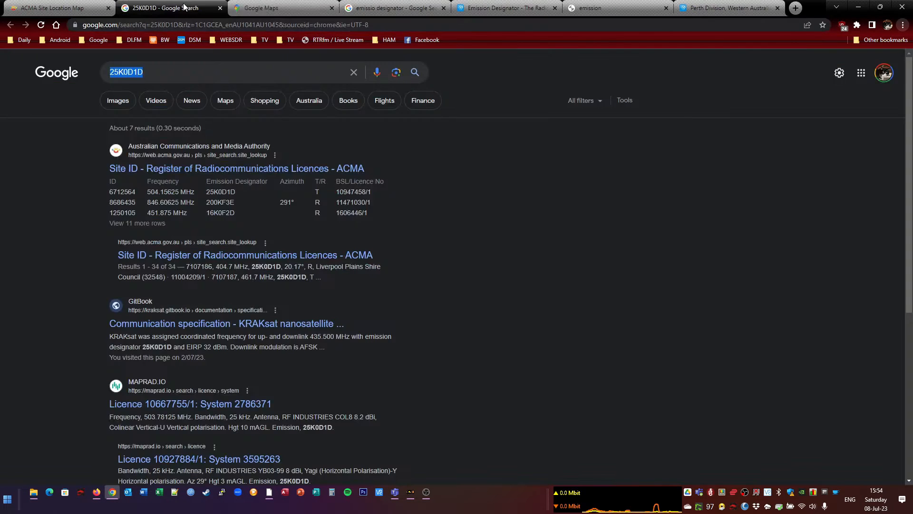
{"action": "left_click", "coordinate": [55, 8]}
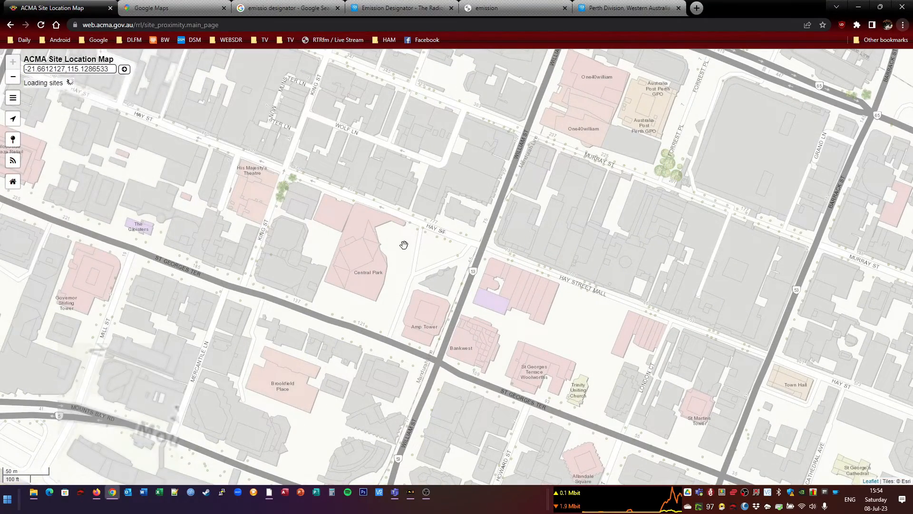
{"action": "mouse_move", "coordinate": [362, 284]}
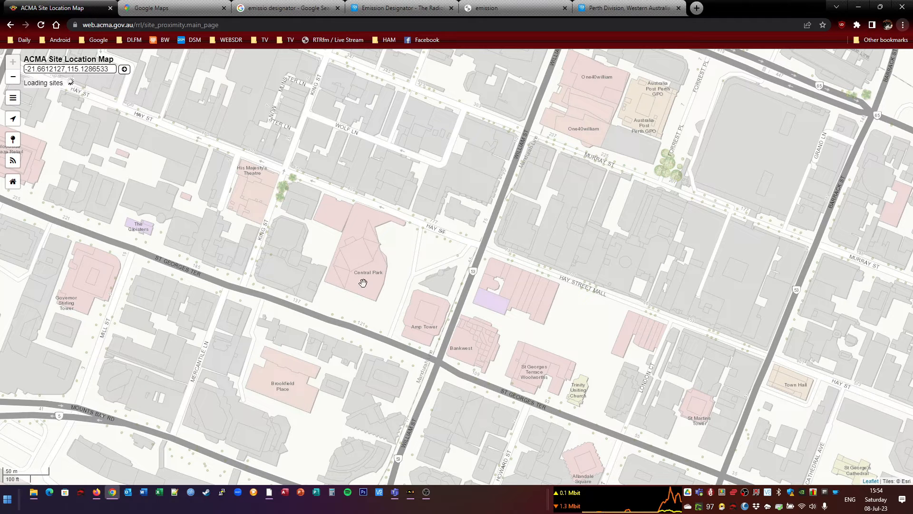
{"action": "mouse_move", "coordinate": [462, 340]}
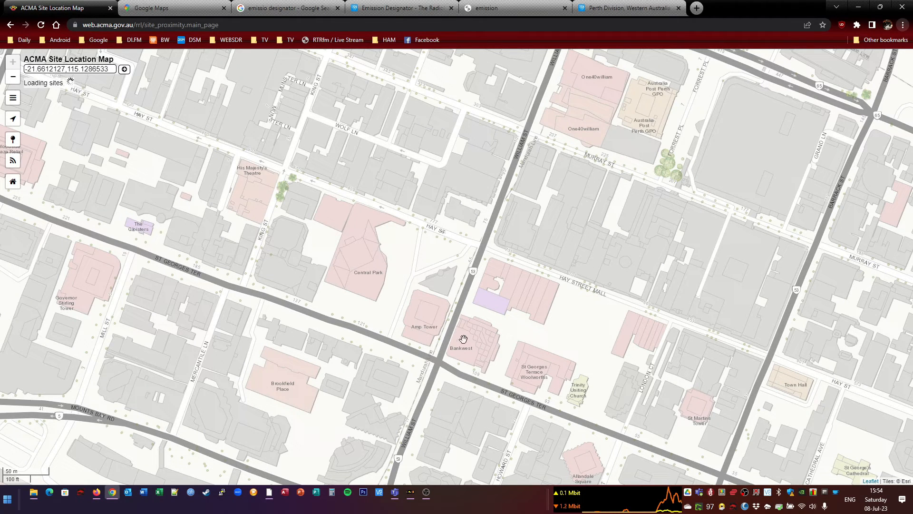
{"action": "mouse_move", "coordinate": [475, 346]}
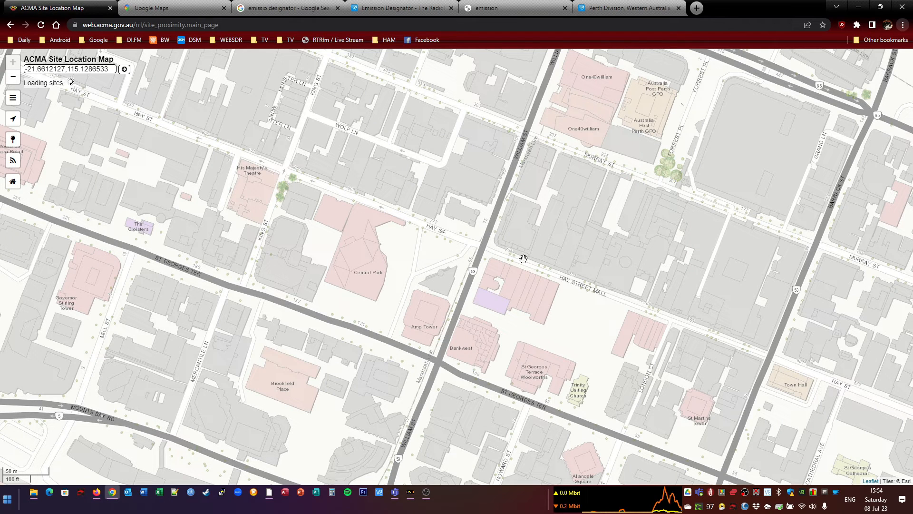
{"action": "mouse_move", "coordinate": [503, 244]}
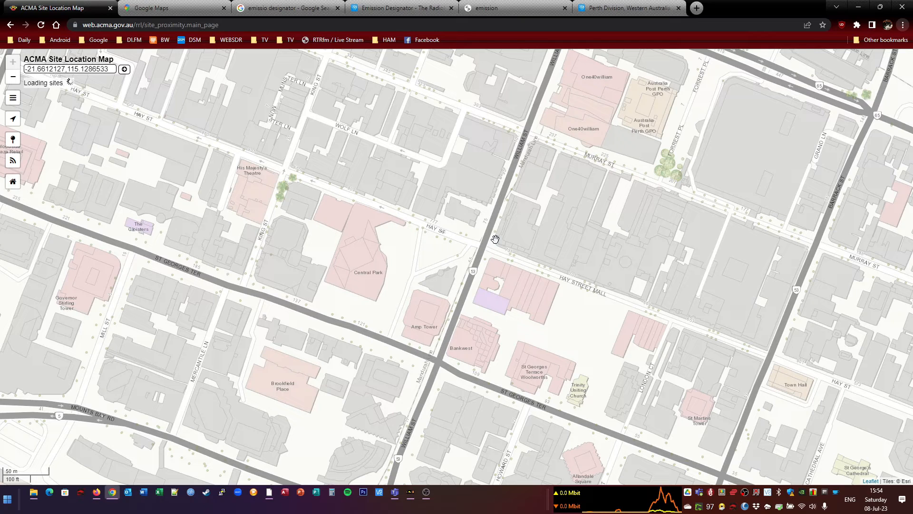
{"action": "mouse_move", "coordinate": [364, 264]}
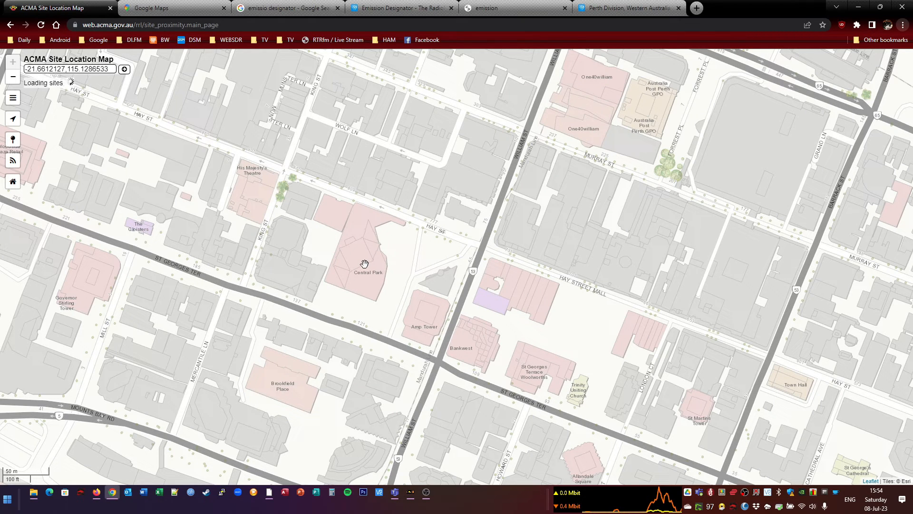
{"action": "mouse_move", "coordinate": [349, 170]}
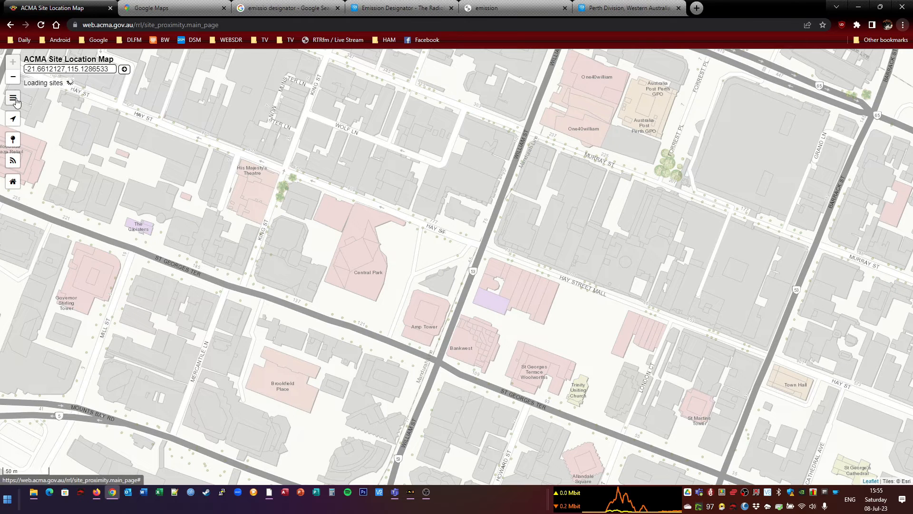
Collapse the Assignments/Licences filter in map settings and return to the map to plot 114 sites
{"action": "left_click", "coordinate": [12, 99]}
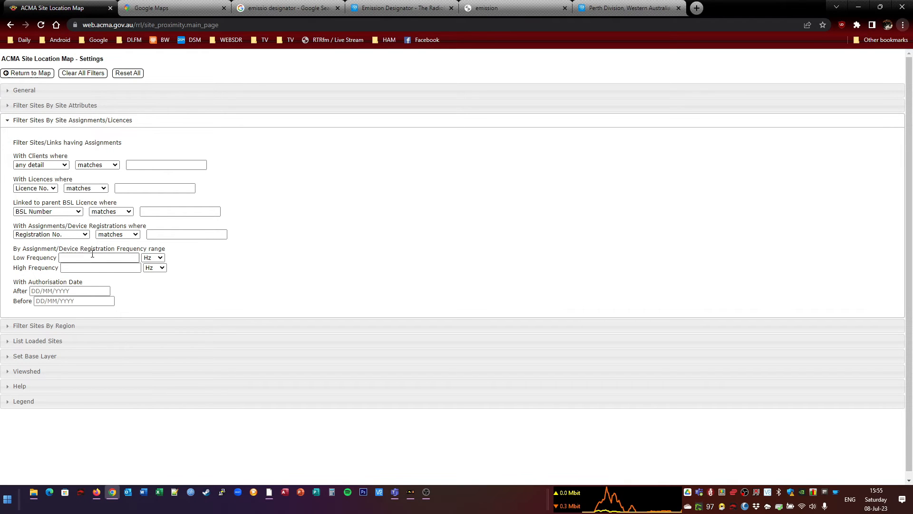
{"action": "left_click", "coordinate": [72, 120]}
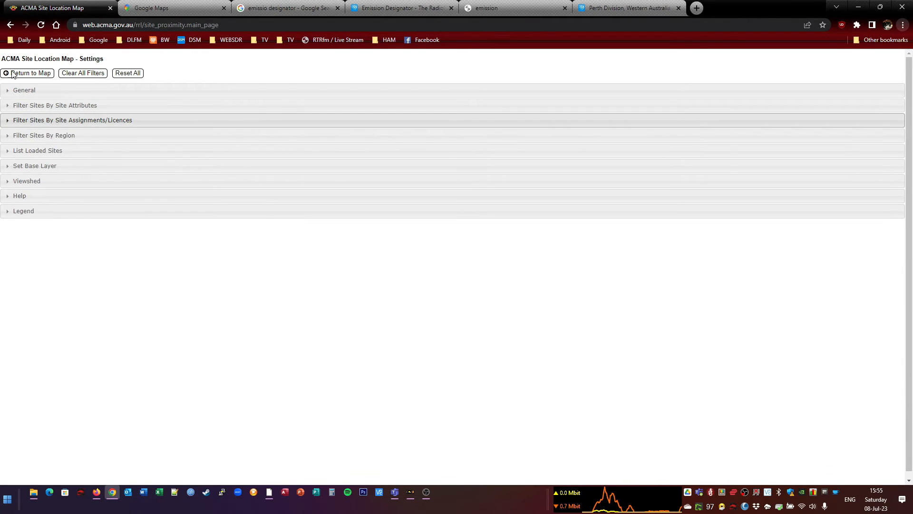
{"action": "left_click", "coordinate": [29, 72]}
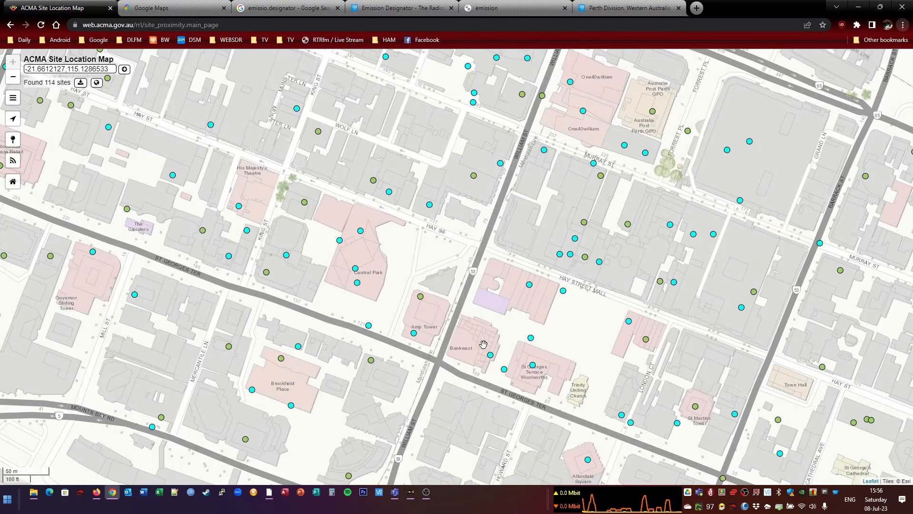
{"action": "mouse_move", "coordinate": [466, 336]}
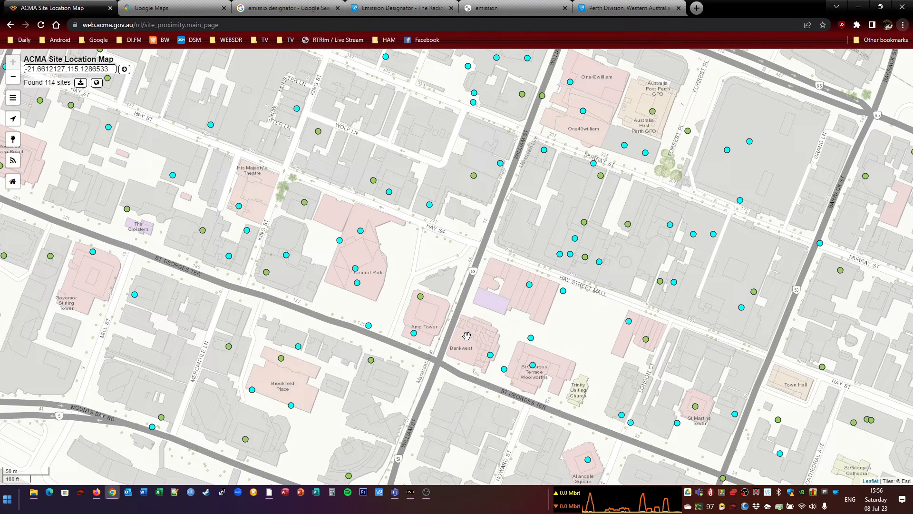
{"action": "mouse_move", "coordinate": [360, 262]}
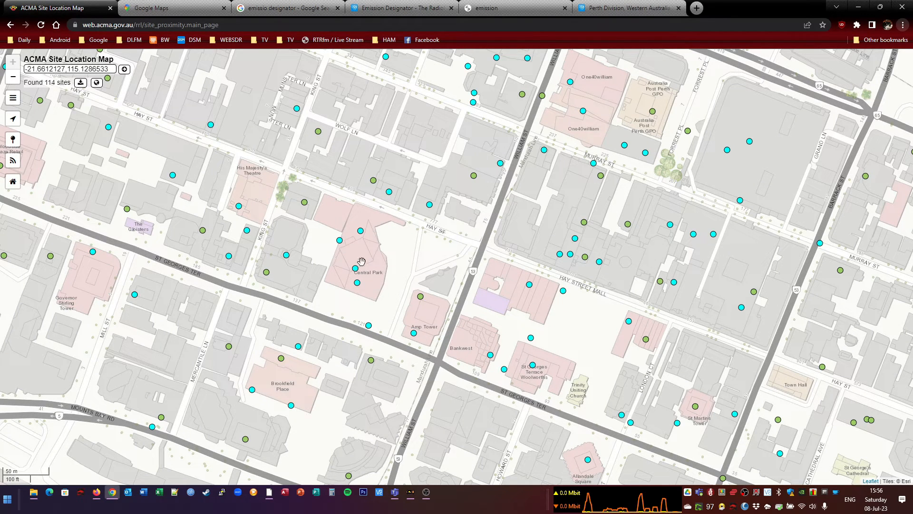
{"action": "mouse_move", "coordinate": [353, 319]}
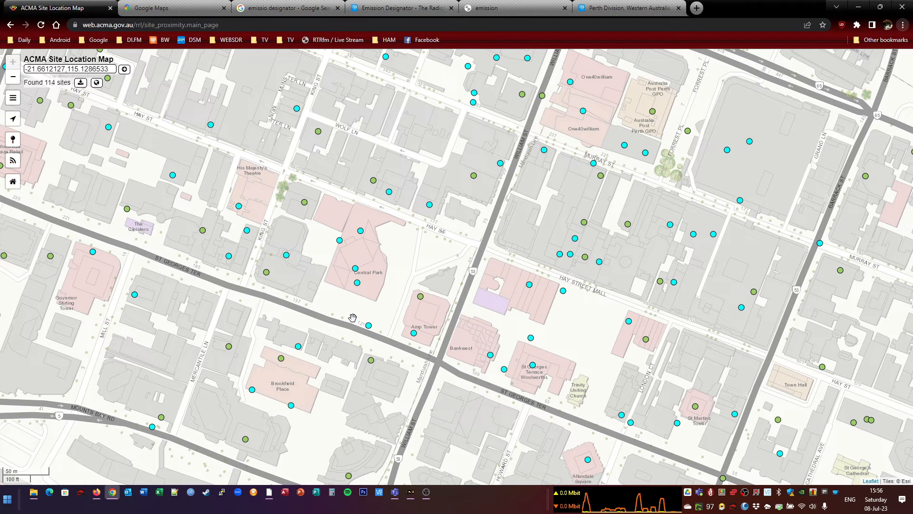
{"action": "mouse_move", "coordinate": [366, 288]}
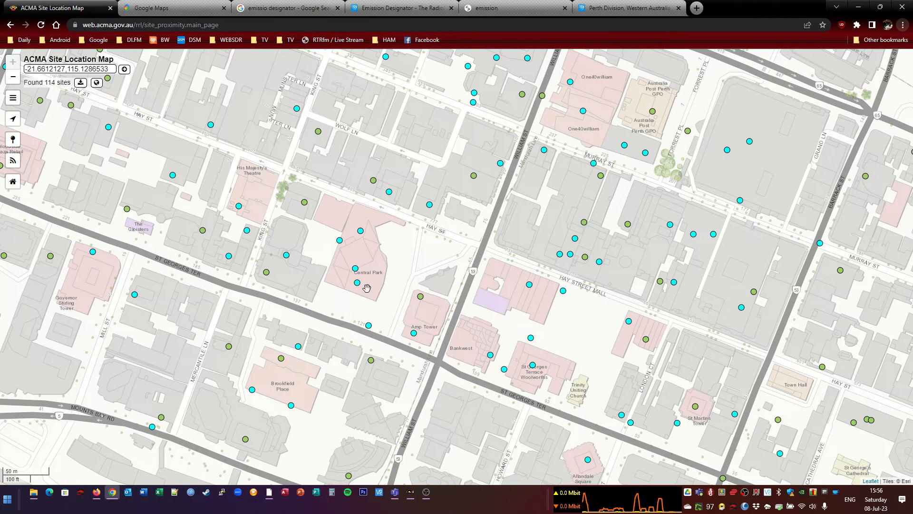
{"action": "mouse_move", "coordinate": [429, 205]}
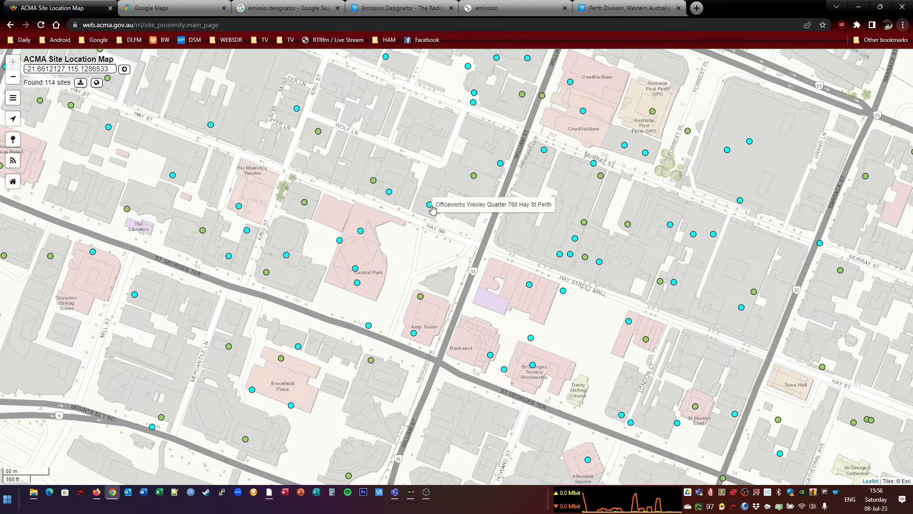
{"action": "mouse_move", "coordinate": [389, 198]}
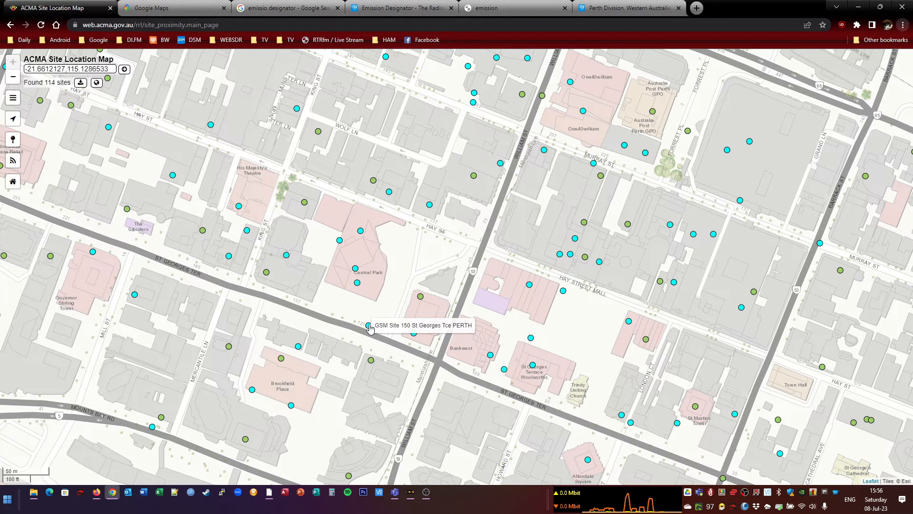
Open details for GSM Site 150, Central Park Tower, 152-158, Optus Central Park and 168 St Georges Tce
{"action": "left_click", "coordinate": [368, 326]}
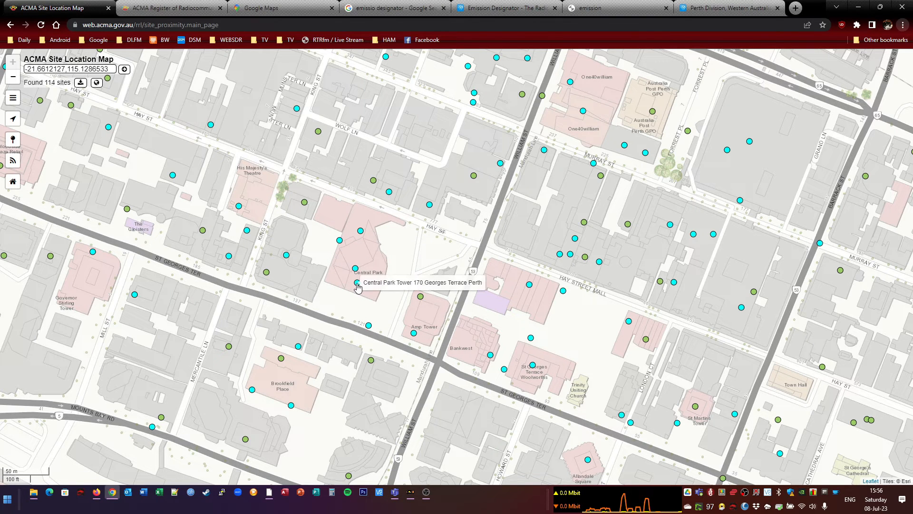
{"action": "left_click", "coordinate": [356, 283]}
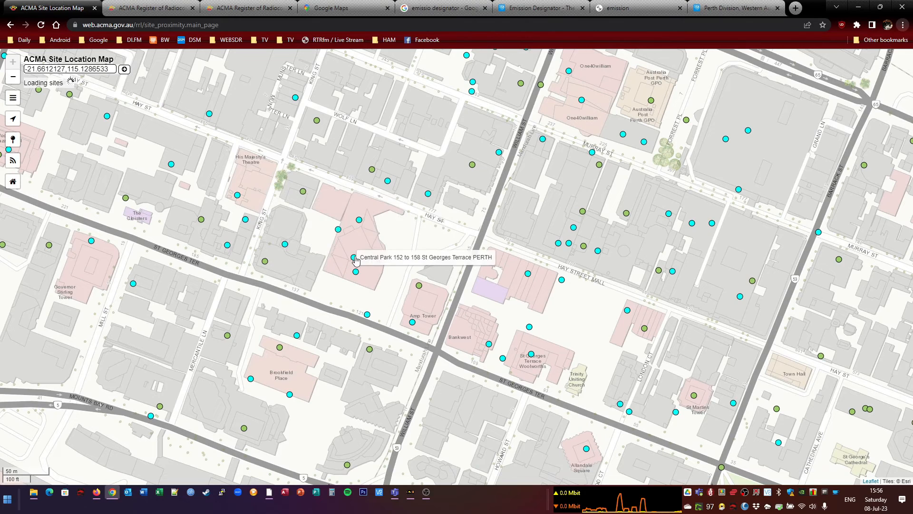
{"action": "left_click", "coordinate": [355, 259]}
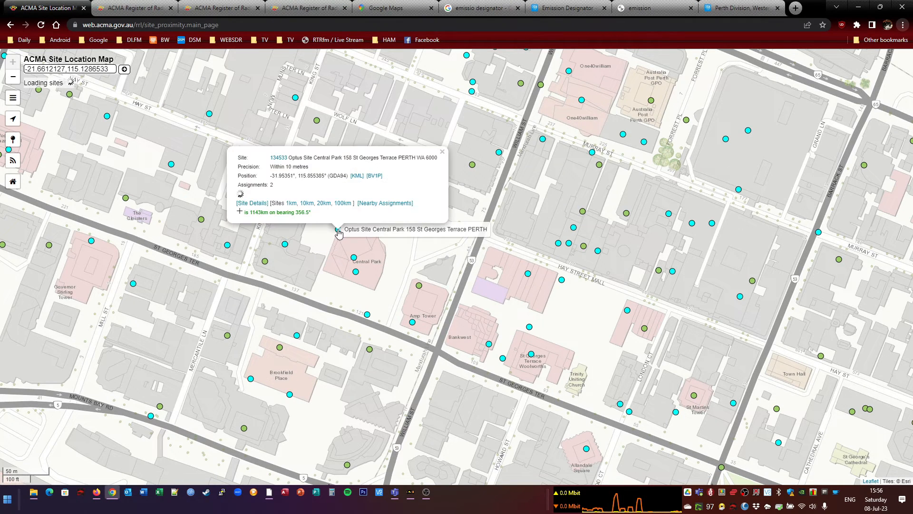
{"action": "left_click", "coordinate": [442, 152]}
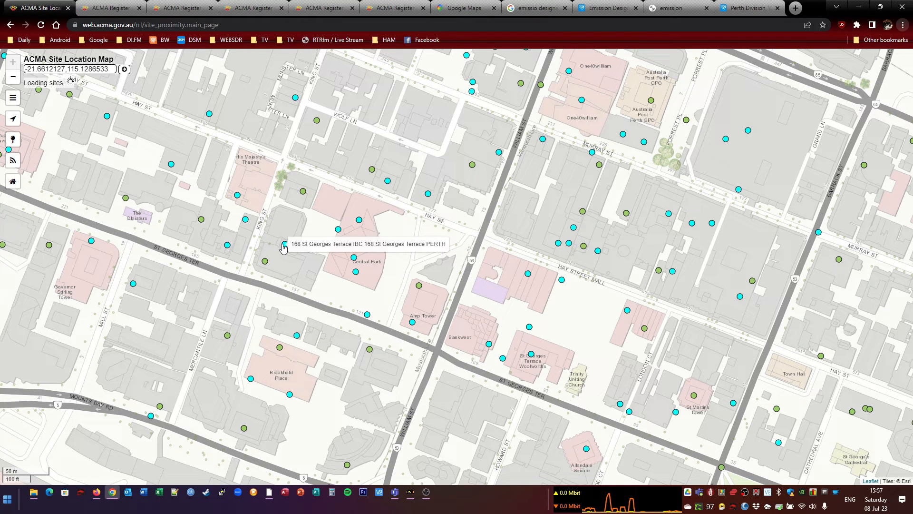
{"action": "left_click", "coordinate": [283, 244]}
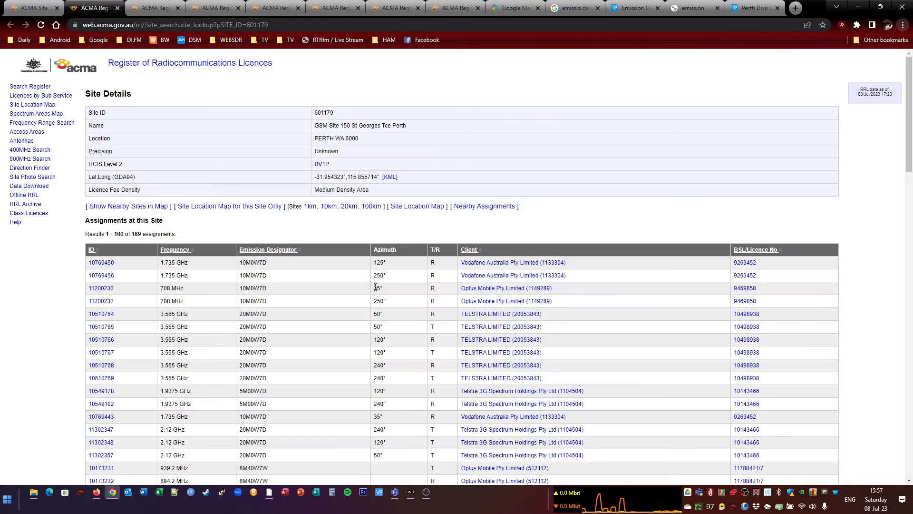
Scroll through GSM Site 150 St Georges Tce's 169-assignment table
{"action": "scroll", "scroll_direction": "down", "scroll_amount": 3}
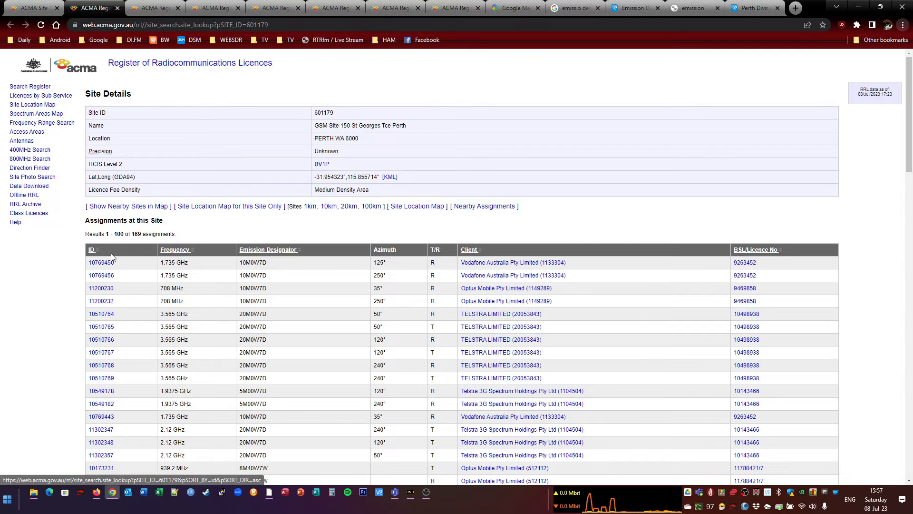
{"action": "scroll", "scroll_direction": "down", "scroll_amount": 3}
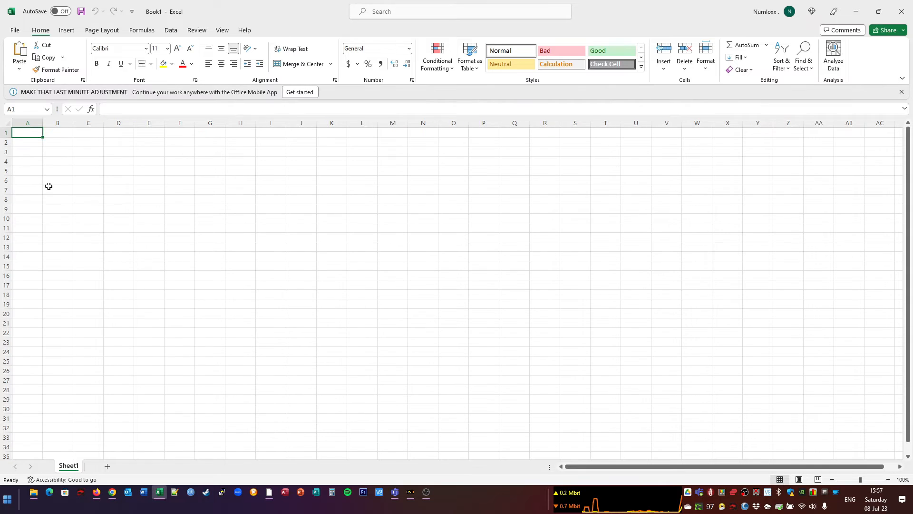
{"action": "mouse_move", "coordinate": [71, 154]}
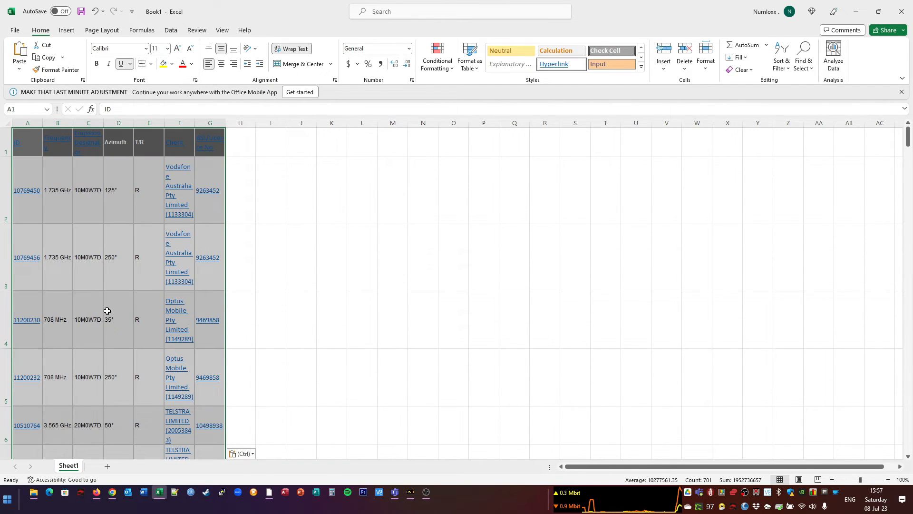
Review the pasted St Georges Tce assignment table and load the next results page
{"action": "scroll", "scroll_direction": "down", "scroll_amount": 3}
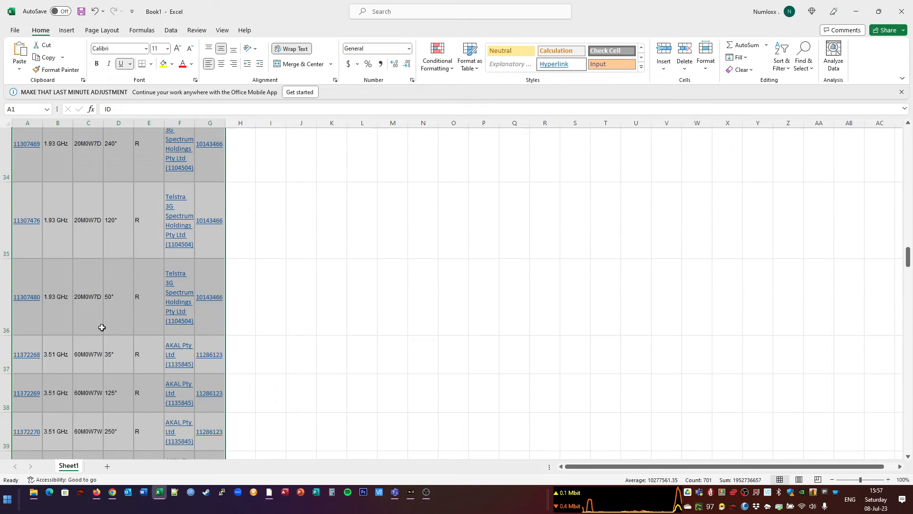
{"action": "scroll", "scroll_direction": "down", "scroll_amount": 3}
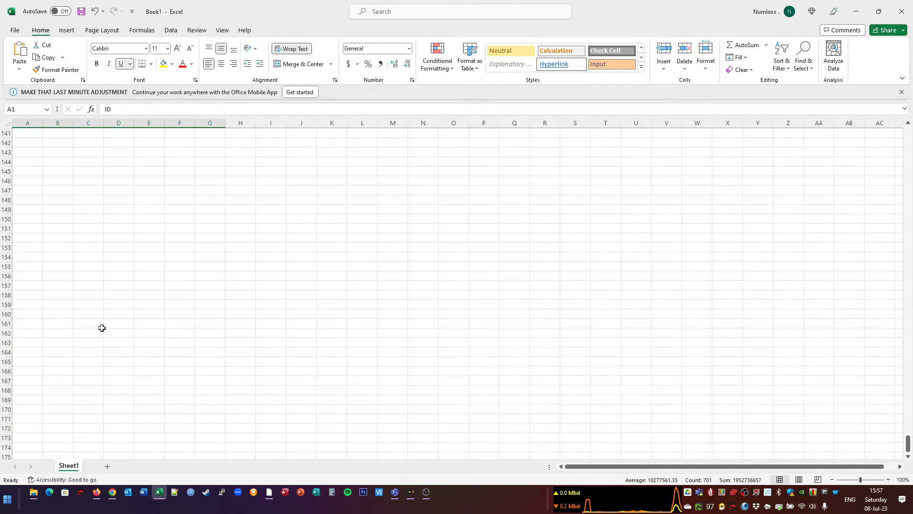
{"action": "scroll", "scroll_direction": "up", "scroll_amount": 3}
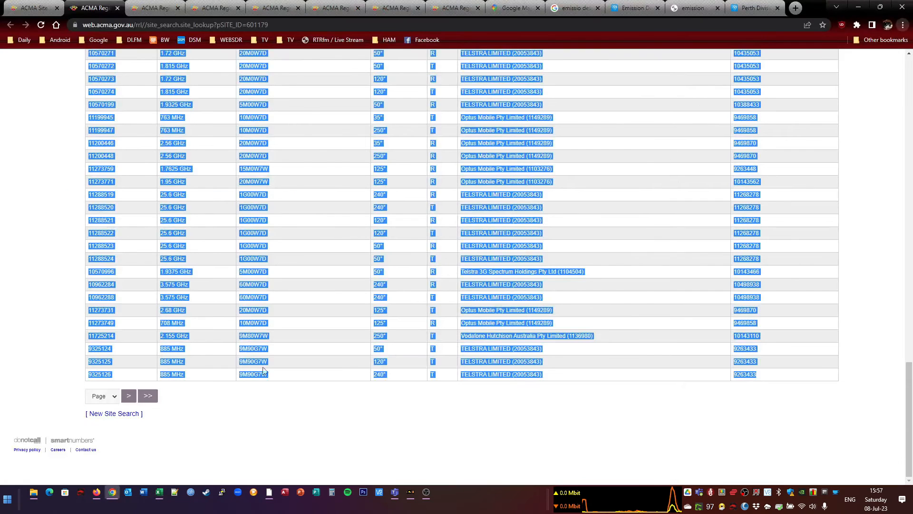
{"action": "left_click", "coordinate": [128, 396]}
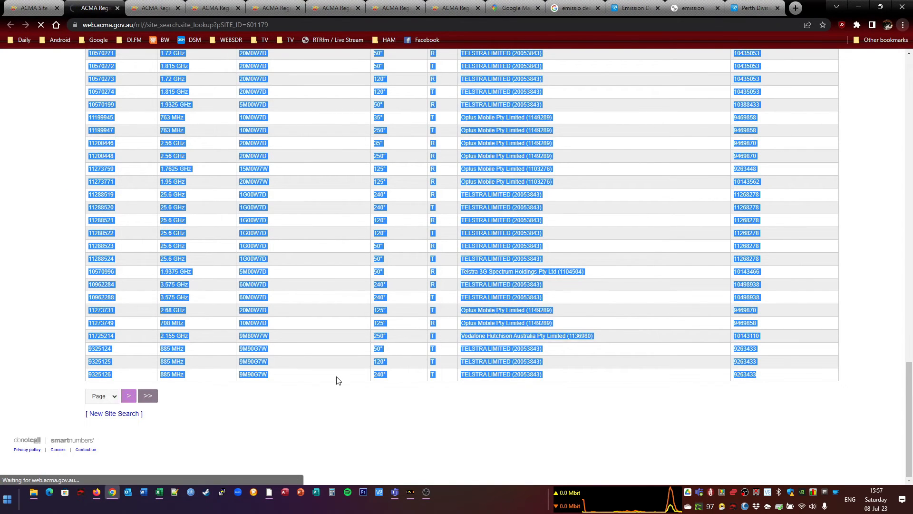
{"action": "left_click", "coordinate": [127, 395]}
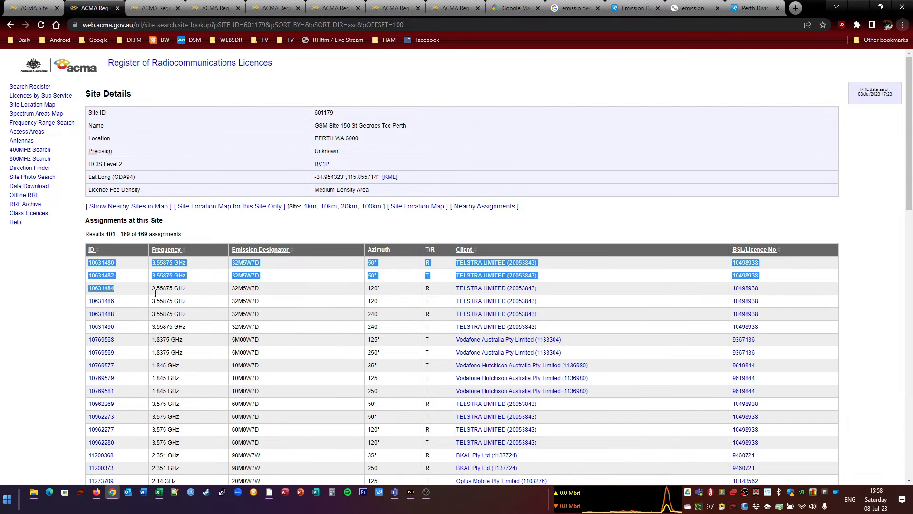
{"action": "scroll", "scroll_direction": "down", "scroll_amount": 3}
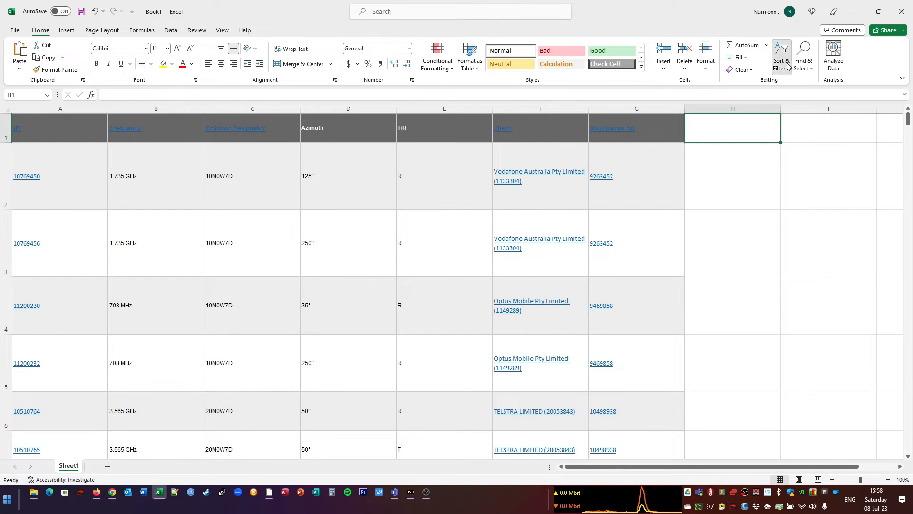
Filter the Client column to AKAL Pty Ltd and BKAL Pty Ltd, leaving 18 of 169 records
{"action": "left_click", "coordinate": [781, 54]}
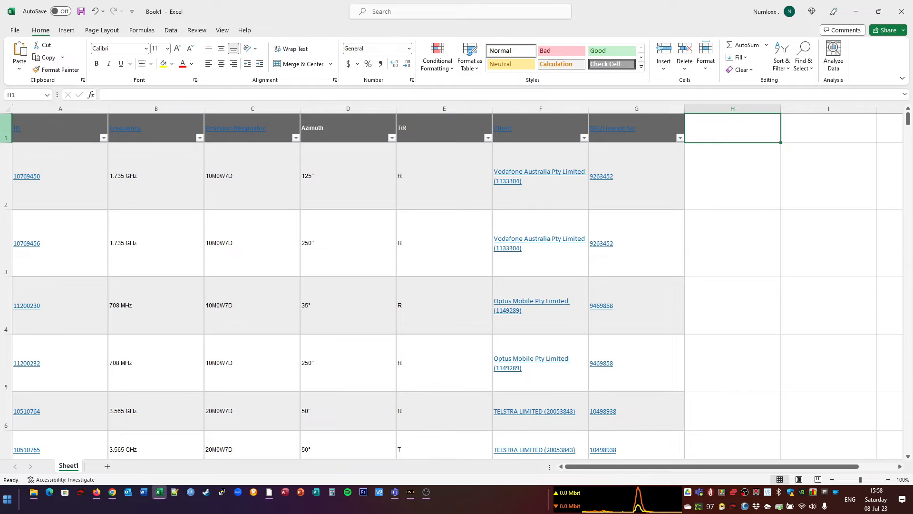
{"action": "left_click", "coordinate": [6, 138]}
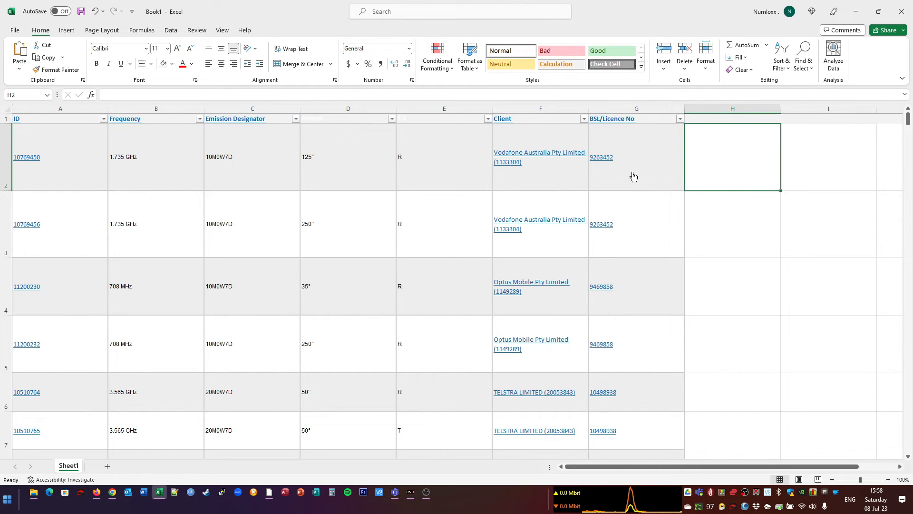
{"action": "mouse_move", "coordinate": [552, 176]}
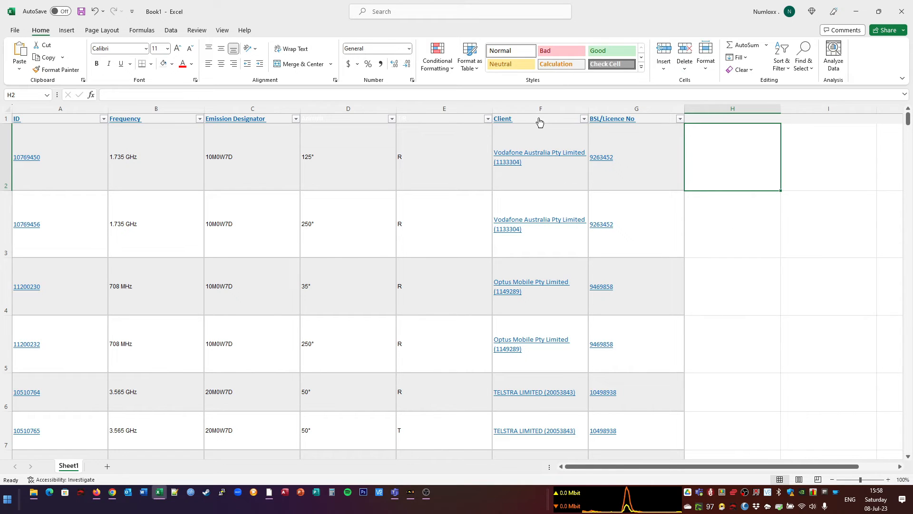
{"action": "left_click", "coordinate": [583, 119]}
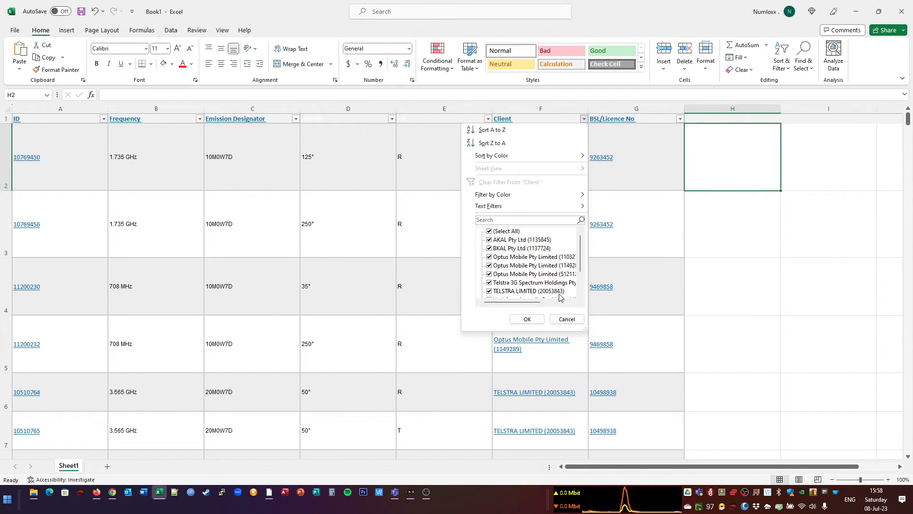
{"action": "left_click", "coordinate": [488, 256]}
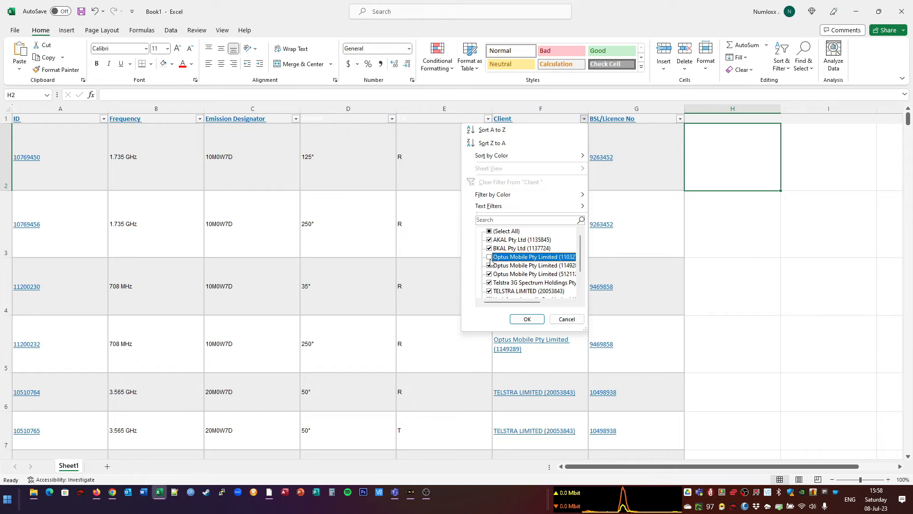
{"action": "left_click", "coordinate": [488, 257]}
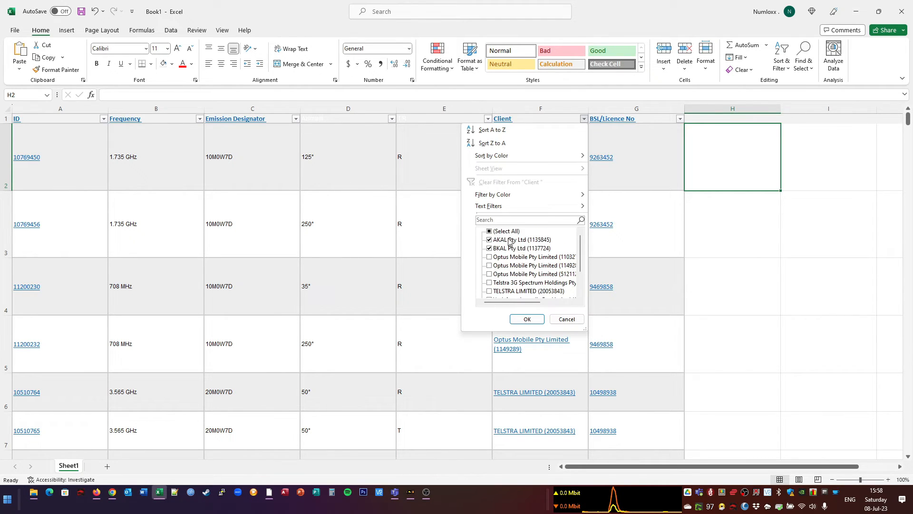
{"action": "left_click", "coordinate": [526, 319]}
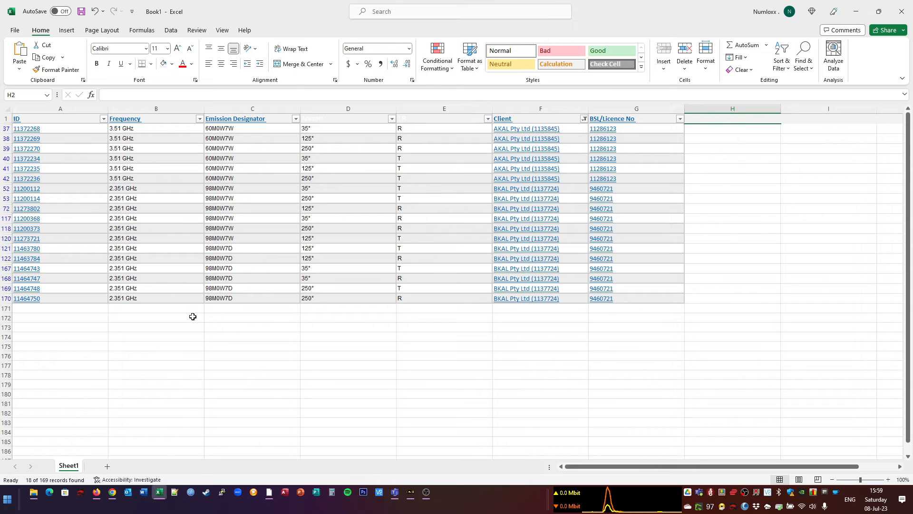
{"action": "mouse_move", "coordinate": [195, 143]}
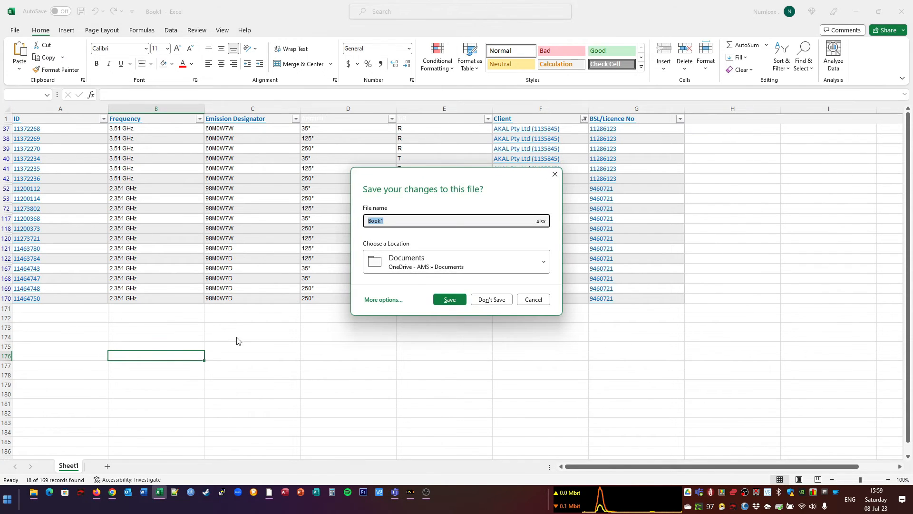
Close the workbook with Don't Save and switch to the site 25937 details page
{"action": "left_click", "coordinate": [490, 299]}
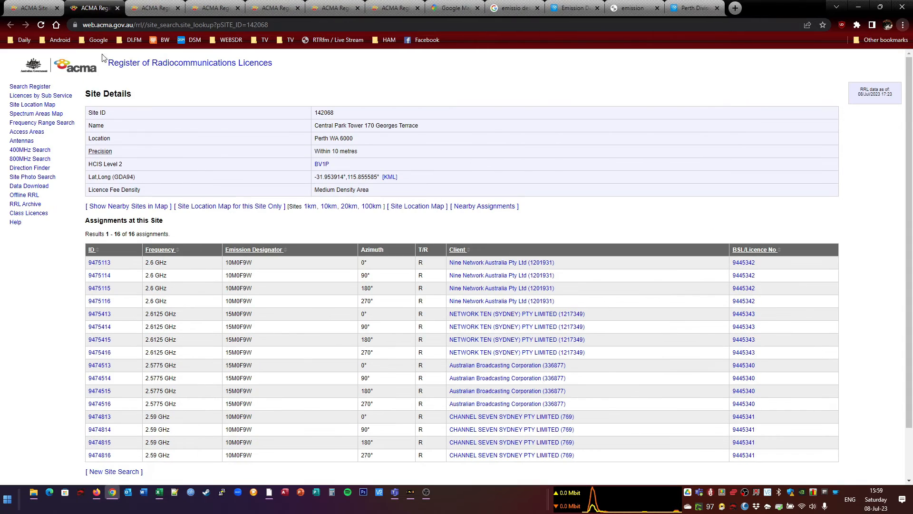
{"action": "scroll", "scroll_direction": "down", "scroll_amount": 3}
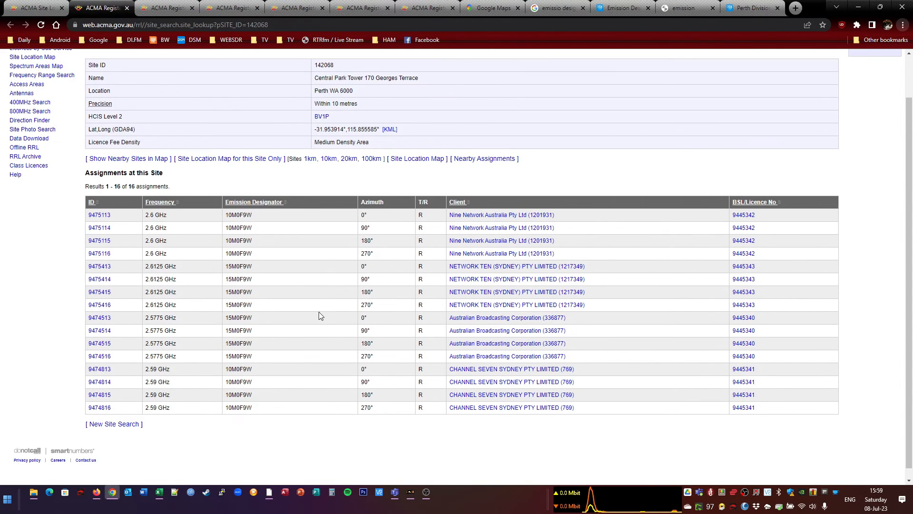
{"action": "mouse_move", "coordinate": [311, 308]}
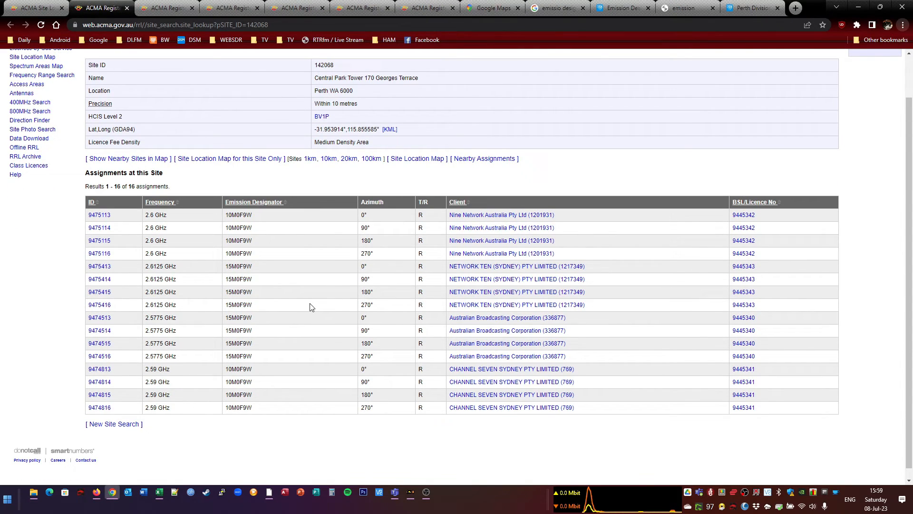
{"action": "mouse_move", "coordinate": [313, 348]}
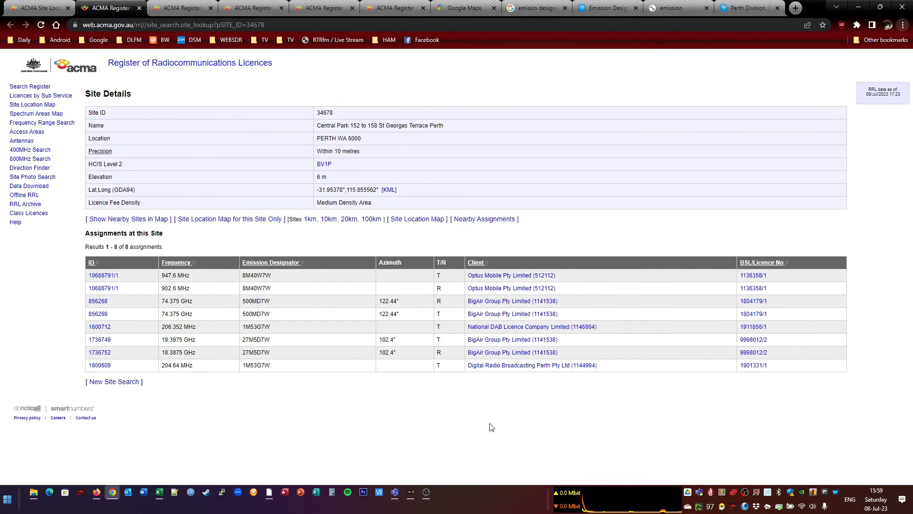
{"action": "mouse_move", "coordinate": [357, 427]}
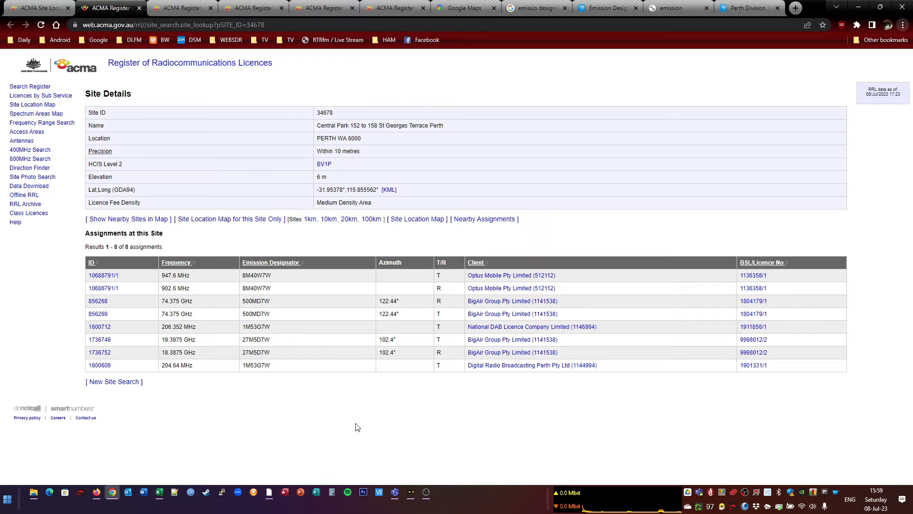
{"action": "mouse_move", "coordinate": [324, 413]}
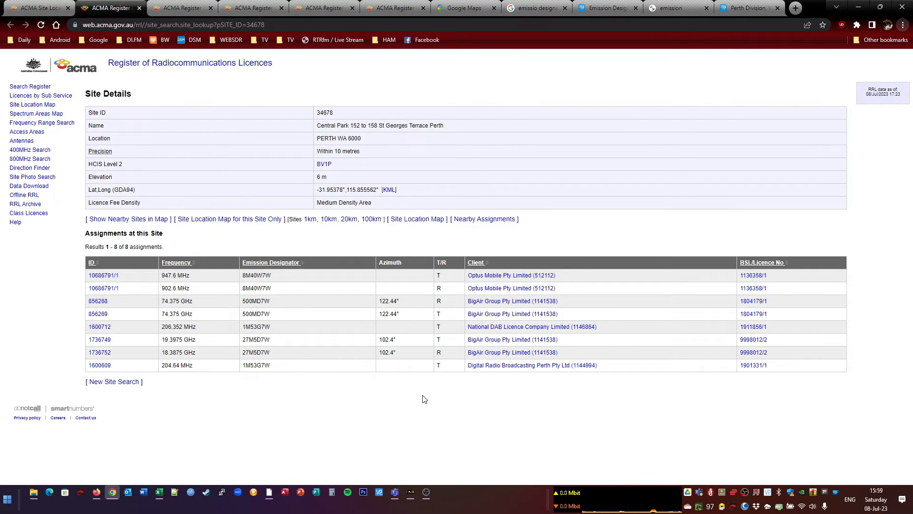
{"action": "mouse_move", "coordinate": [425, 400]}
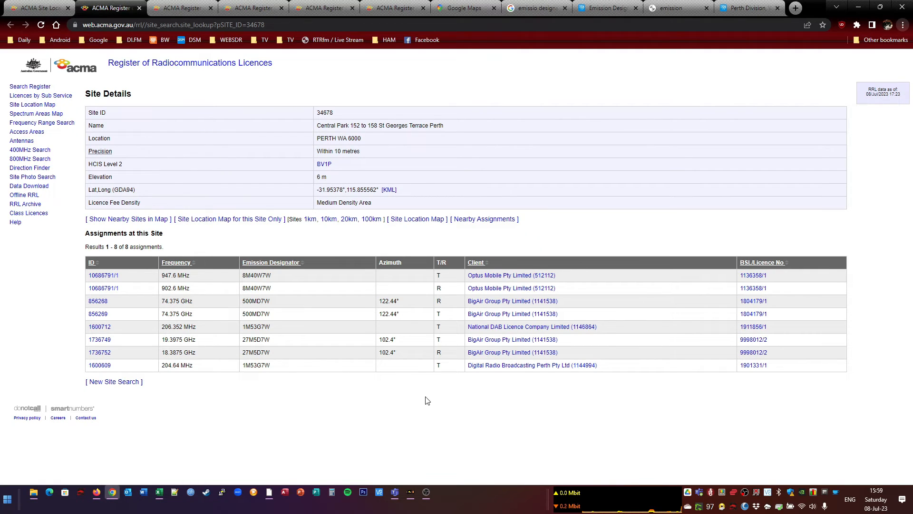
{"action": "left_click", "coordinate": [165, 8]}
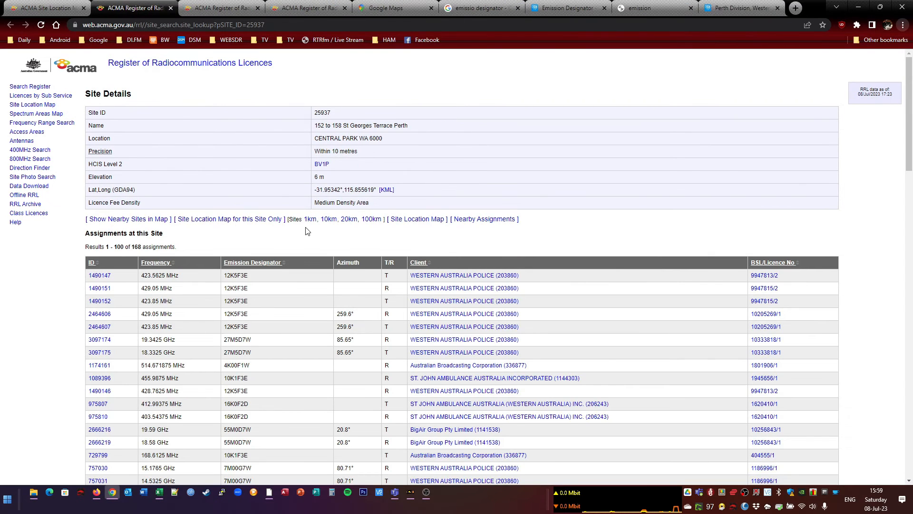
{"action": "mouse_move", "coordinate": [307, 242]}
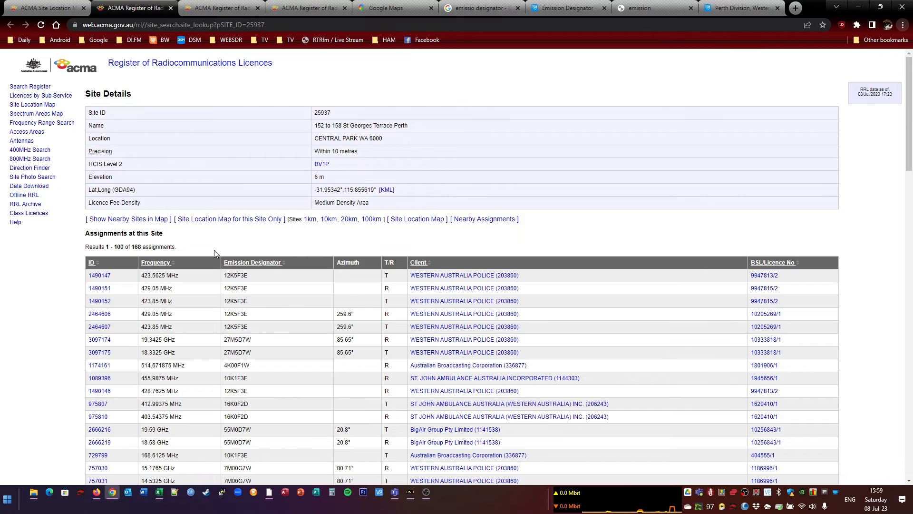
{"action": "mouse_move", "coordinate": [242, 237]}
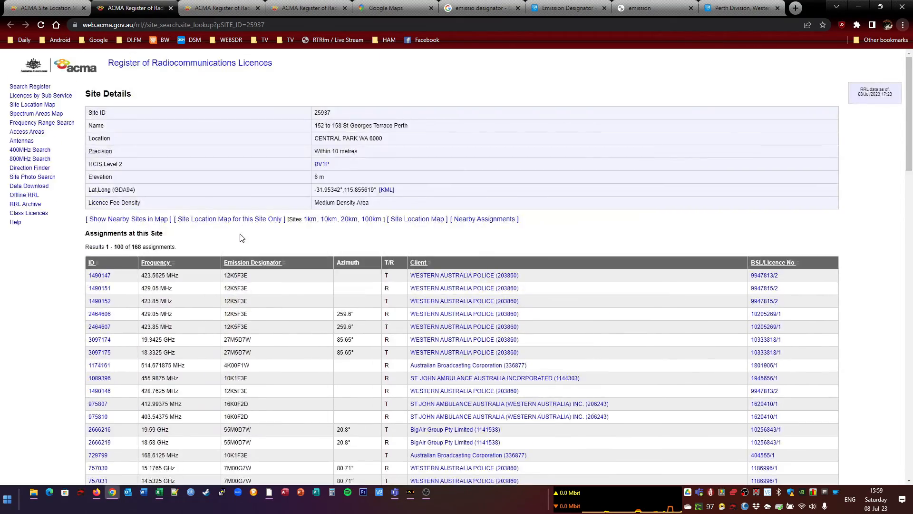
Scroll through site 25937's assignments and load page two, assignments 101 onward
{"action": "scroll", "scroll_direction": "down", "scroll_amount": 3}
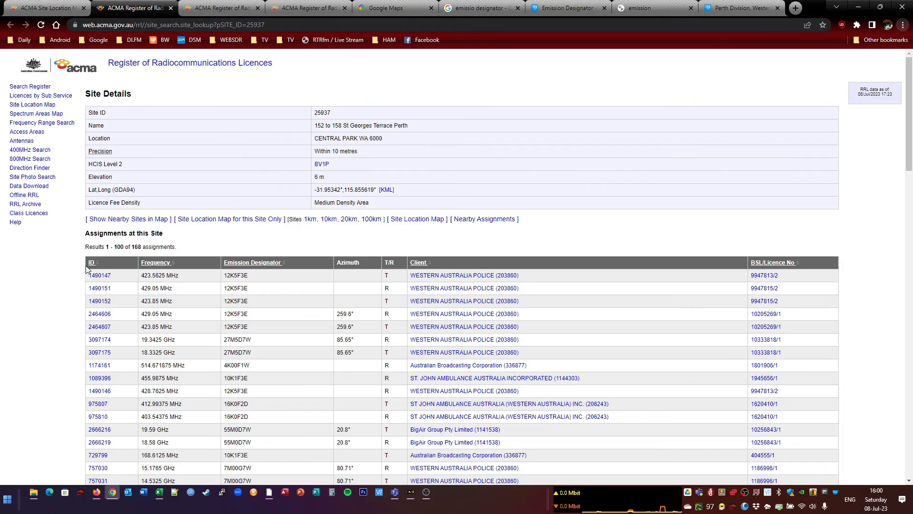
{"action": "scroll", "scroll_direction": "down", "scroll_amount": 3}
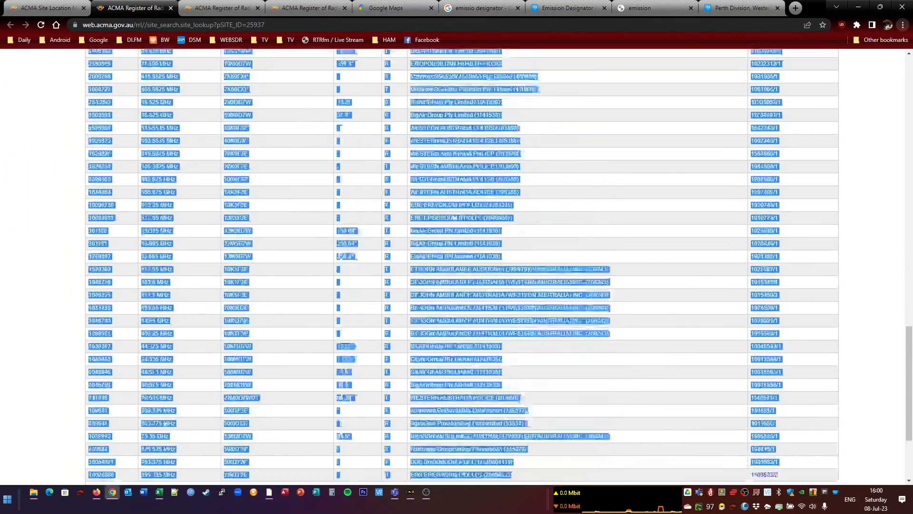
{"action": "scroll", "scroll_direction": "down", "scroll_amount": 3}
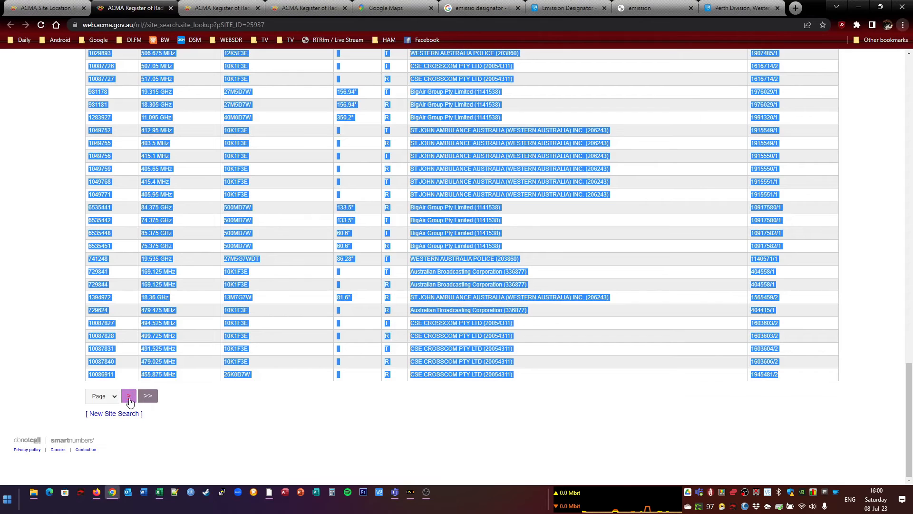
{"action": "left_click", "coordinate": [128, 397]}
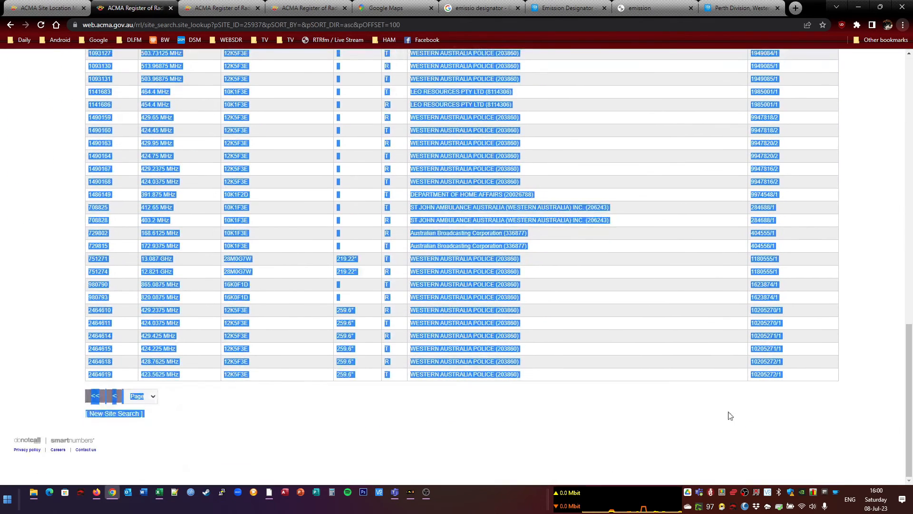
{"action": "mouse_move", "coordinate": [796, 377]}
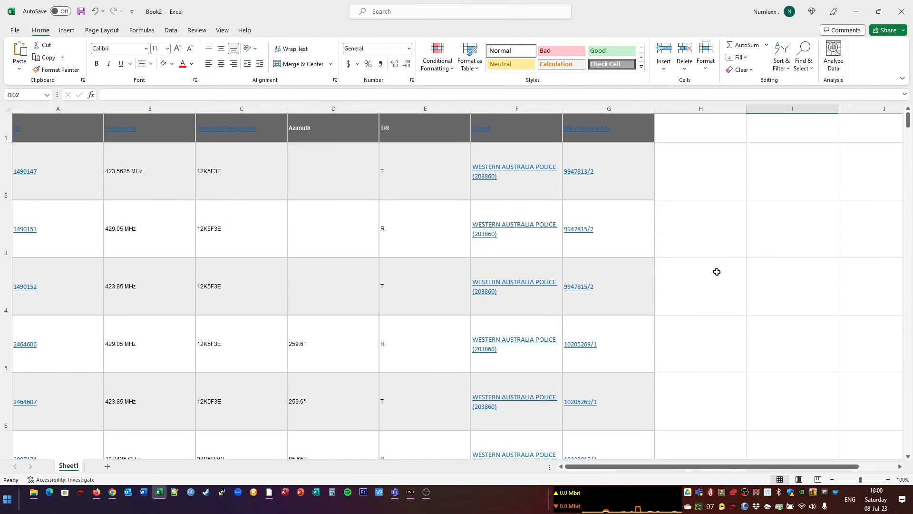
{"action": "mouse_move", "coordinate": [697, 128]}
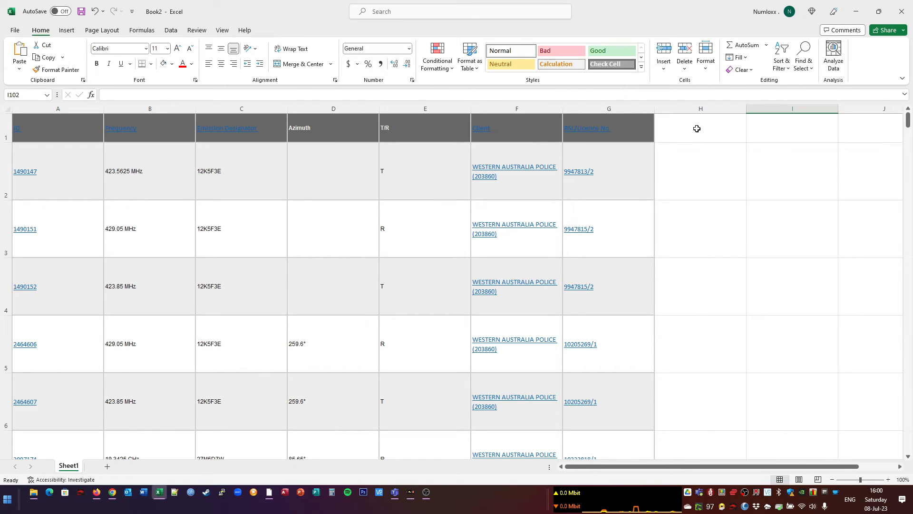
Turn on table filtering and open an enlarged Client filter list
{"action": "left_click", "coordinate": [781, 57]}
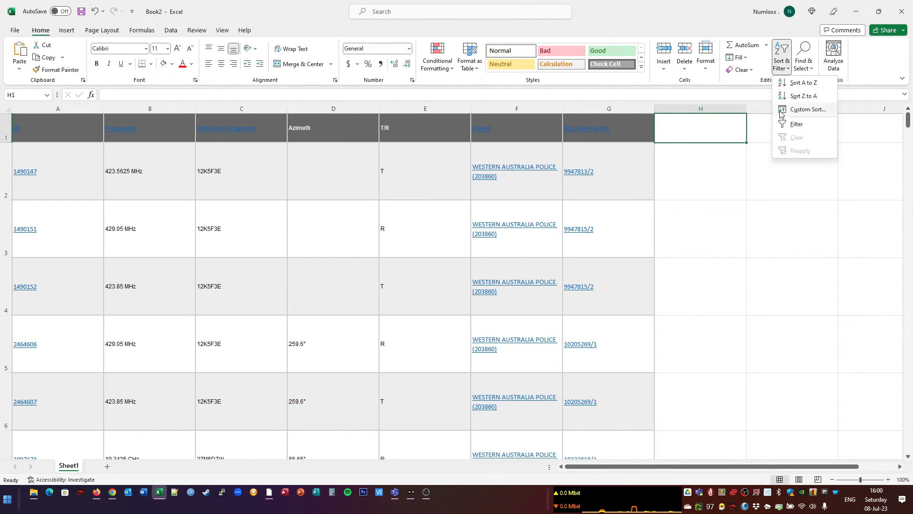
{"action": "left_click", "coordinate": [796, 123]}
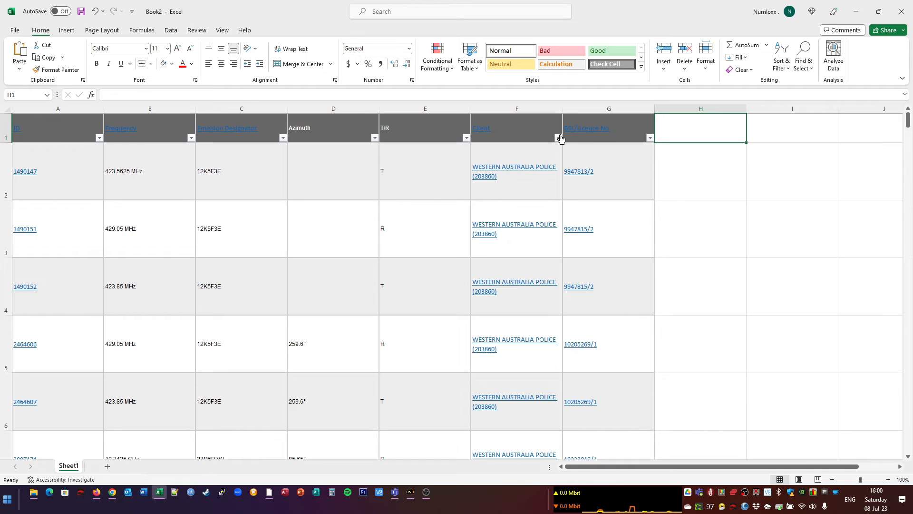
{"action": "left_click", "coordinate": [556, 138]}
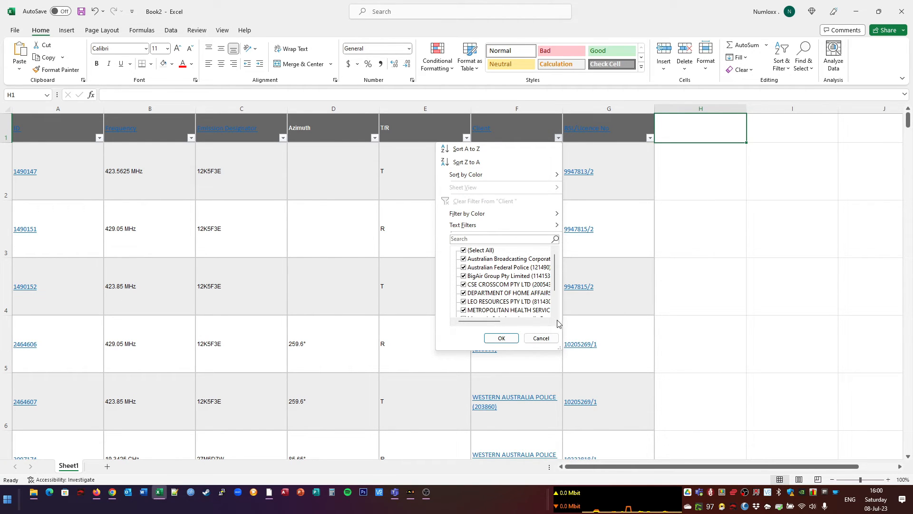
{"action": "scroll", "scroll_direction": "down", "scroll_amount": 3}
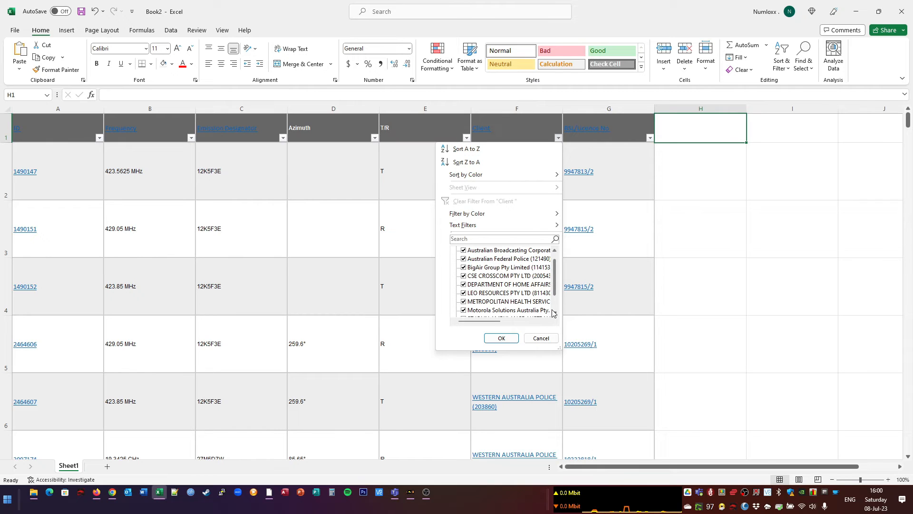
{"action": "scroll", "scroll_direction": "down", "scroll_amount": 3}
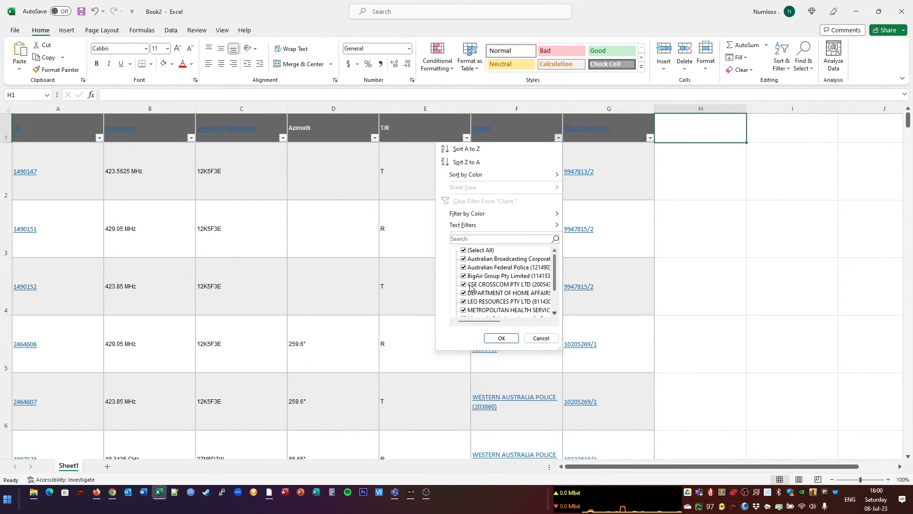
{"action": "scroll", "scroll_direction": "down", "scroll_amount": 3}
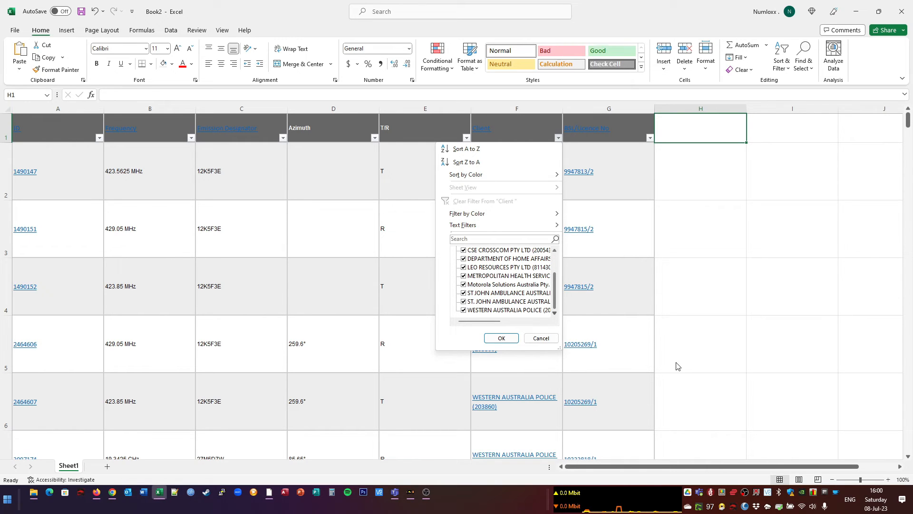
{"action": "left_click_drag", "start_coordinate": [559, 346], "coordinate": [802, 396]}
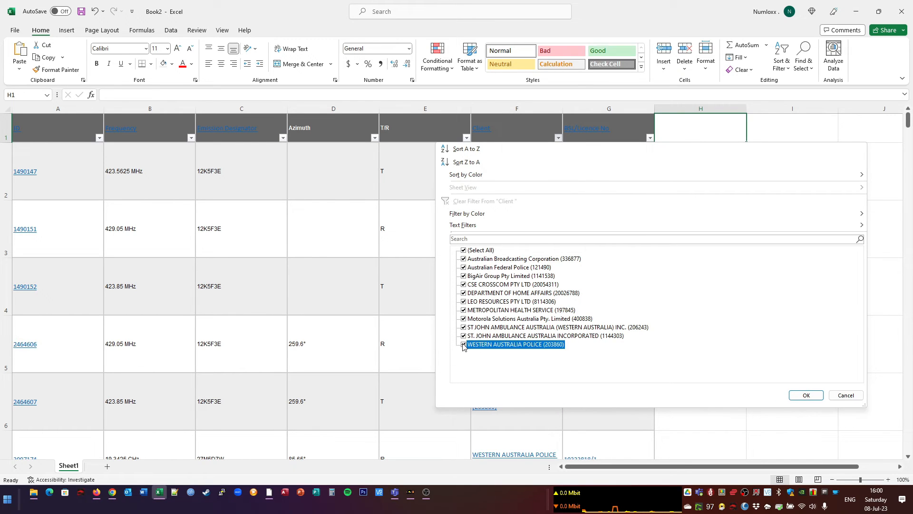
Exclude Western Australia Police, ABC and Australian Federal Police, leaving 86 of 160 records
{"action": "left_click", "coordinate": [463, 344]}
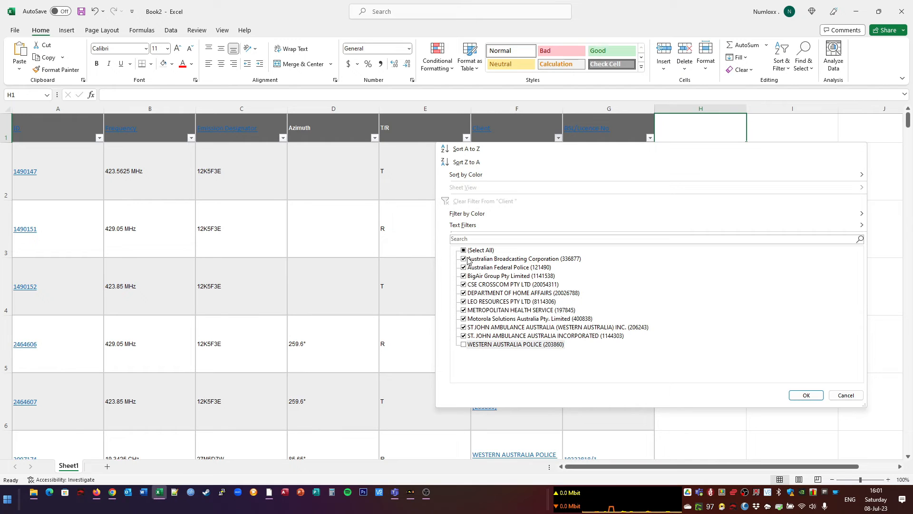
{"action": "left_click", "coordinate": [464, 259]}
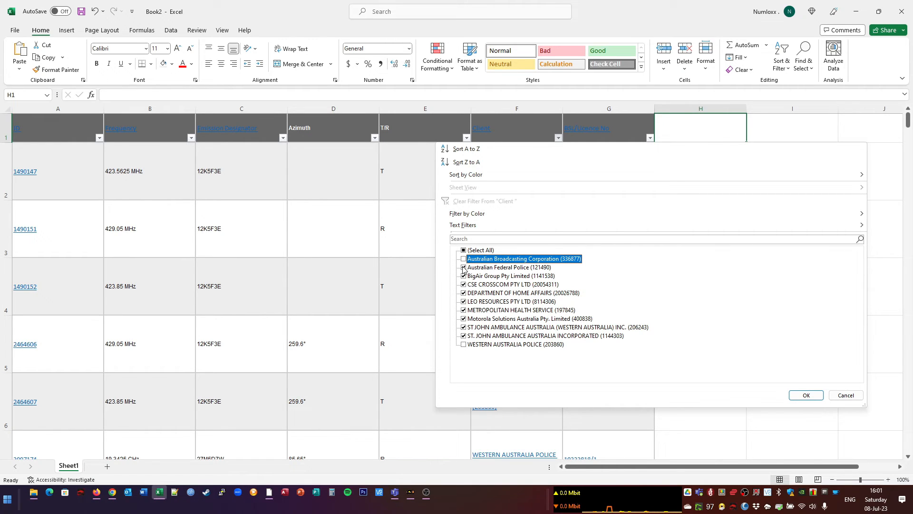
{"action": "left_click", "coordinate": [463, 267]}
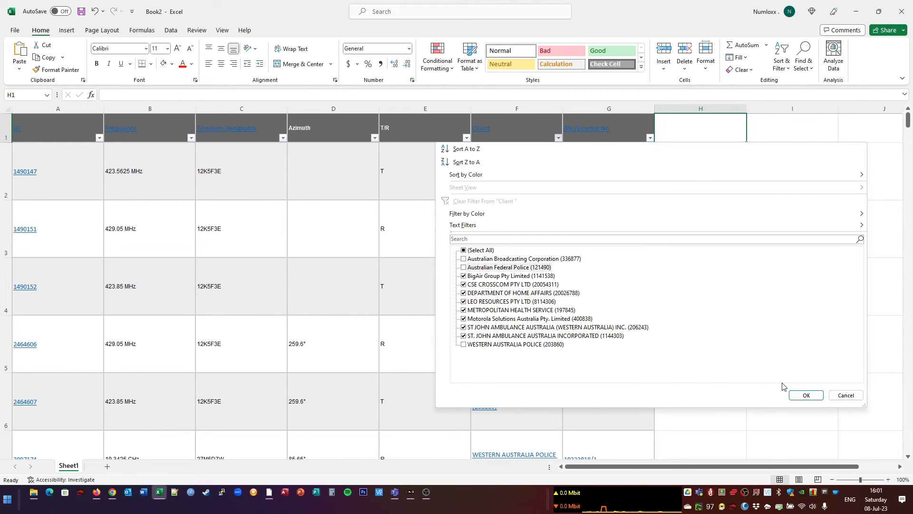
{"action": "left_click", "coordinate": [805, 395]}
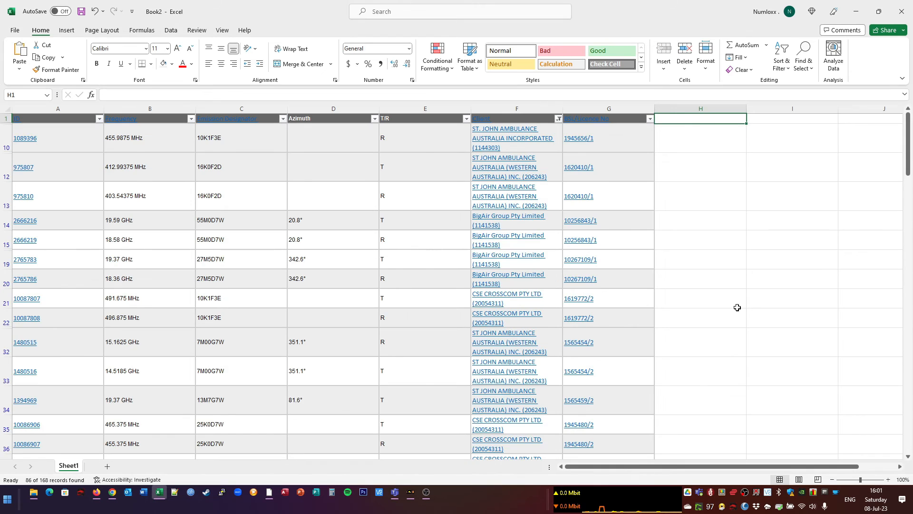
{"action": "mouse_move", "coordinate": [342, 254]}
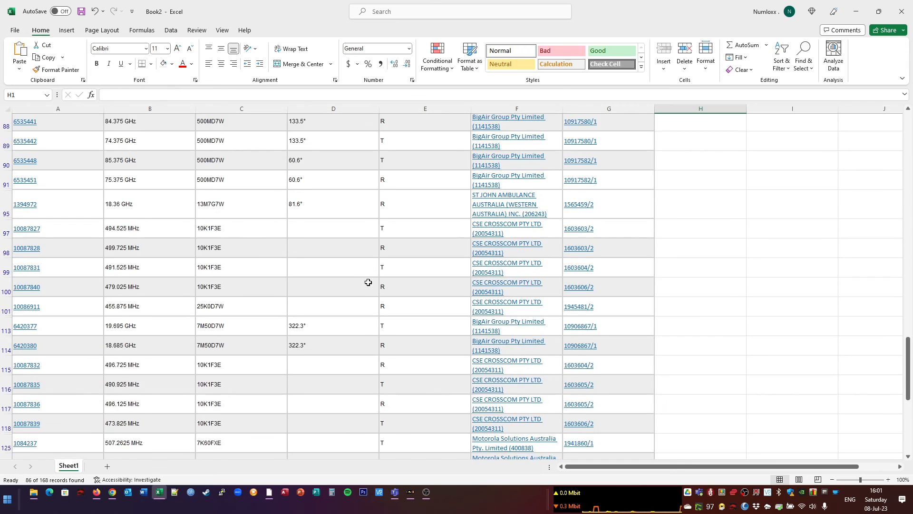
{"action": "scroll", "scroll_direction": "down", "scroll_amount": 3}
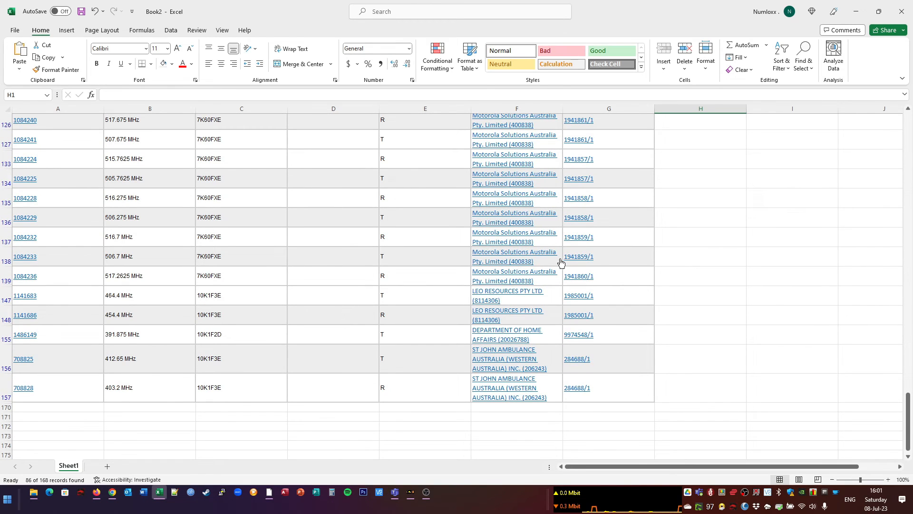
{"action": "mouse_move", "coordinate": [447, 368]}
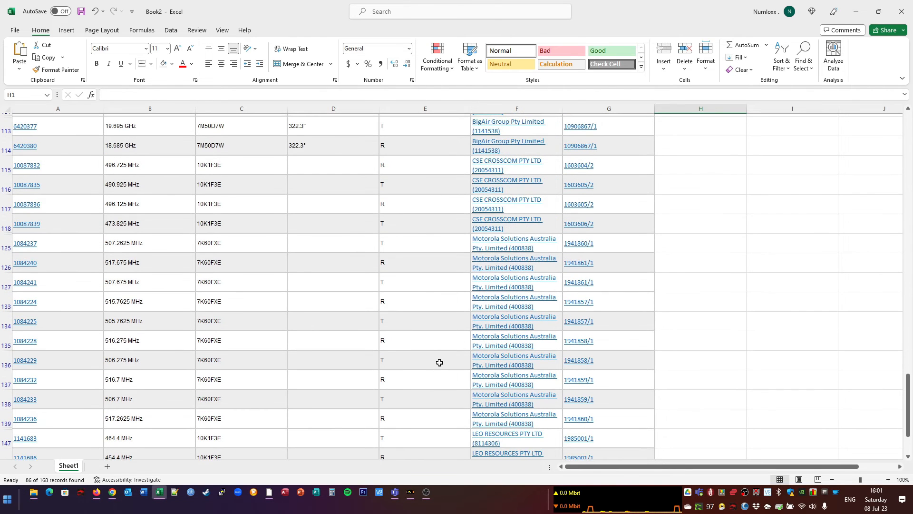
{"action": "mouse_move", "coordinate": [506, 223]}
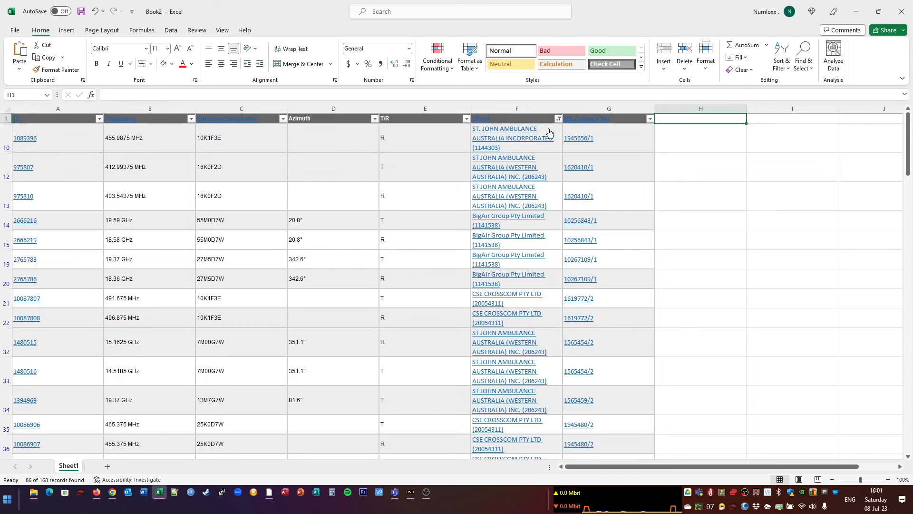
Filter to CSE CROSSCOM PTY LTD and exclude R entries, leaving 9 of 168 records
{"action": "left_click", "coordinate": [556, 119]}
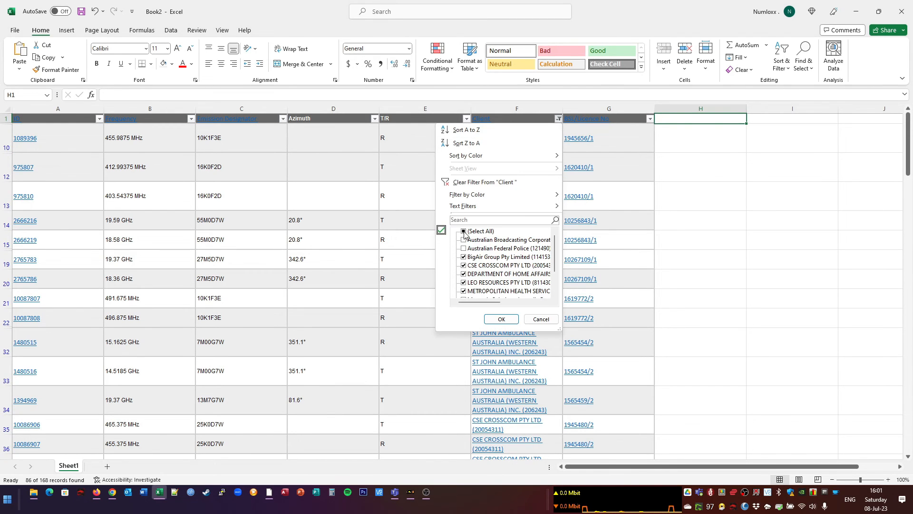
{"action": "left_click", "coordinate": [462, 231]}
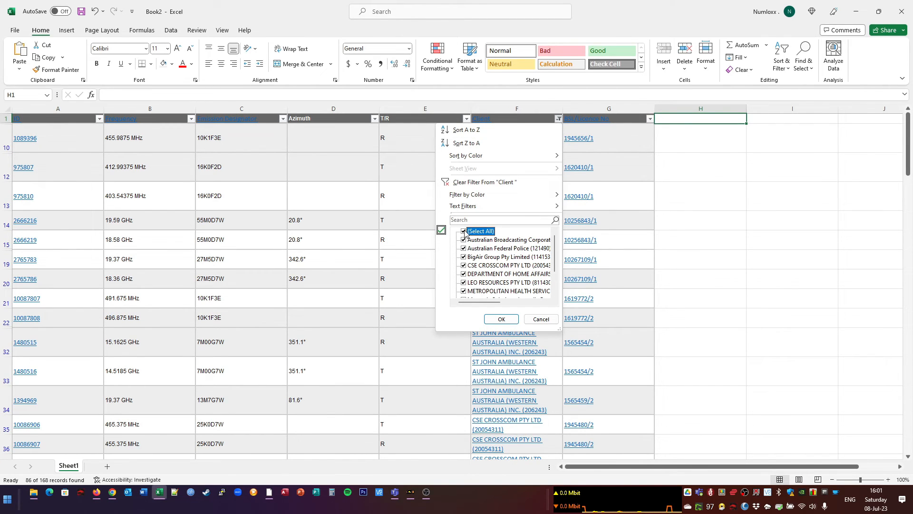
{"action": "left_click", "coordinate": [463, 231]}
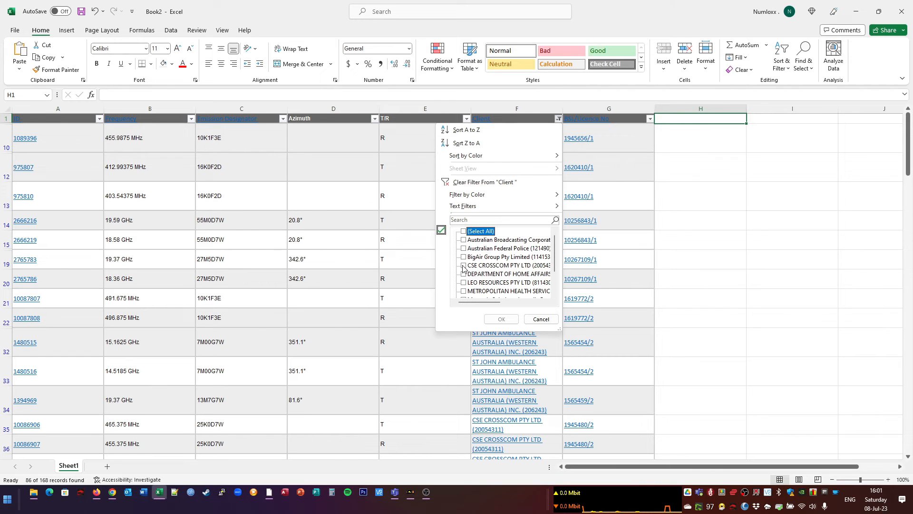
{"action": "left_click", "coordinate": [500, 319]}
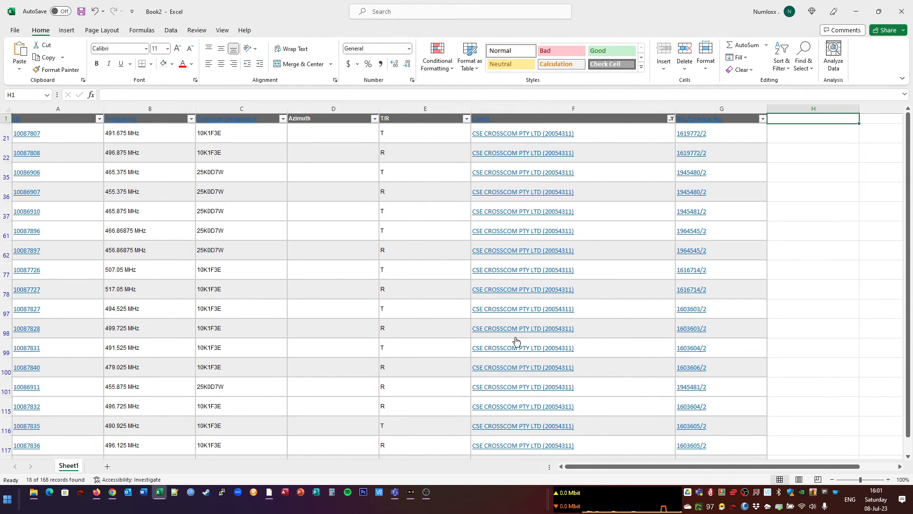
{"action": "scroll", "scroll_direction": "down", "scroll_amount": 3}
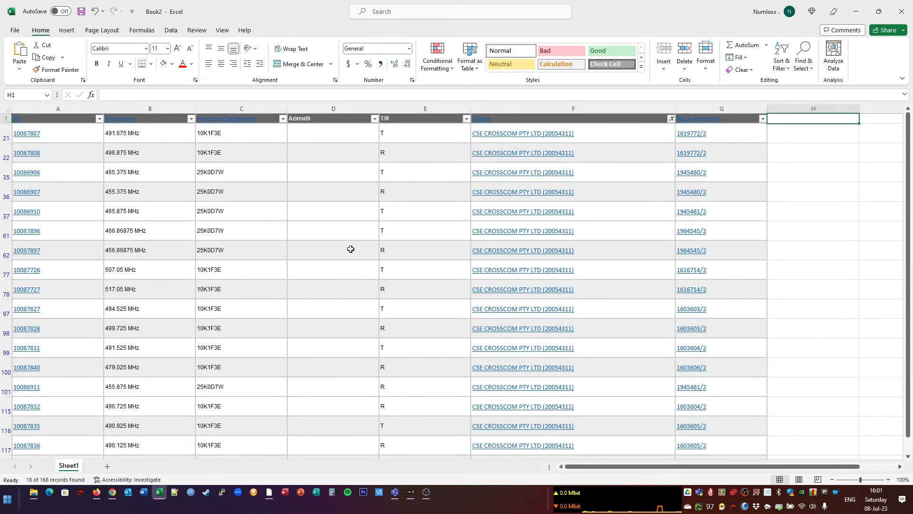
{"action": "left_click", "coordinate": [465, 119]}
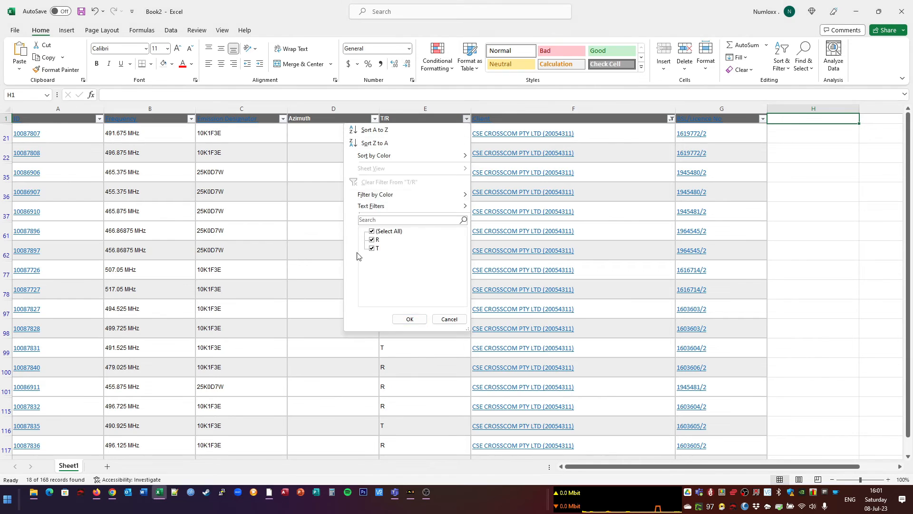
{"action": "left_click", "coordinate": [371, 239]}
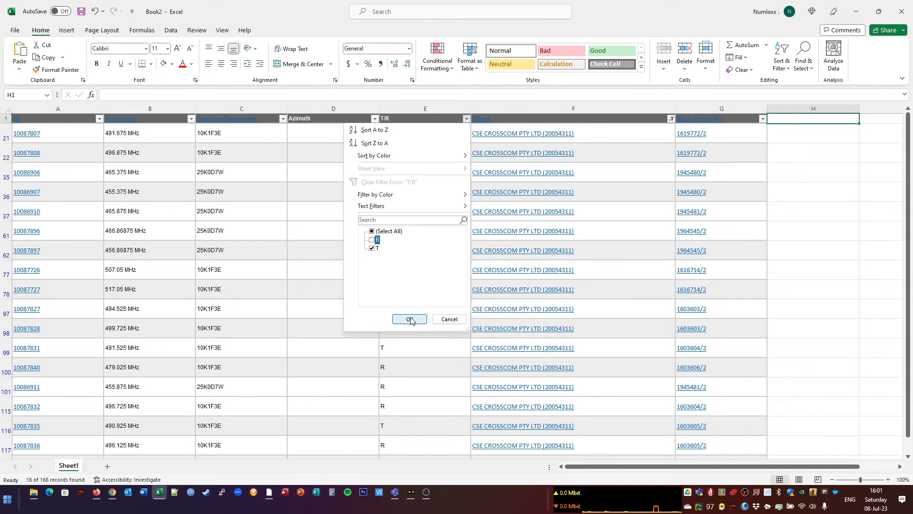
{"action": "left_click", "coordinate": [409, 318]}
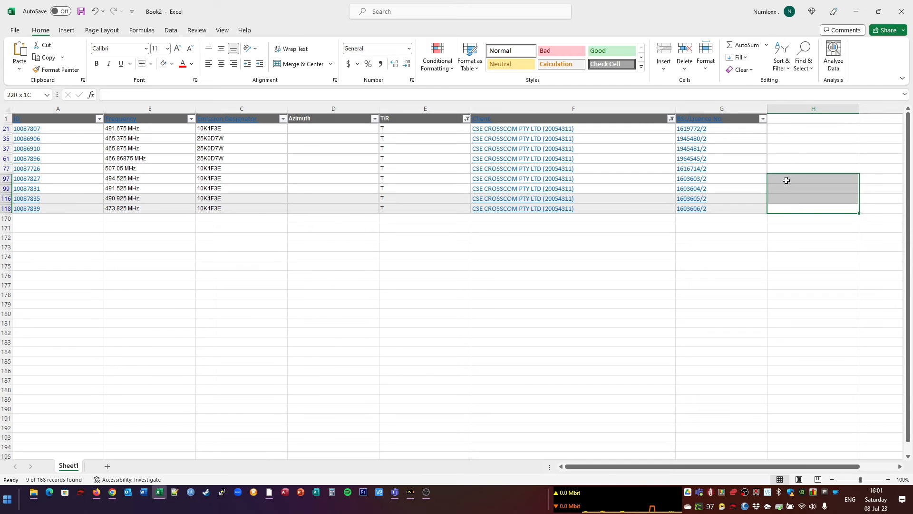
Check the ProScan favorites editor, then copy the 10K1F3E designator from cell C118
{"action": "left_click_drag", "start_coordinate": [812, 181], "coordinate": [813, 128]}
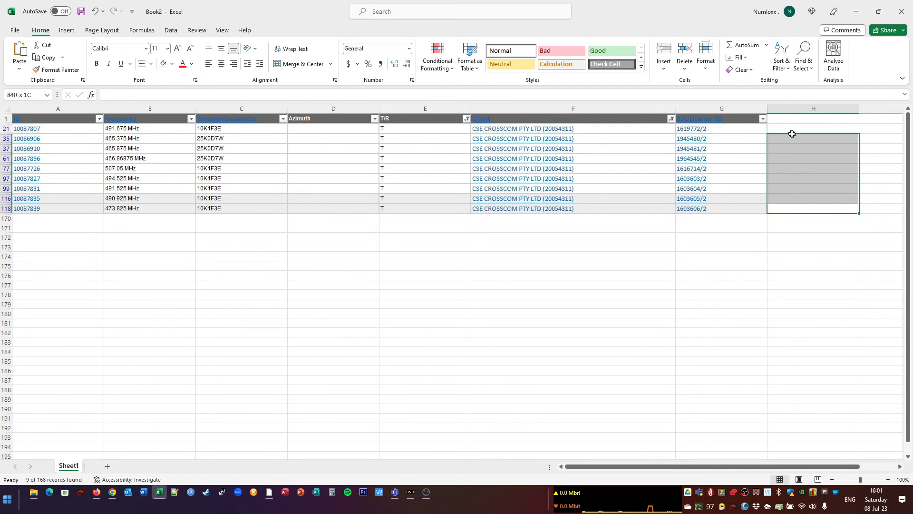
{"action": "left_click", "coordinate": [721, 275]}
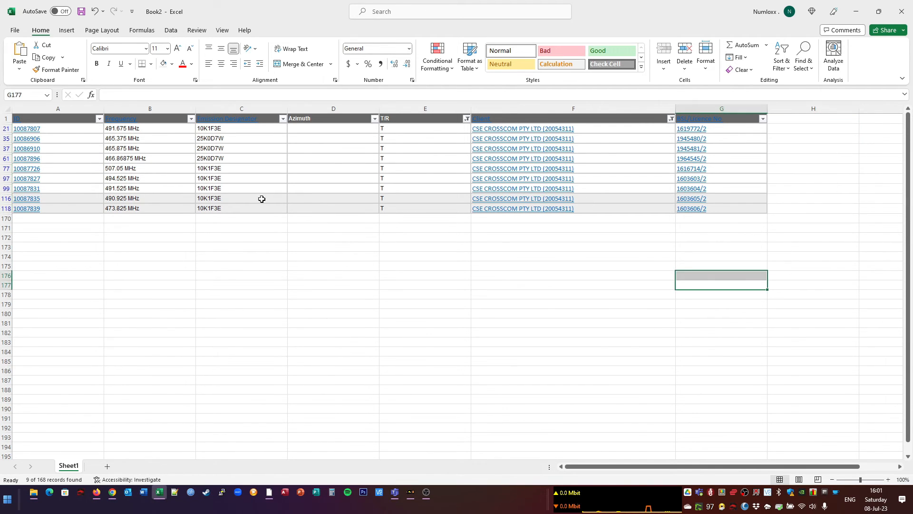
{"action": "mouse_move", "coordinate": [143, 132]}
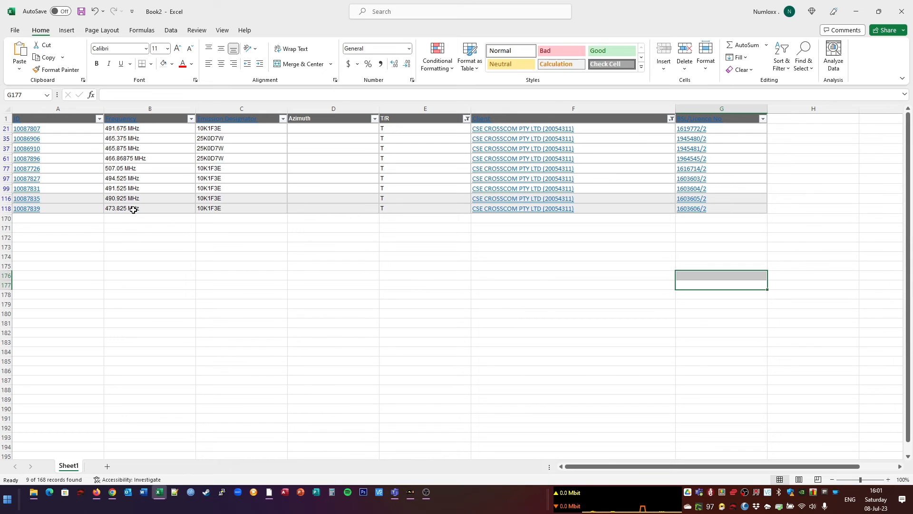
{"action": "key", "text": "alt+tab"}
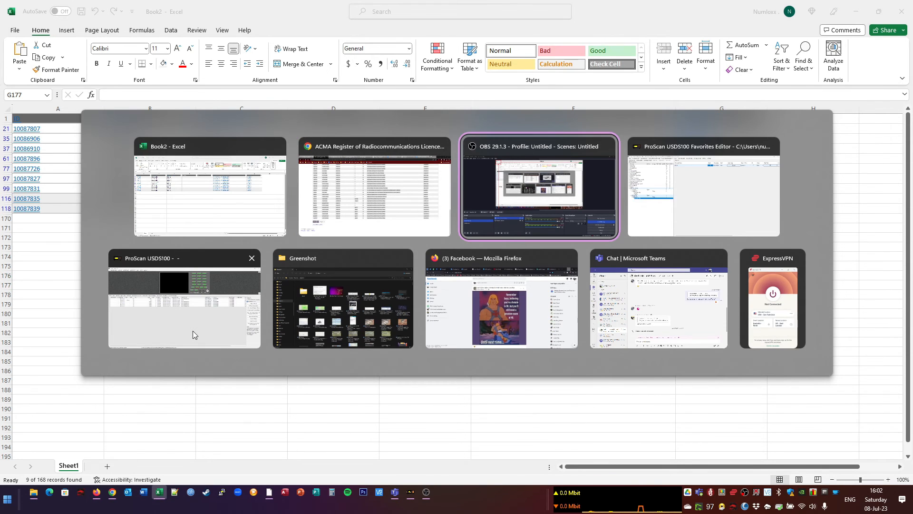
{"action": "left_click", "coordinate": [183, 300]}
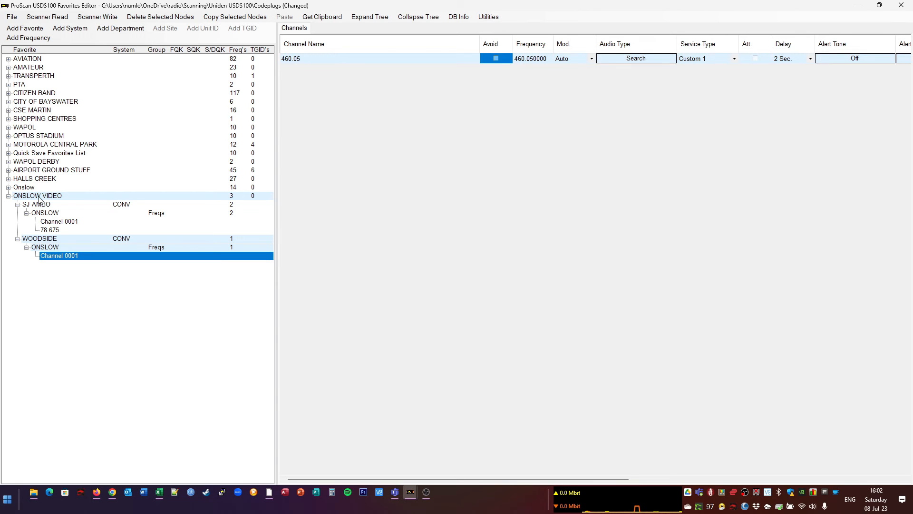
{"action": "right_click", "coordinate": [37, 195]}
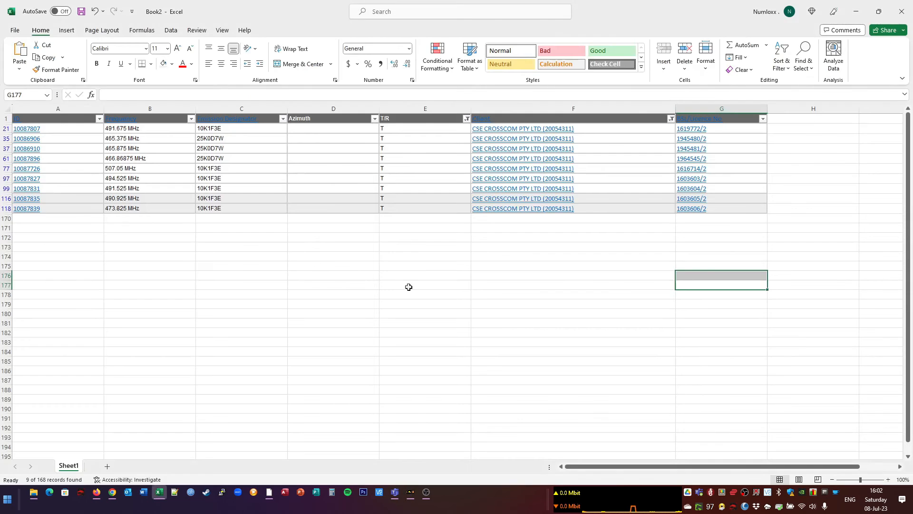
{"action": "left_click", "coordinate": [241, 294]}
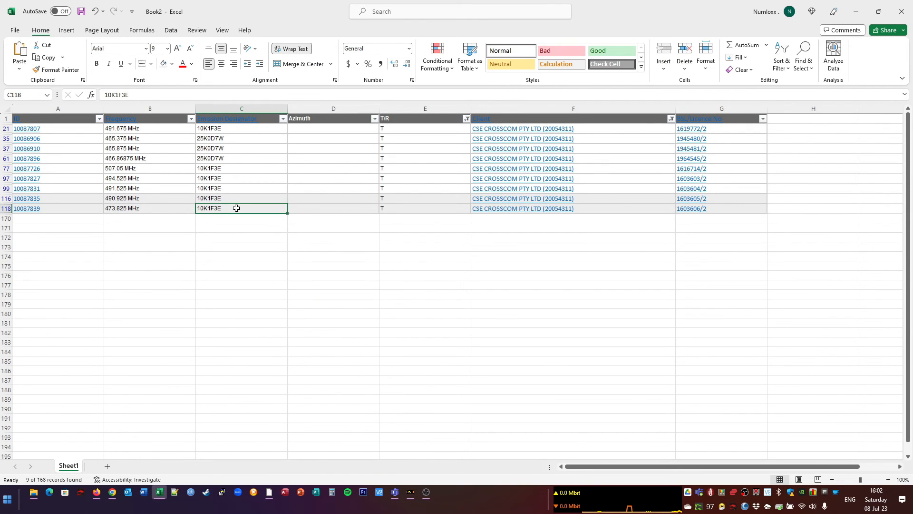
{"action": "key", "text": "alt+tab"}
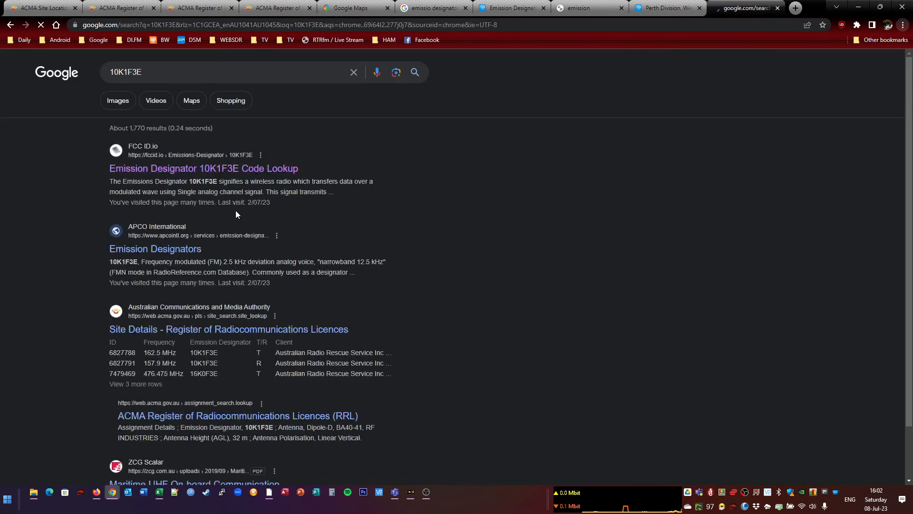
Search Google for 10K1F3E, then 25K0D7W, and open its FCC ID.io lookup
{"action": "left_click", "coordinate": [203, 168]}
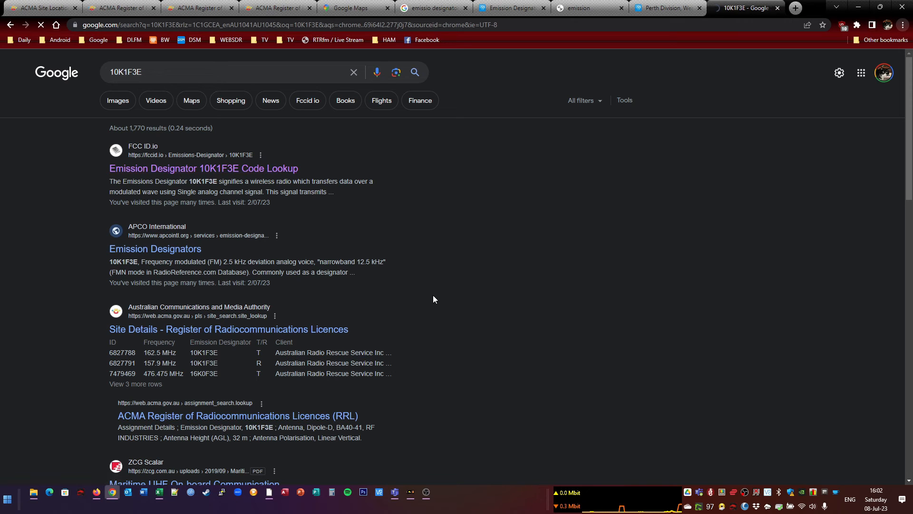
{"action": "left_click", "coordinate": [203, 168]}
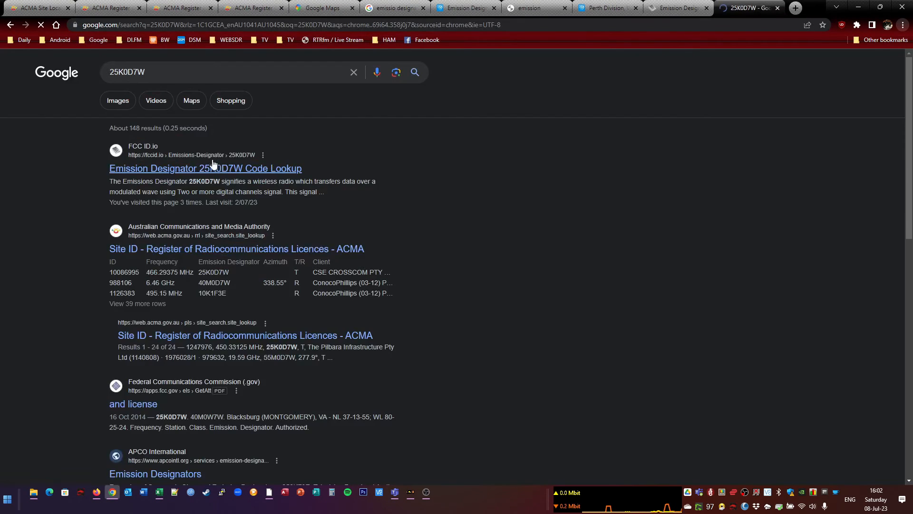
{"action": "left_click", "coordinate": [204, 168]}
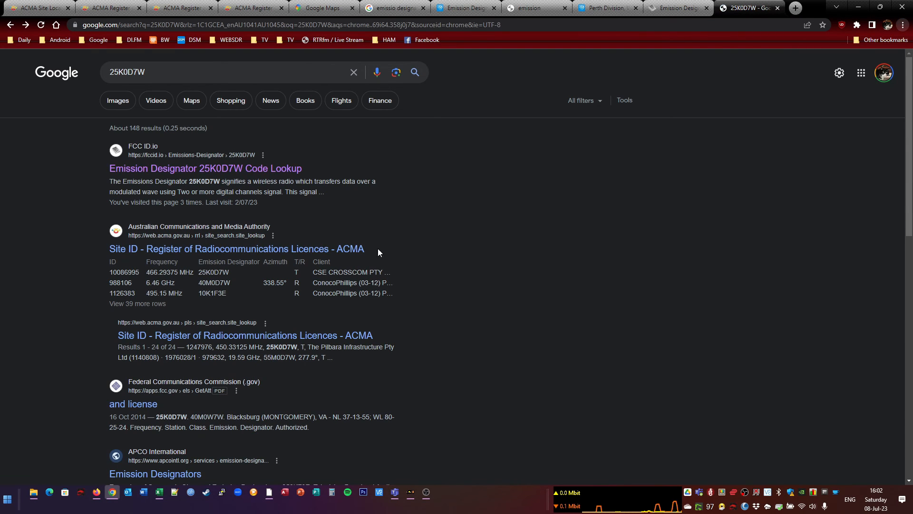
{"action": "scroll", "scroll_direction": "down", "scroll_amount": 3}
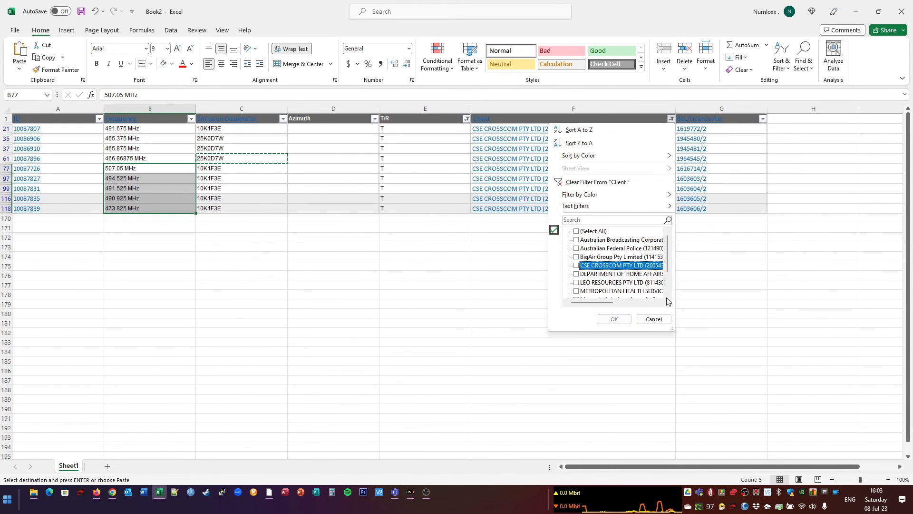
Switch the Client filter to Motorola Solutions Australia and copy the 7K60FXE designator
{"action": "scroll", "scroll_direction": "down", "scroll_amount": 3}
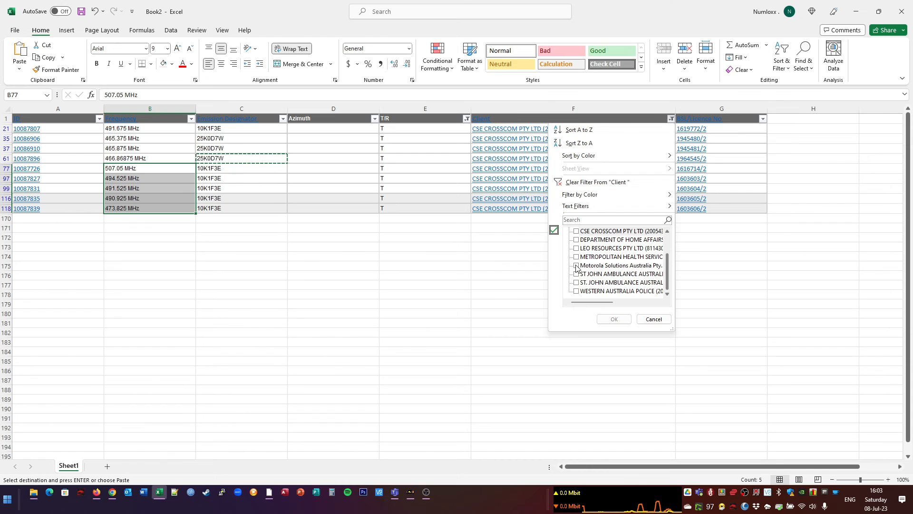
{"action": "left_click", "coordinate": [613, 319]}
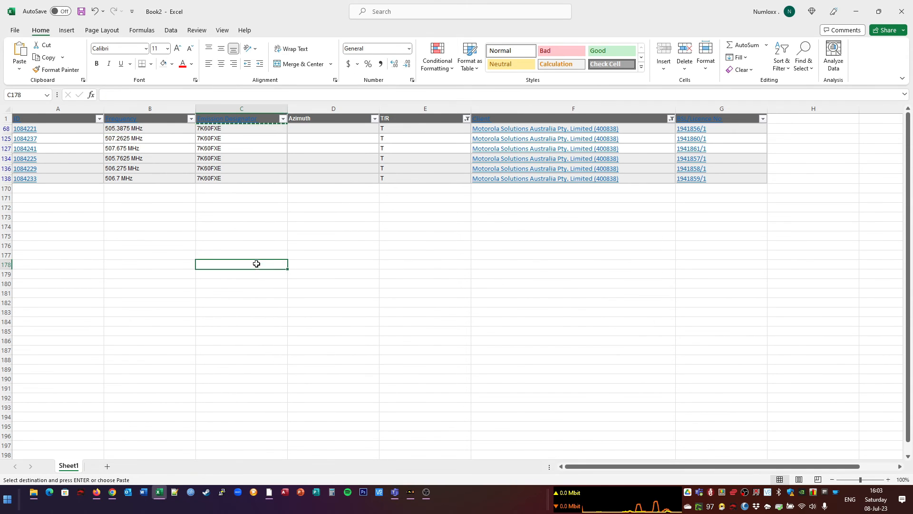
{"action": "left_click", "coordinate": [241, 178]}
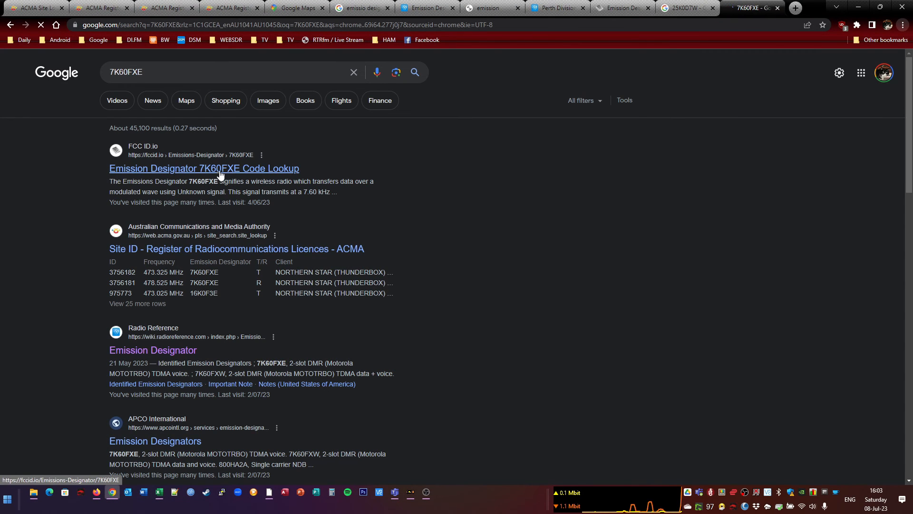
Open the FCC ID.io Emission Designator 7K60FXE Code Lookup result from Google
{"action": "left_click", "coordinate": [203, 169]}
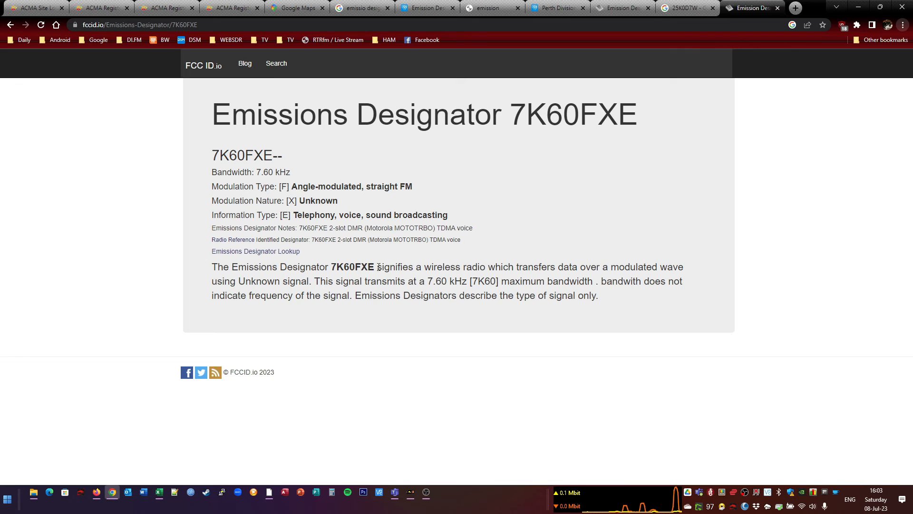
{"action": "mouse_move", "coordinate": [340, 229]}
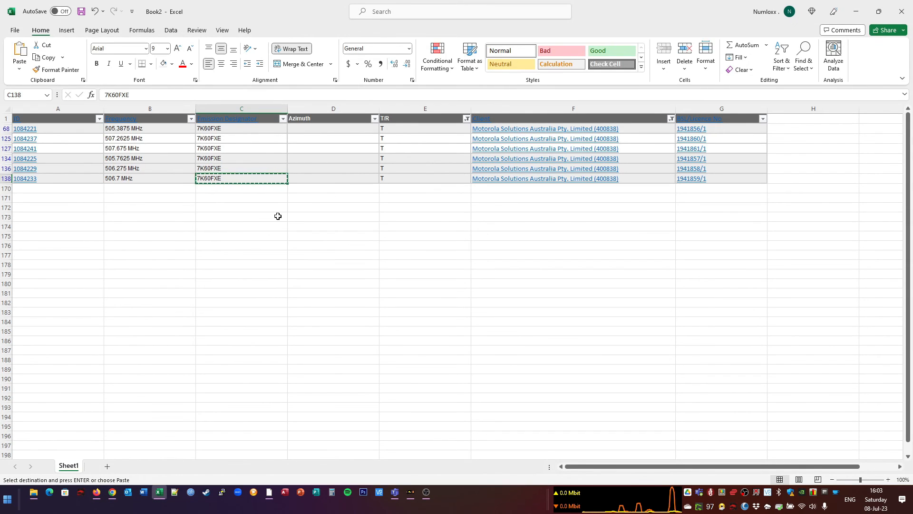
Return the T/R filter to transmit-only rows and select the six Motorola frequency values
{"action": "left_click", "coordinate": [466, 119]}
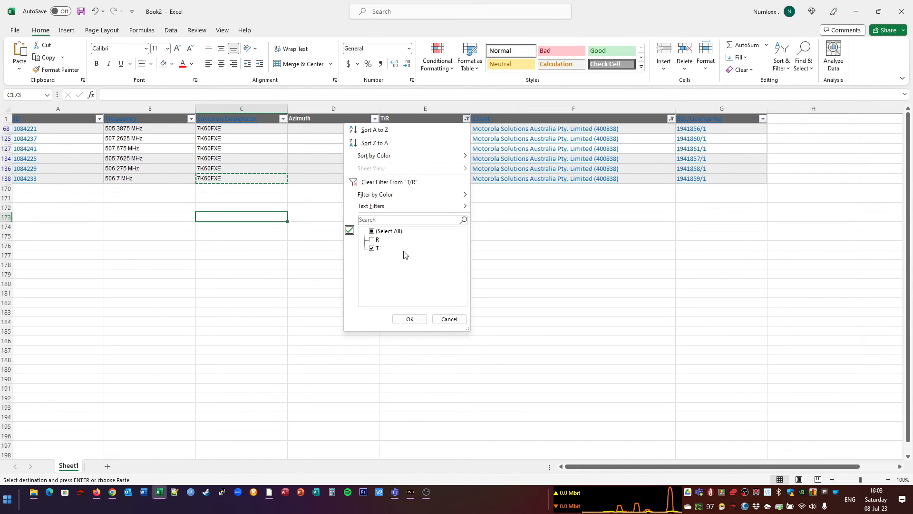
{"action": "left_click", "coordinate": [409, 319]}
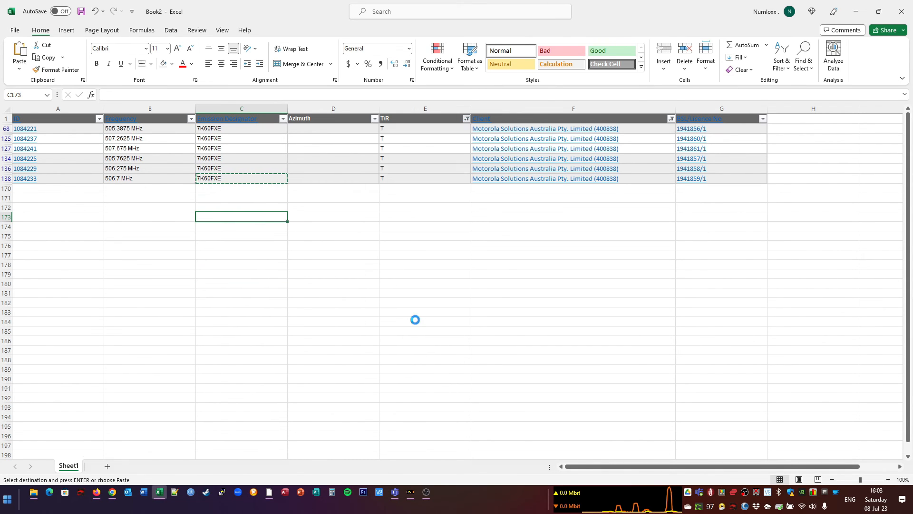
{"action": "left_click", "coordinate": [466, 118]}
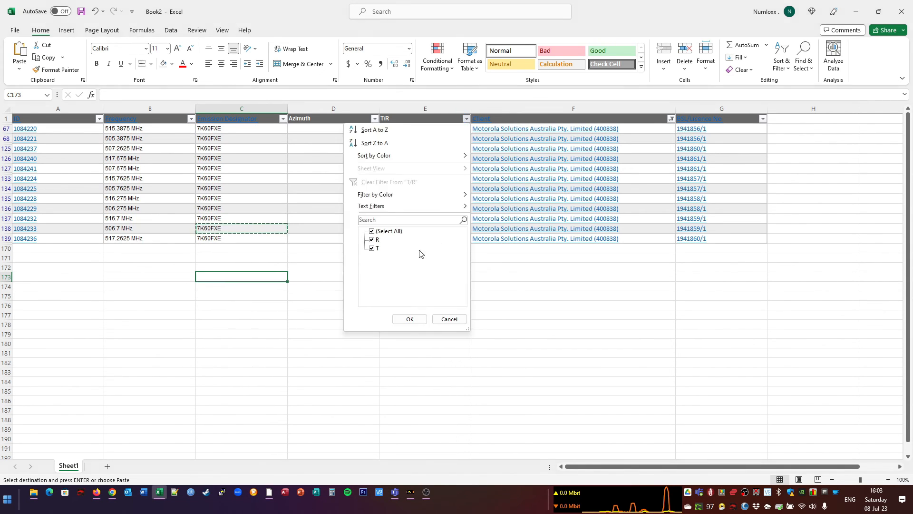
{"action": "left_click", "coordinate": [409, 319]}
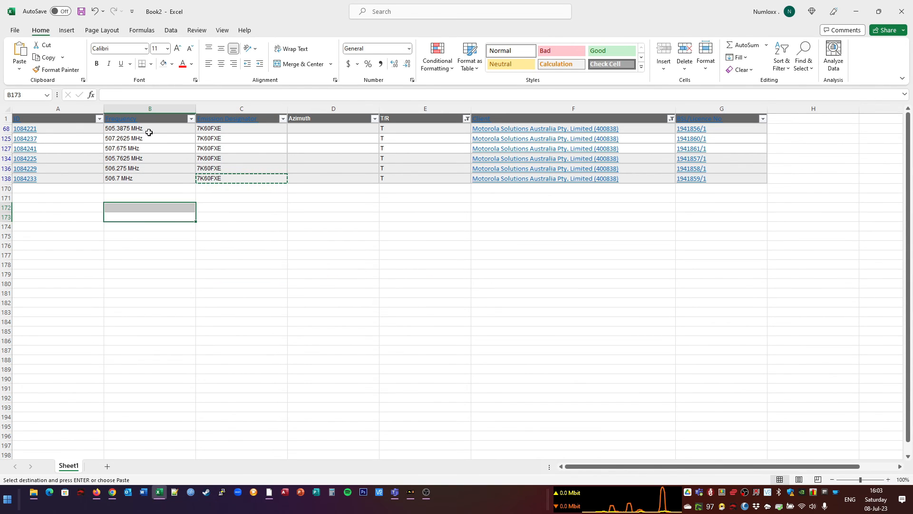
{"action": "left_click", "coordinate": [149, 128]}
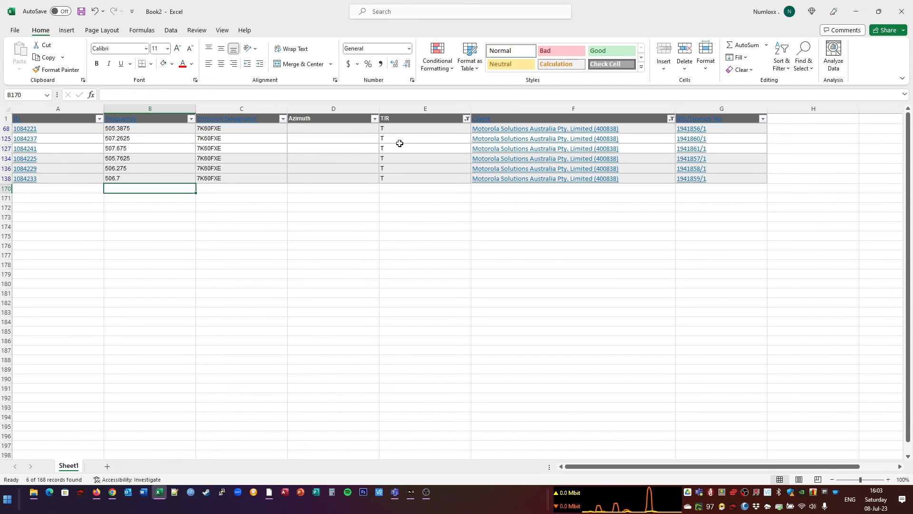
{"action": "mouse_move", "coordinate": [164, 129]}
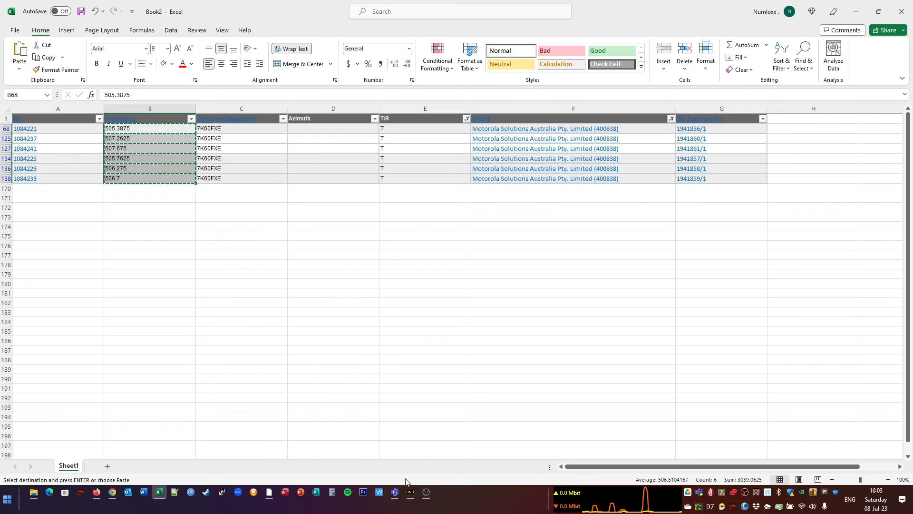
{"action": "left_click", "coordinate": [410, 492]}
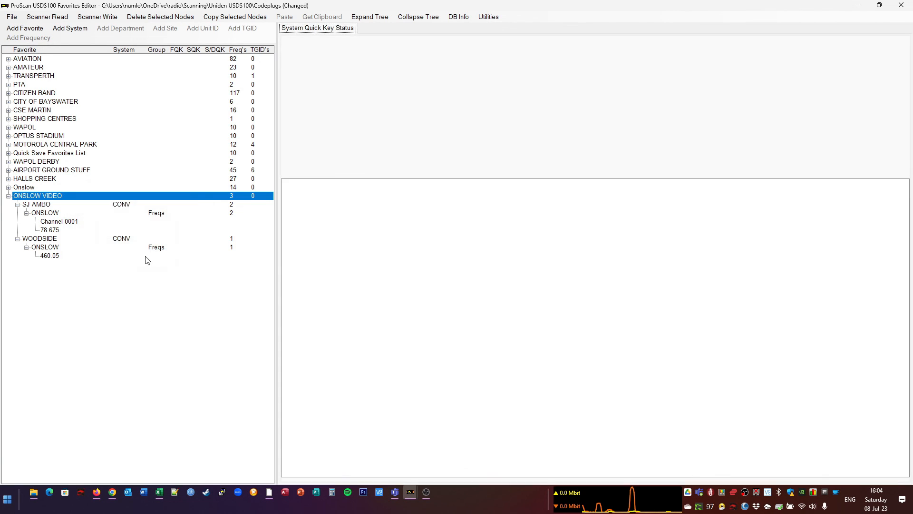
Rename the new MotoTRBO system to MOTOROLA C PARK
{"action": "left_click", "coordinate": [69, 28]}
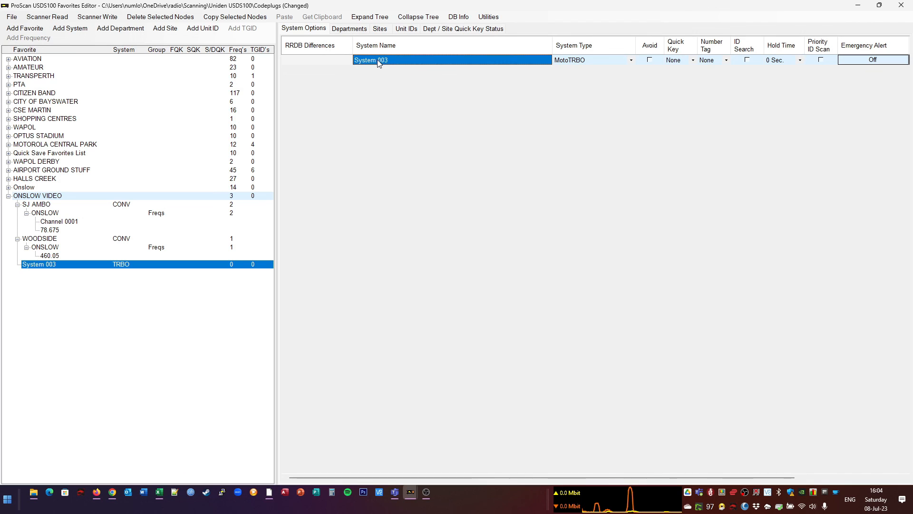
{"action": "type", "text": "m"}
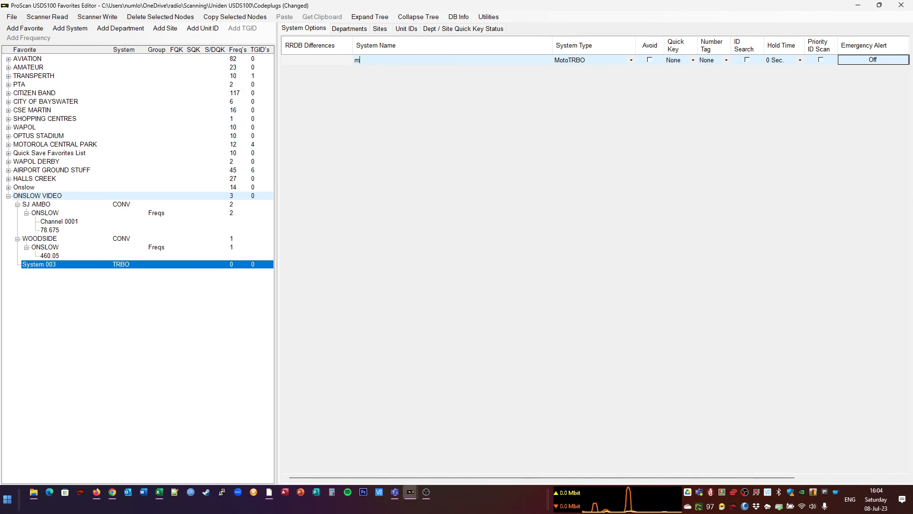
{"action": "type", "text": "MOTOROLA C PARK"}
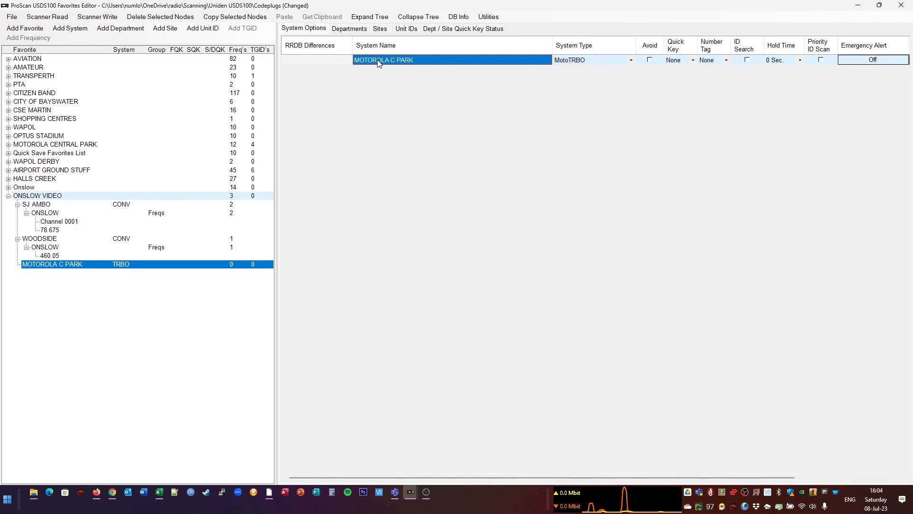
Add site CENTRAL PARK under MOTOROLA C PARK with one placeholder frequency
{"action": "right_click", "coordinate": [52, 264]}
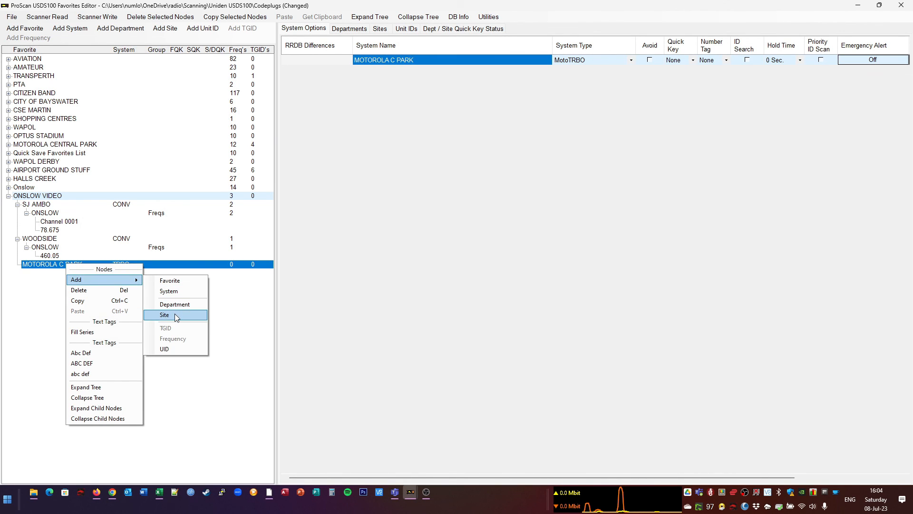
{"action": "left_click", "coordinate": [165, 314]}
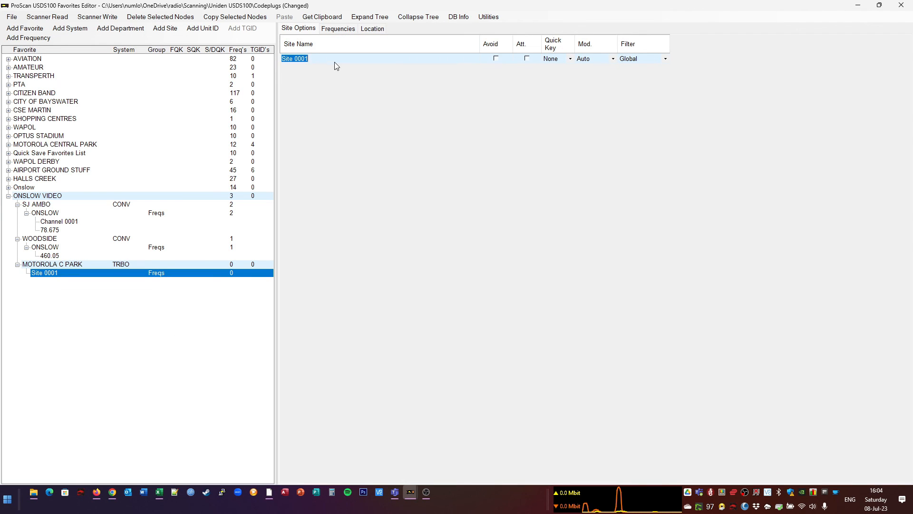
{"action": "type", "text": "CENTRAL PARK"}
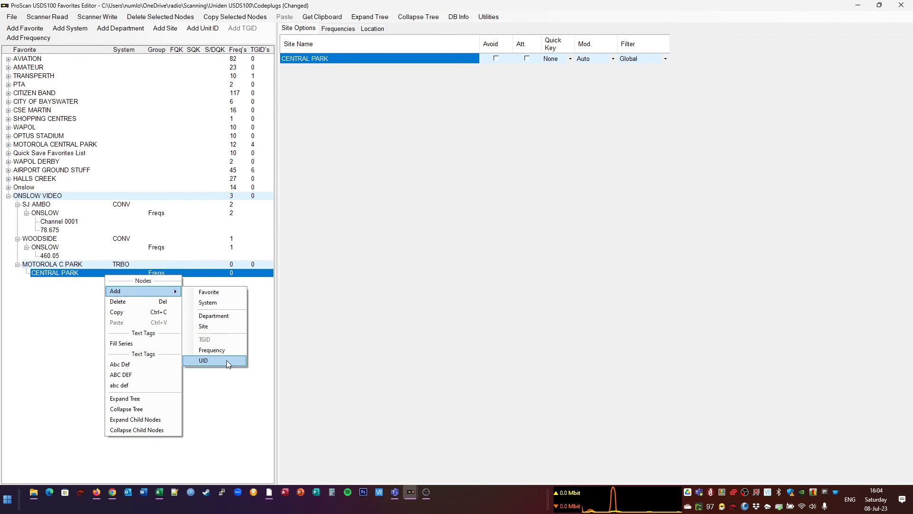
{"action": "left_click", "coordinate": [212, 350]}
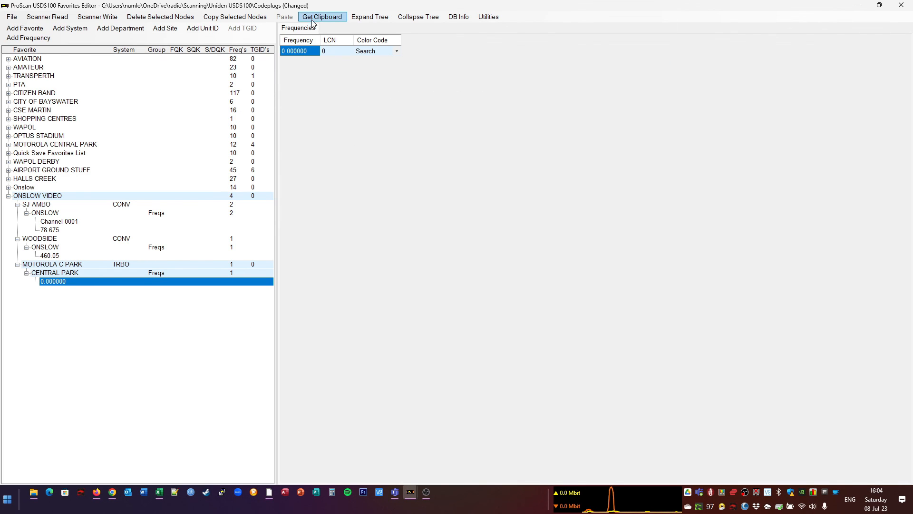
Import the six clipboard frequencies (505.3875–506.7 MHz) and delete the 0.000000 placeholder
{"action": "left_click", "coordinate": [321, 16]}
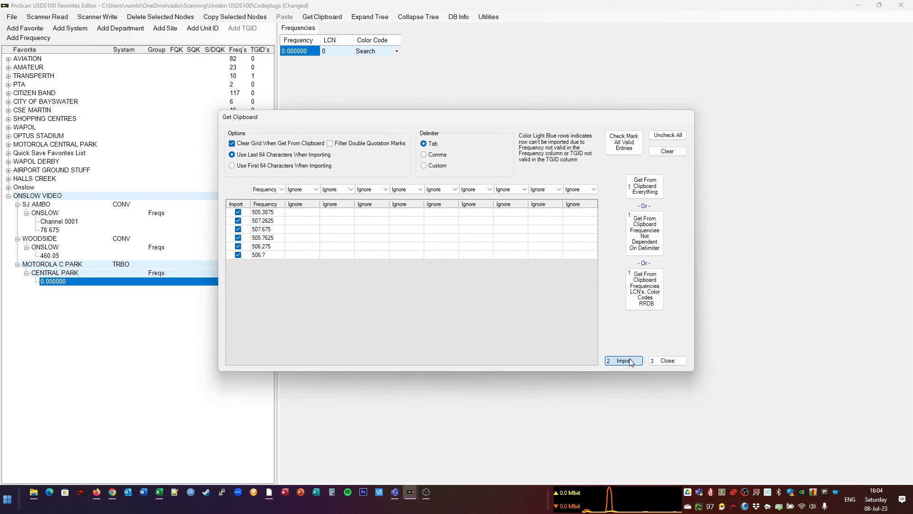
{"action": "left_click", "coordinate": [622, 360]}
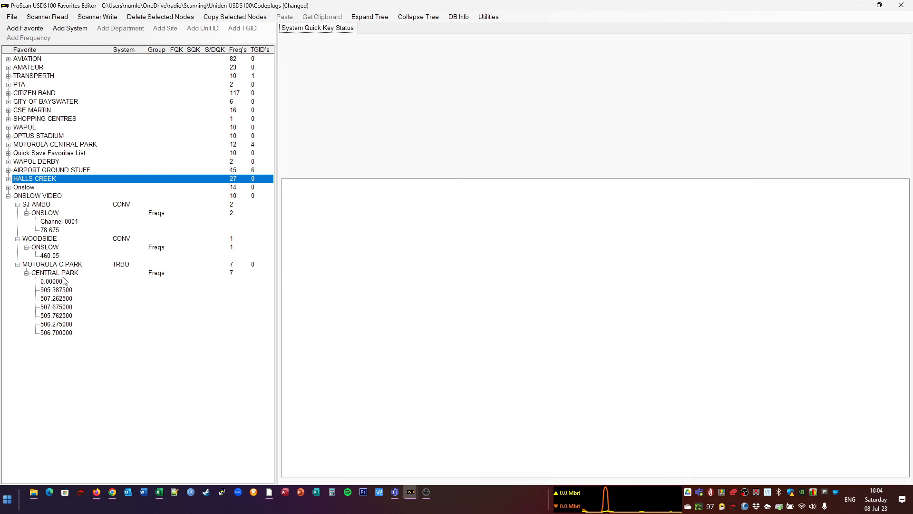
{"action": "left_click", "coordinate": [55, 273]}
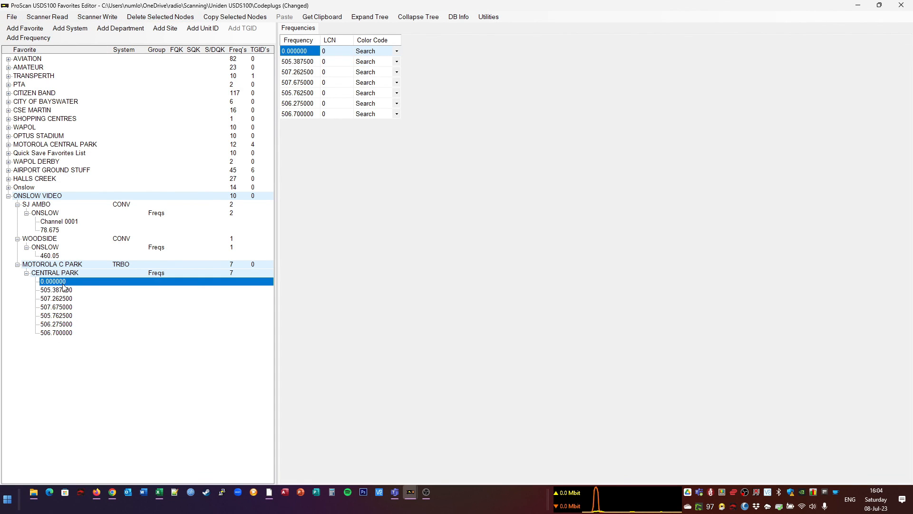
{"action": "left_click", "coordinate": [160, 16]}
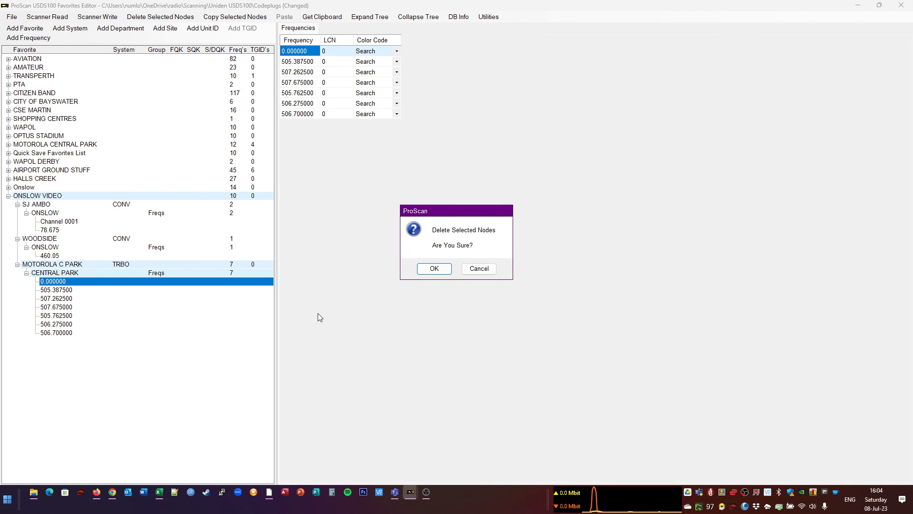
{"action": "left_click", "coordinate": [434, 269]}
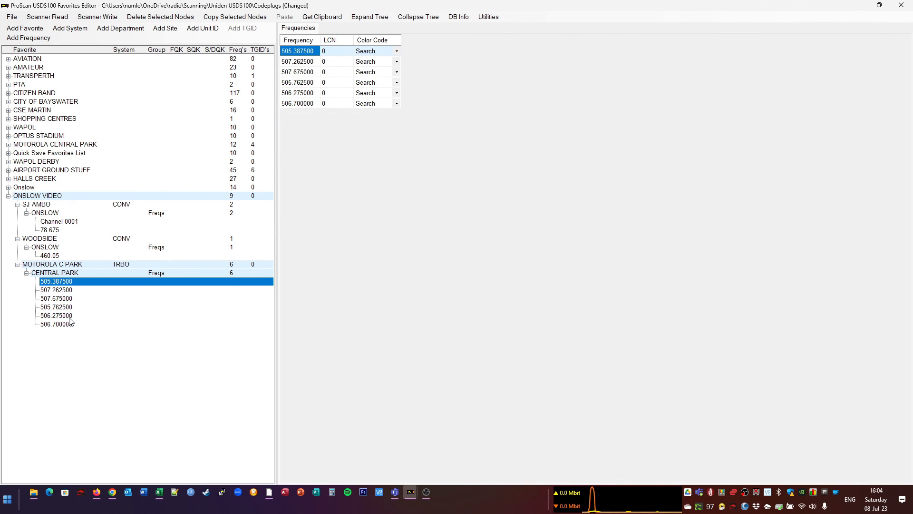
{"action": "left_click", "coordinate": [54, 273]}
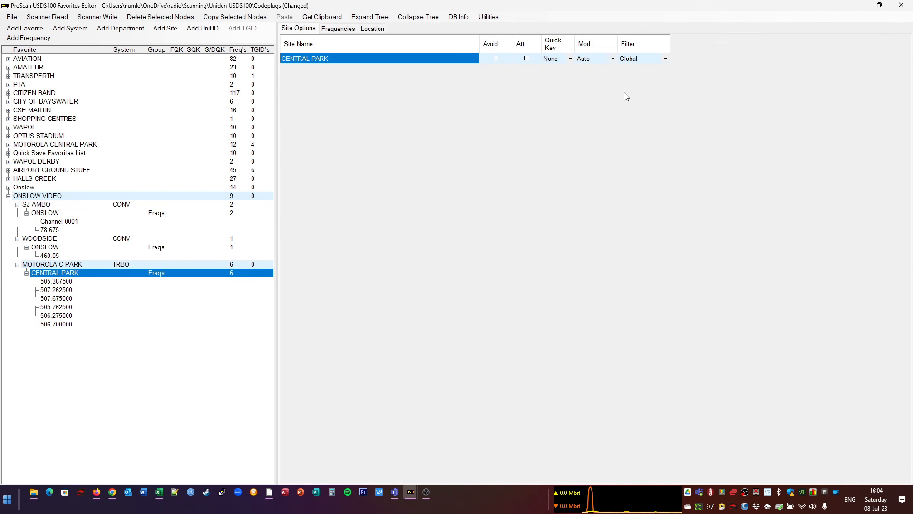
{"action": "mouse_move", "coordinate": [64, 285]}
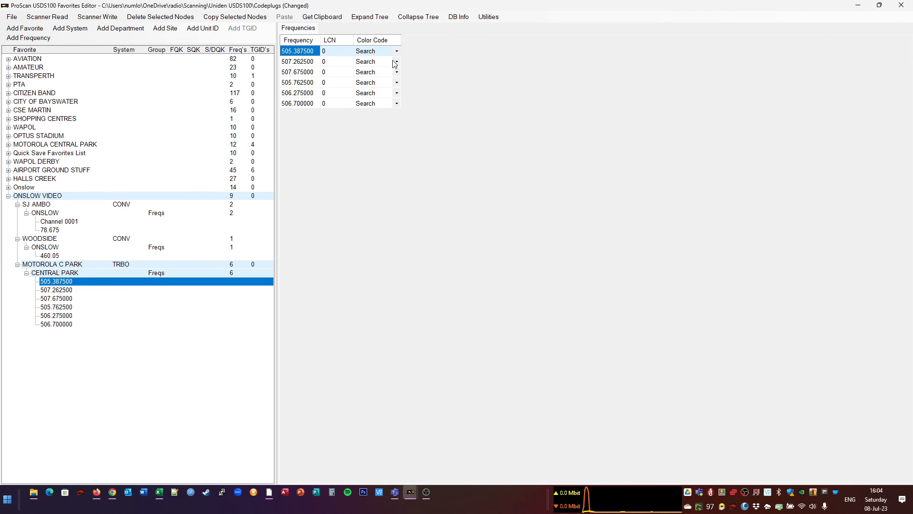
{"action": "left_click", "coordinate": [53, 264]}
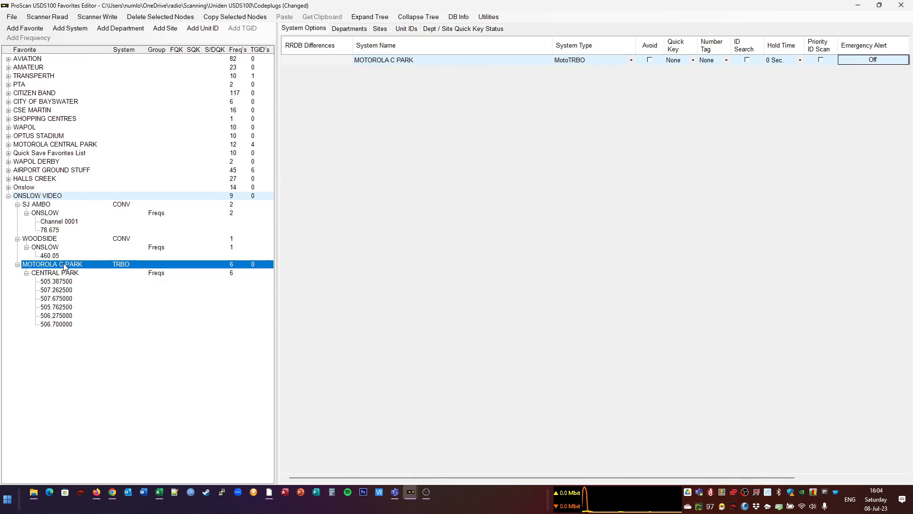
{"action": "mouse_move", "coordinate": [75, 270]}
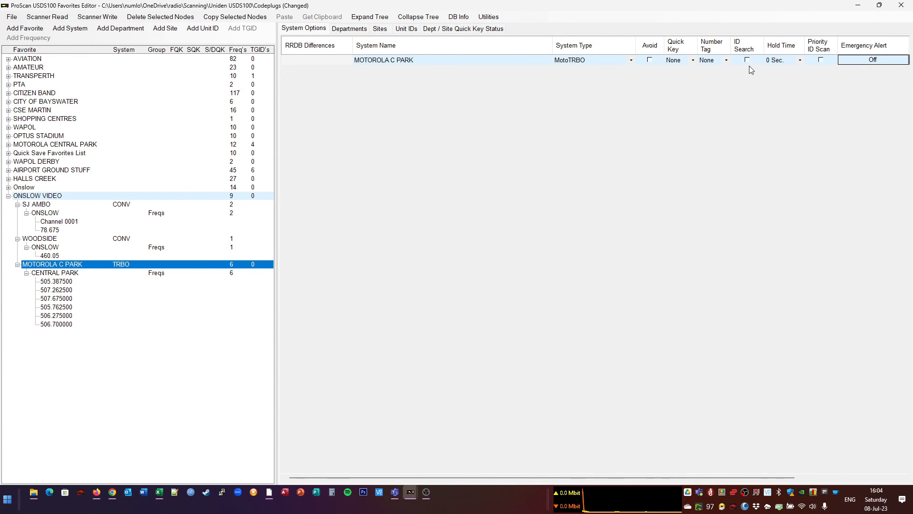
{"action": "left_click", "coordinate": [747, 59]}
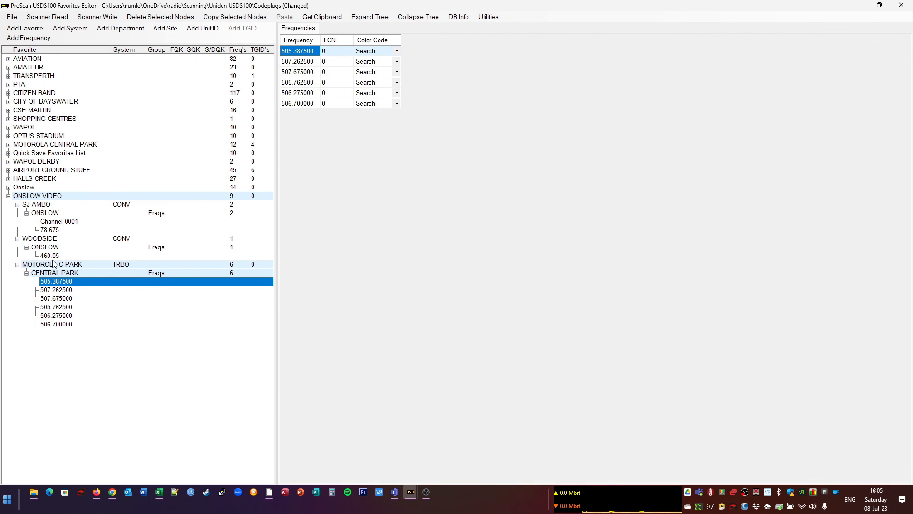
{"action": "mouse_move", "coordinate": [107, 287]}
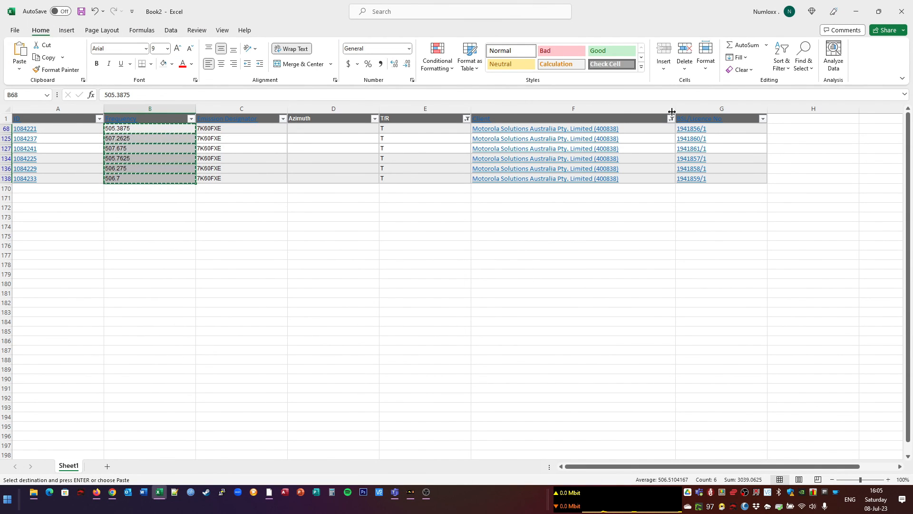
Filter the Client column to only the ST JOHN AMBULANCE entries
{"action": "left_click", "coordinate": [669, 119]}
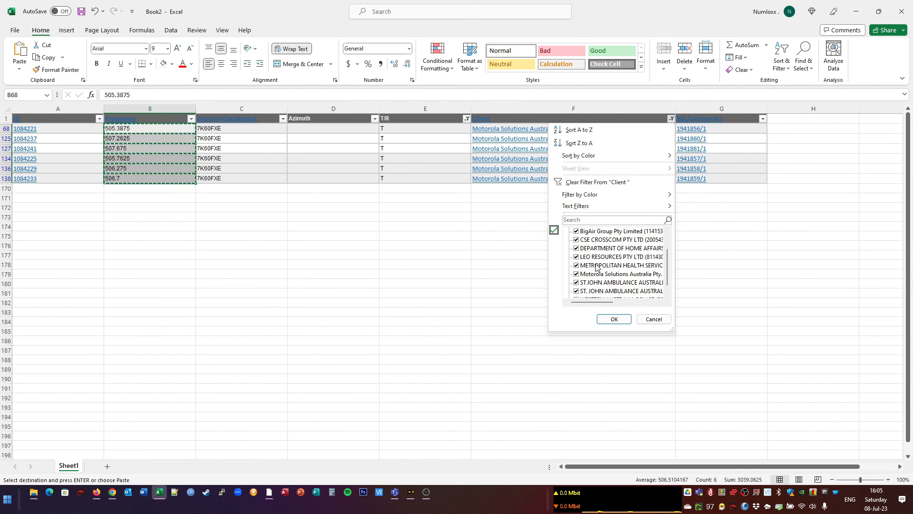
{"action": "left_click", "coordinate": [576, 230]}
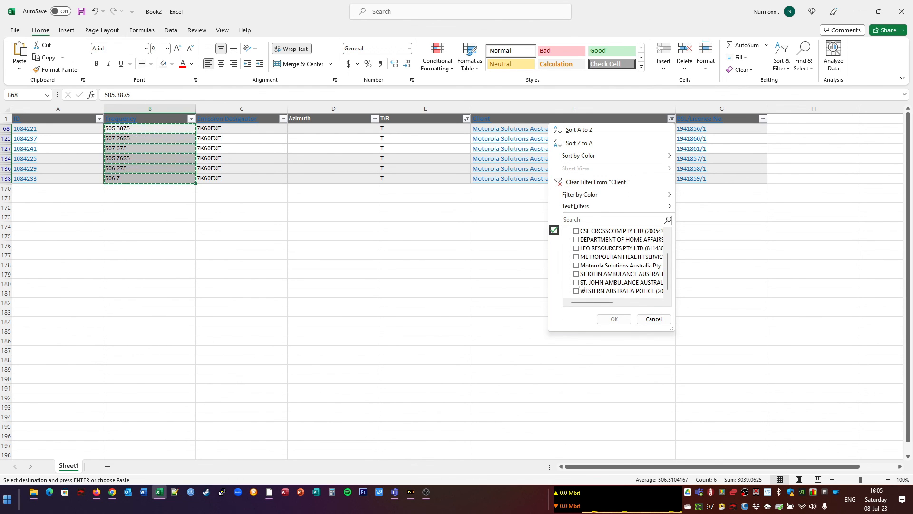
{"action": "left_click", "coordinate": [575, 282]}
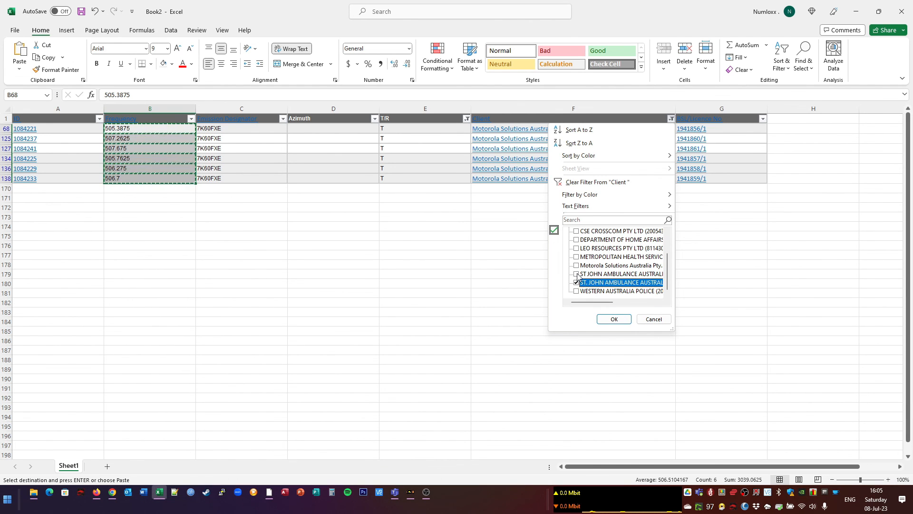
{"action": "left_click", "coordinate": [613, 318]}
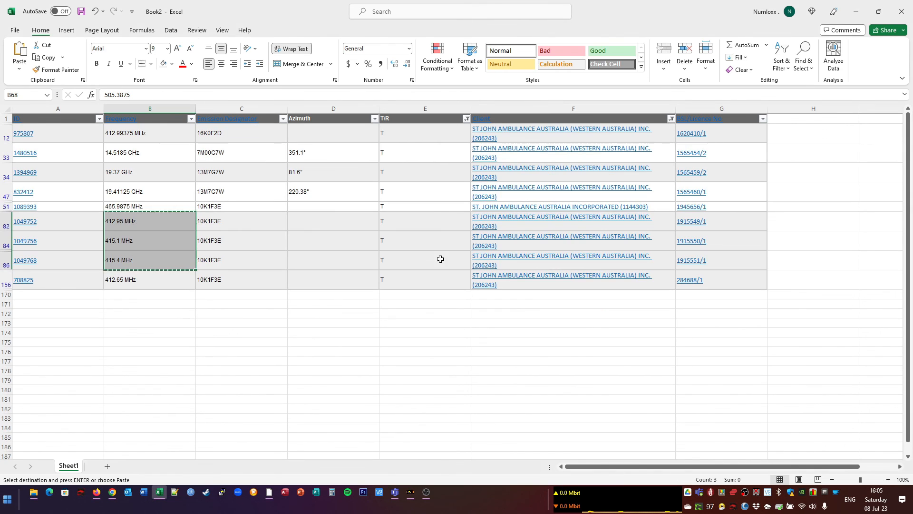